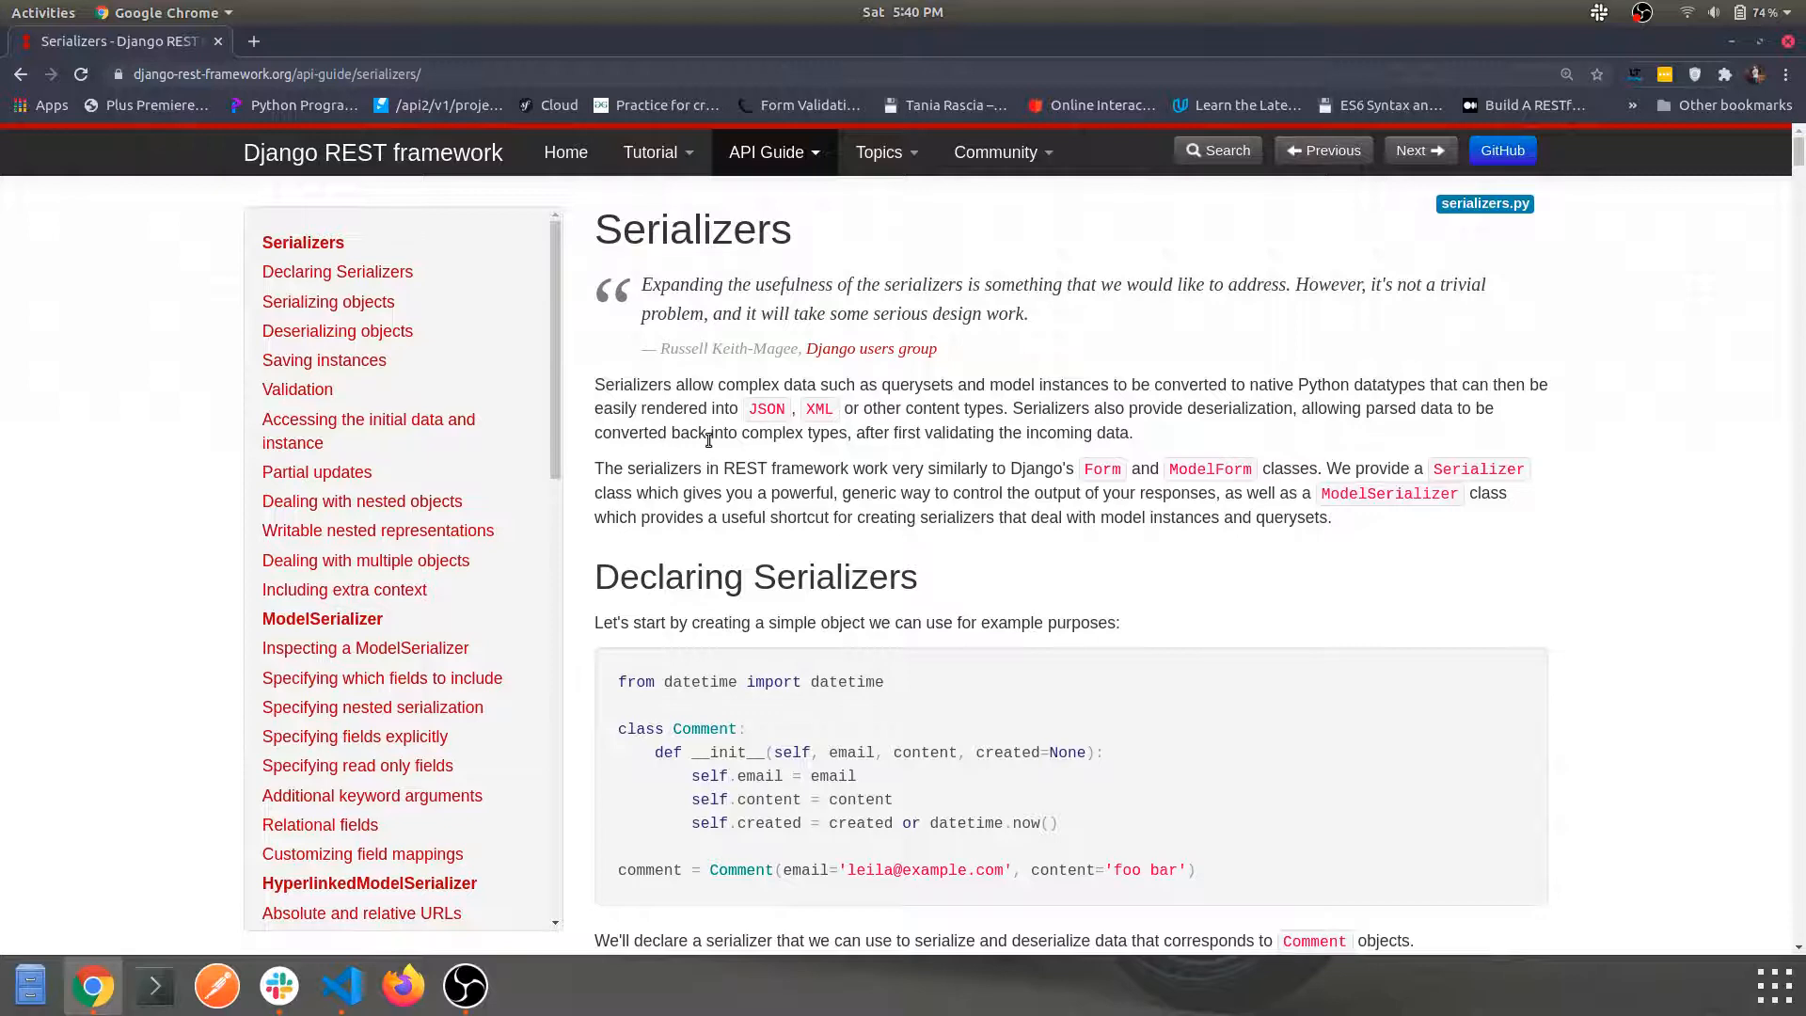
mouse_move(666, 346)
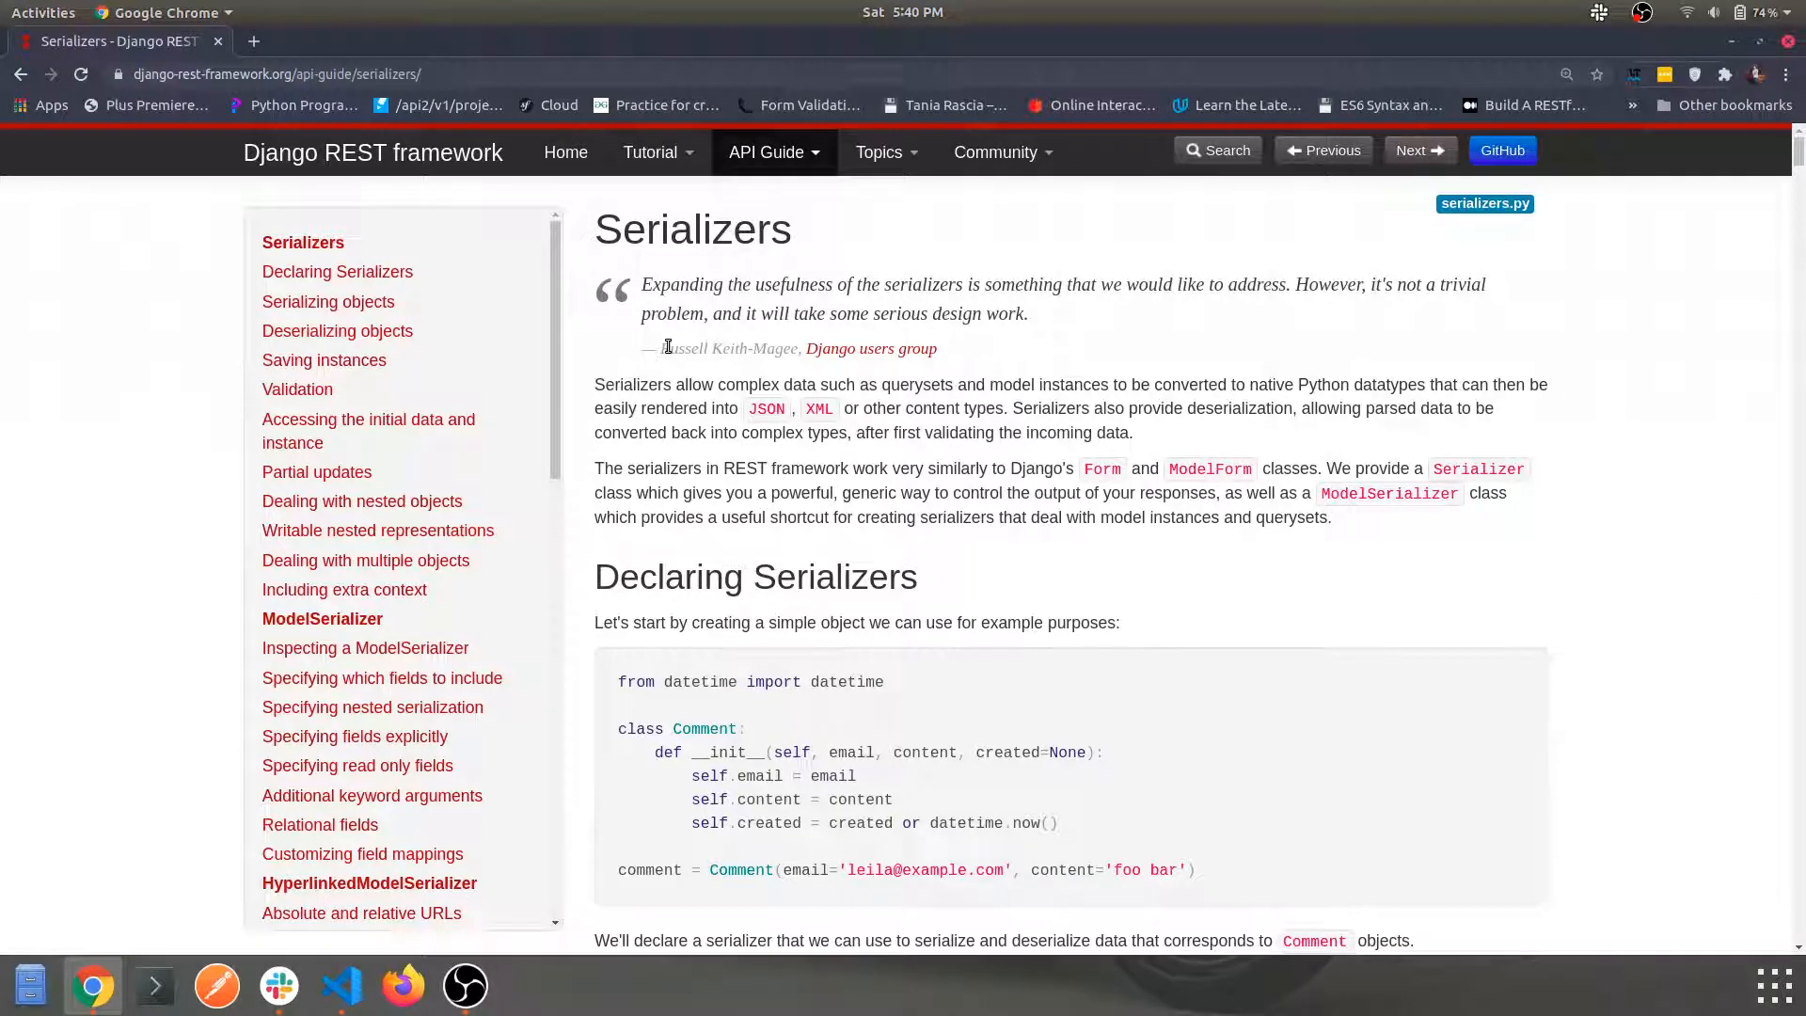
mouse_move(745, 333)
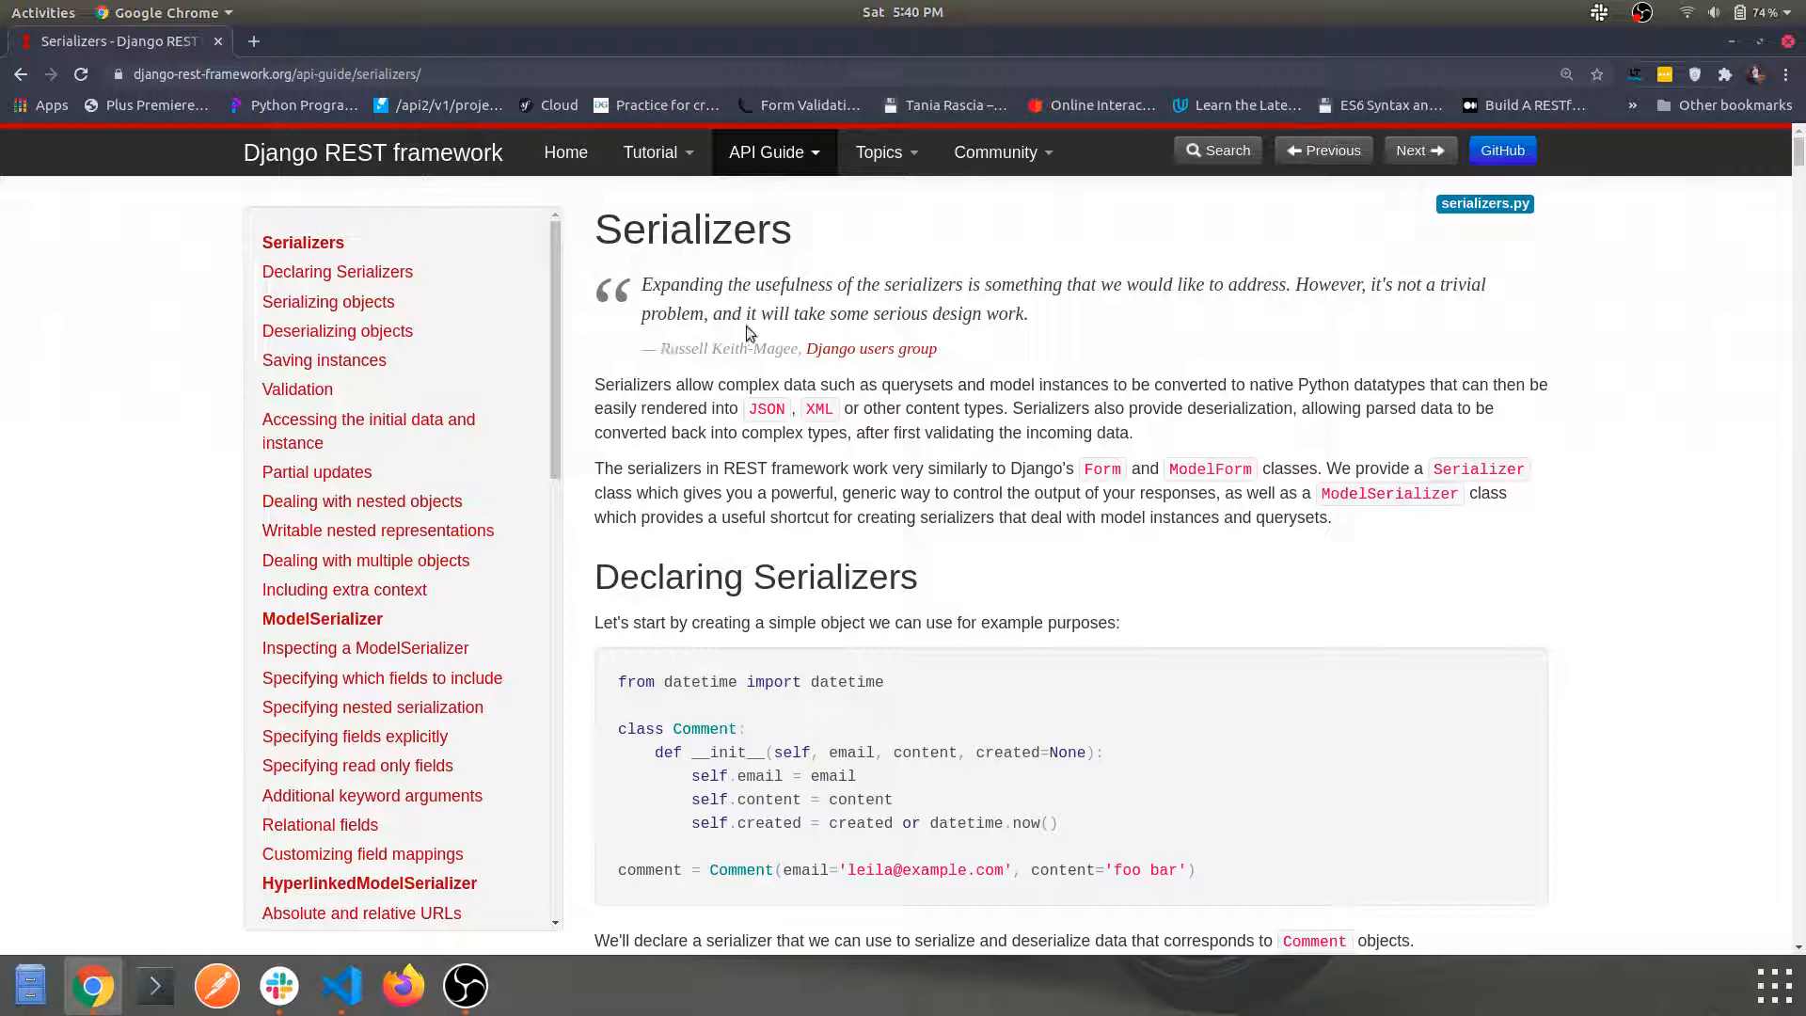
mouse_move(824, 367)
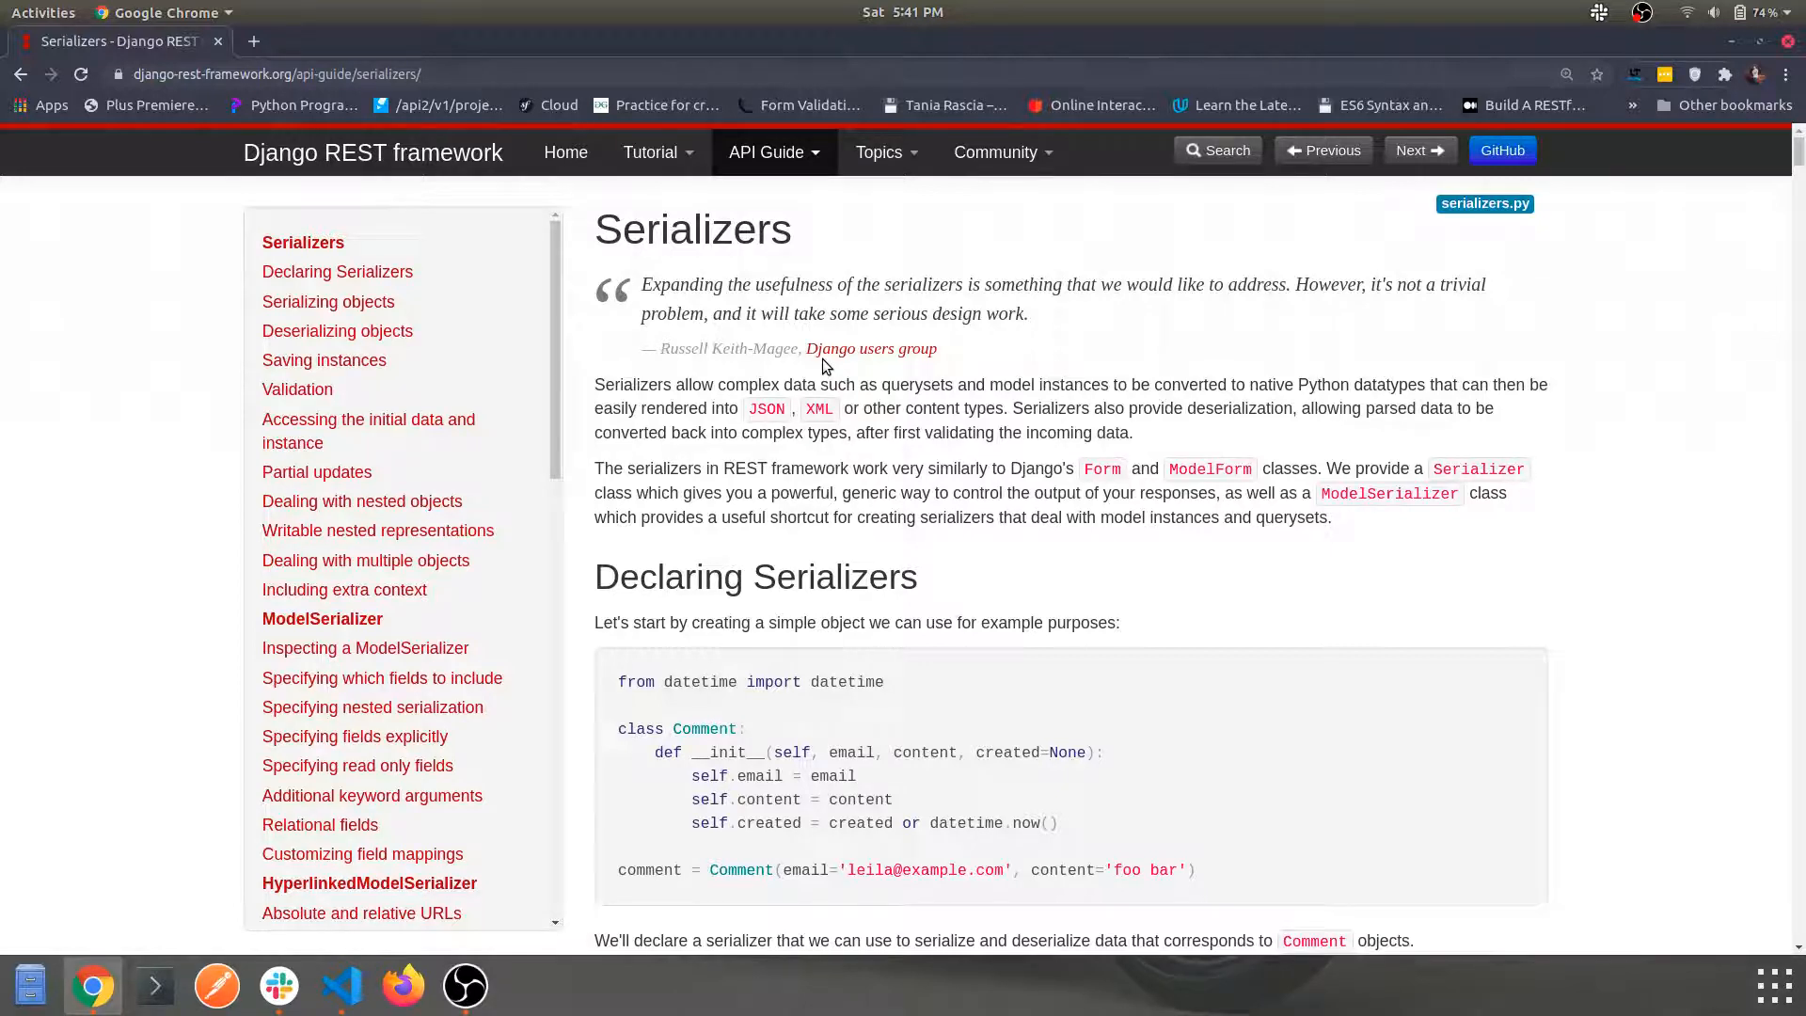
Scroll through the serializer documentation, then return to the VS Code editor.
scroll(down, 3)
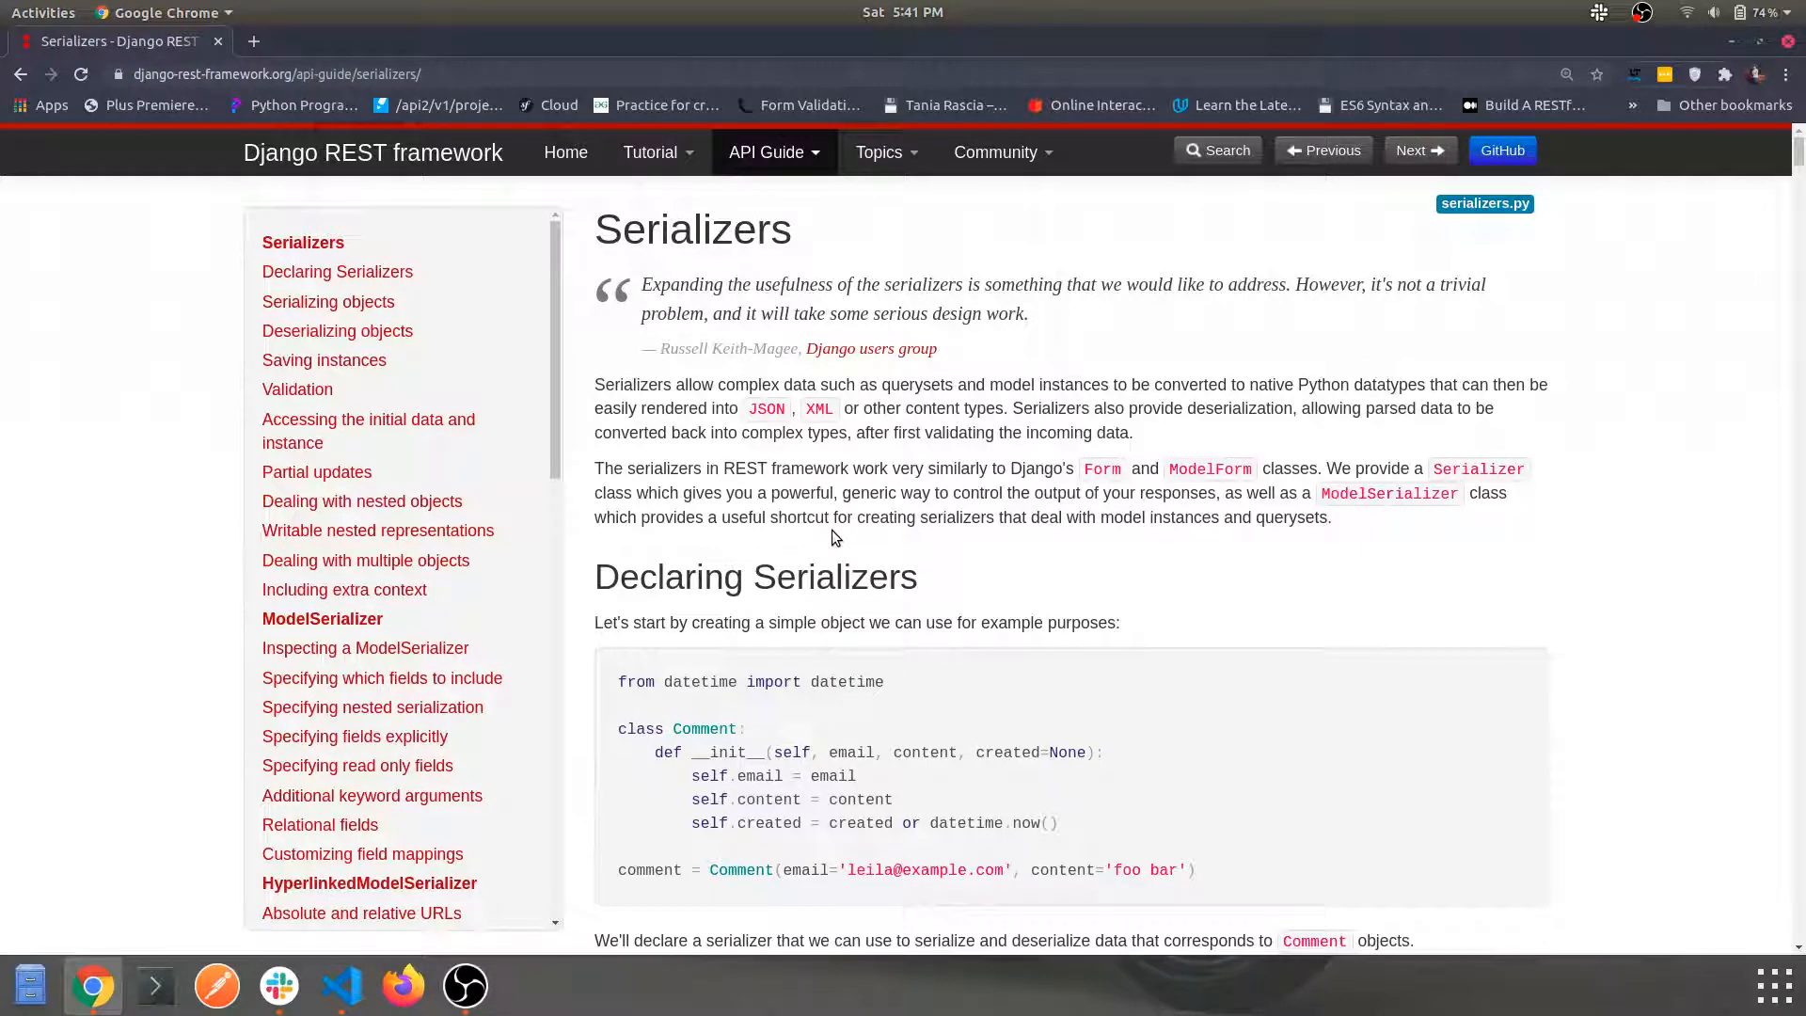
scroll(down, 3)
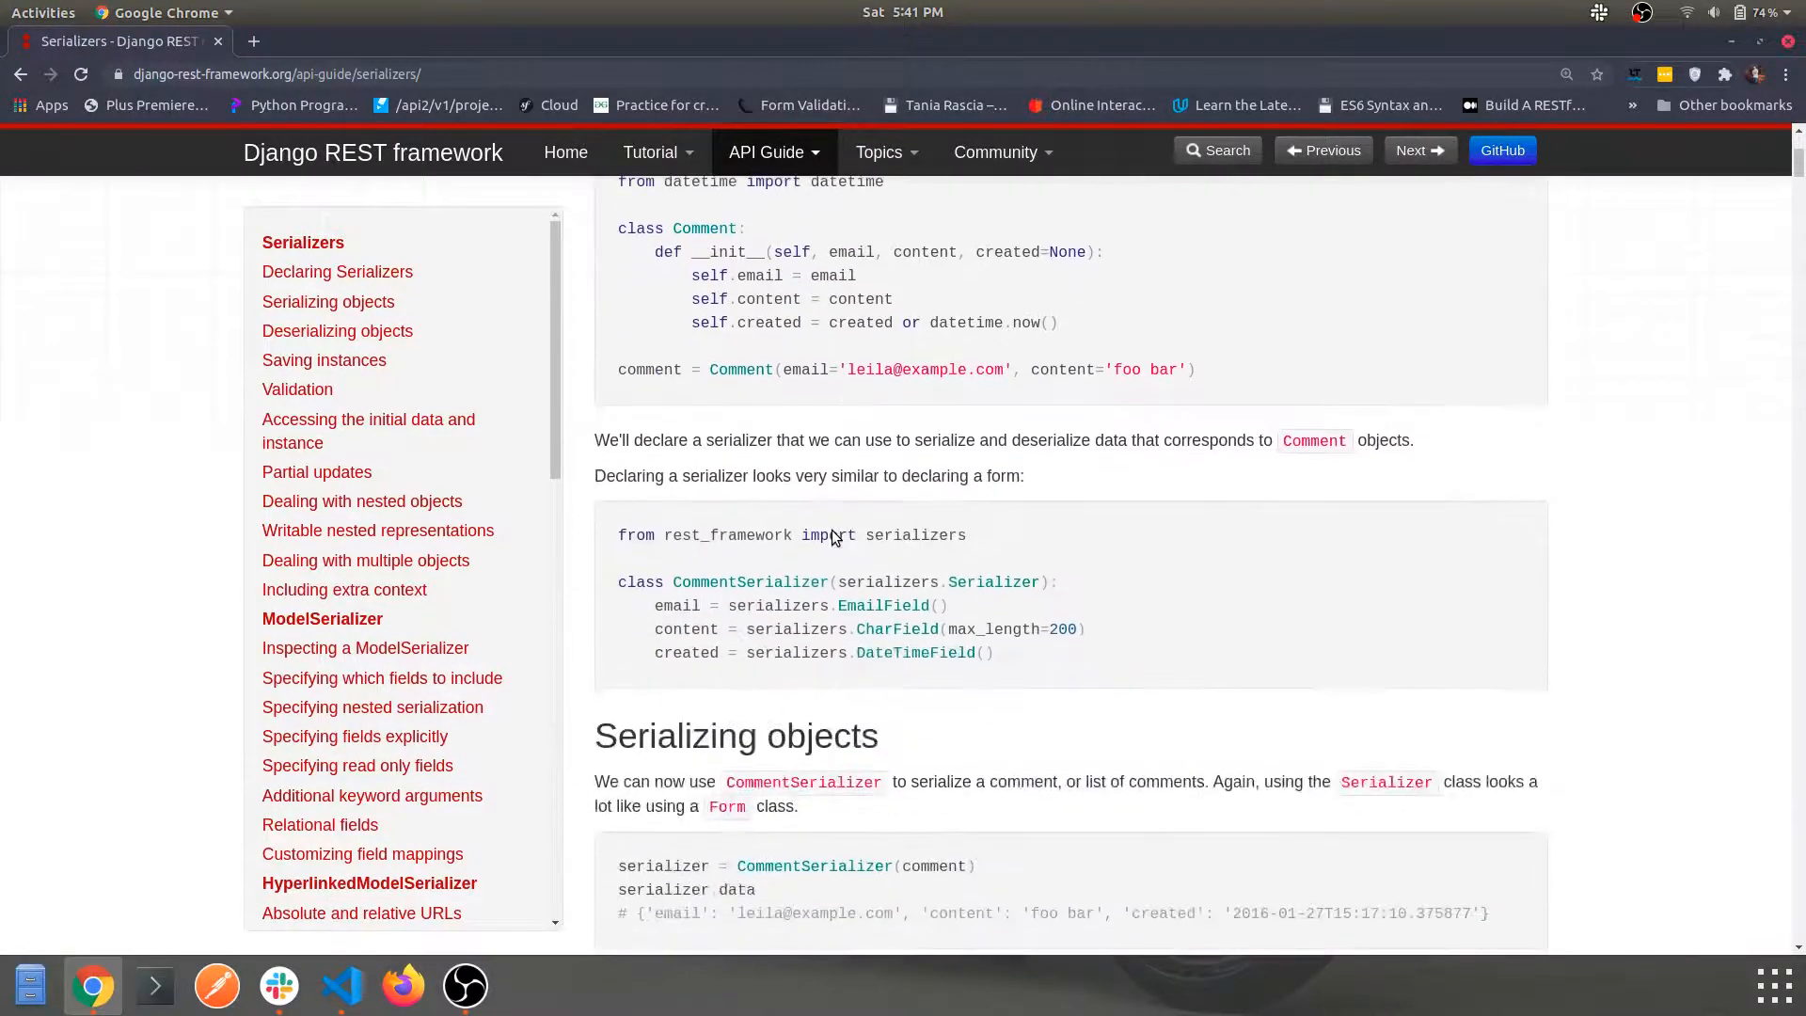
scroll(down, 3)
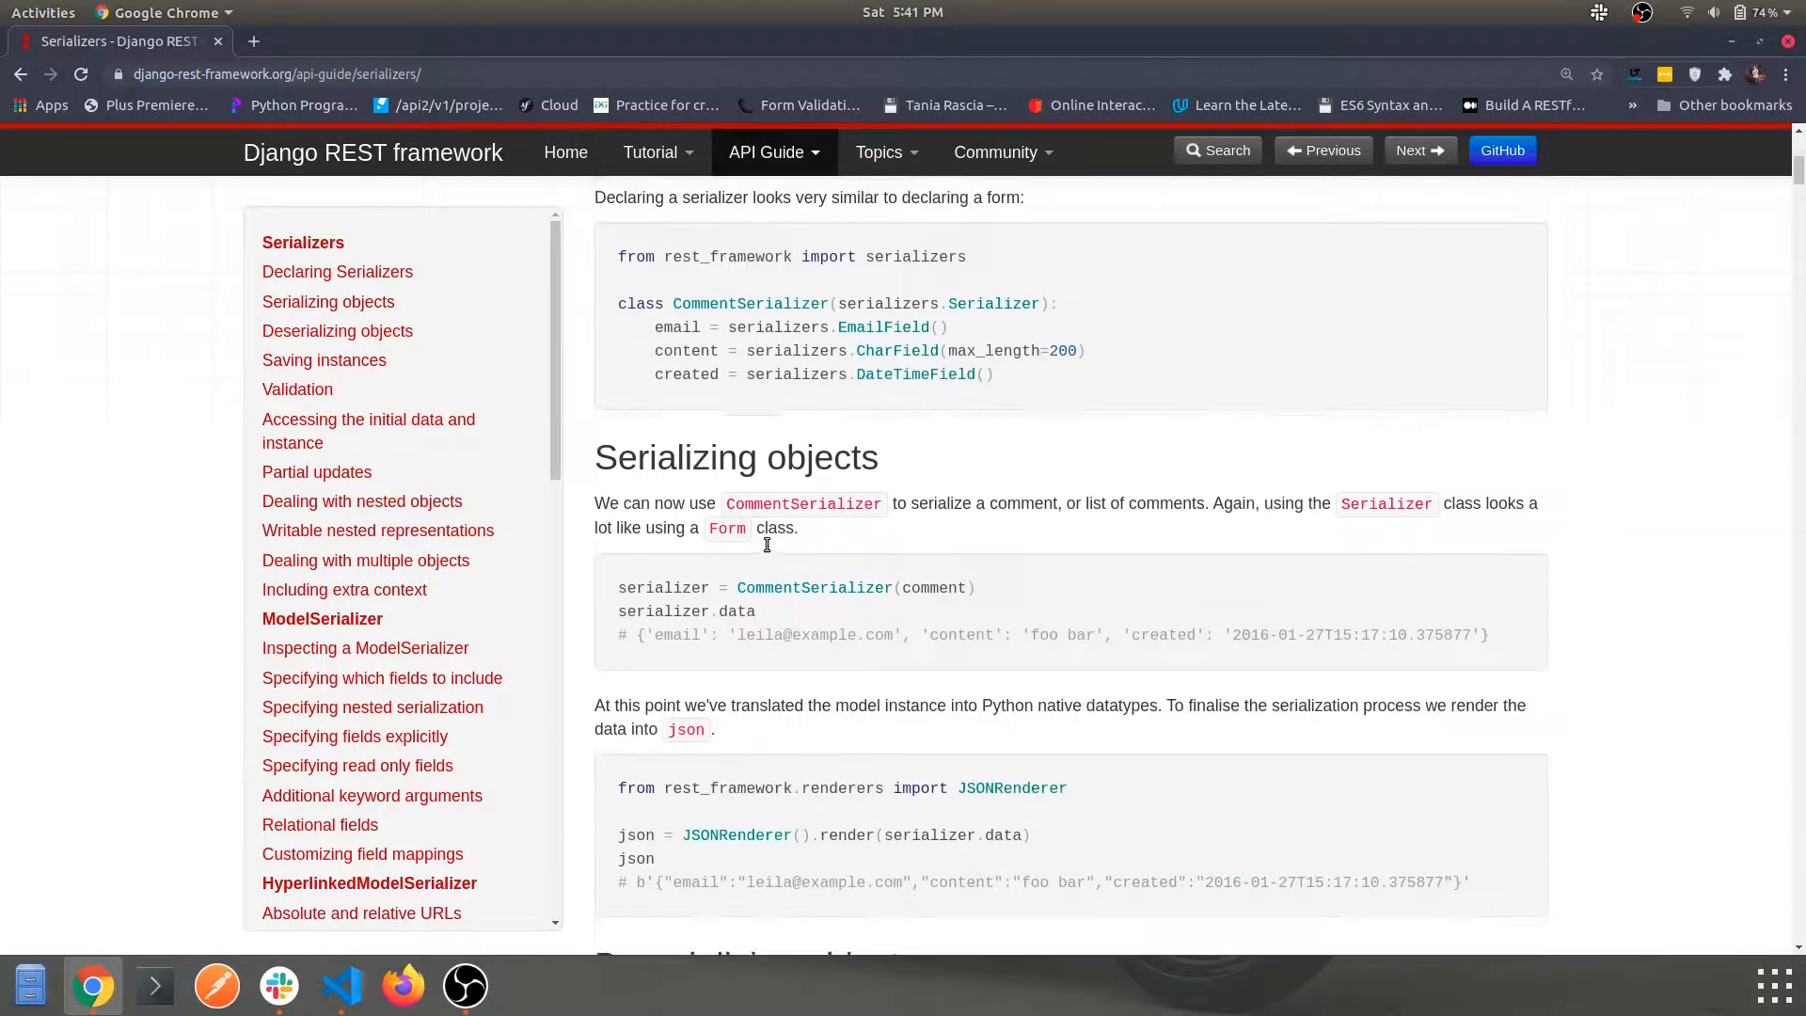
scroll(down, 3)
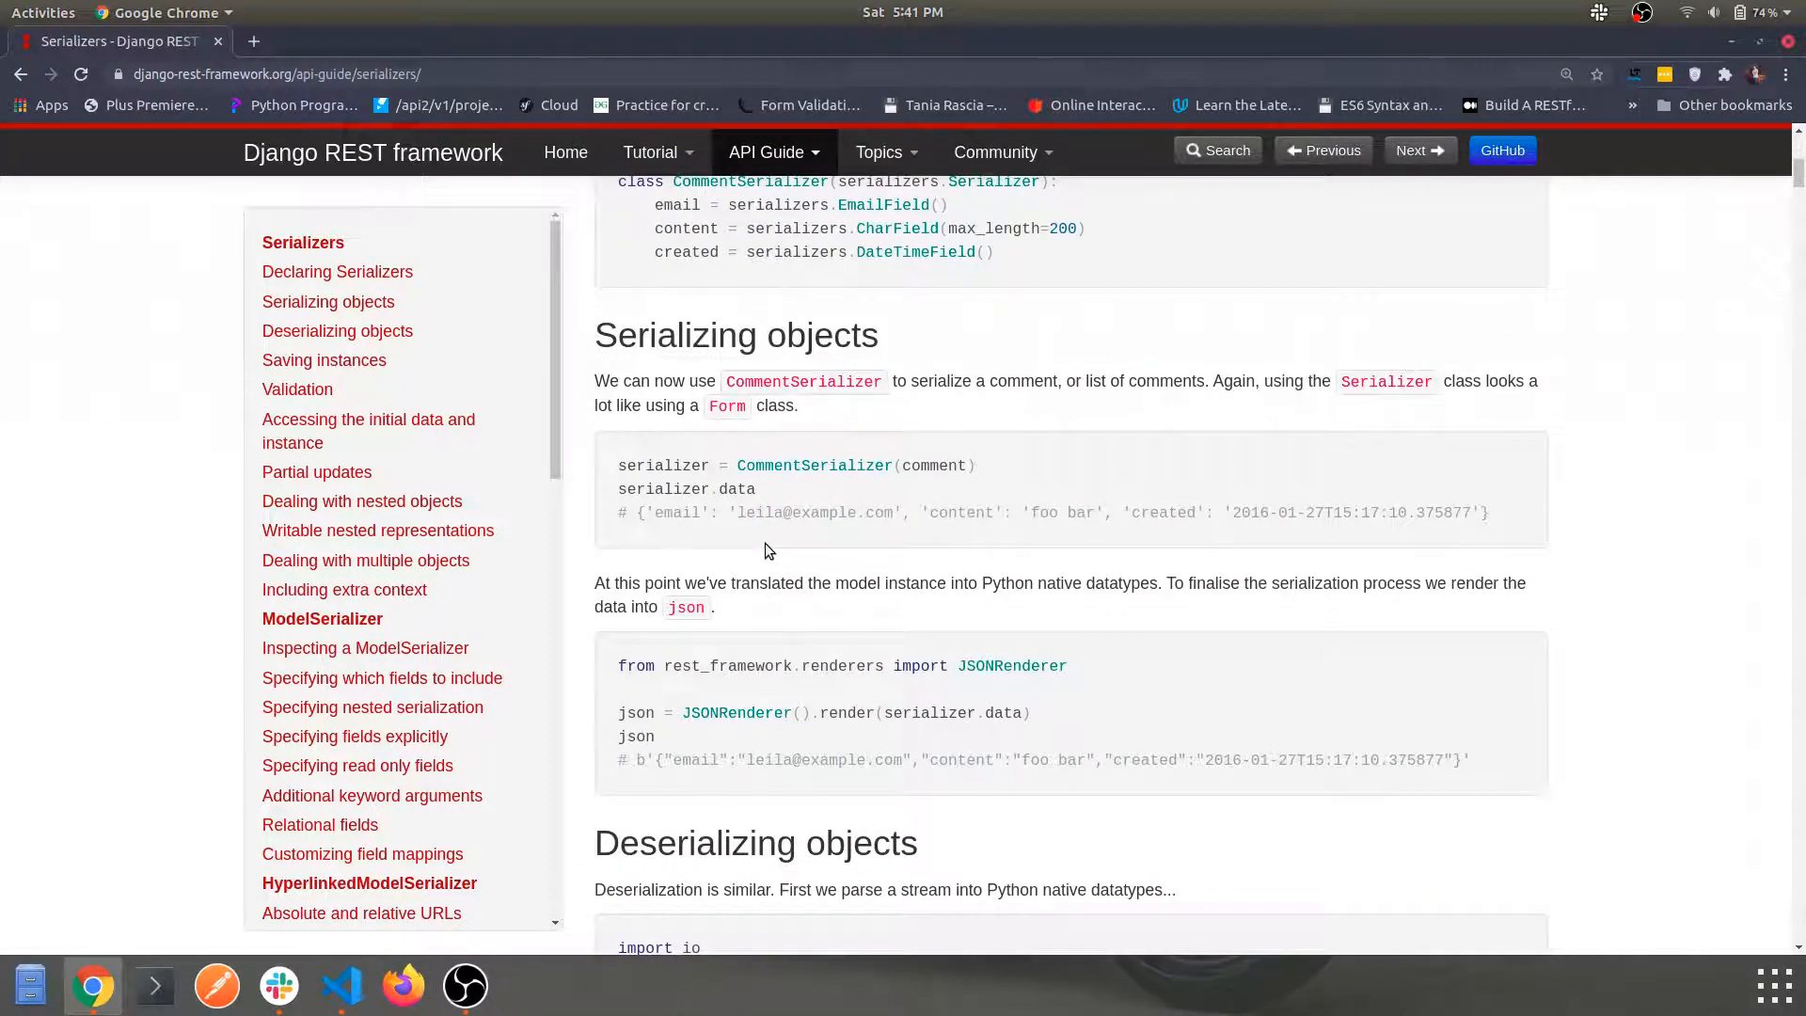
scroll(down, 3)
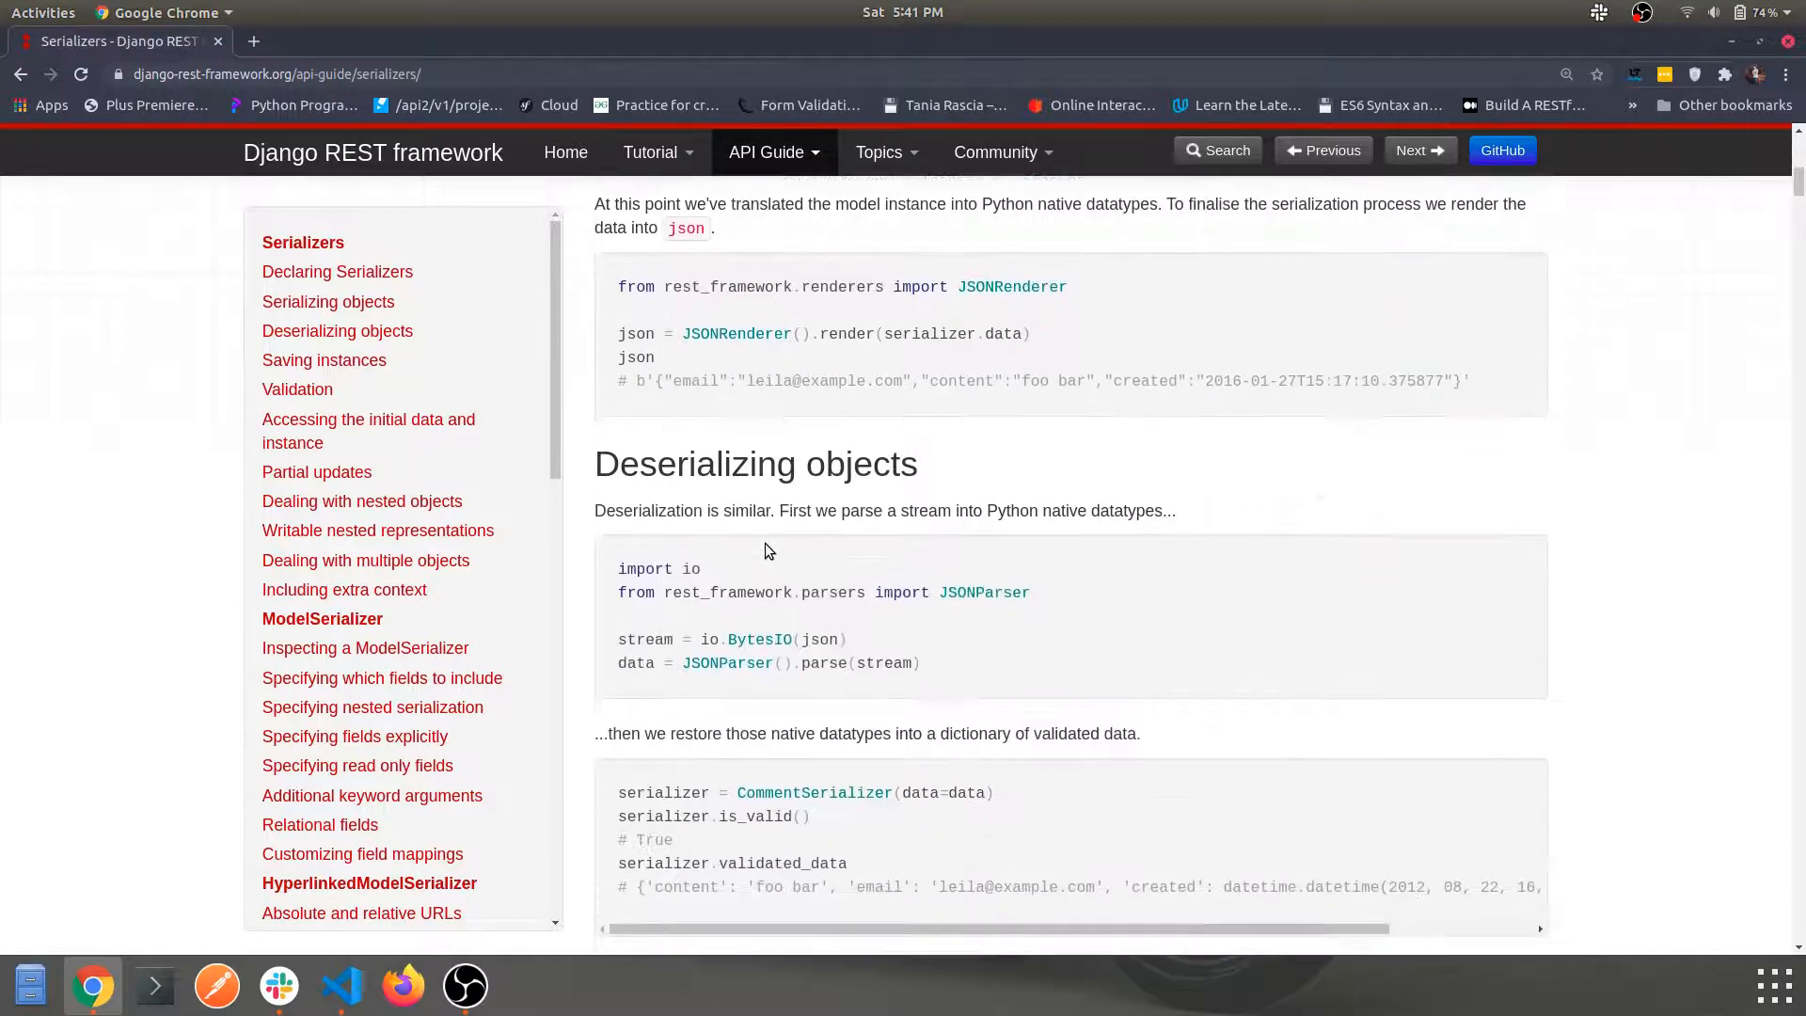
scroll(down, 3)
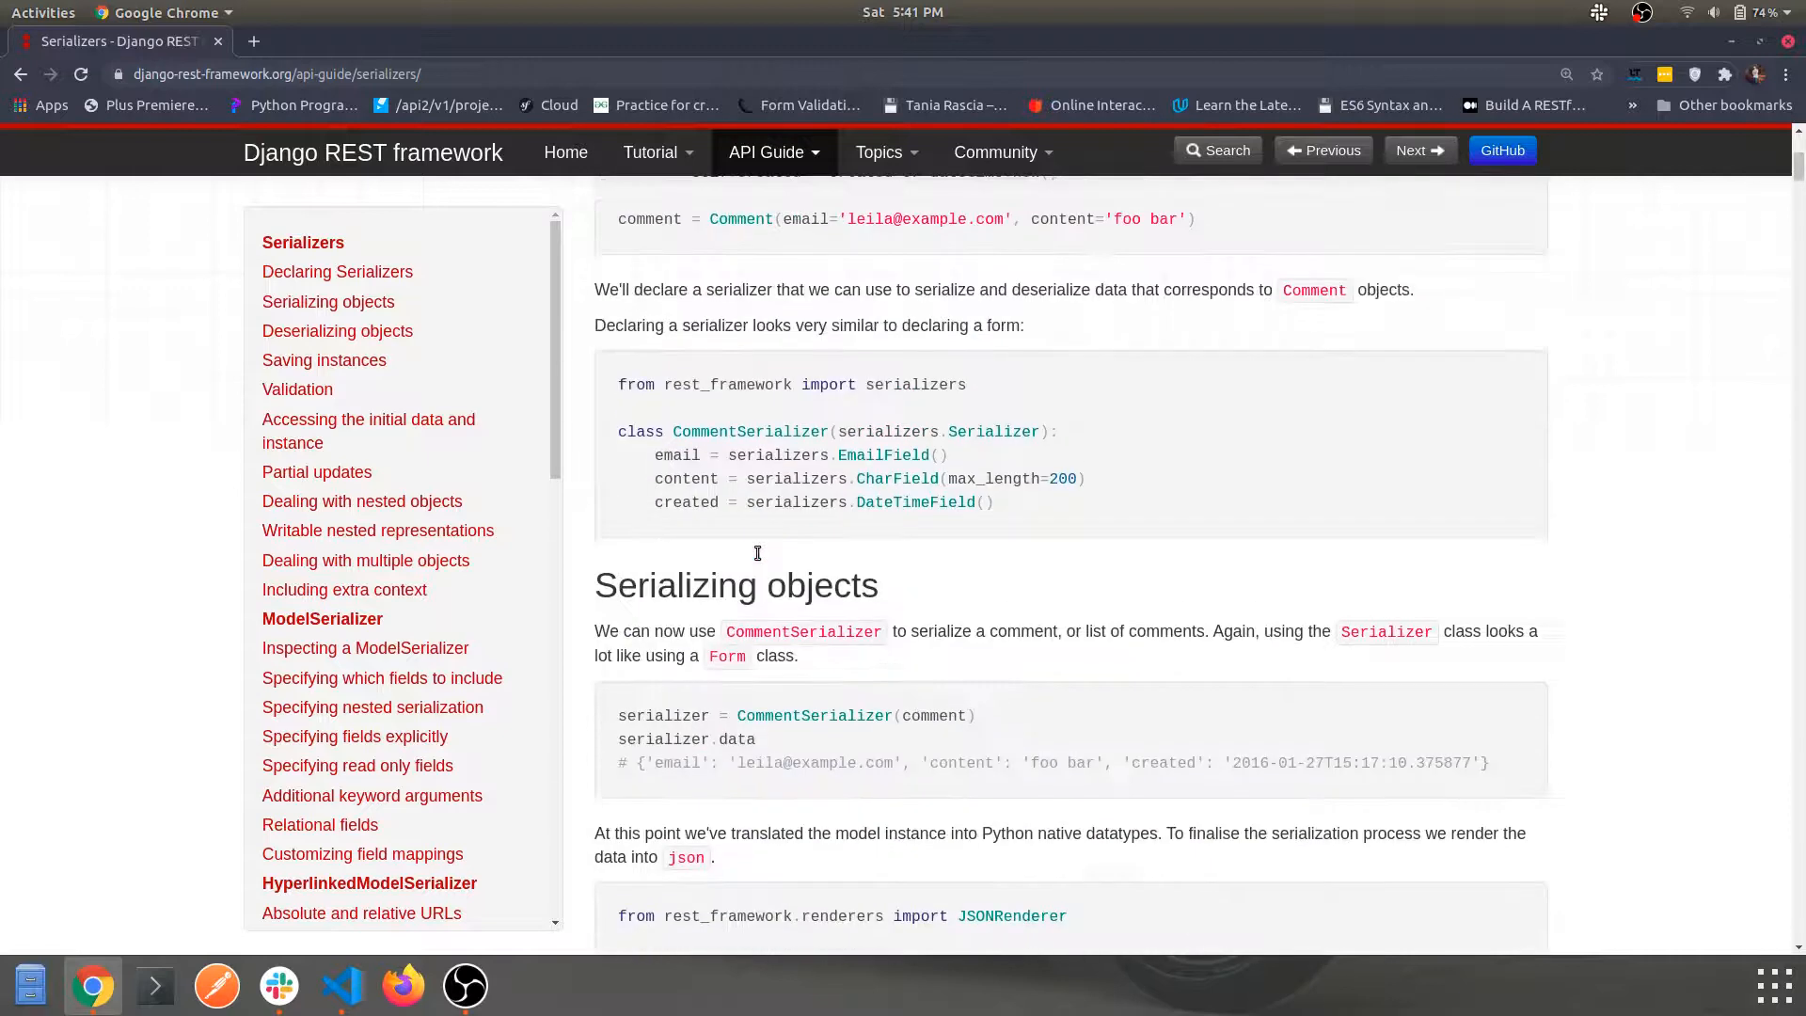
scroll(down, 3)
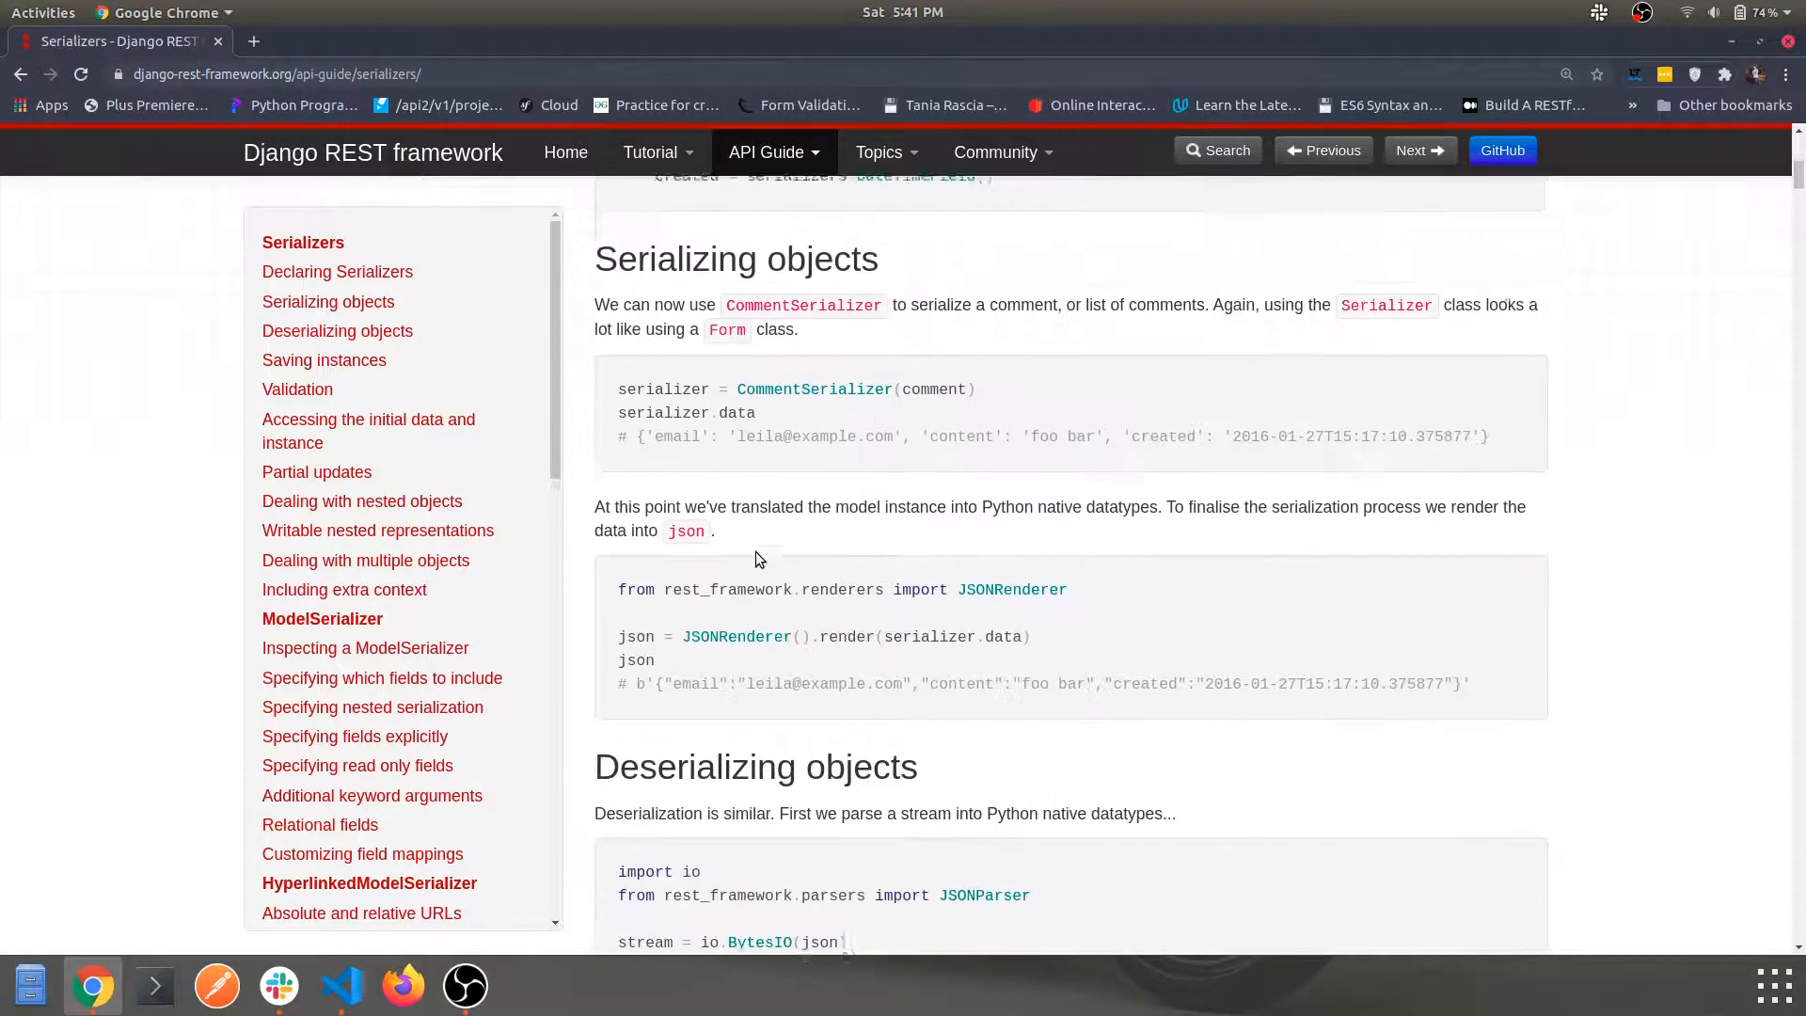
scroll(up, 3)
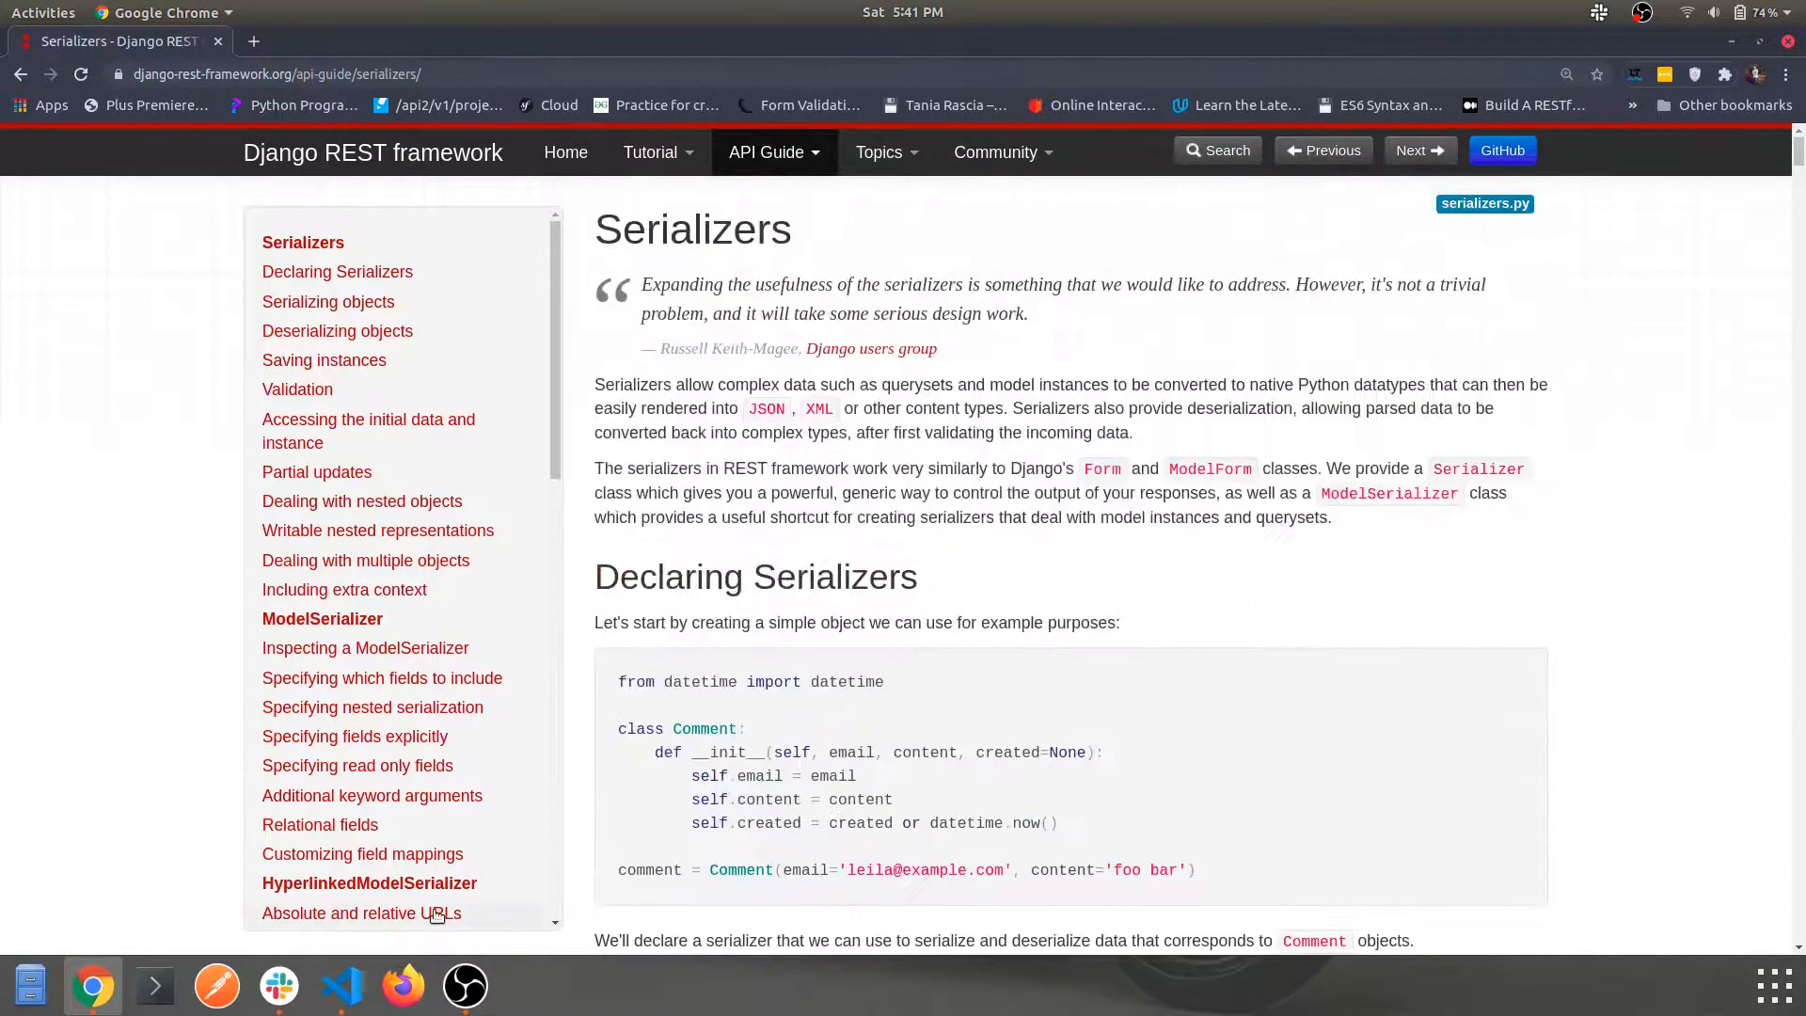
click(339, 984)
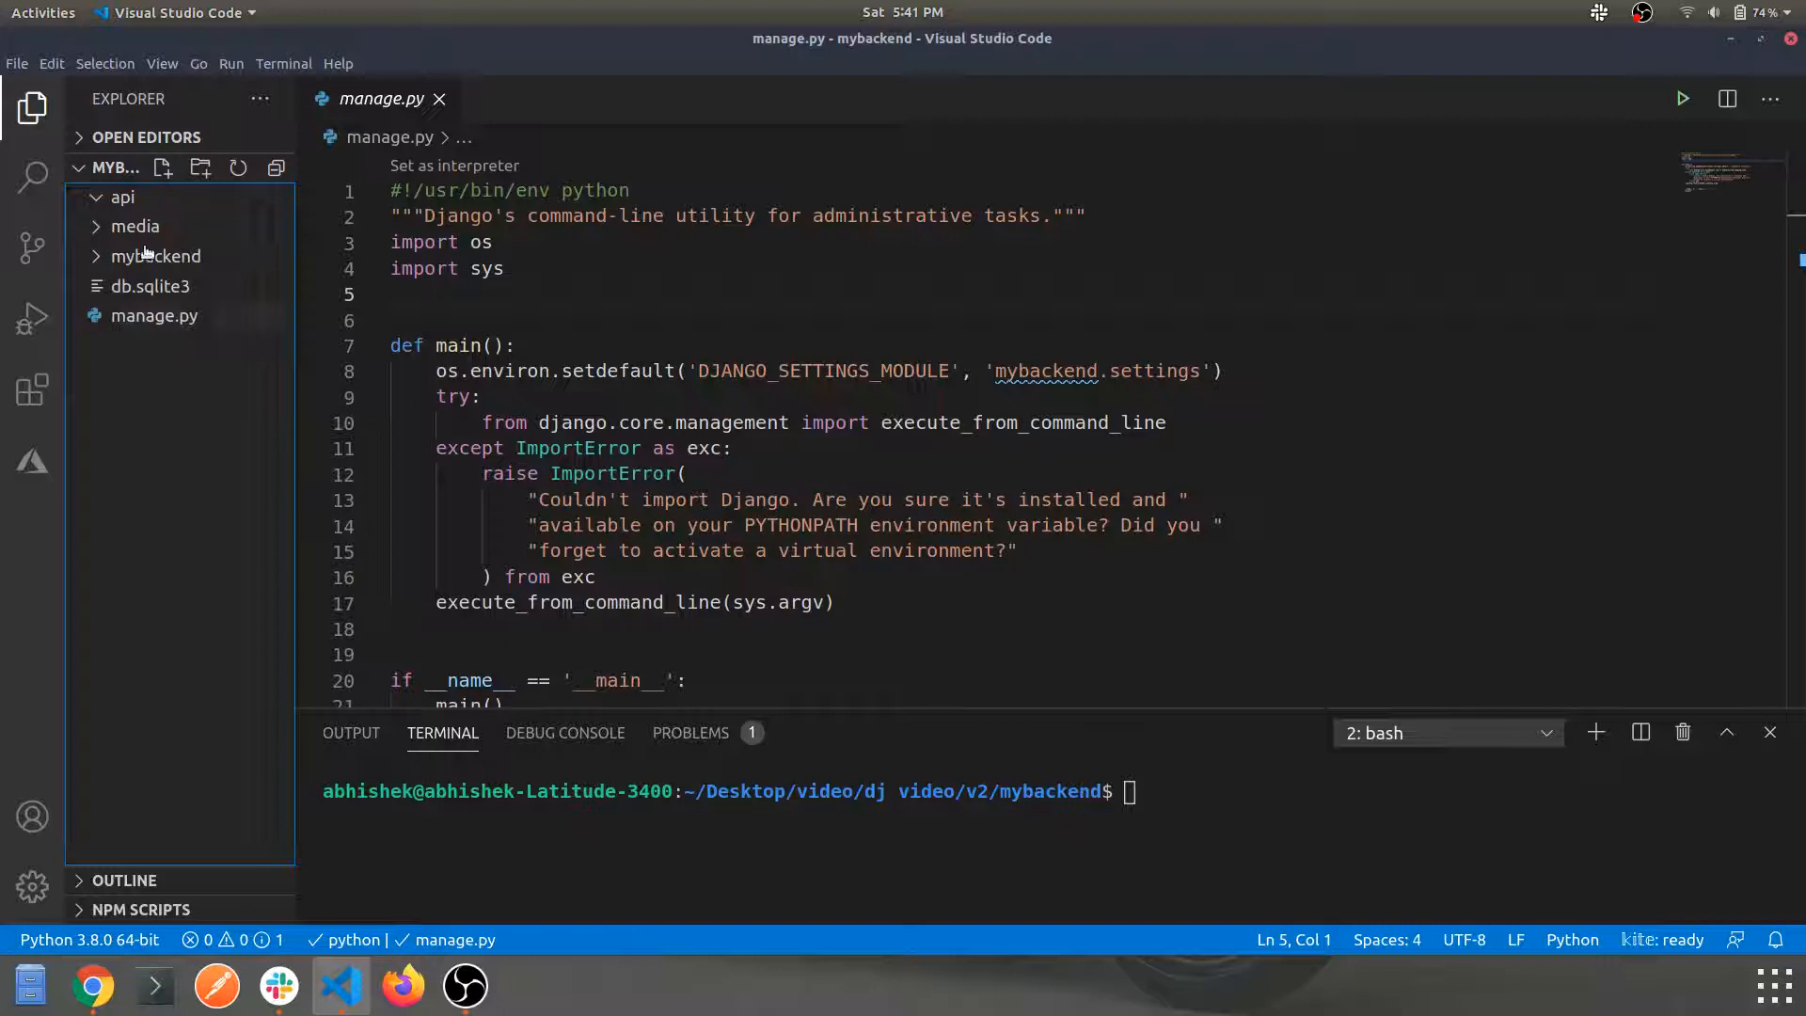
Expand api > category in the Explorer and start a new file inside category.
click(120, 198)
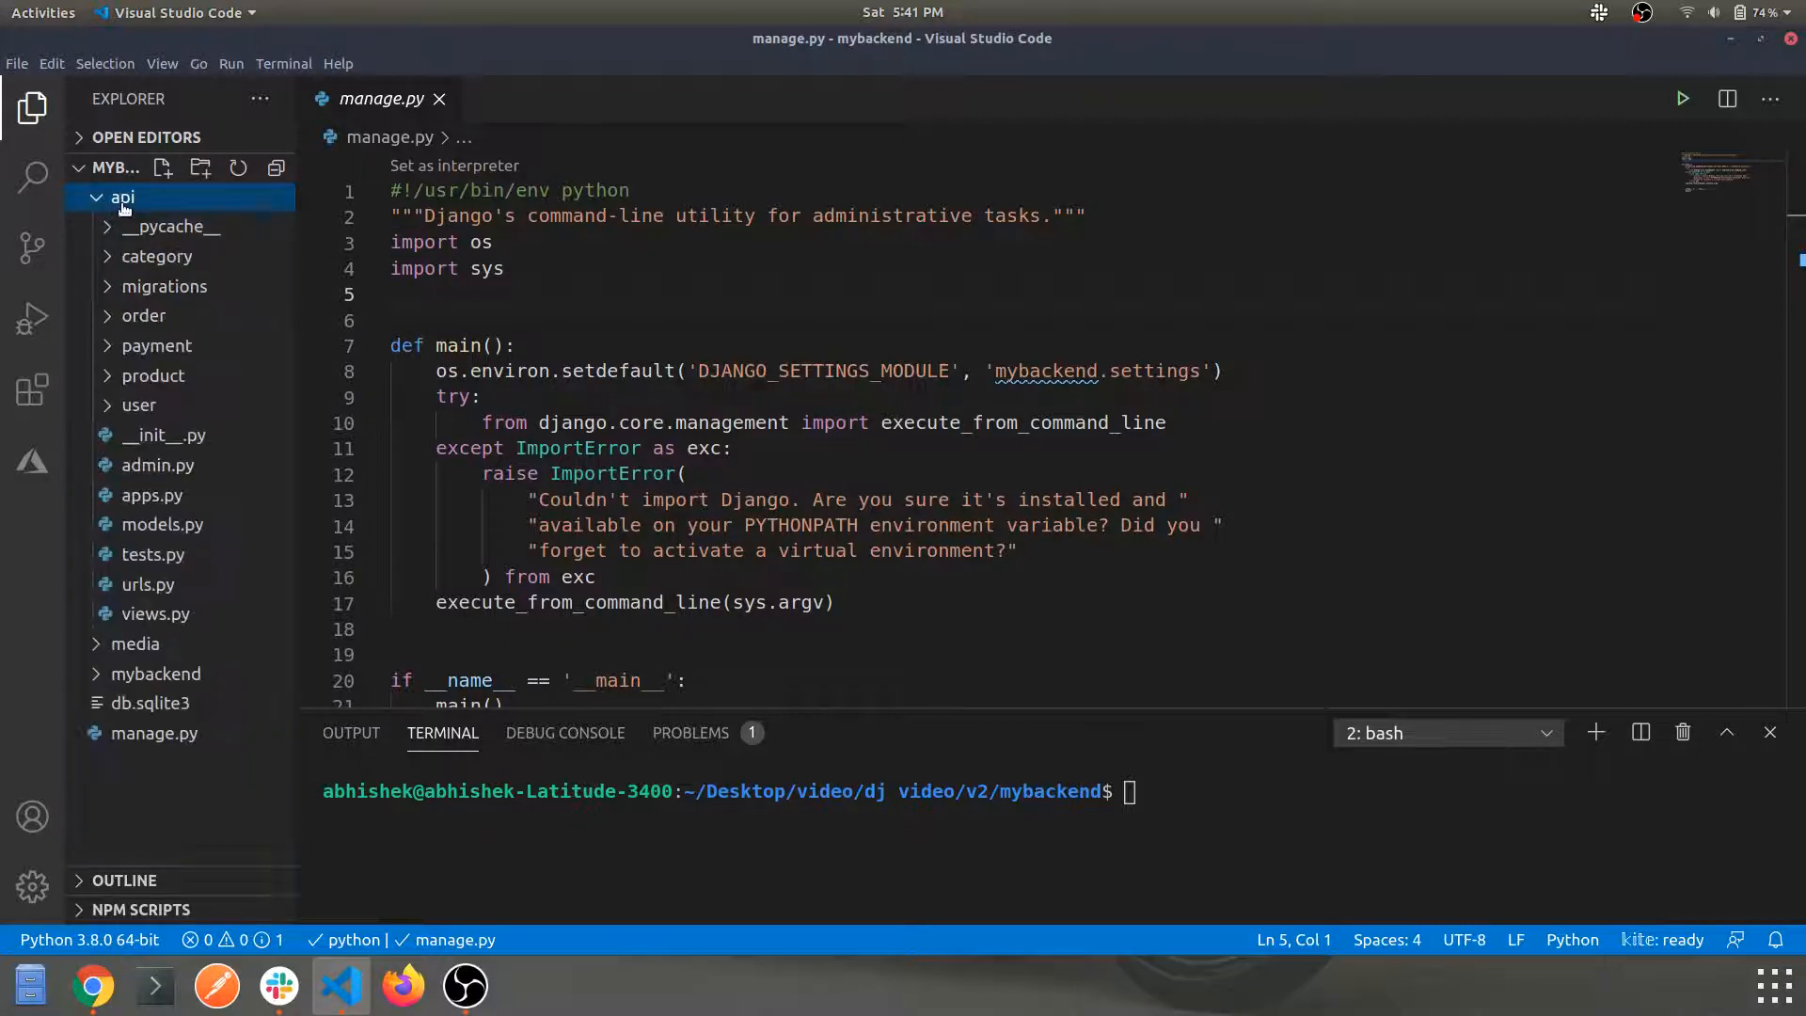
mouse_move(156, 255)
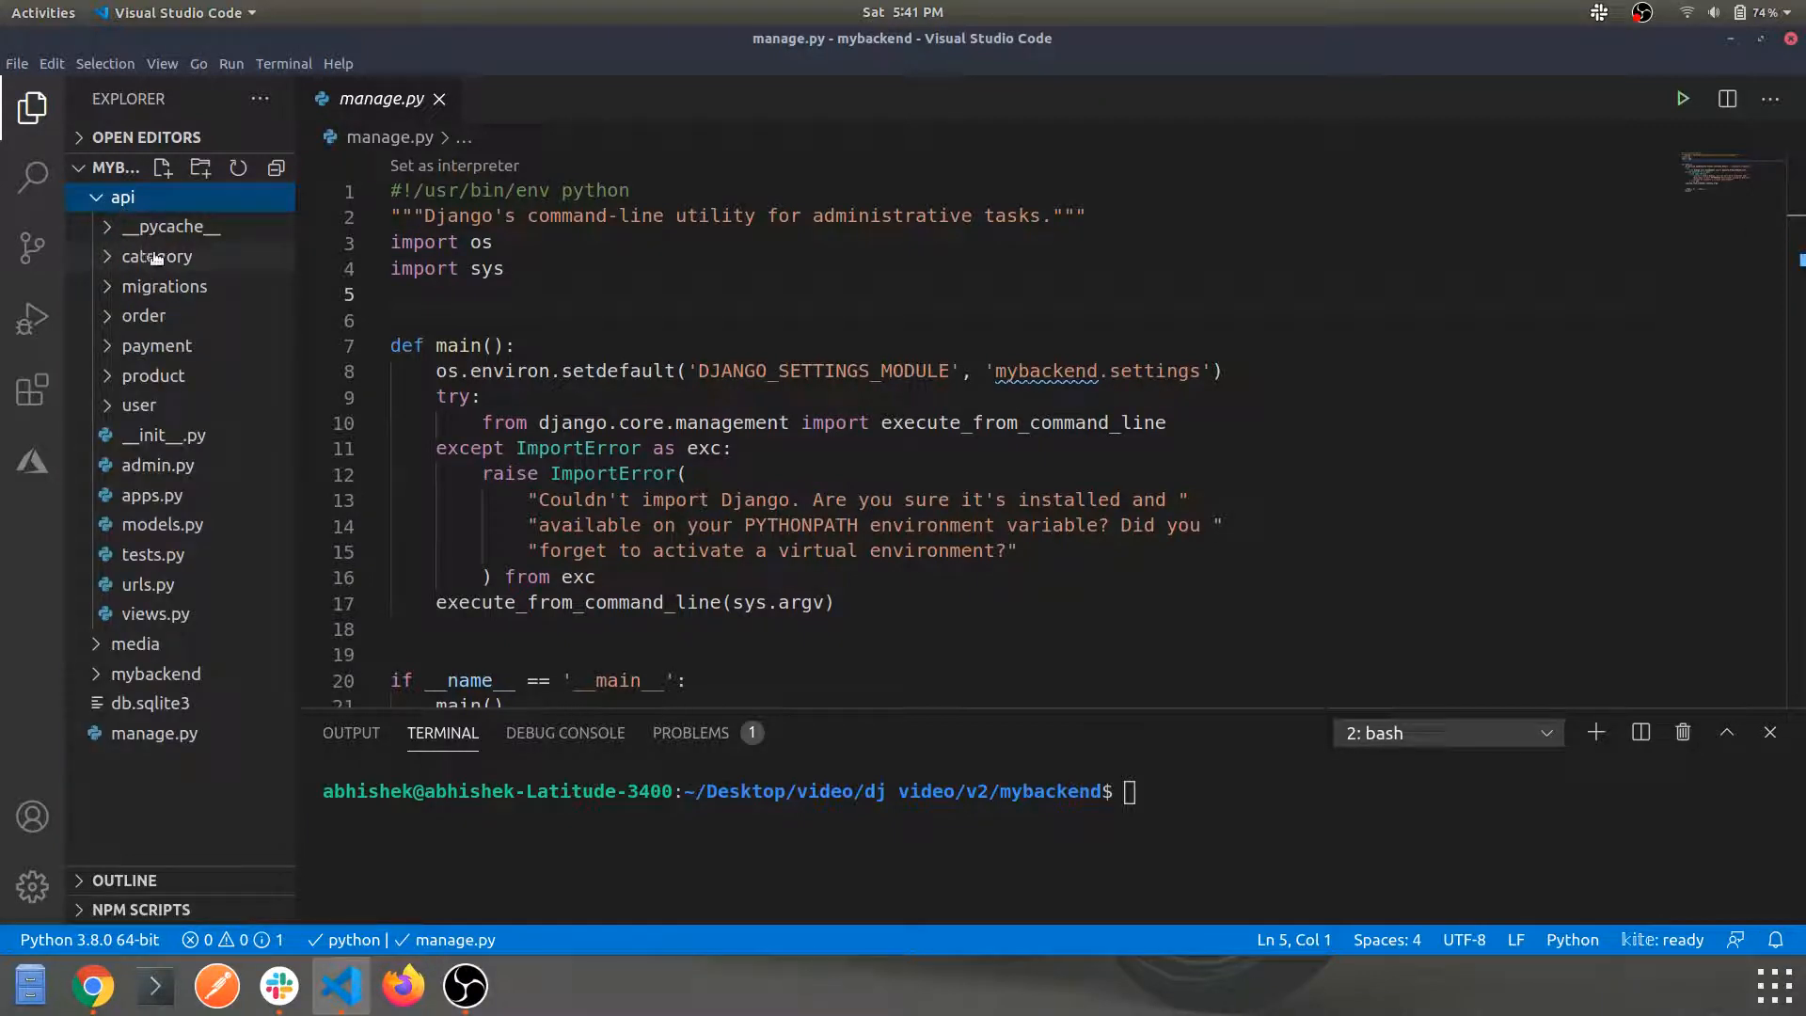
click(156, 256)
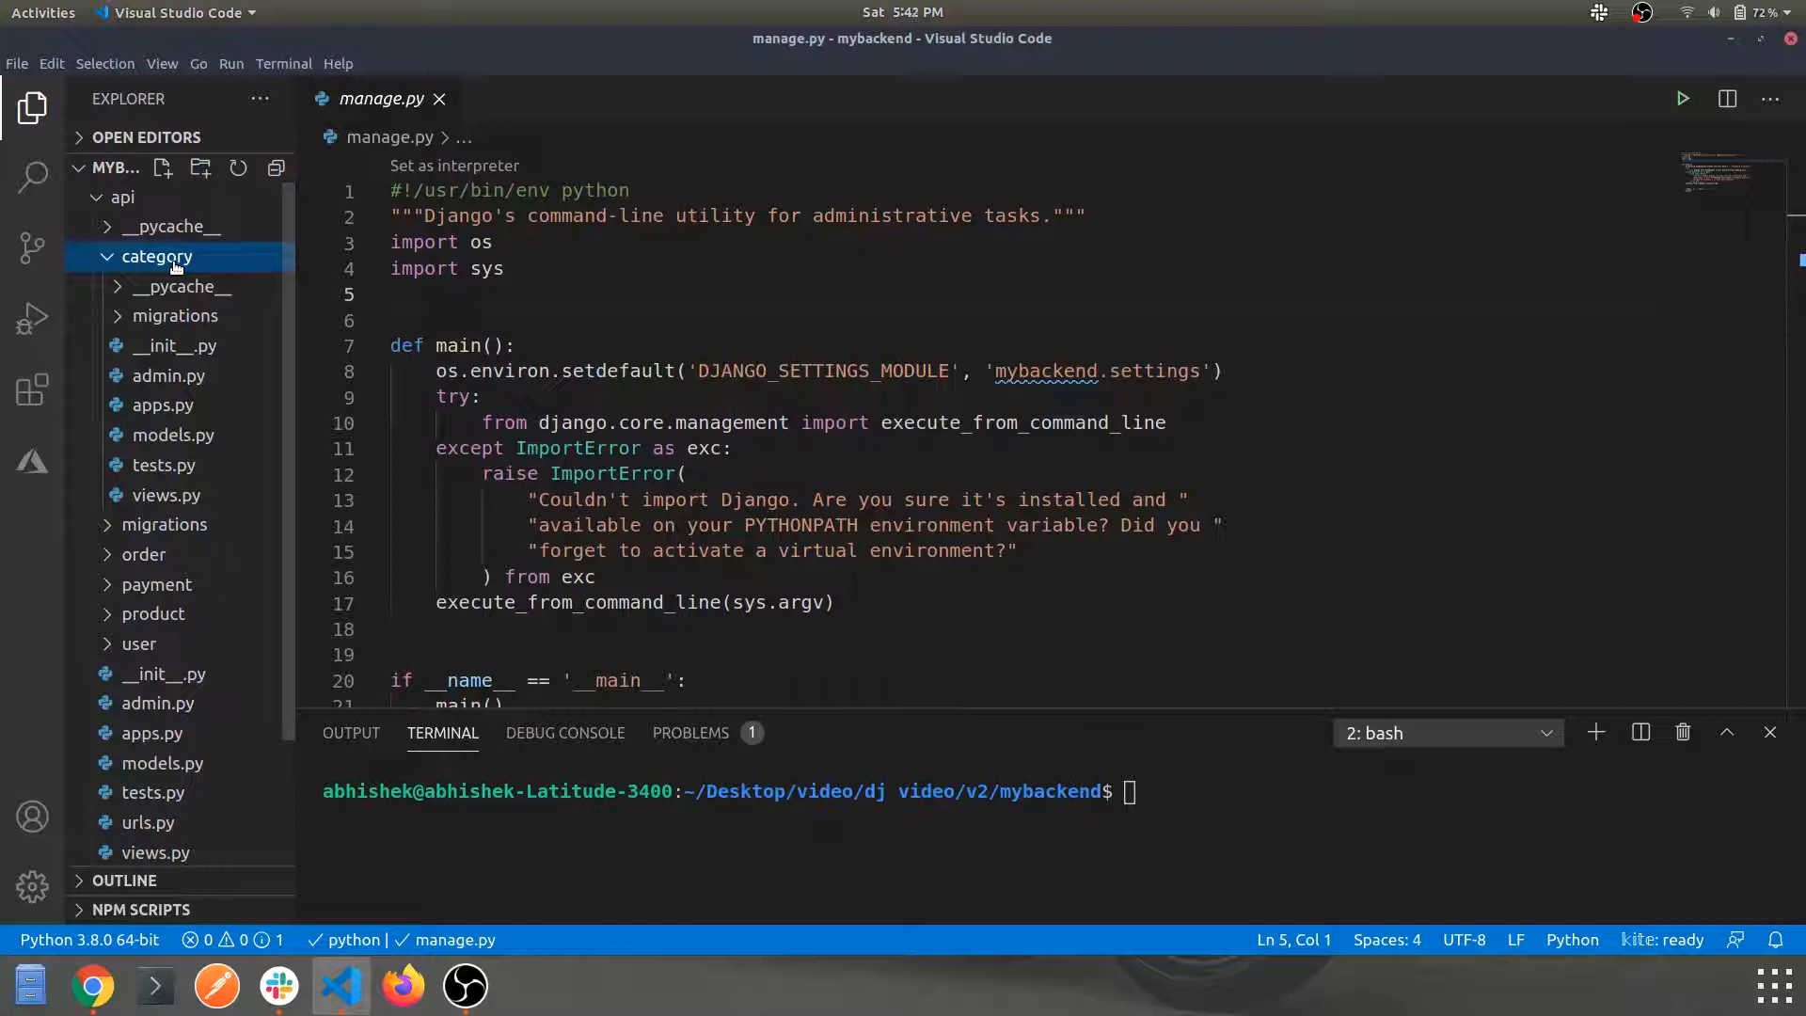
click(164, 168)
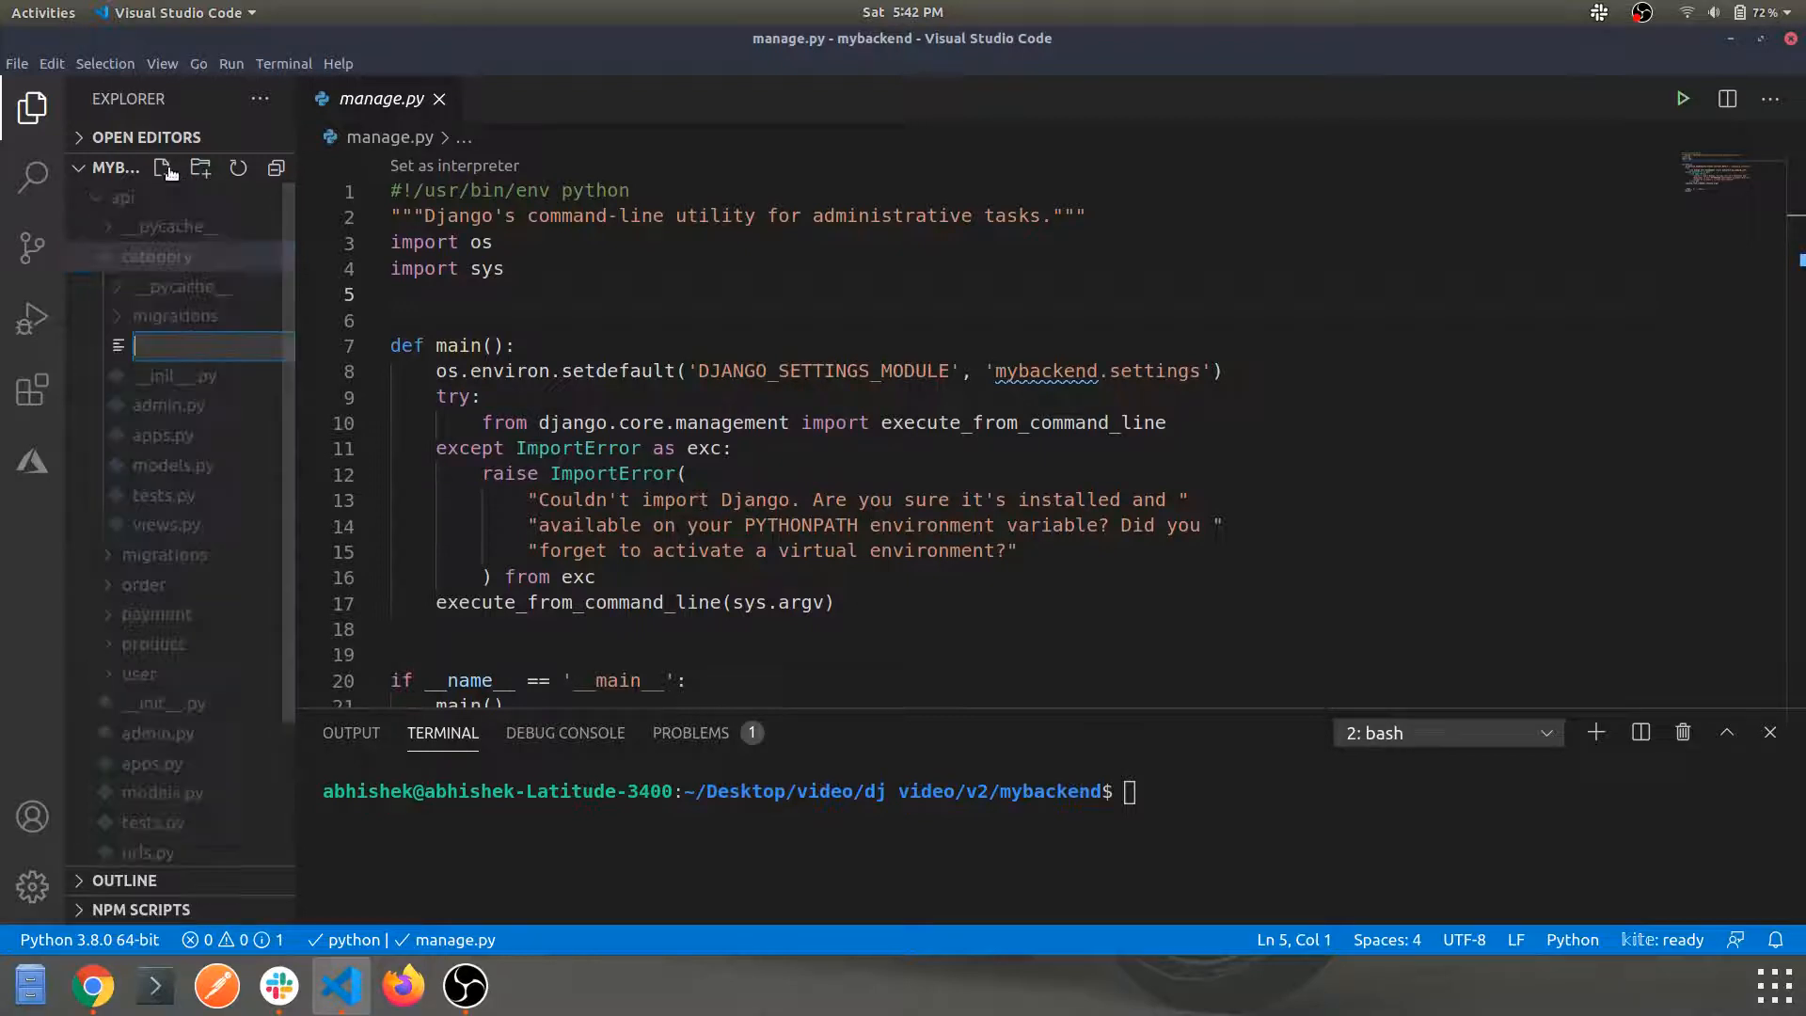
Name the new file serializers.py in the category app, briefly checking the serializer docs.
click(165, 167)
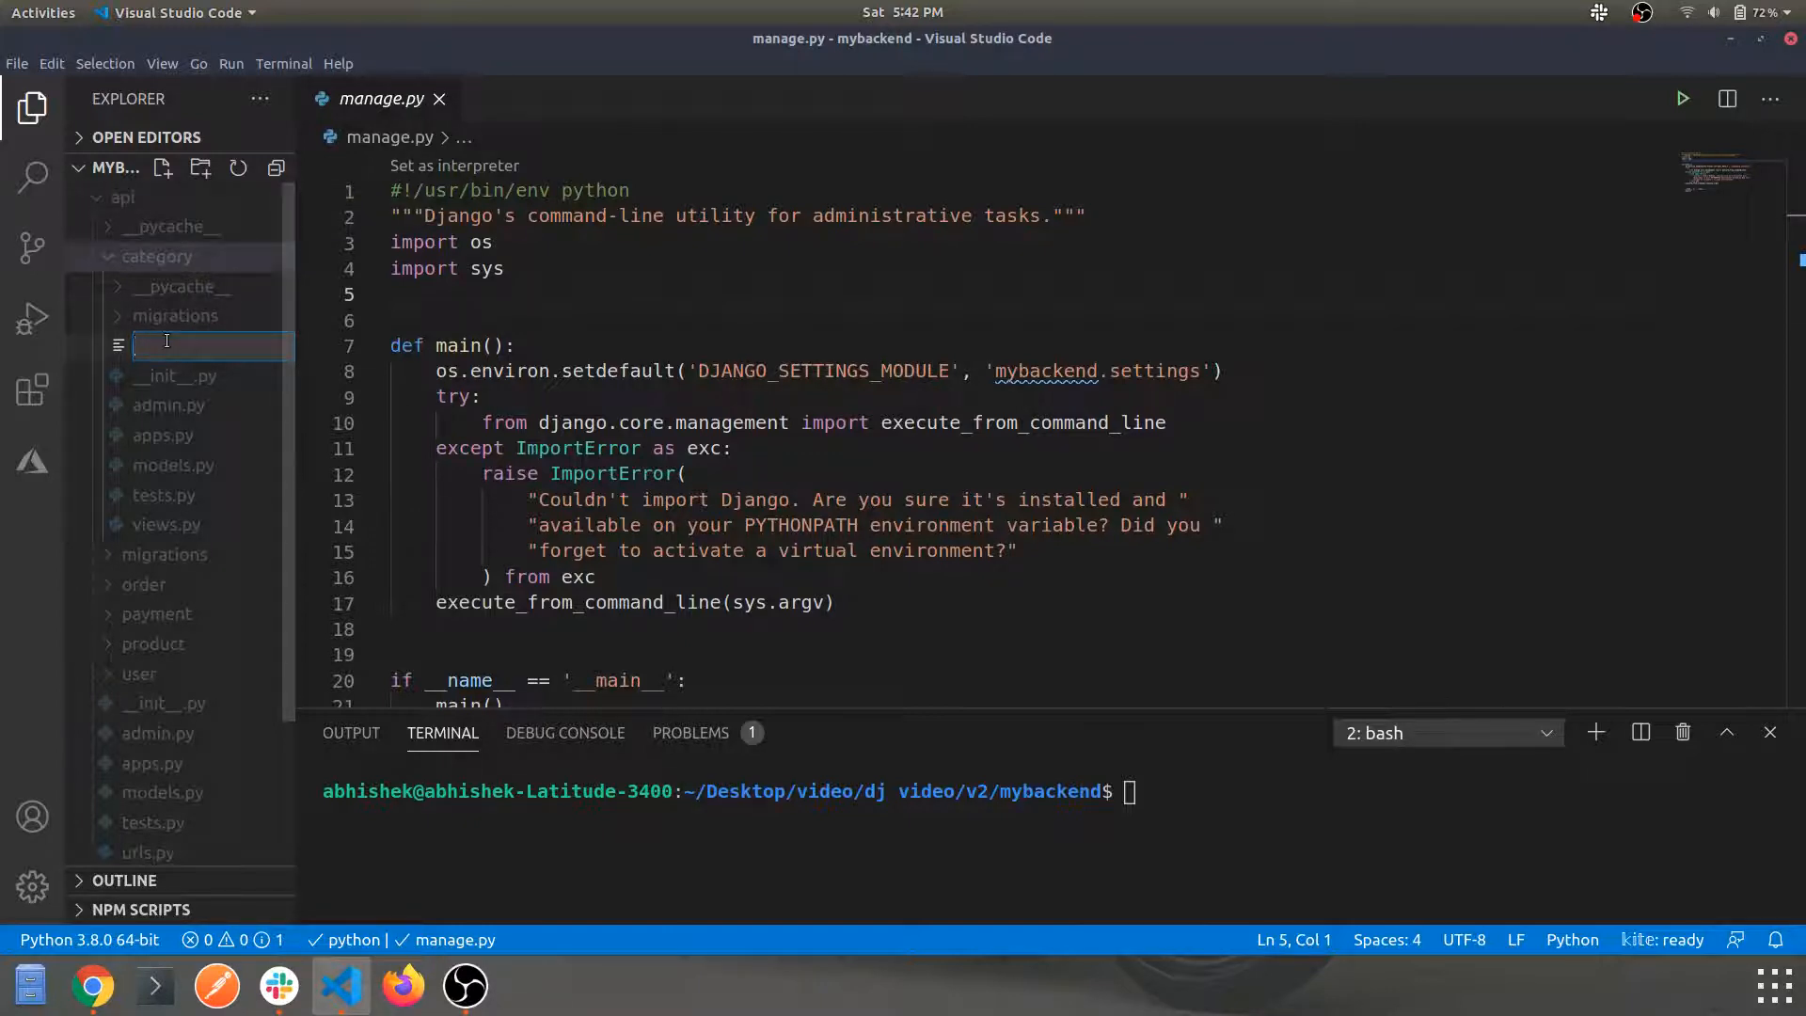
text(seri)
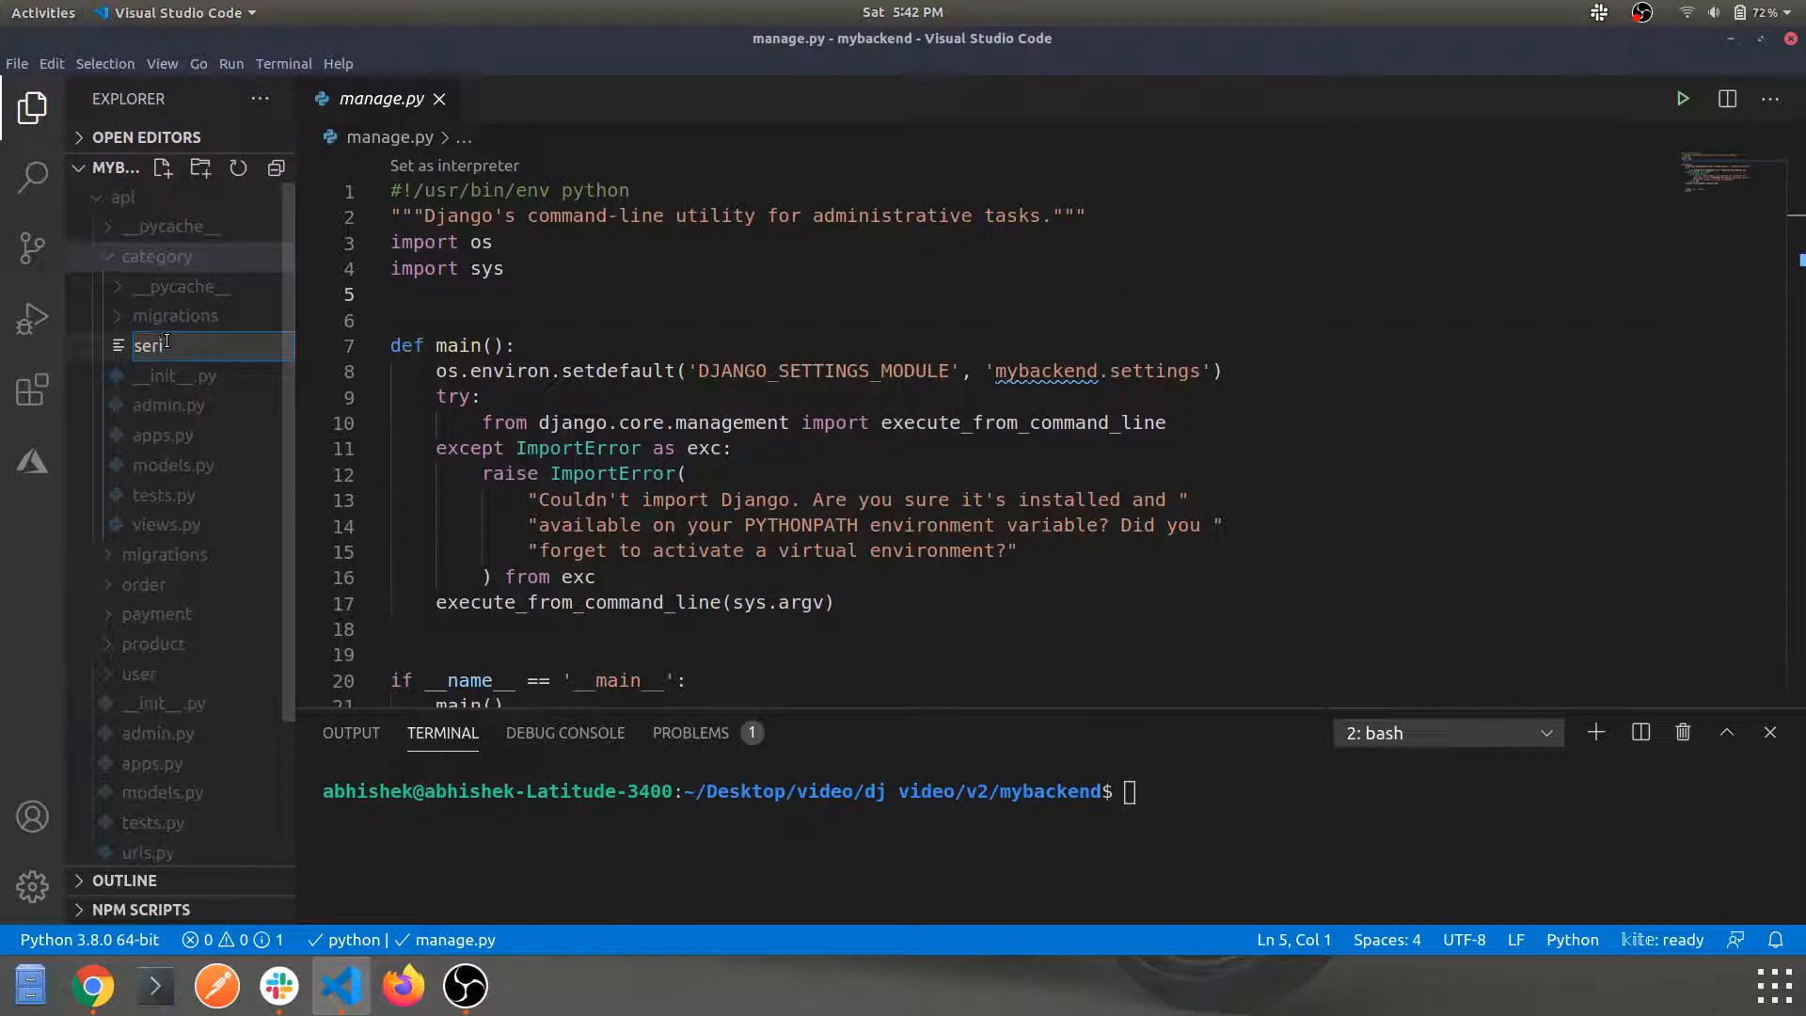
text(l)
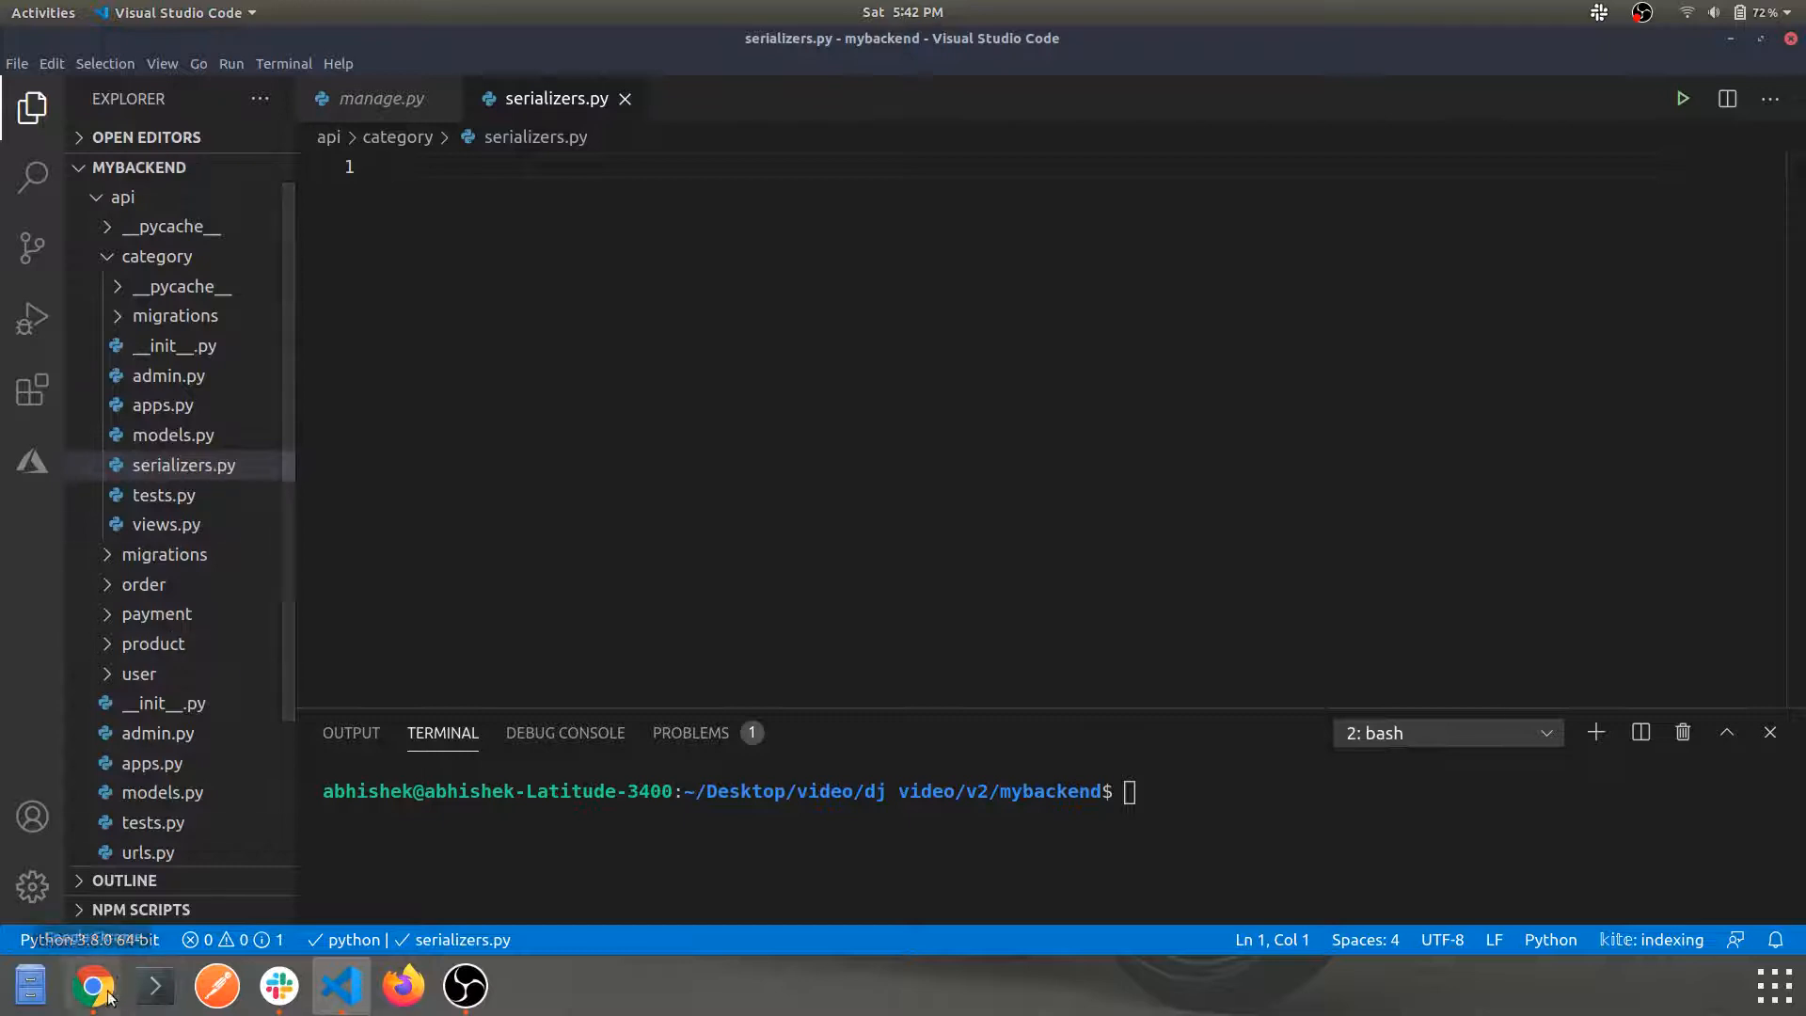
click(92, 984)
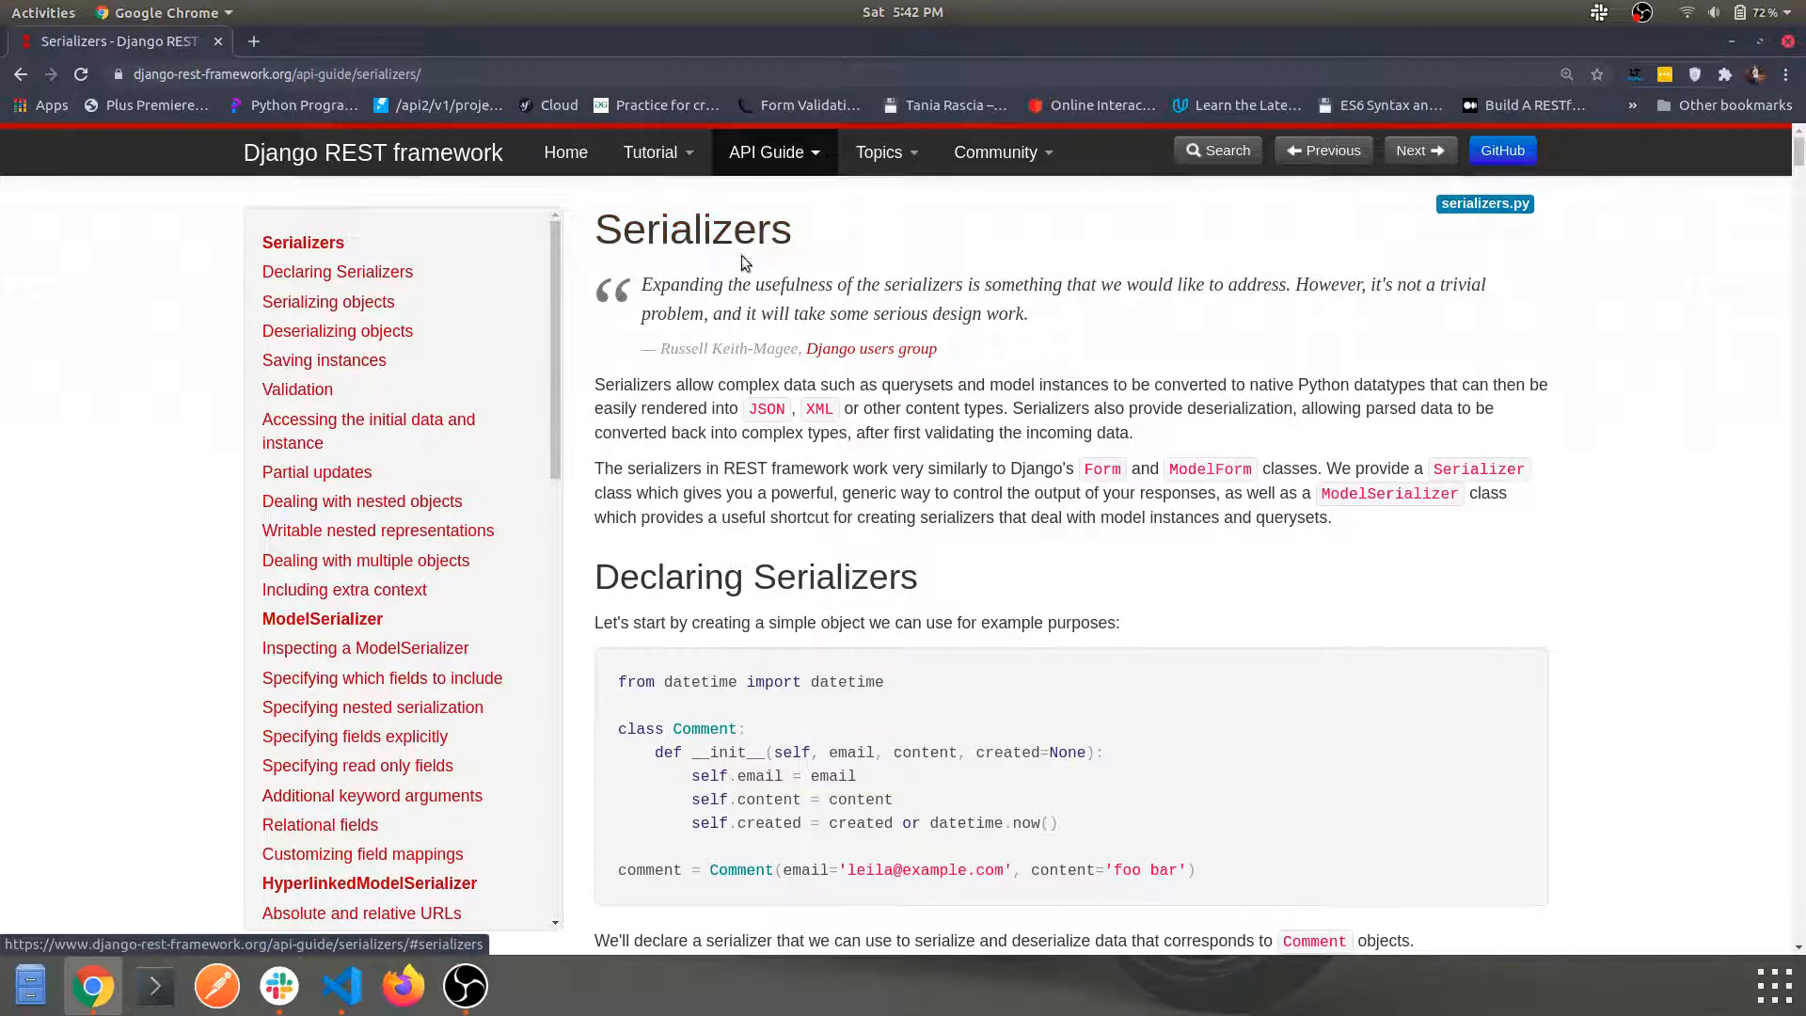
click(337, 983)
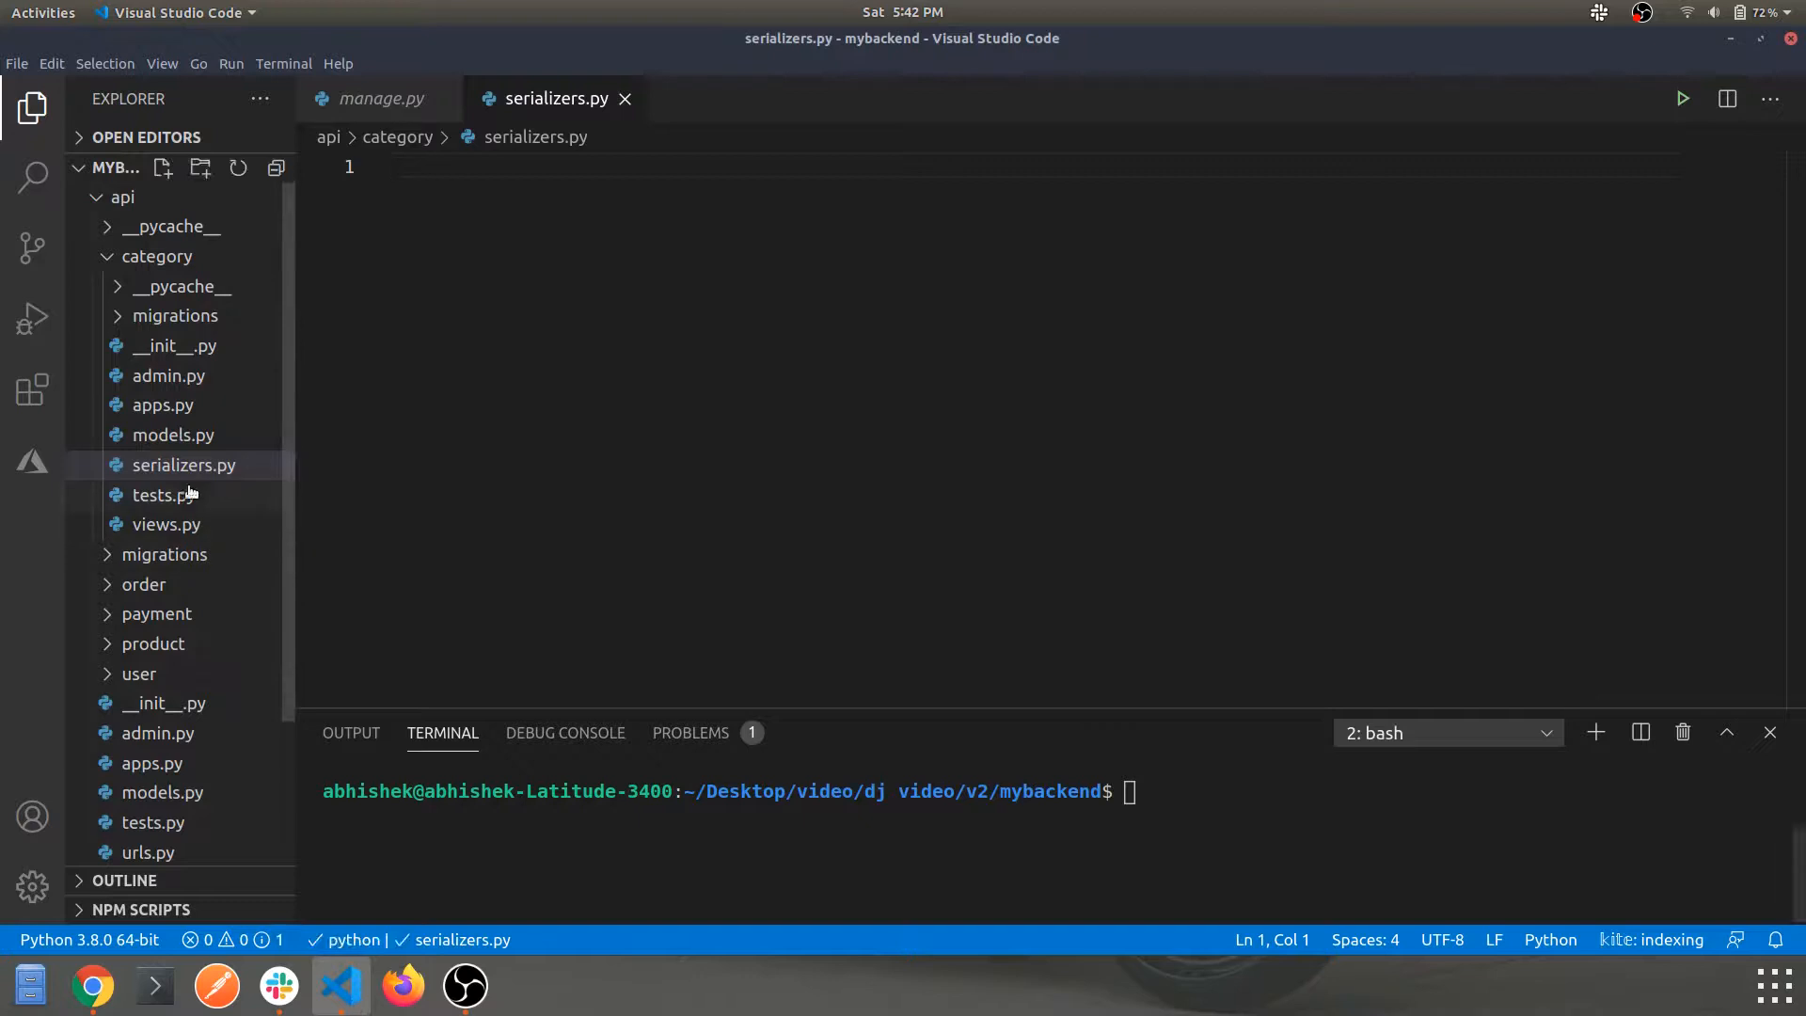
mouse_move(213, 481)
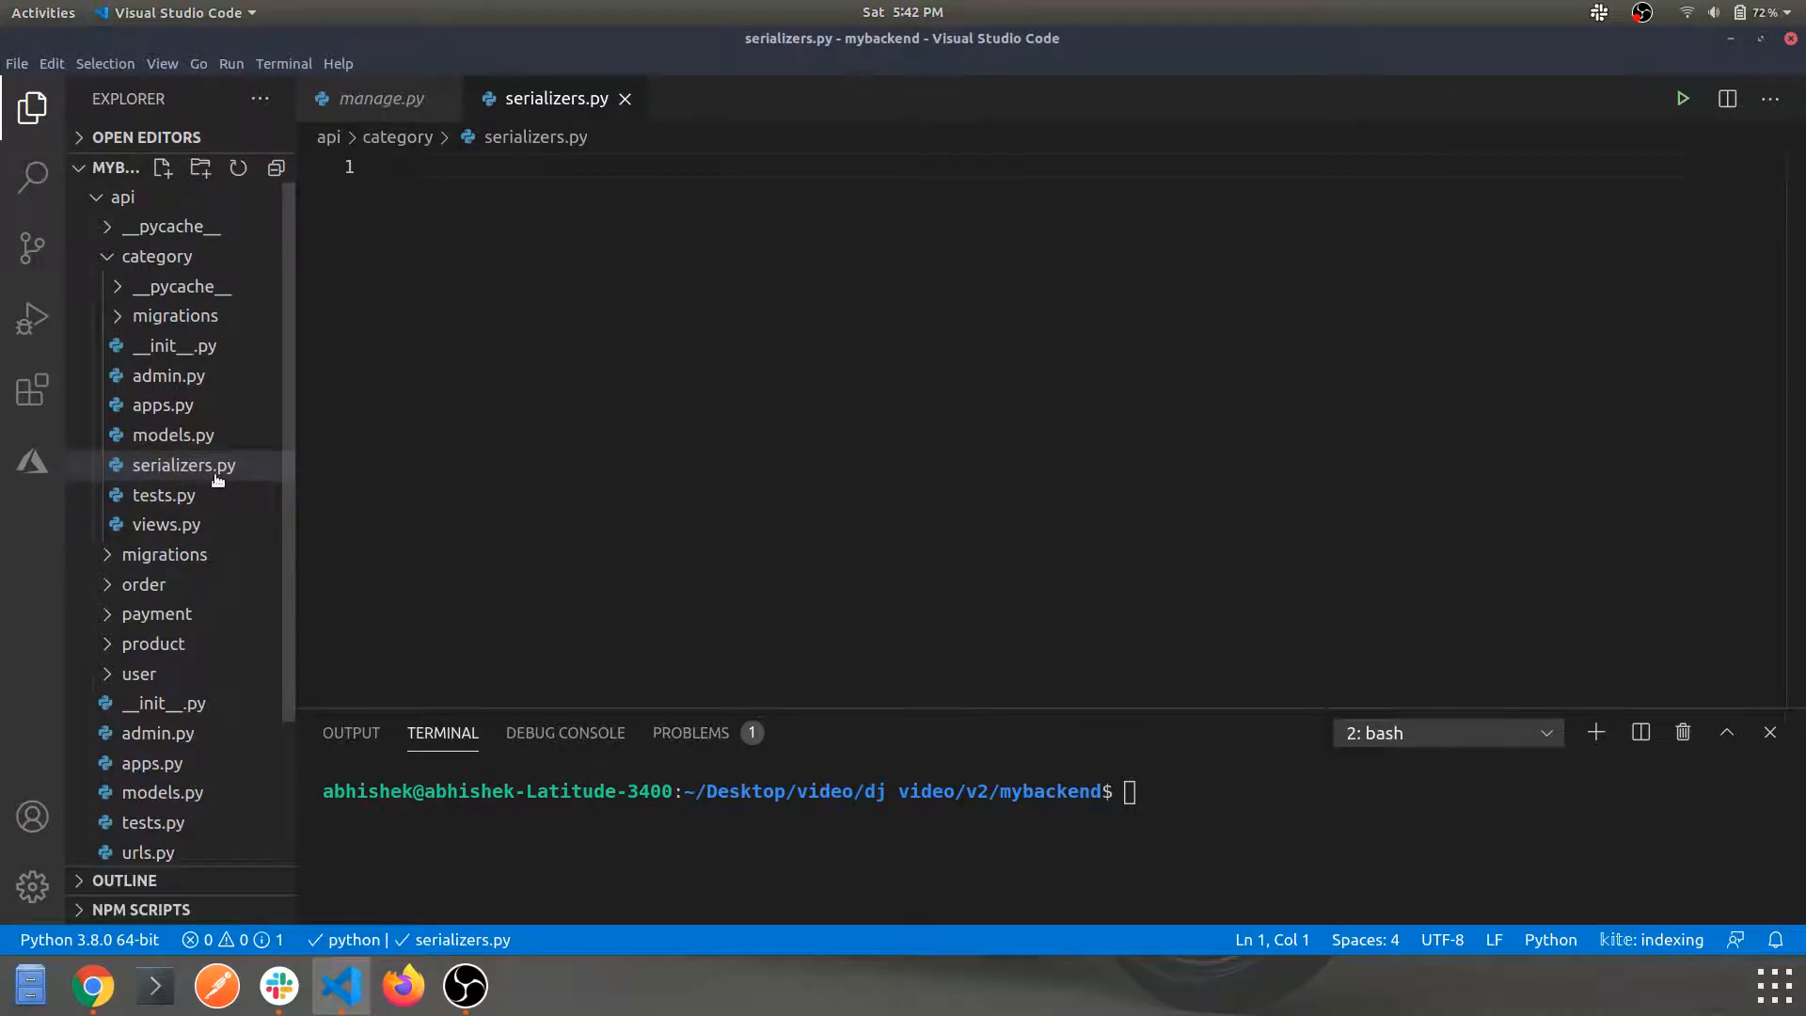
Select the new serializers.py, close manage.py and collapse the category folder.
click(182, 465)
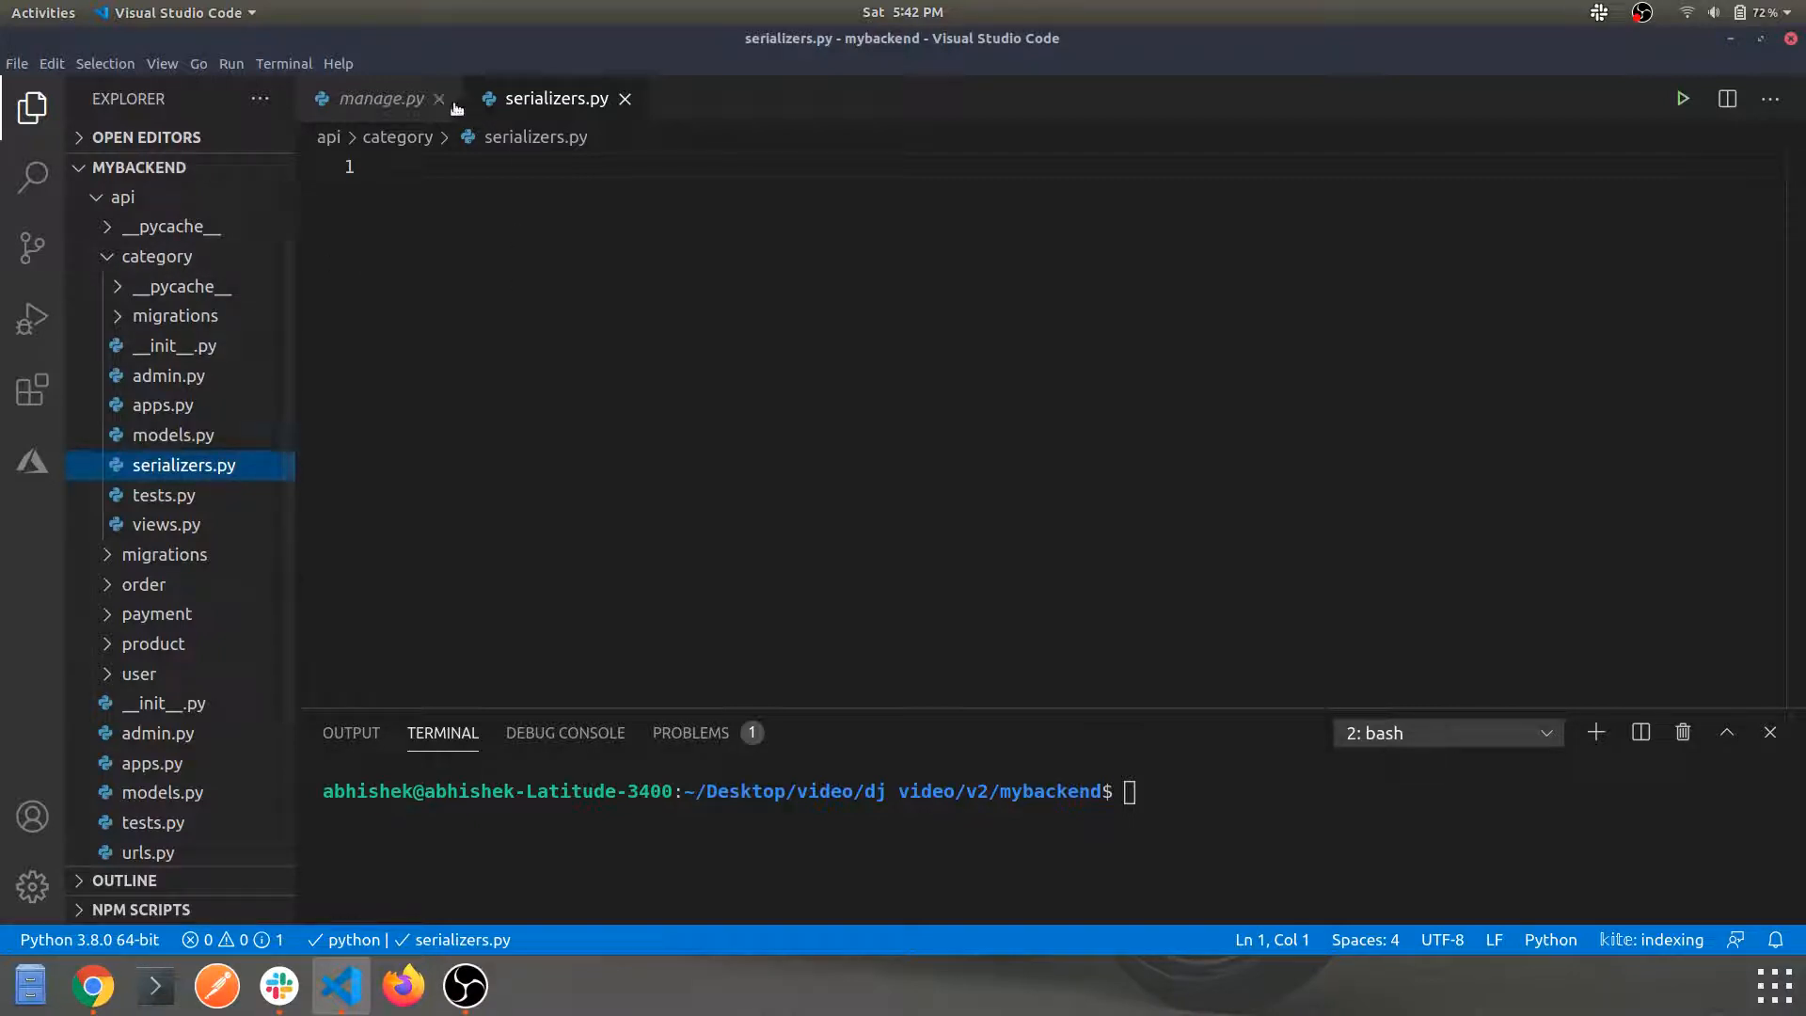
click(438, 97)
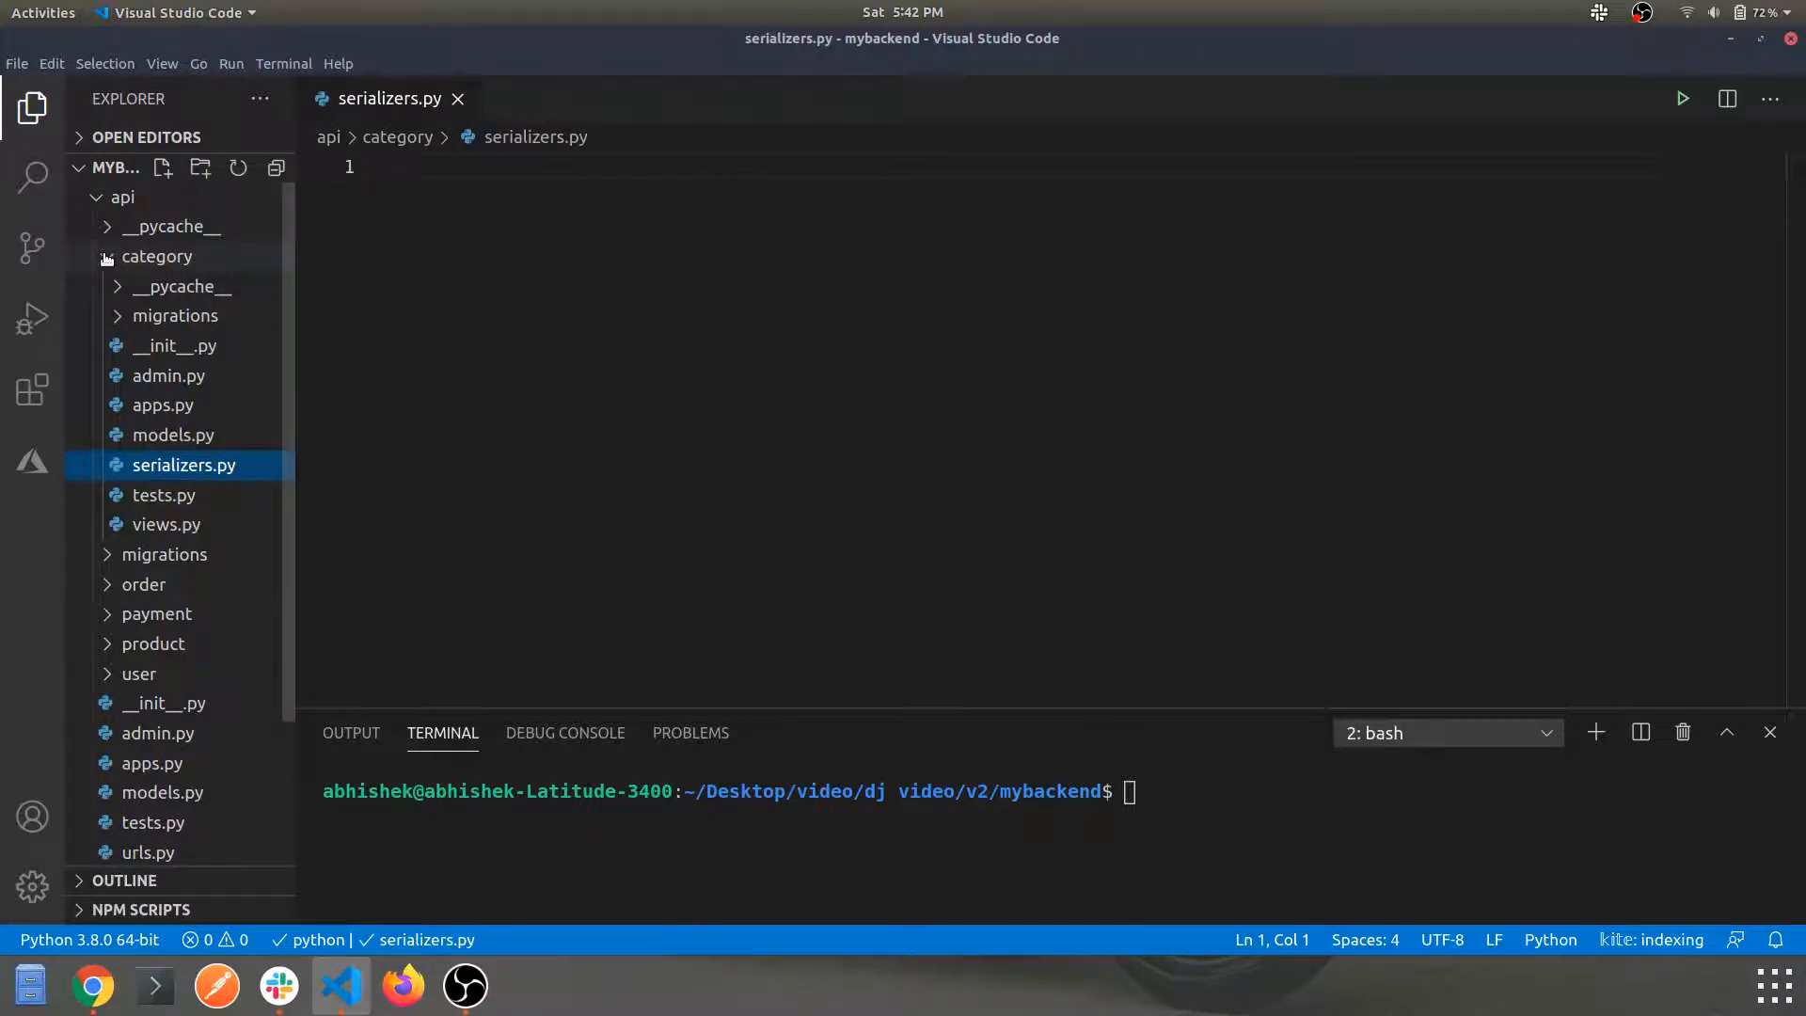
click(156, 256)
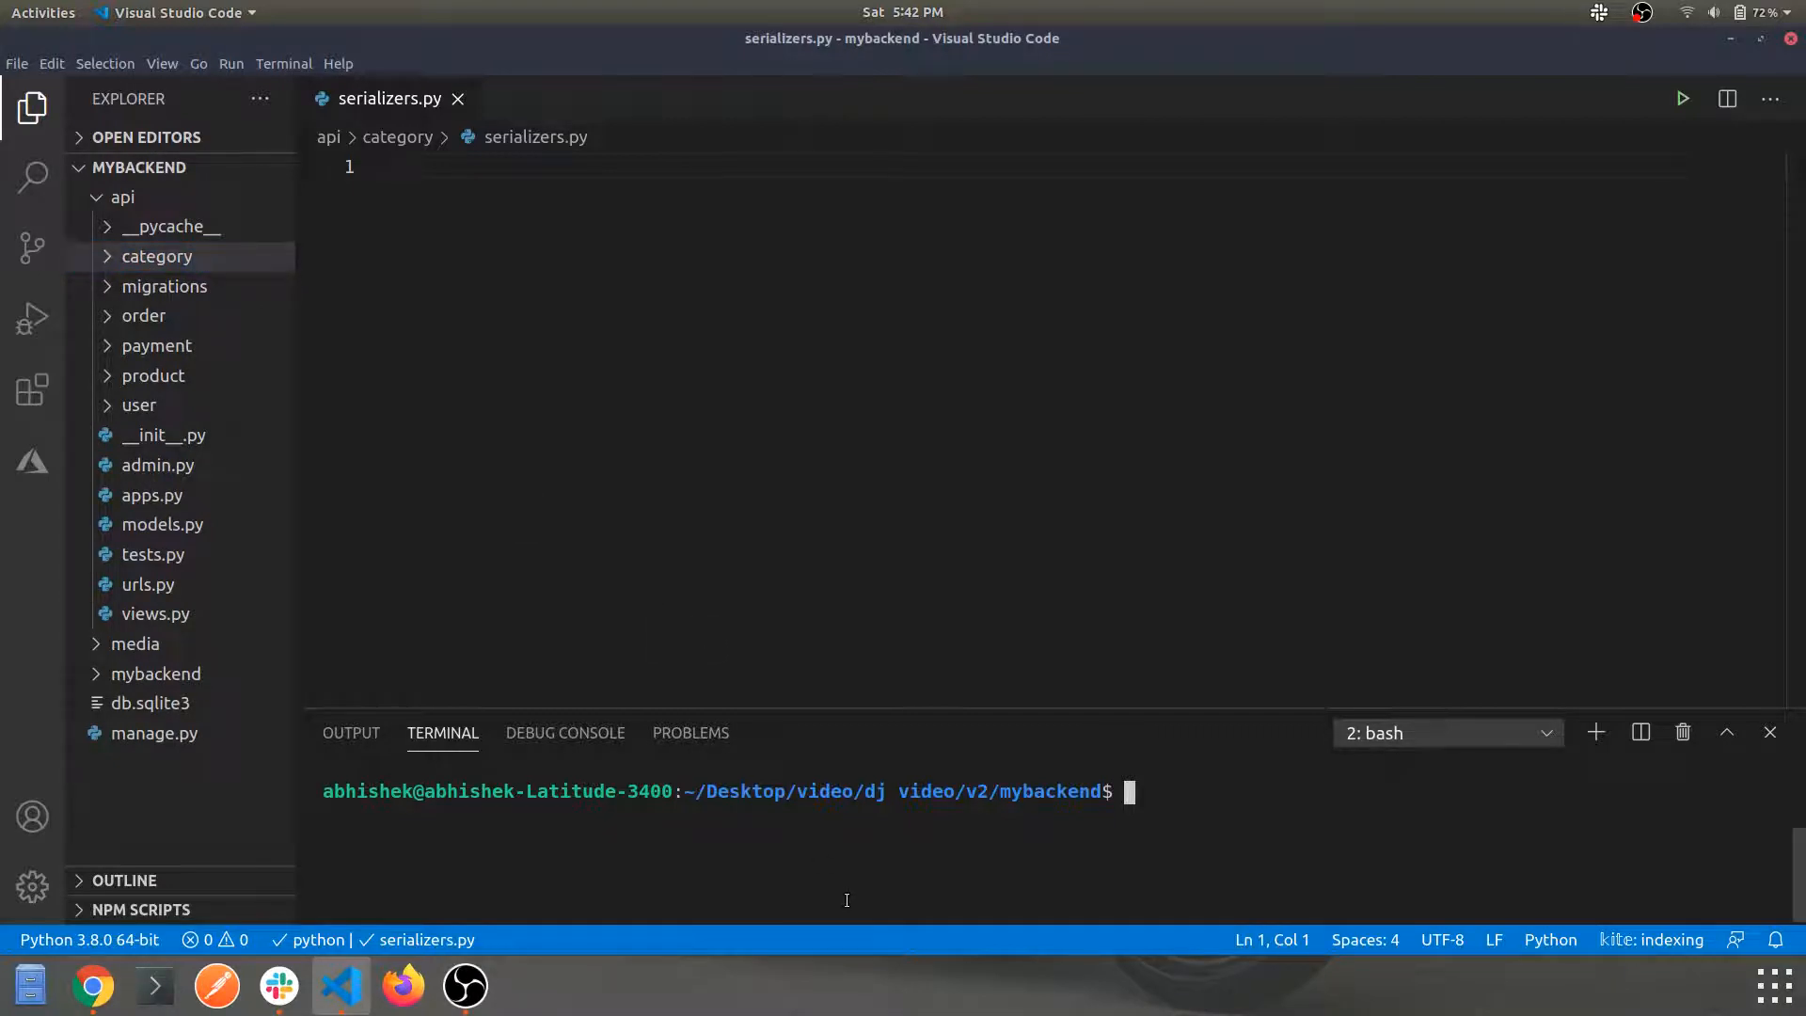
Run python3 manage.py makemigrations and then migrate in the integrated terminal.
text(python3)
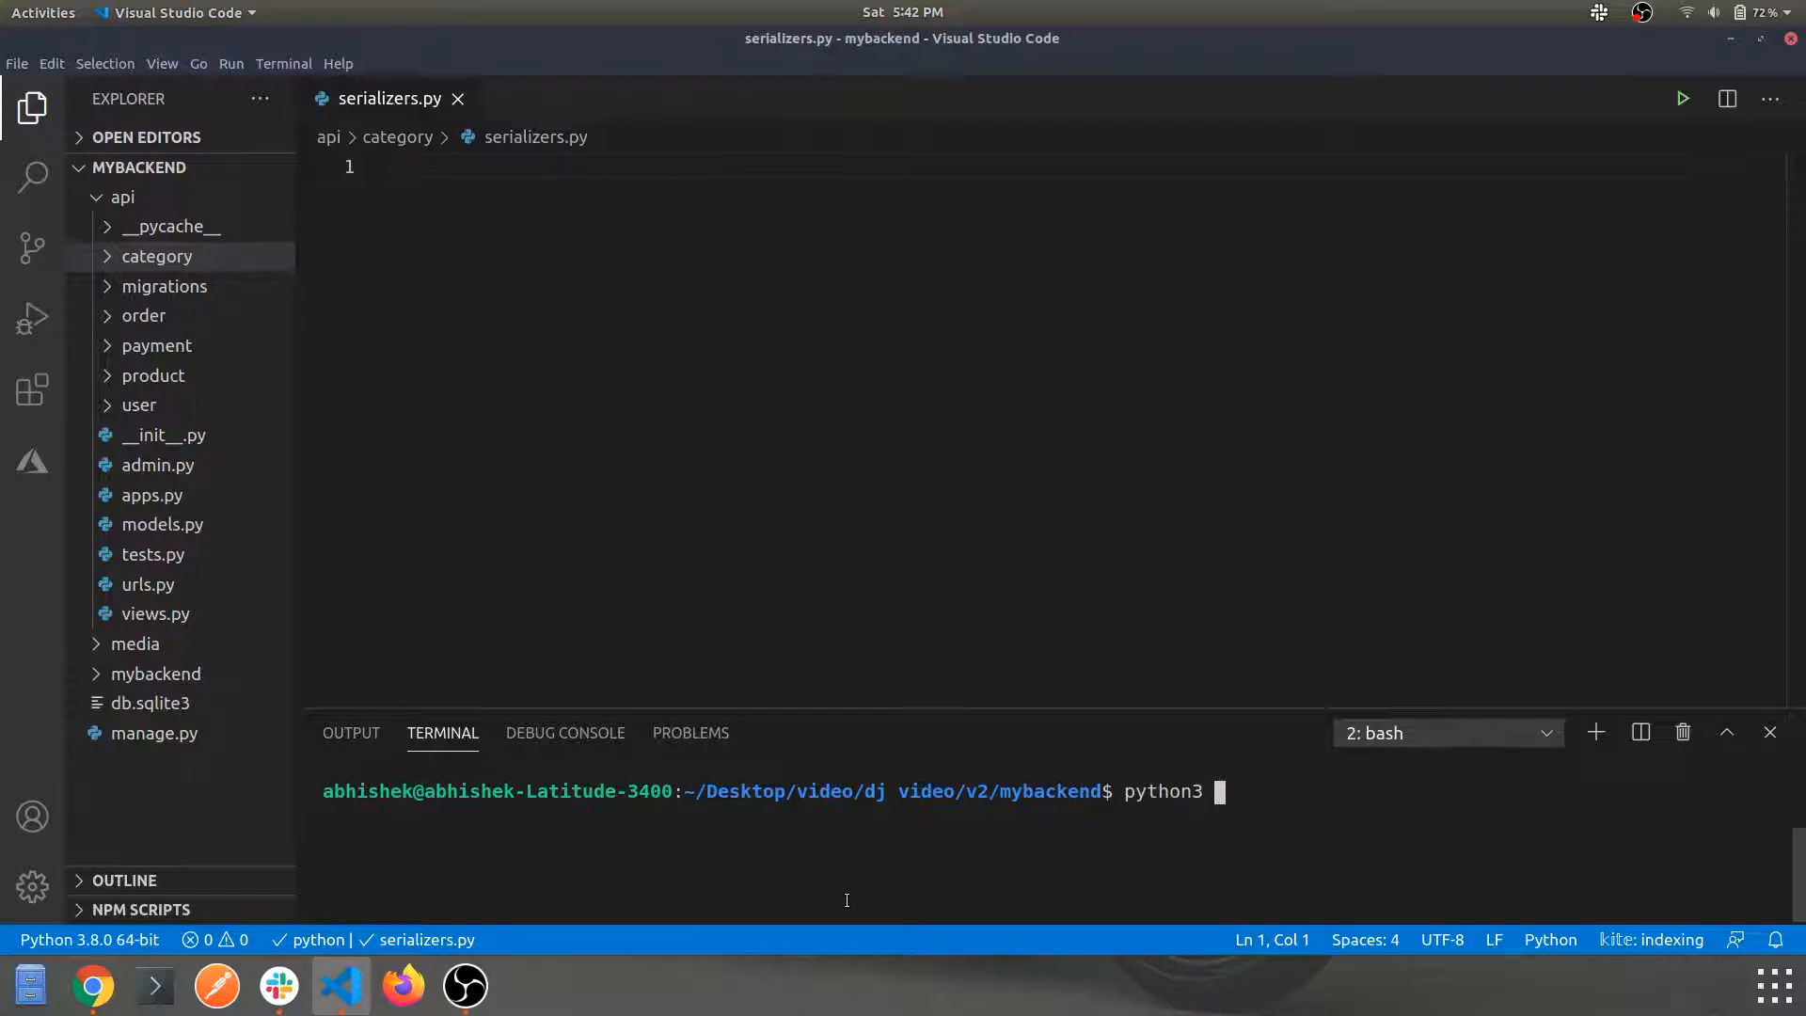
text(manage.py mi)
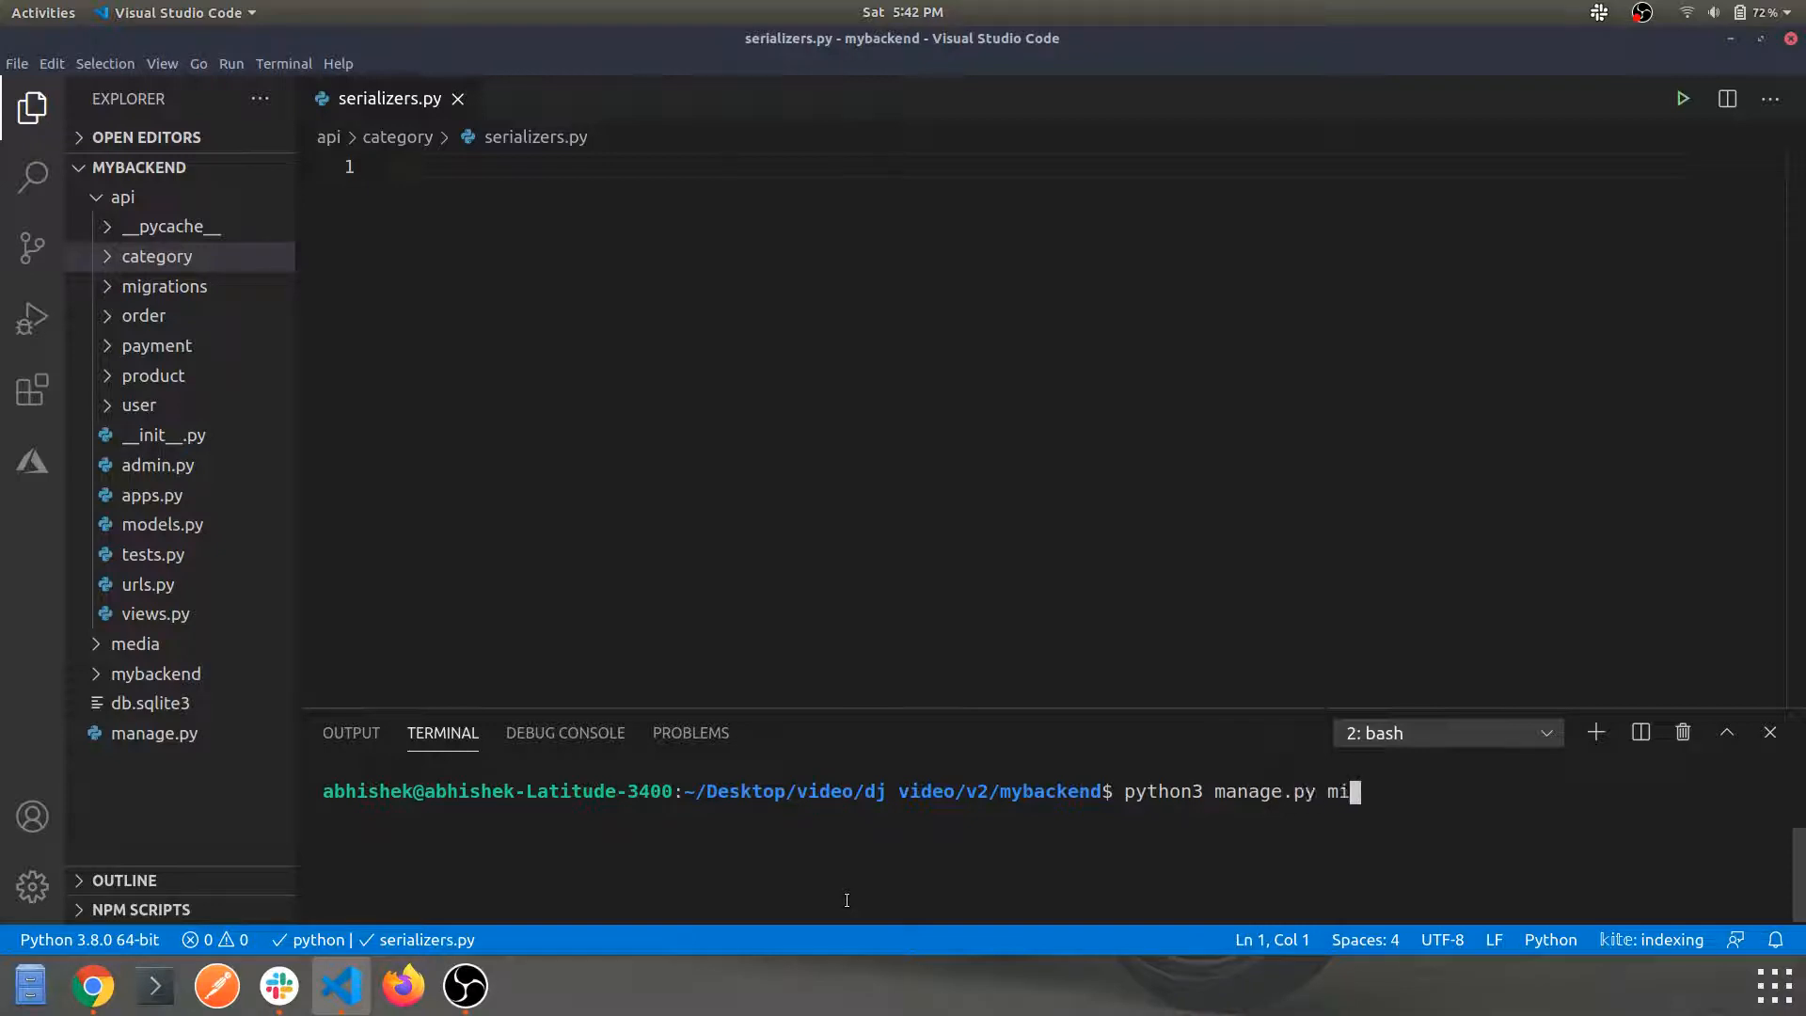
text(ake)
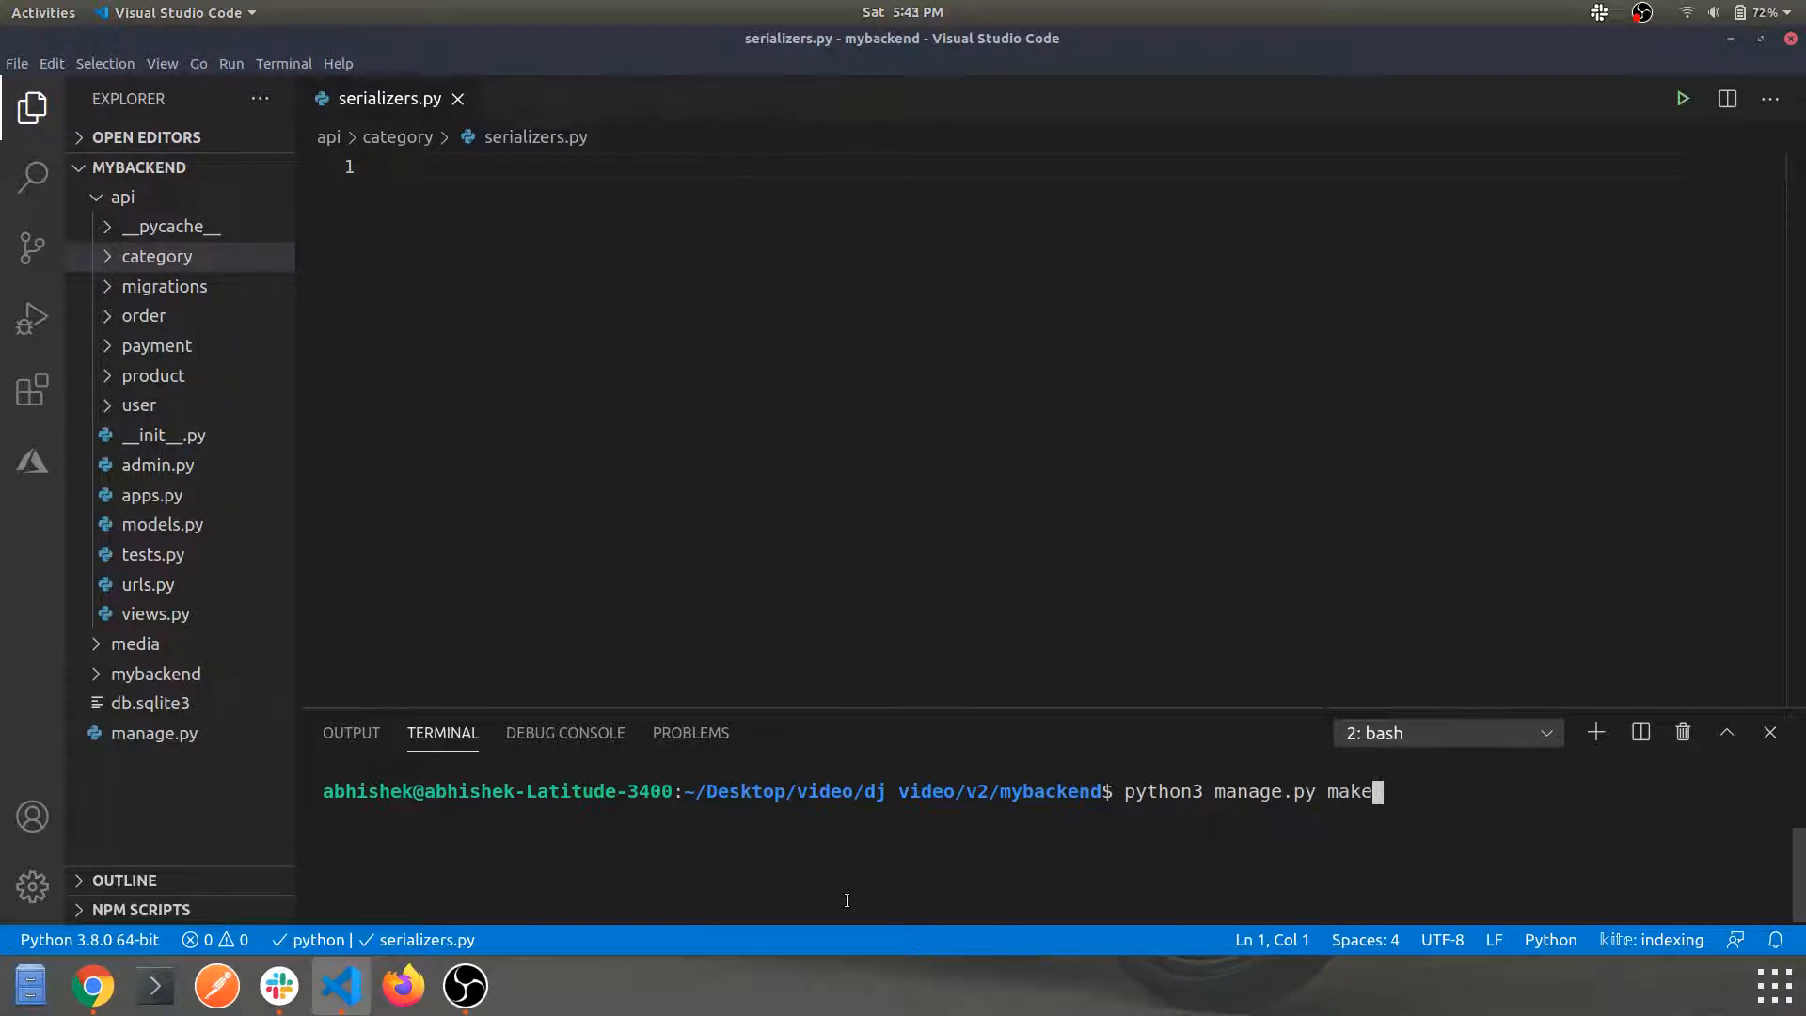
text(migrations)
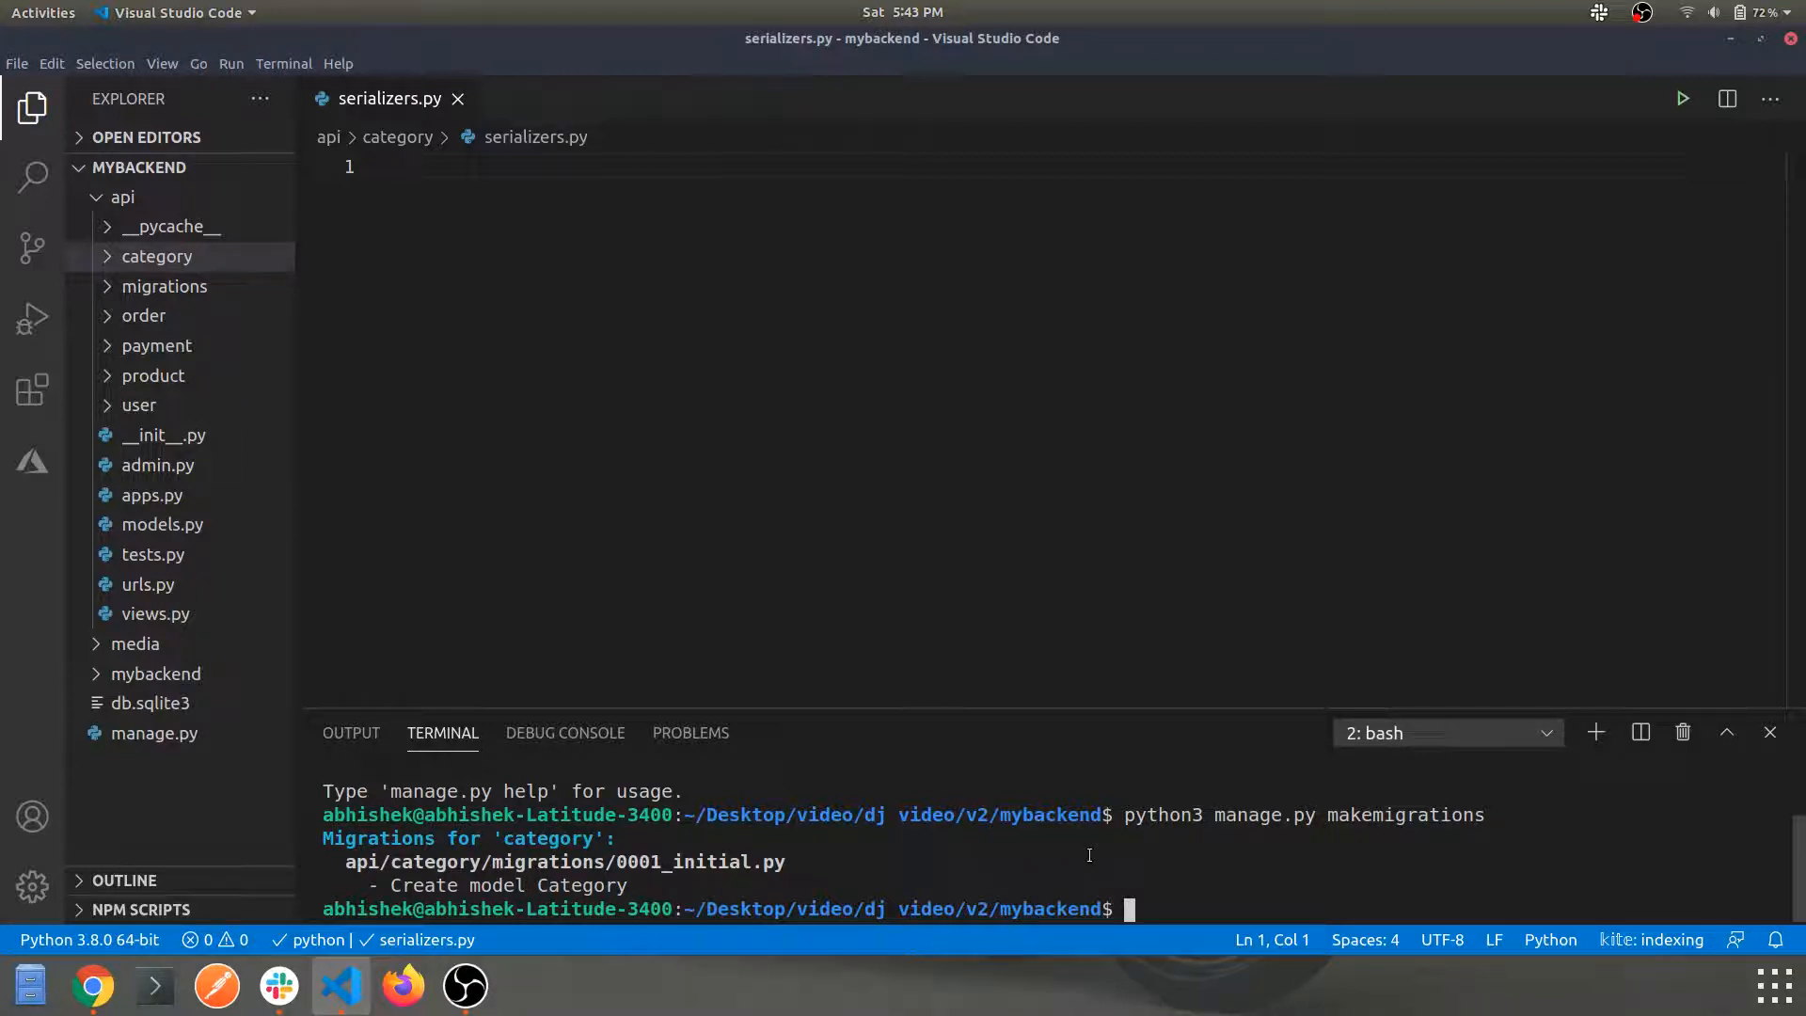
text(python3 manage.py makemigrations)
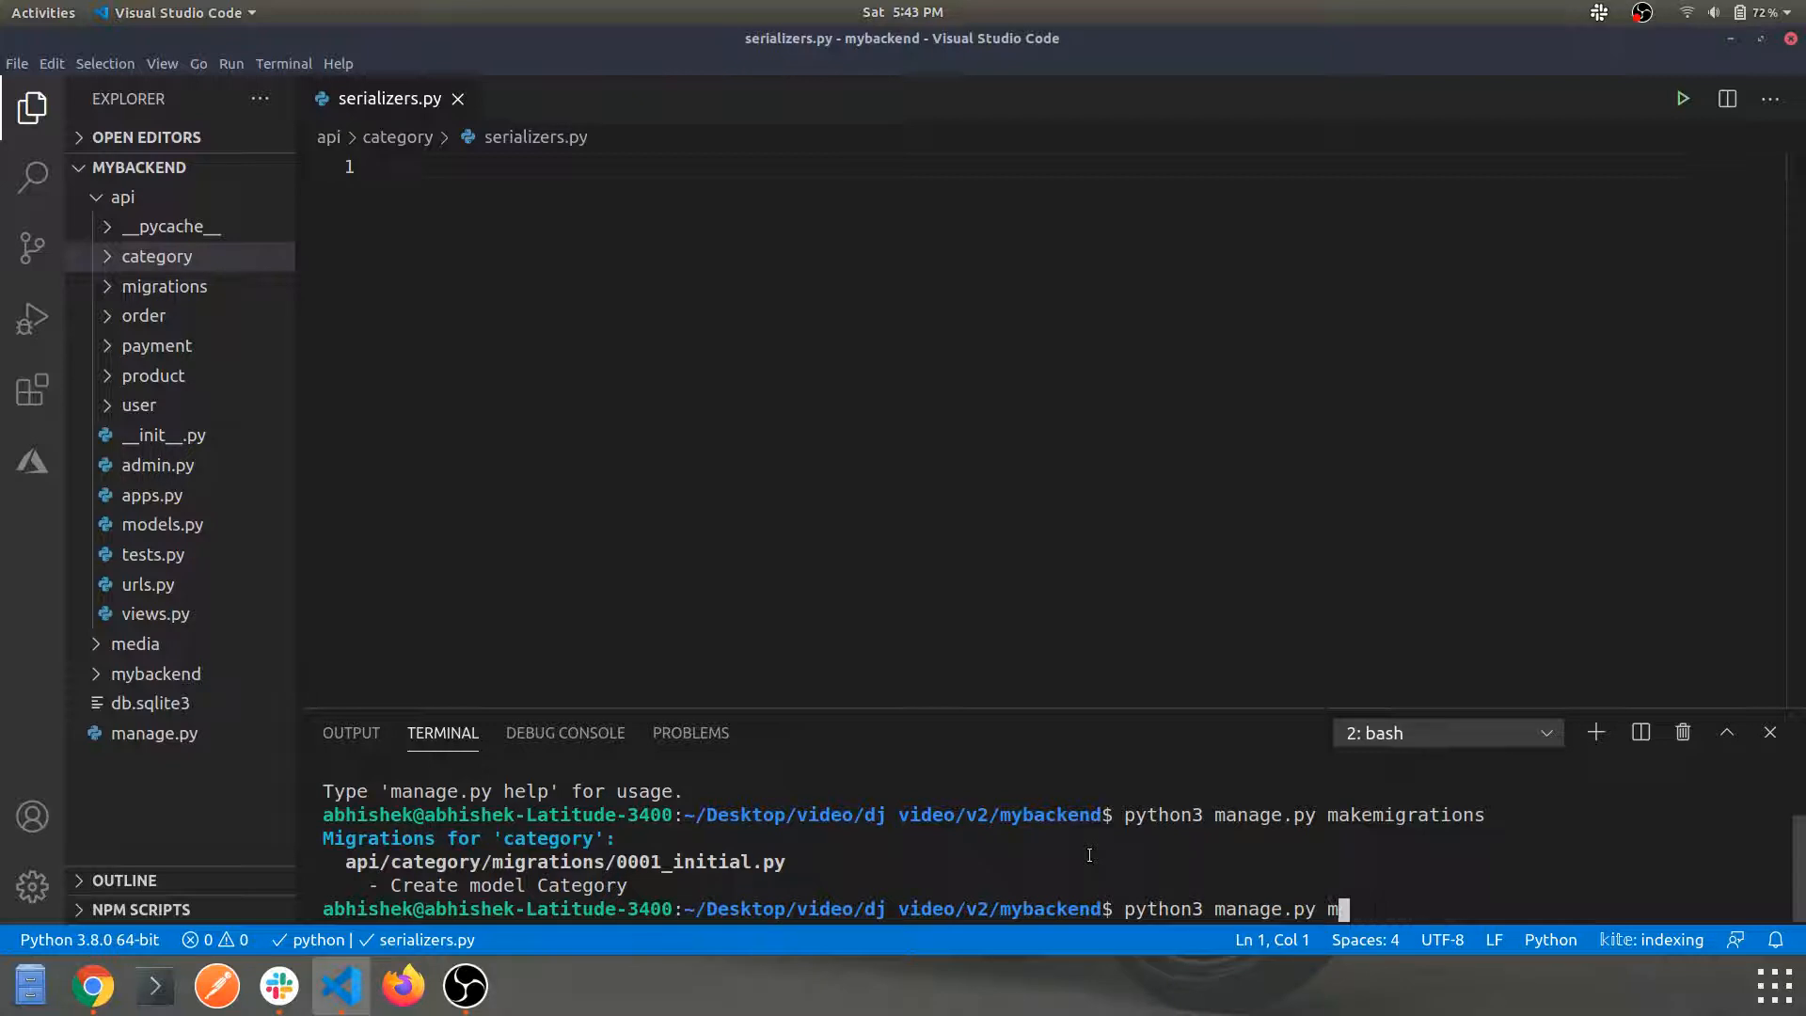
text(igrate)
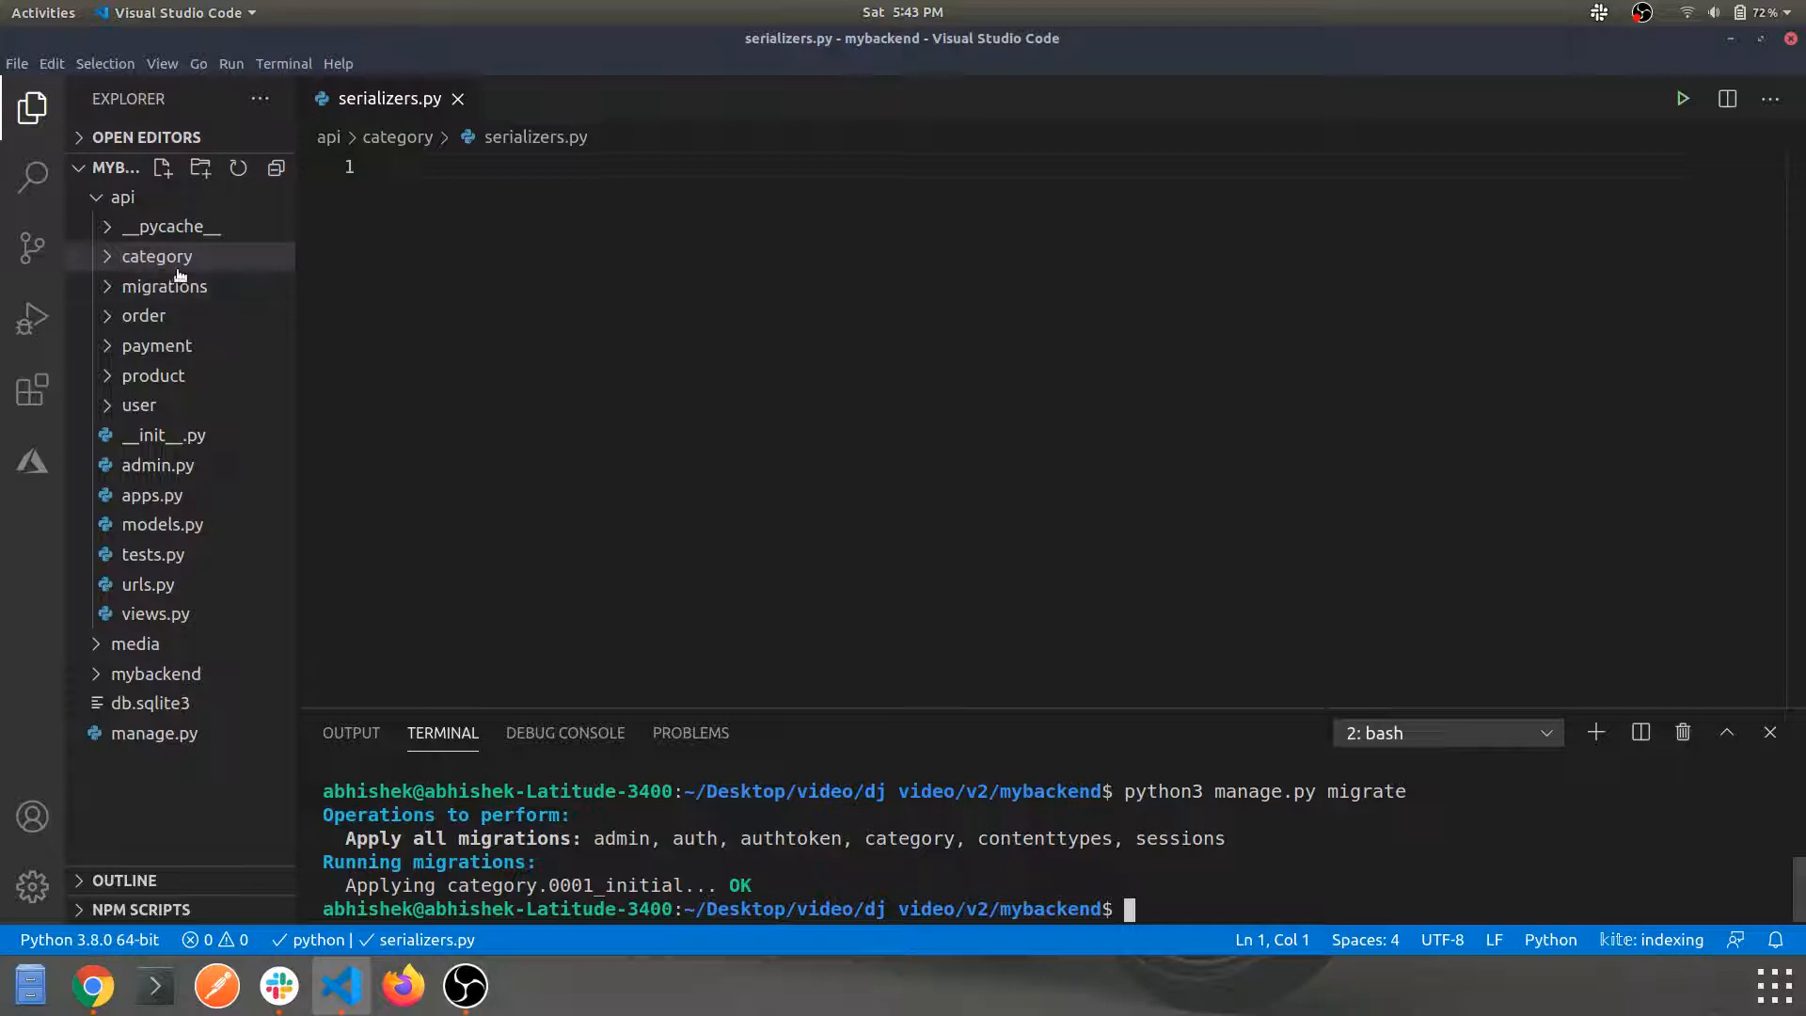
Expand category > migrations and open 0001_initial.py to review the Category fields.
click(156, 256)
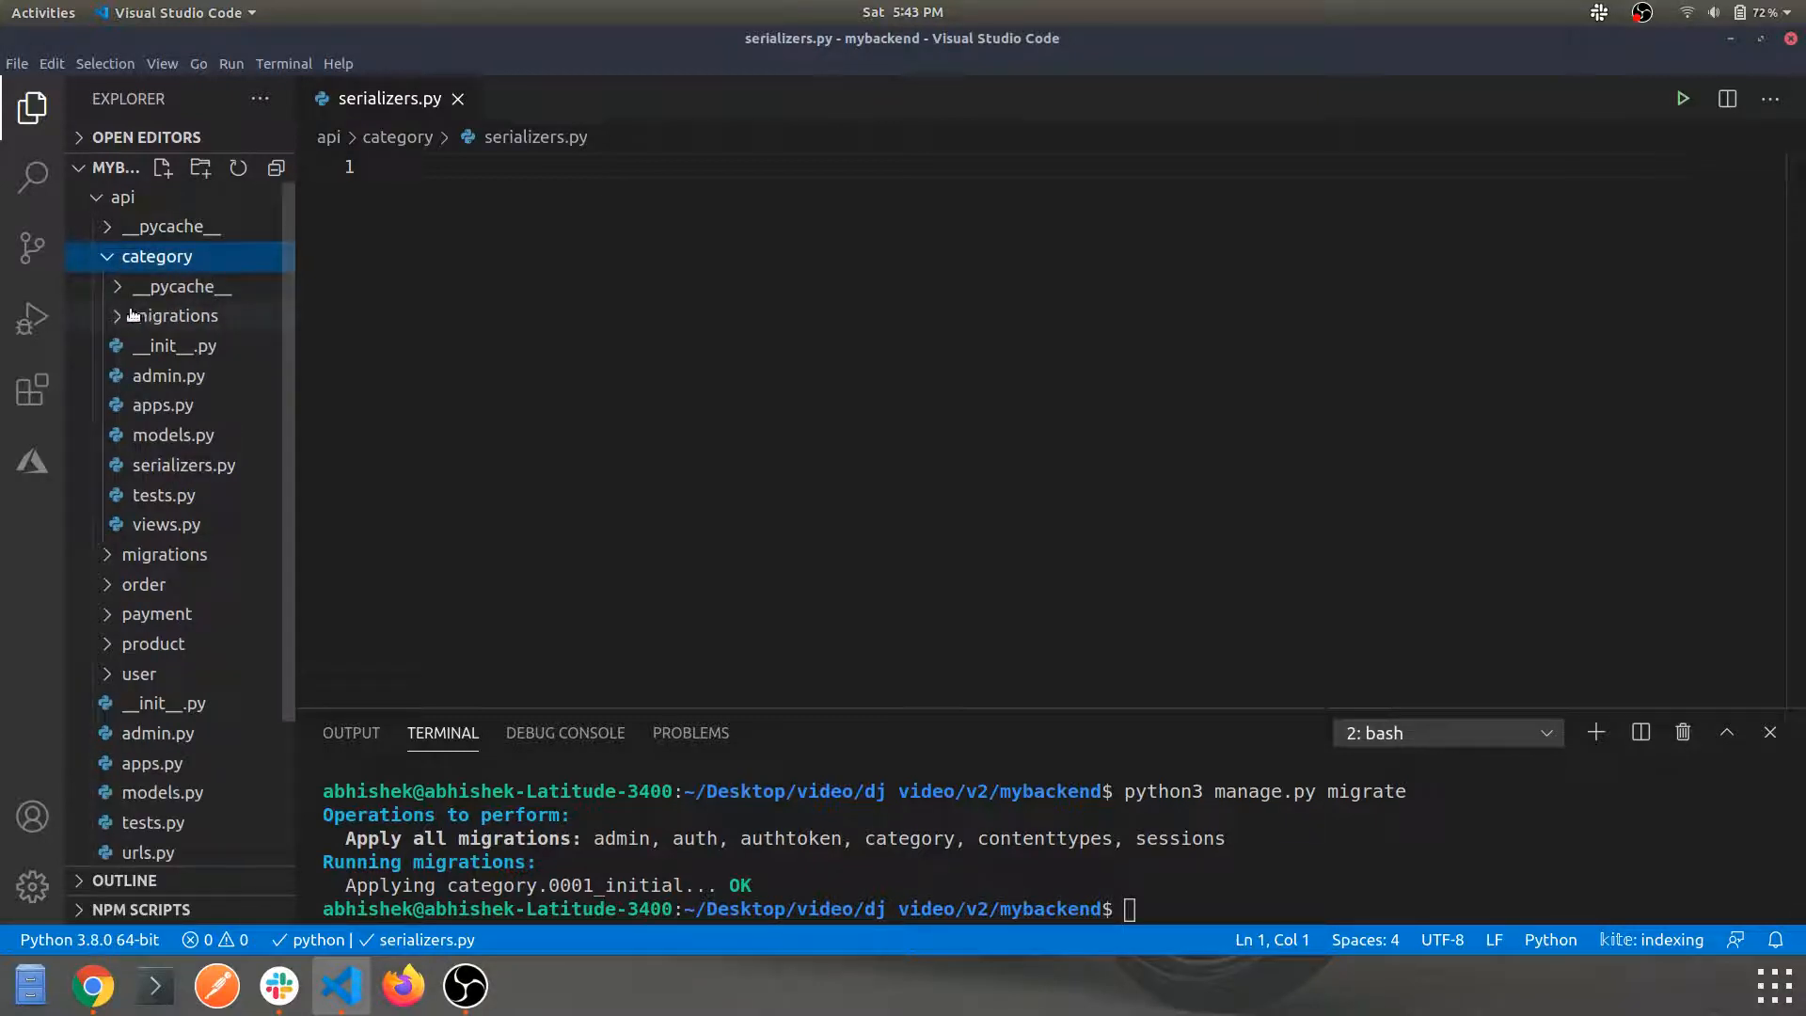
click(175, 314)
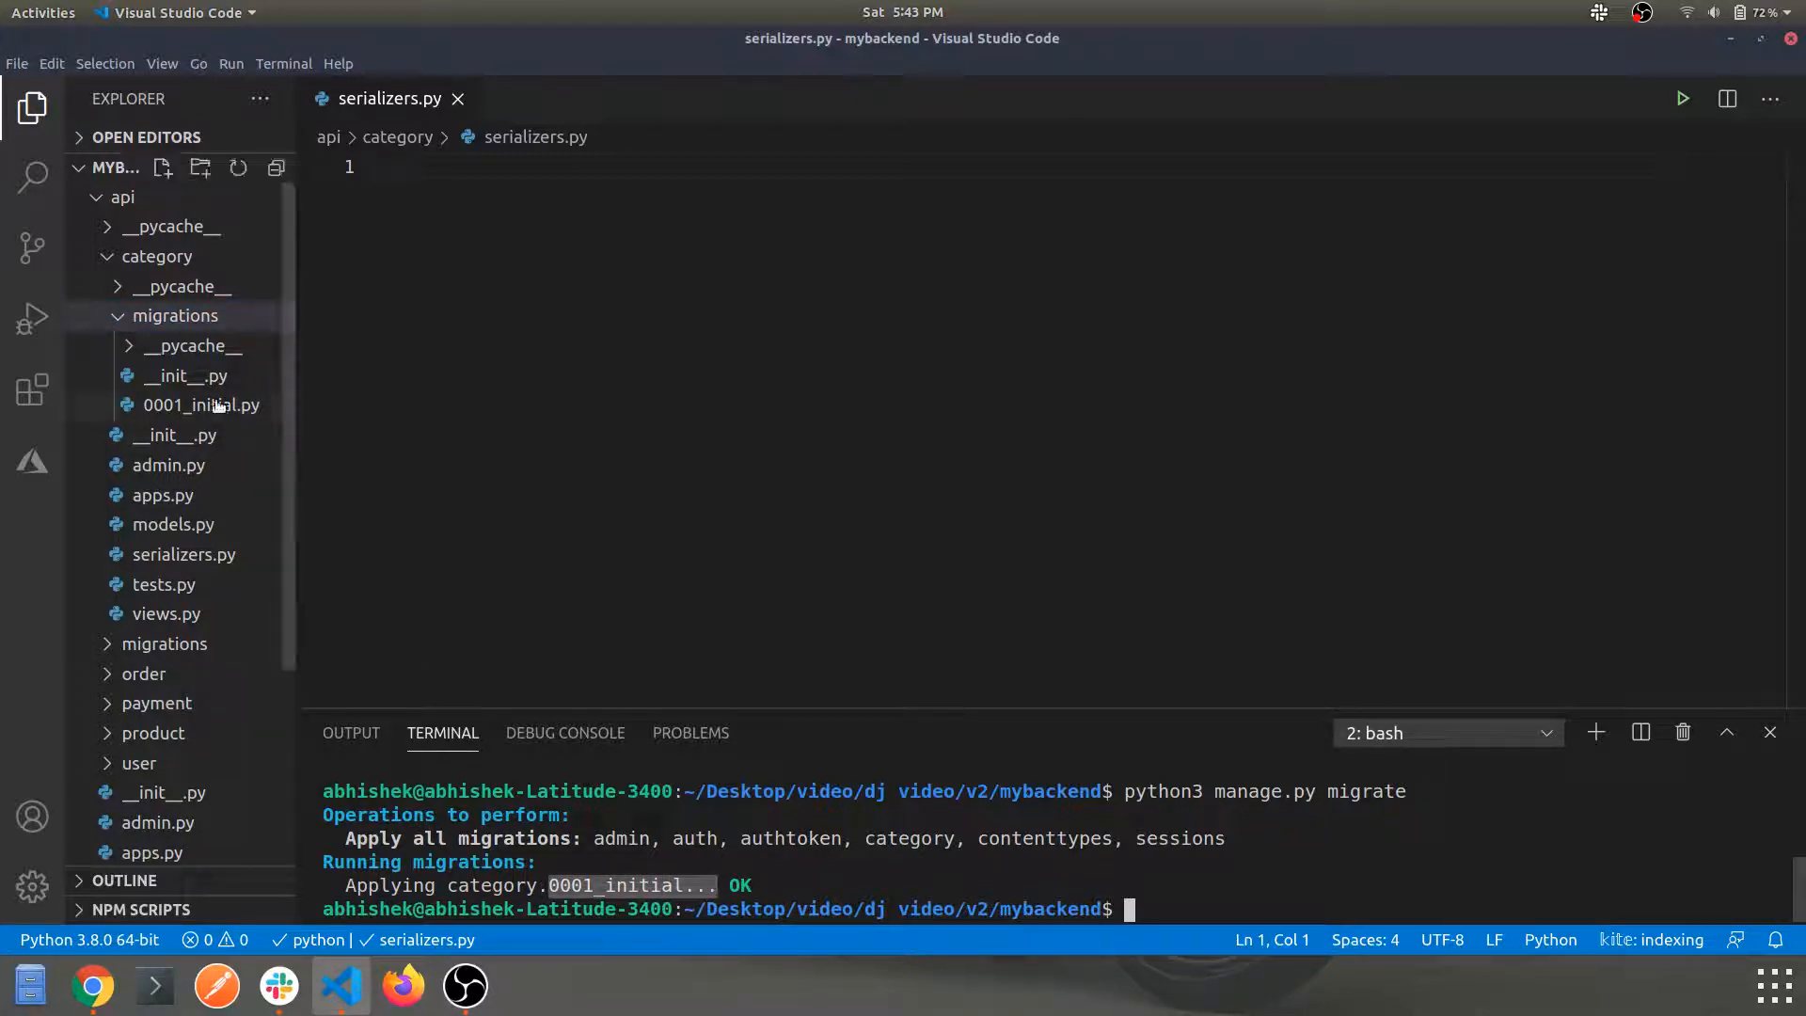
double_click(201, 405)
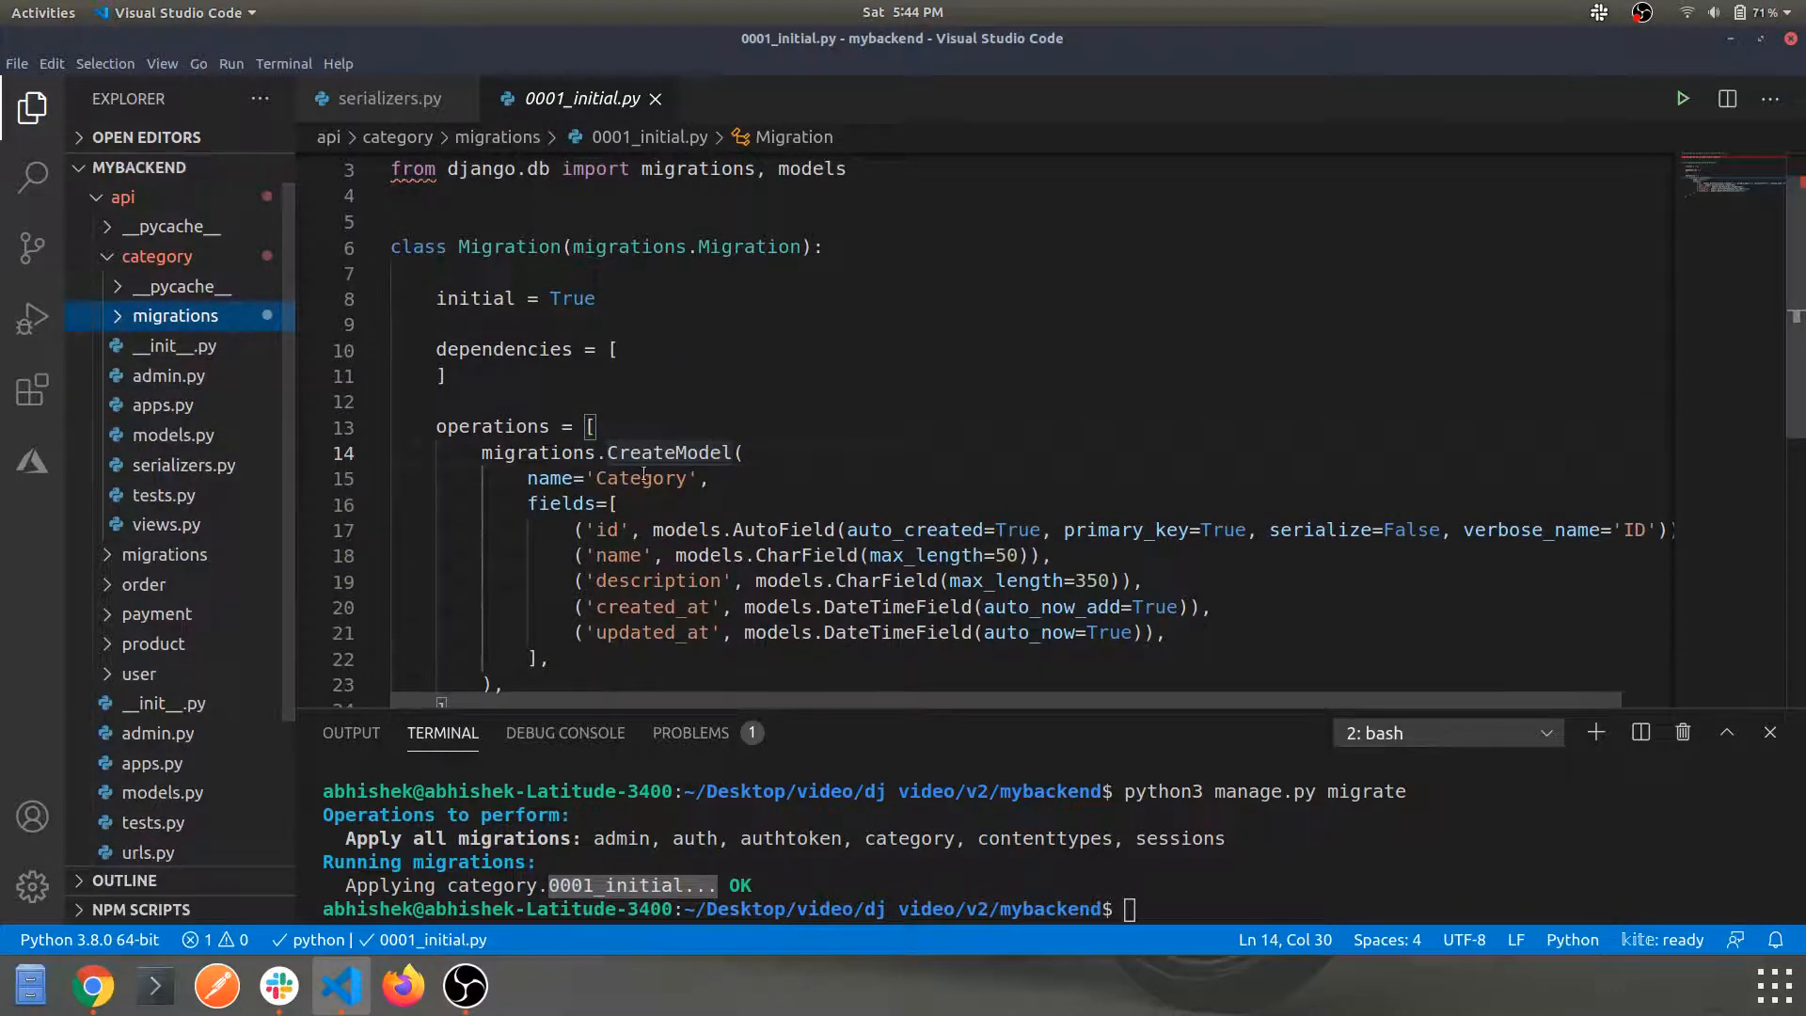
mouse_move(886, 608)
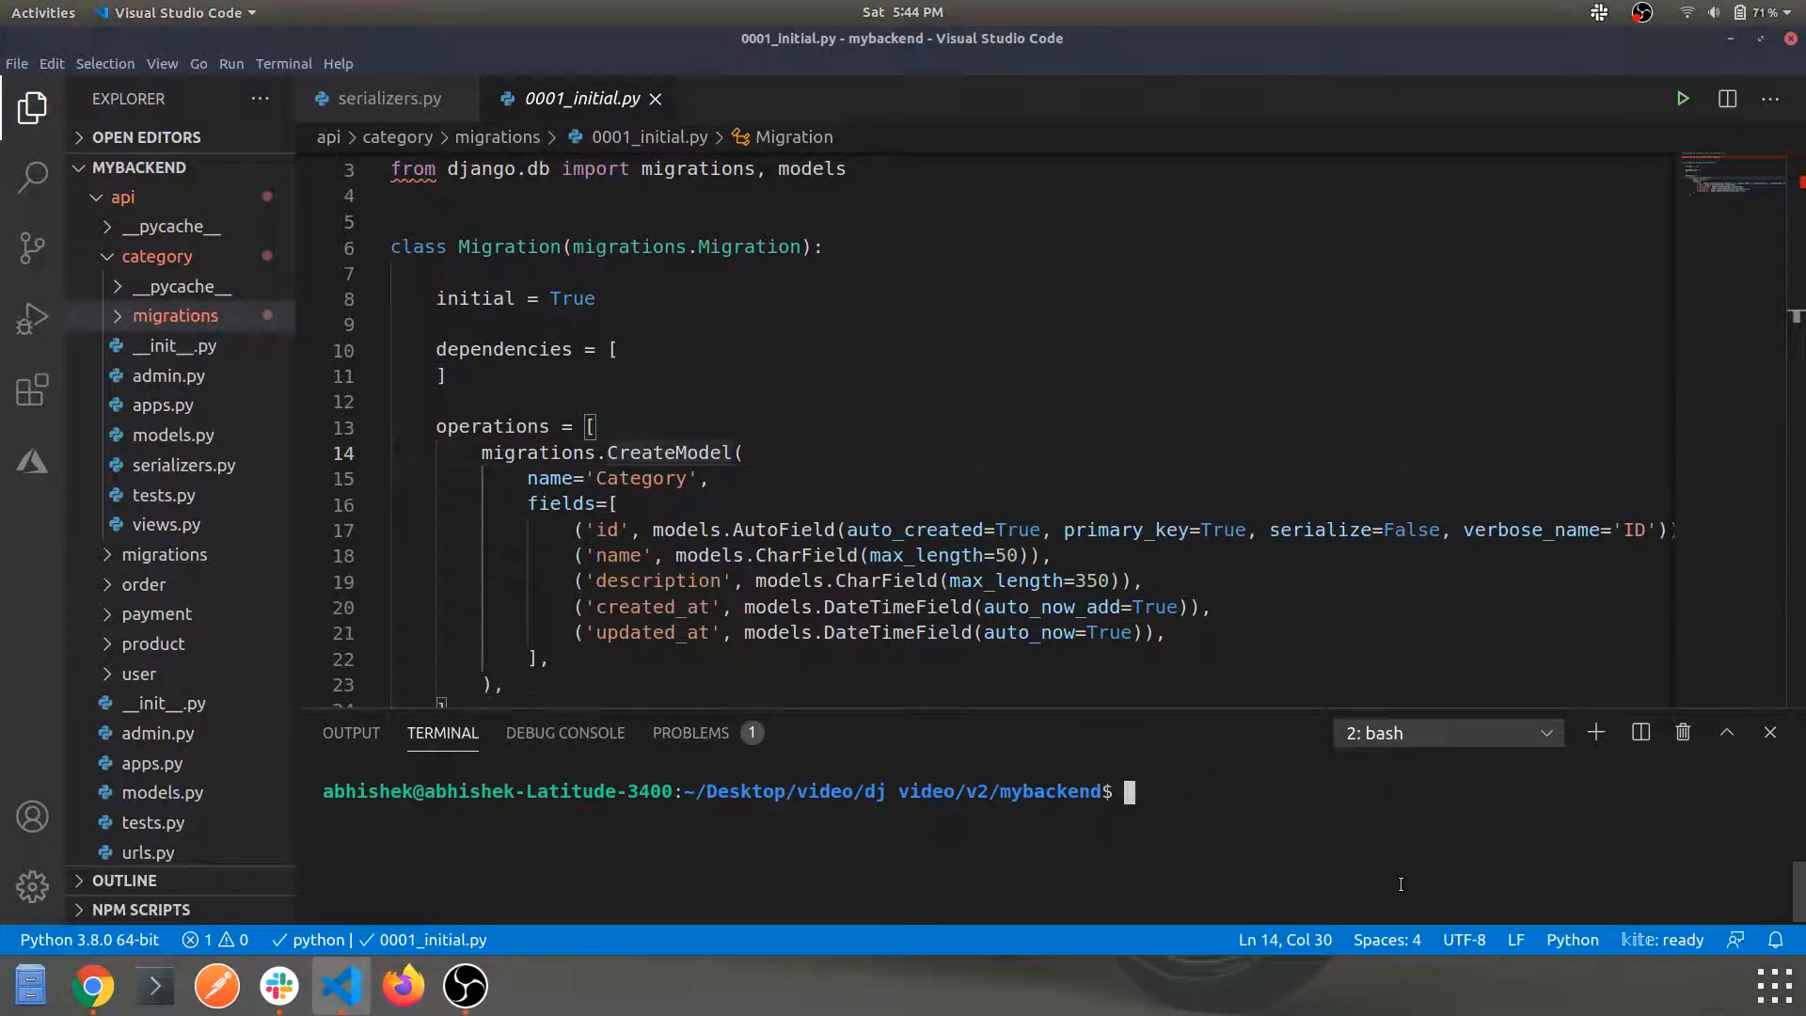
text(python3 manage.py migrate)
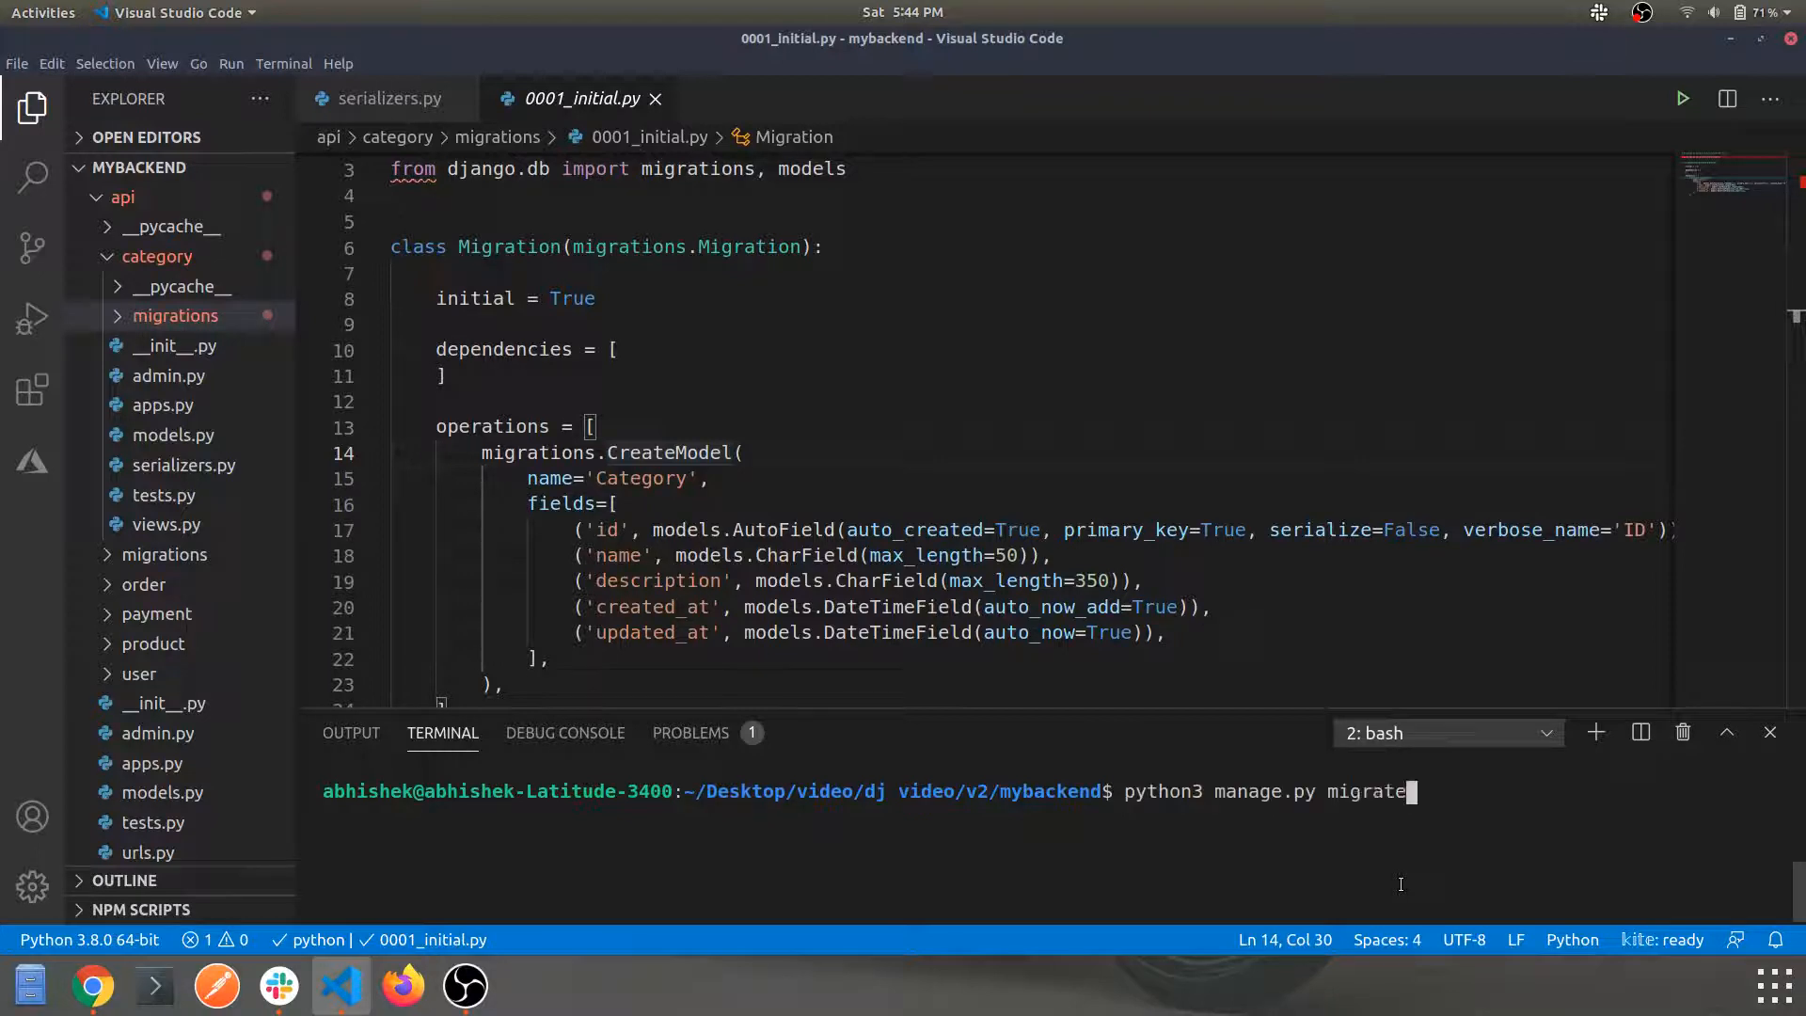
text(runserver)
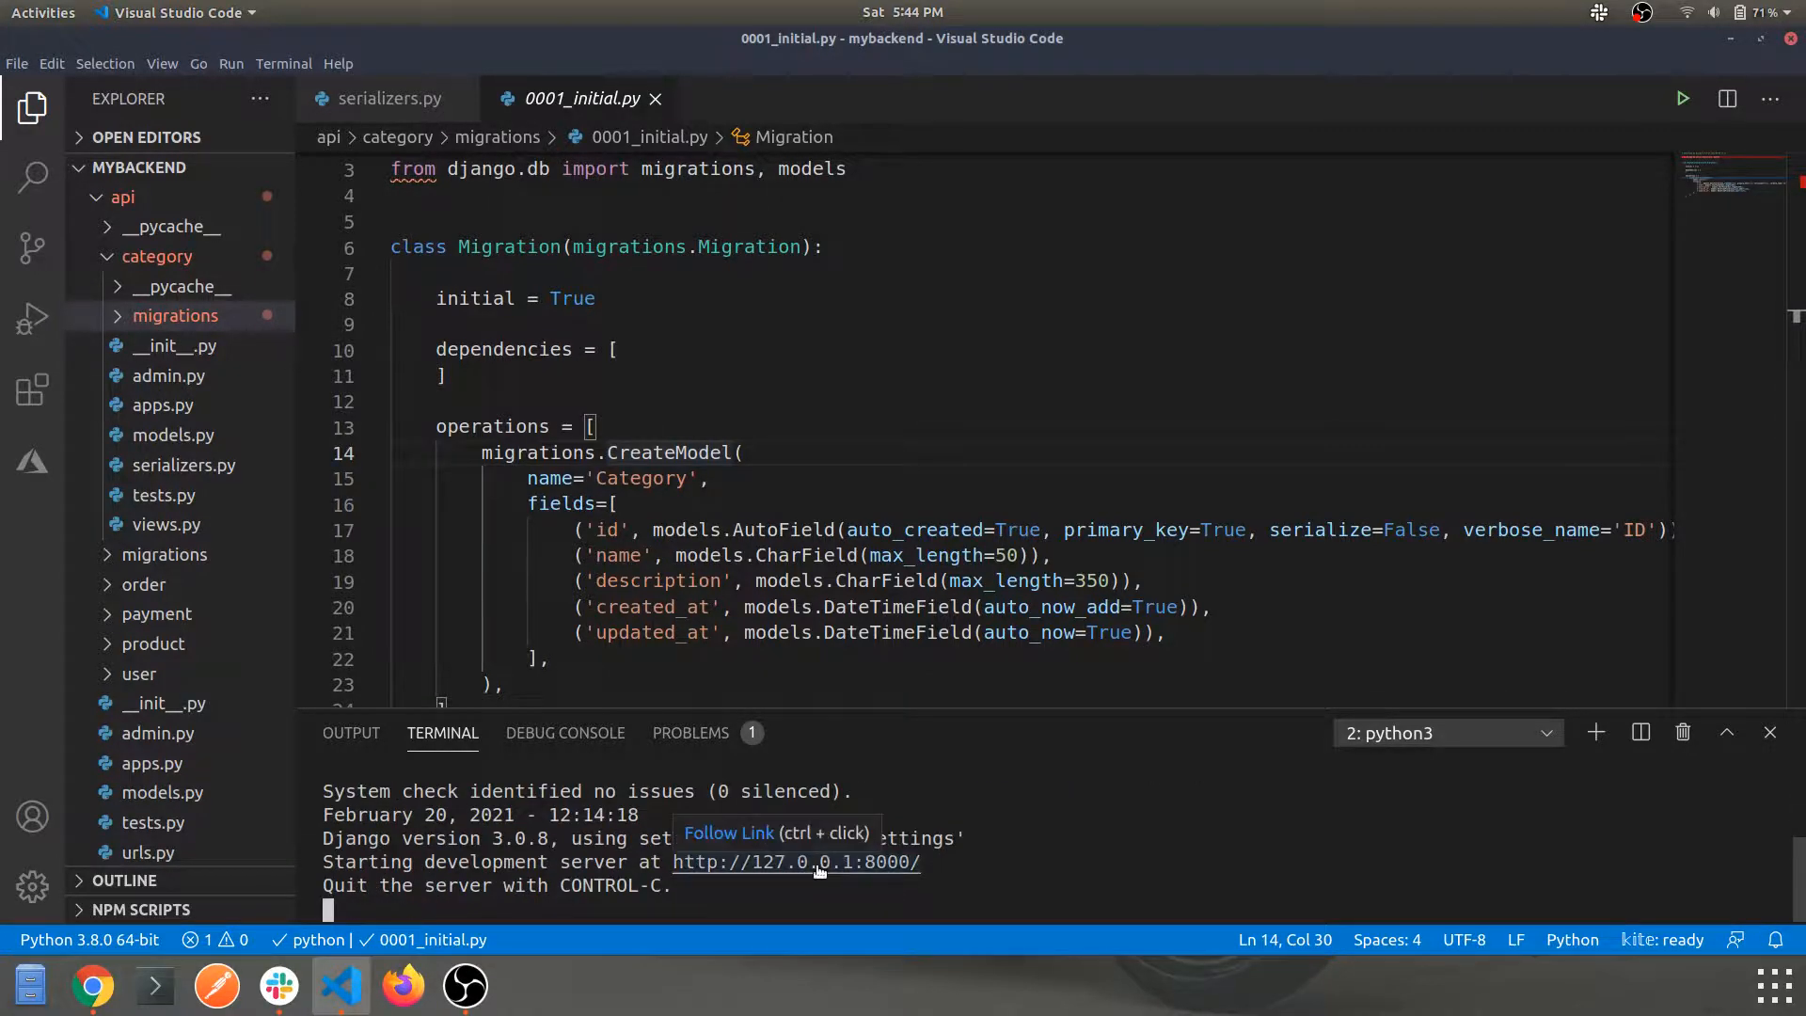
click(794, 862)
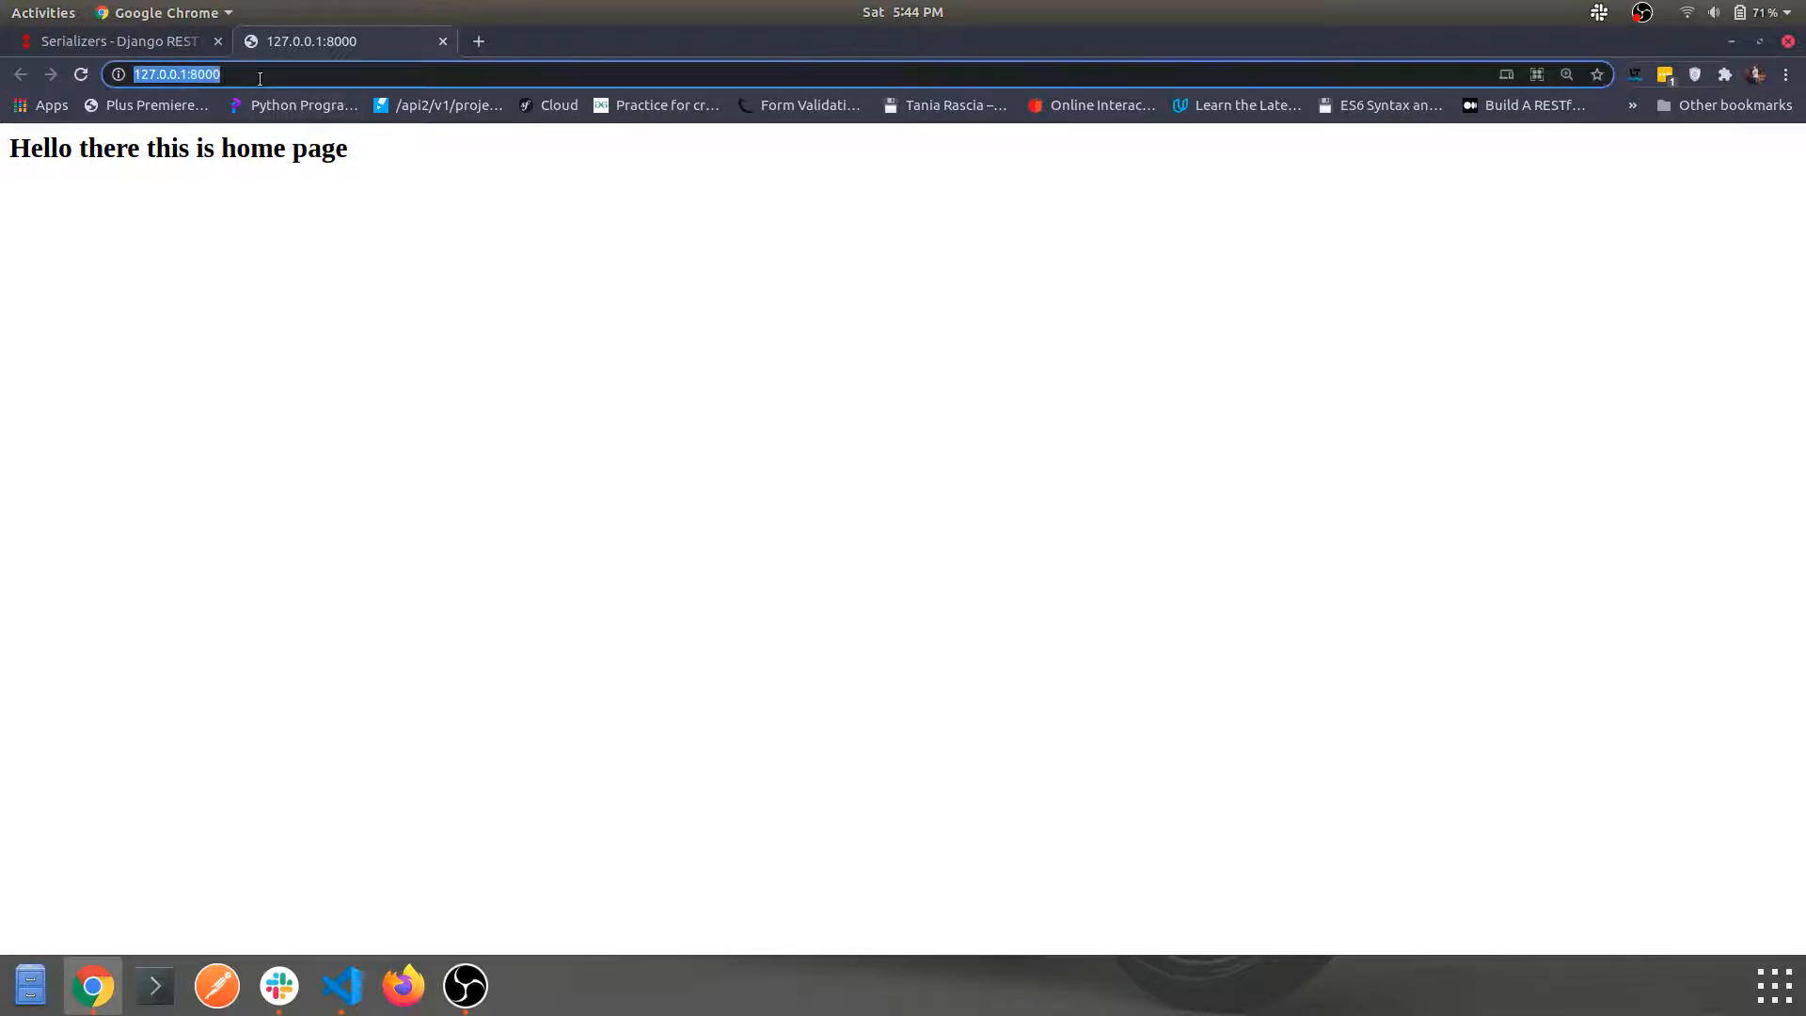
In Django admin, add a category 'winter colllection' with description 'demo' and save it.
text(/api)
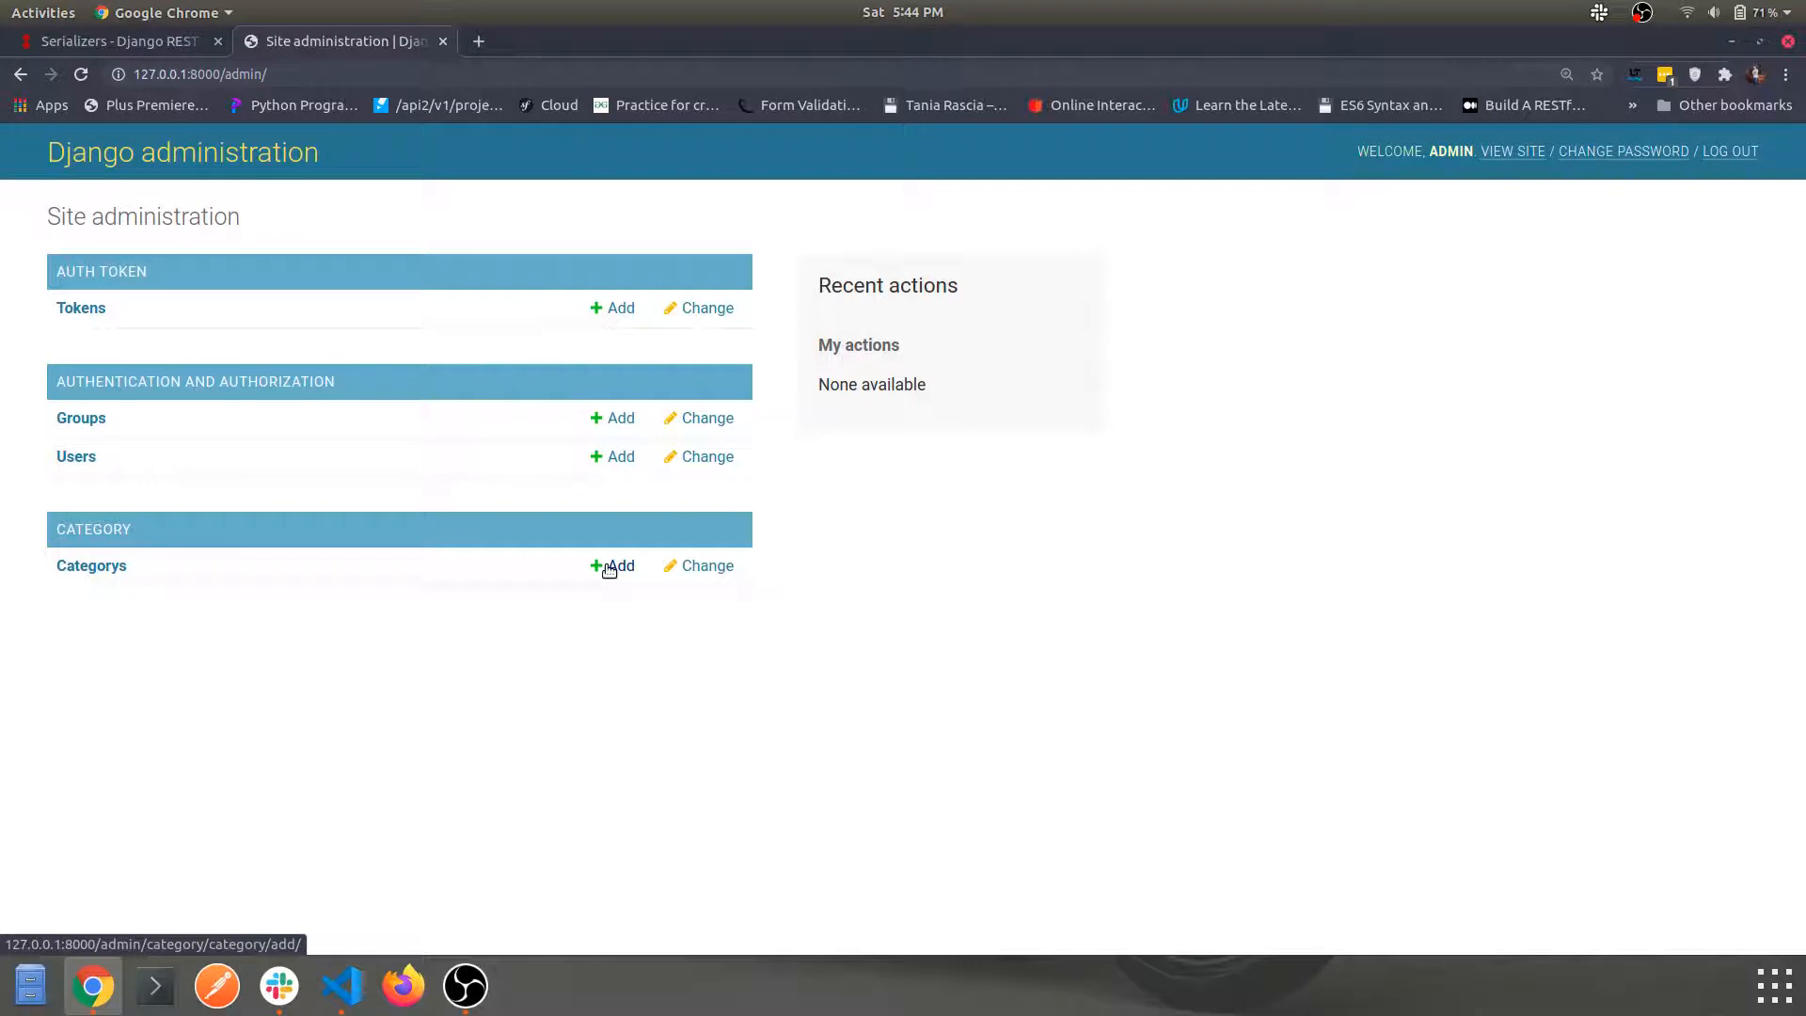
click(619, 566)
text(winter colle)
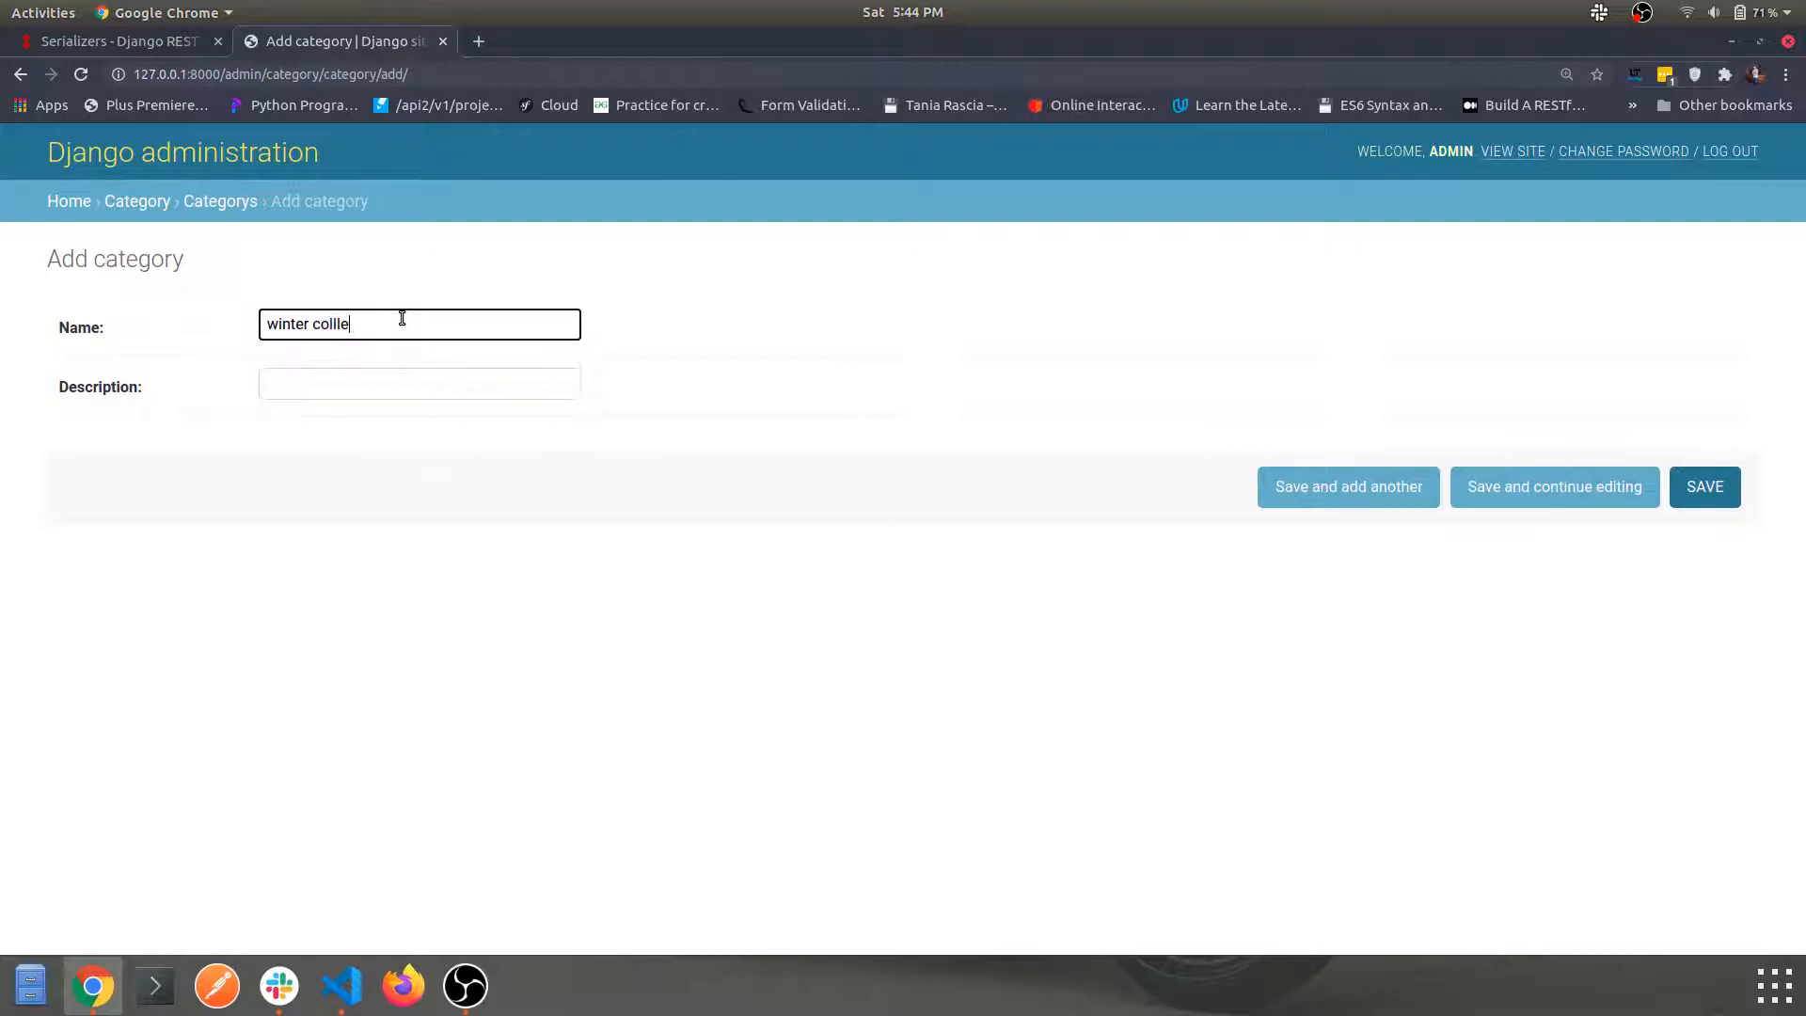
click(417, 382)
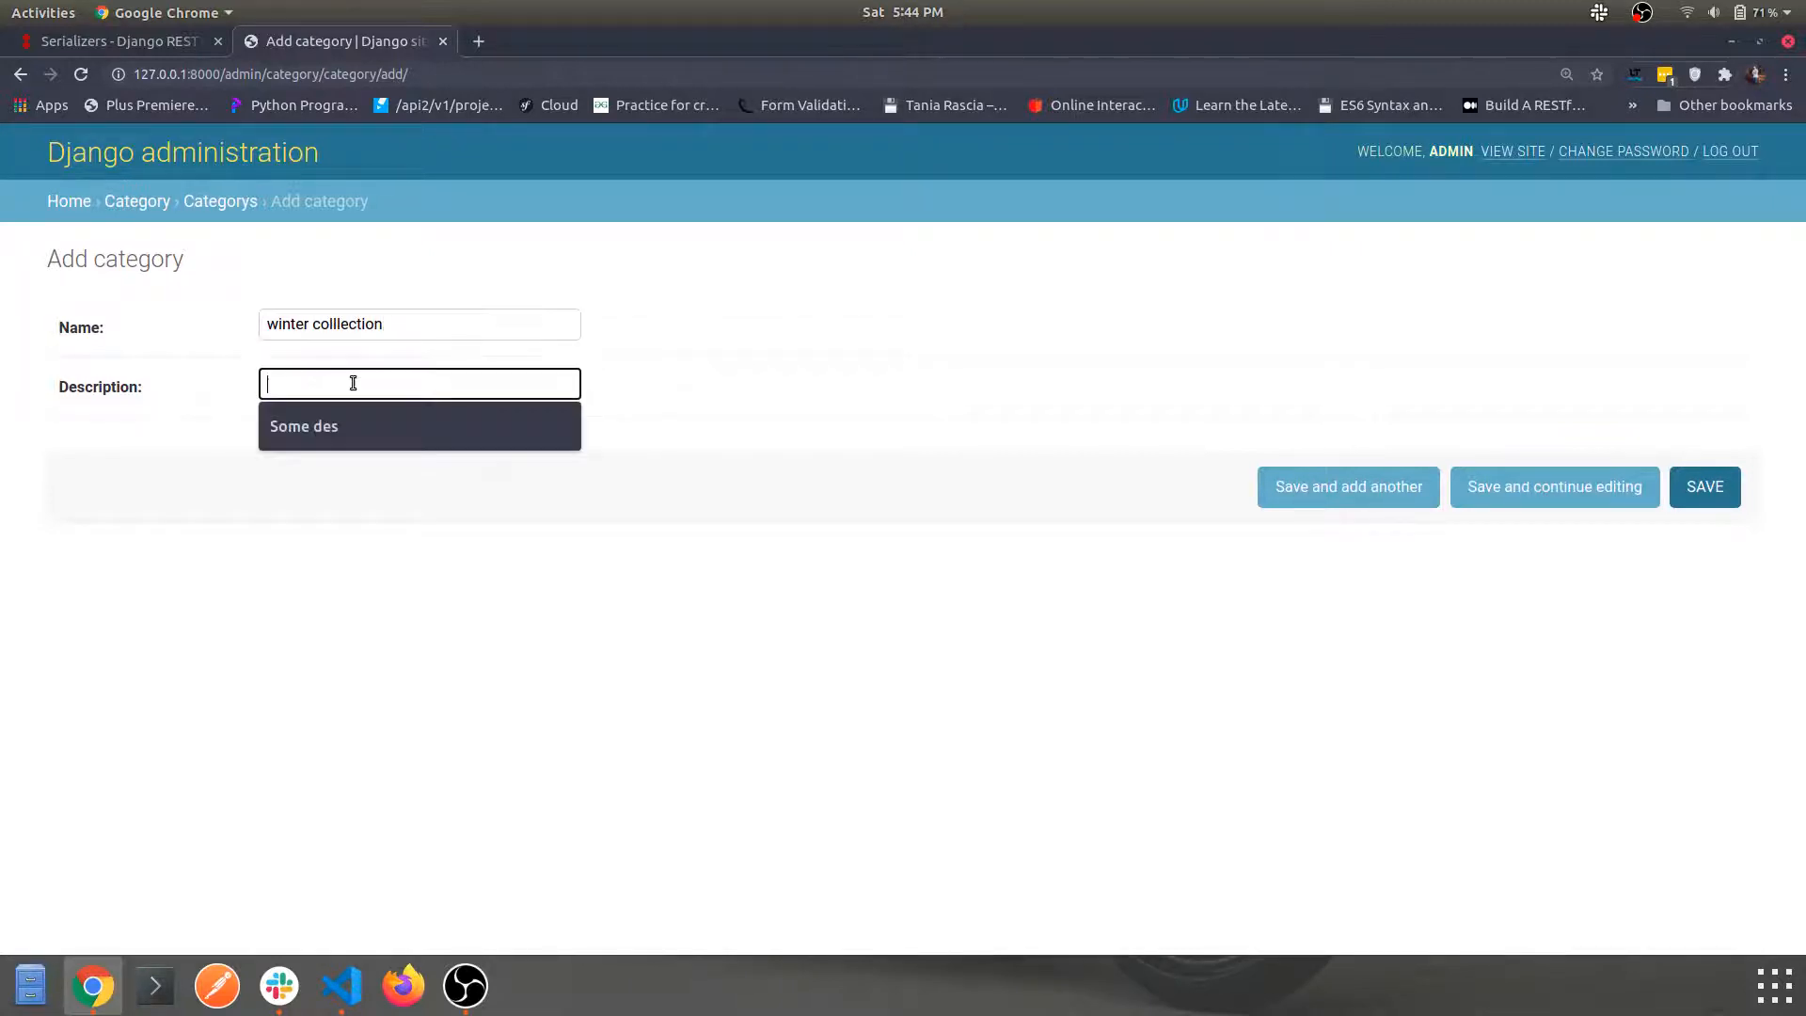
text(demo)
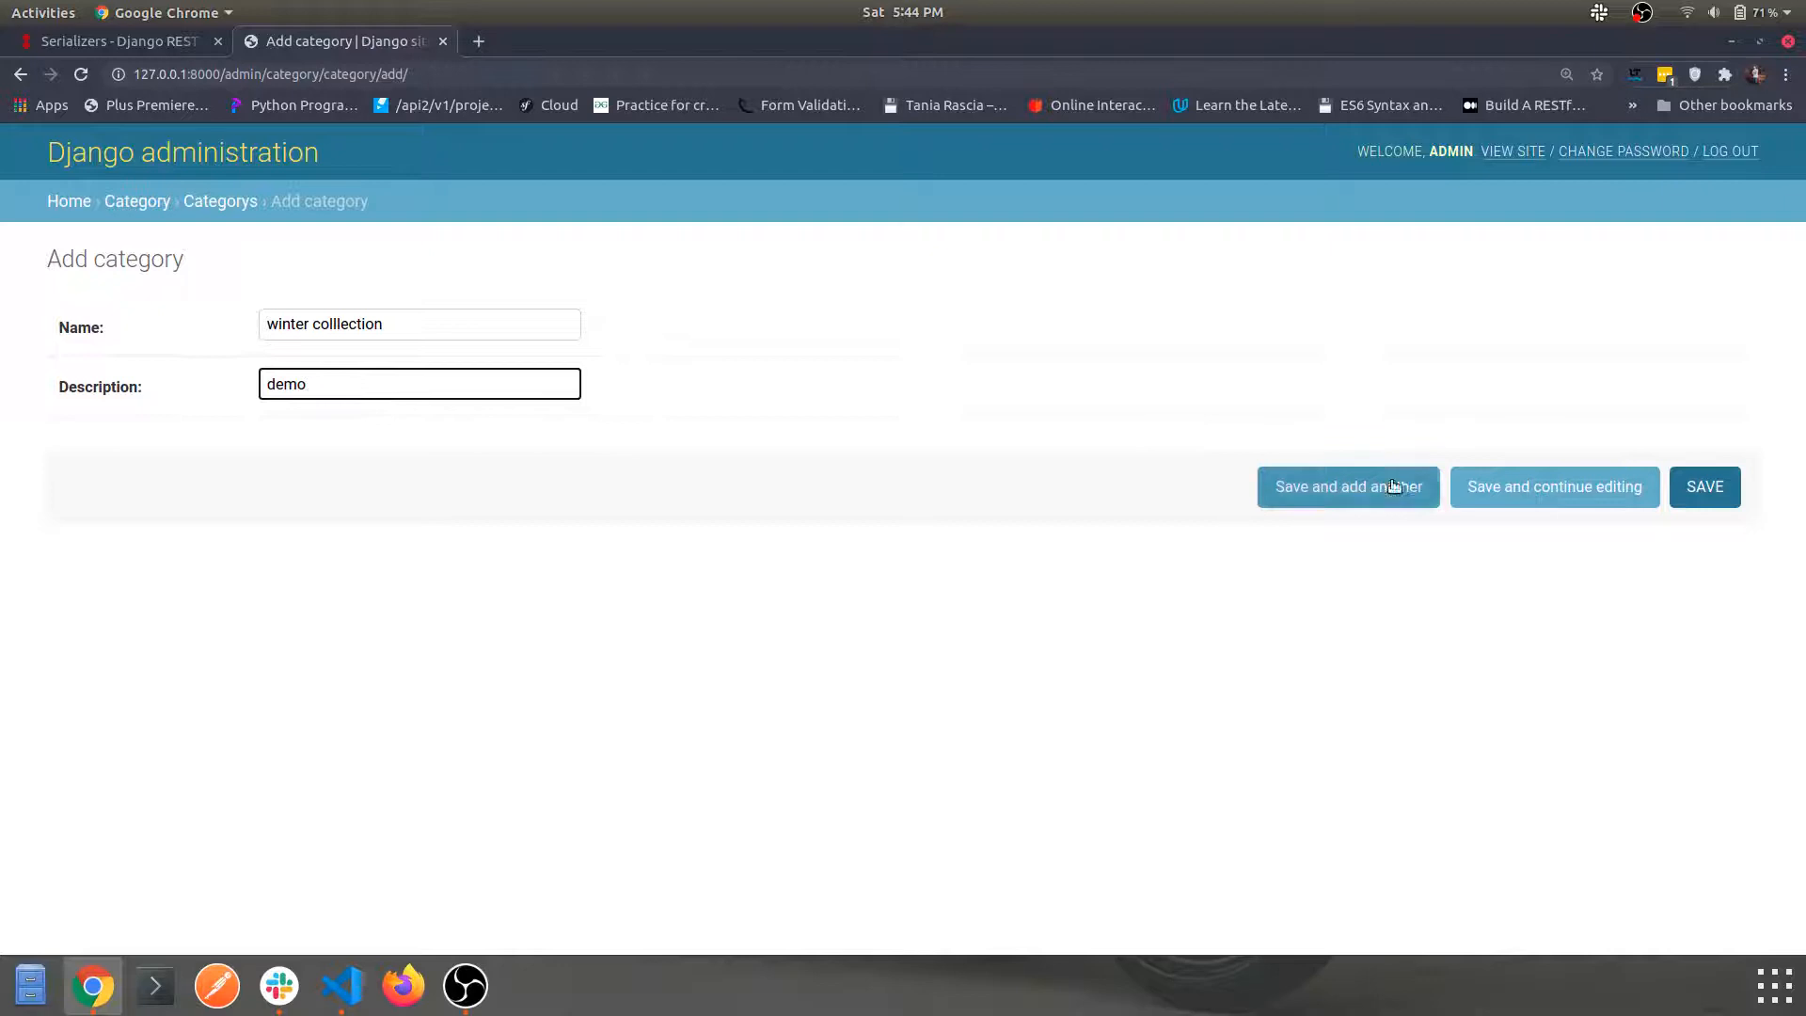
click(1705, 486)
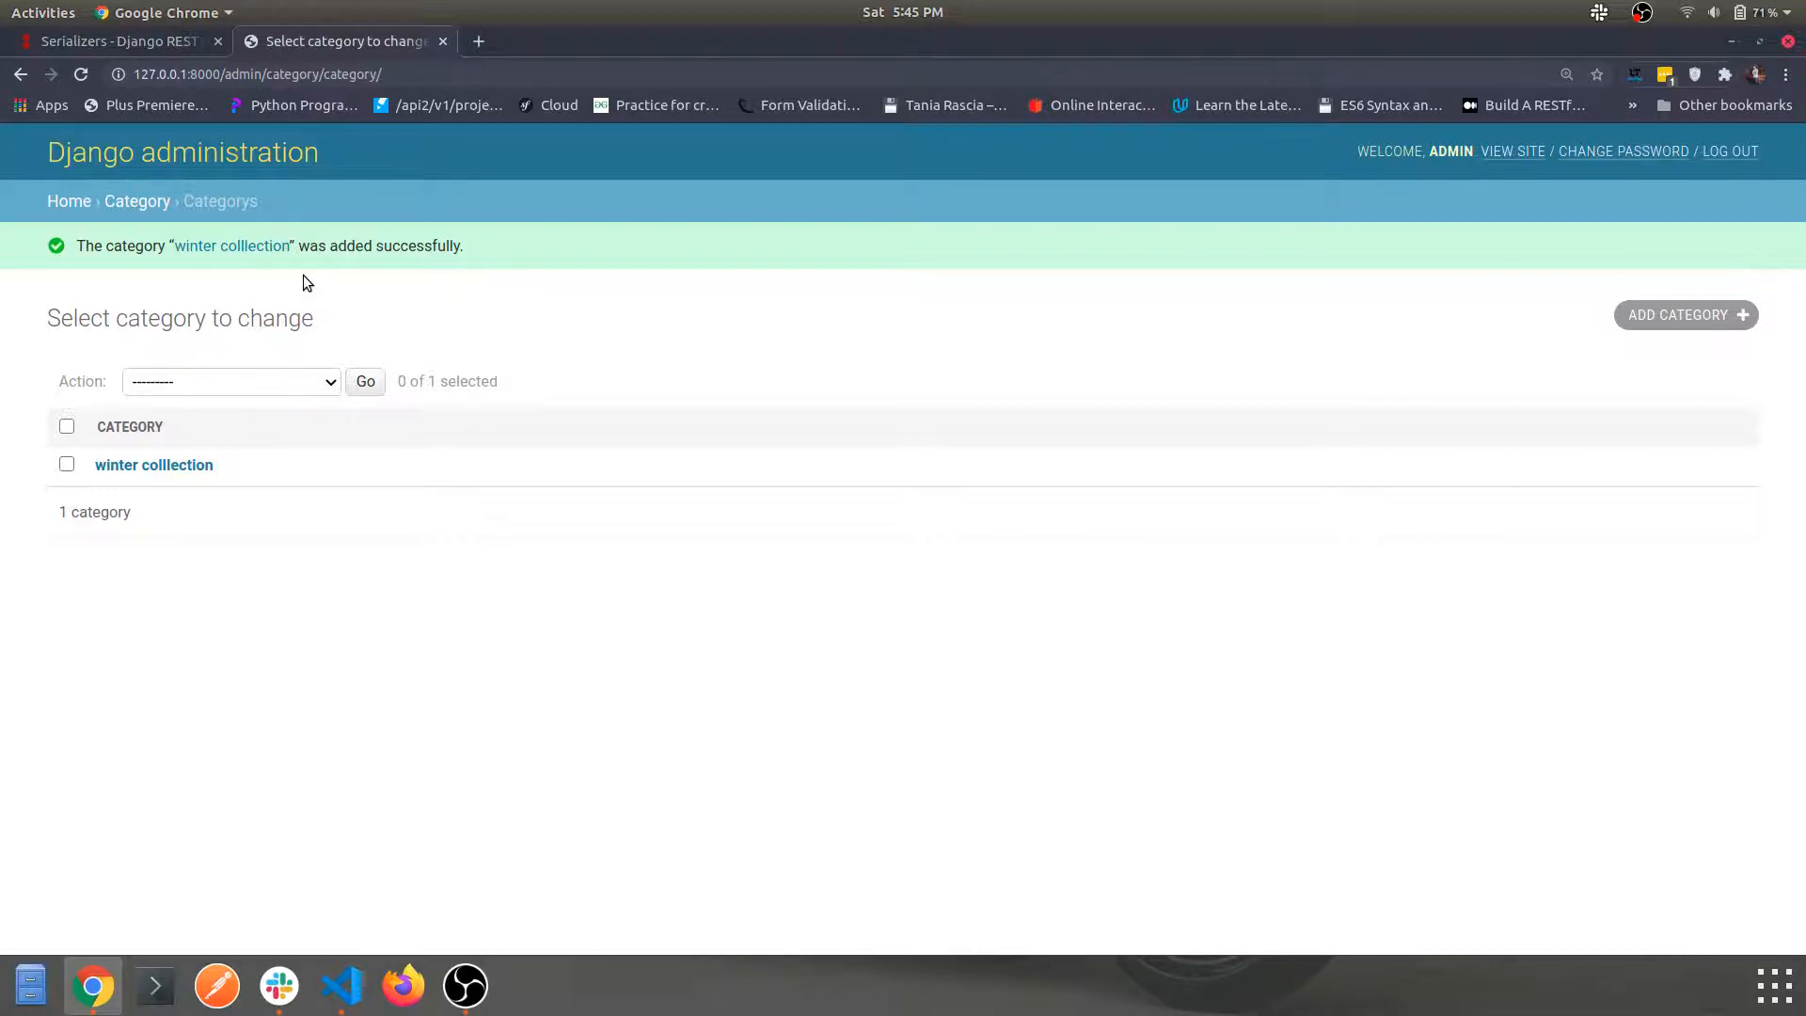
mouse_move(337, 348)
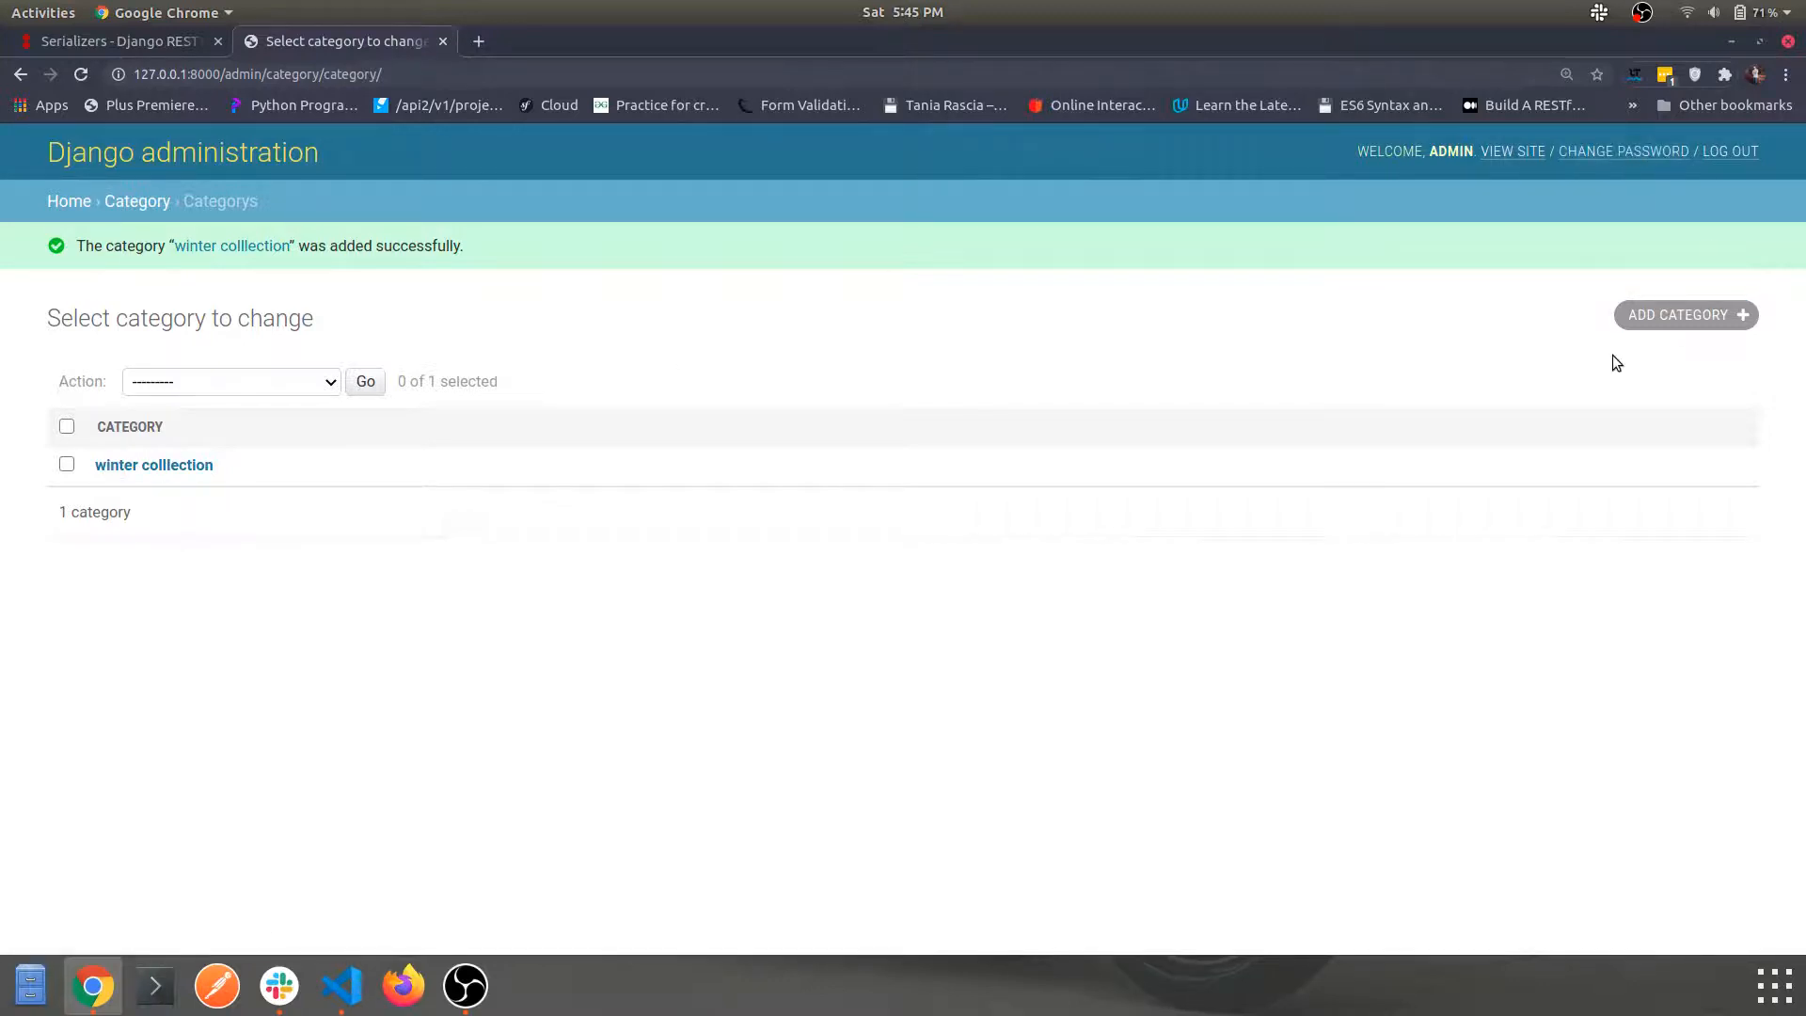
Add a second category 'Summer collection' with description 'demo' and save it.
click(1685, 314)
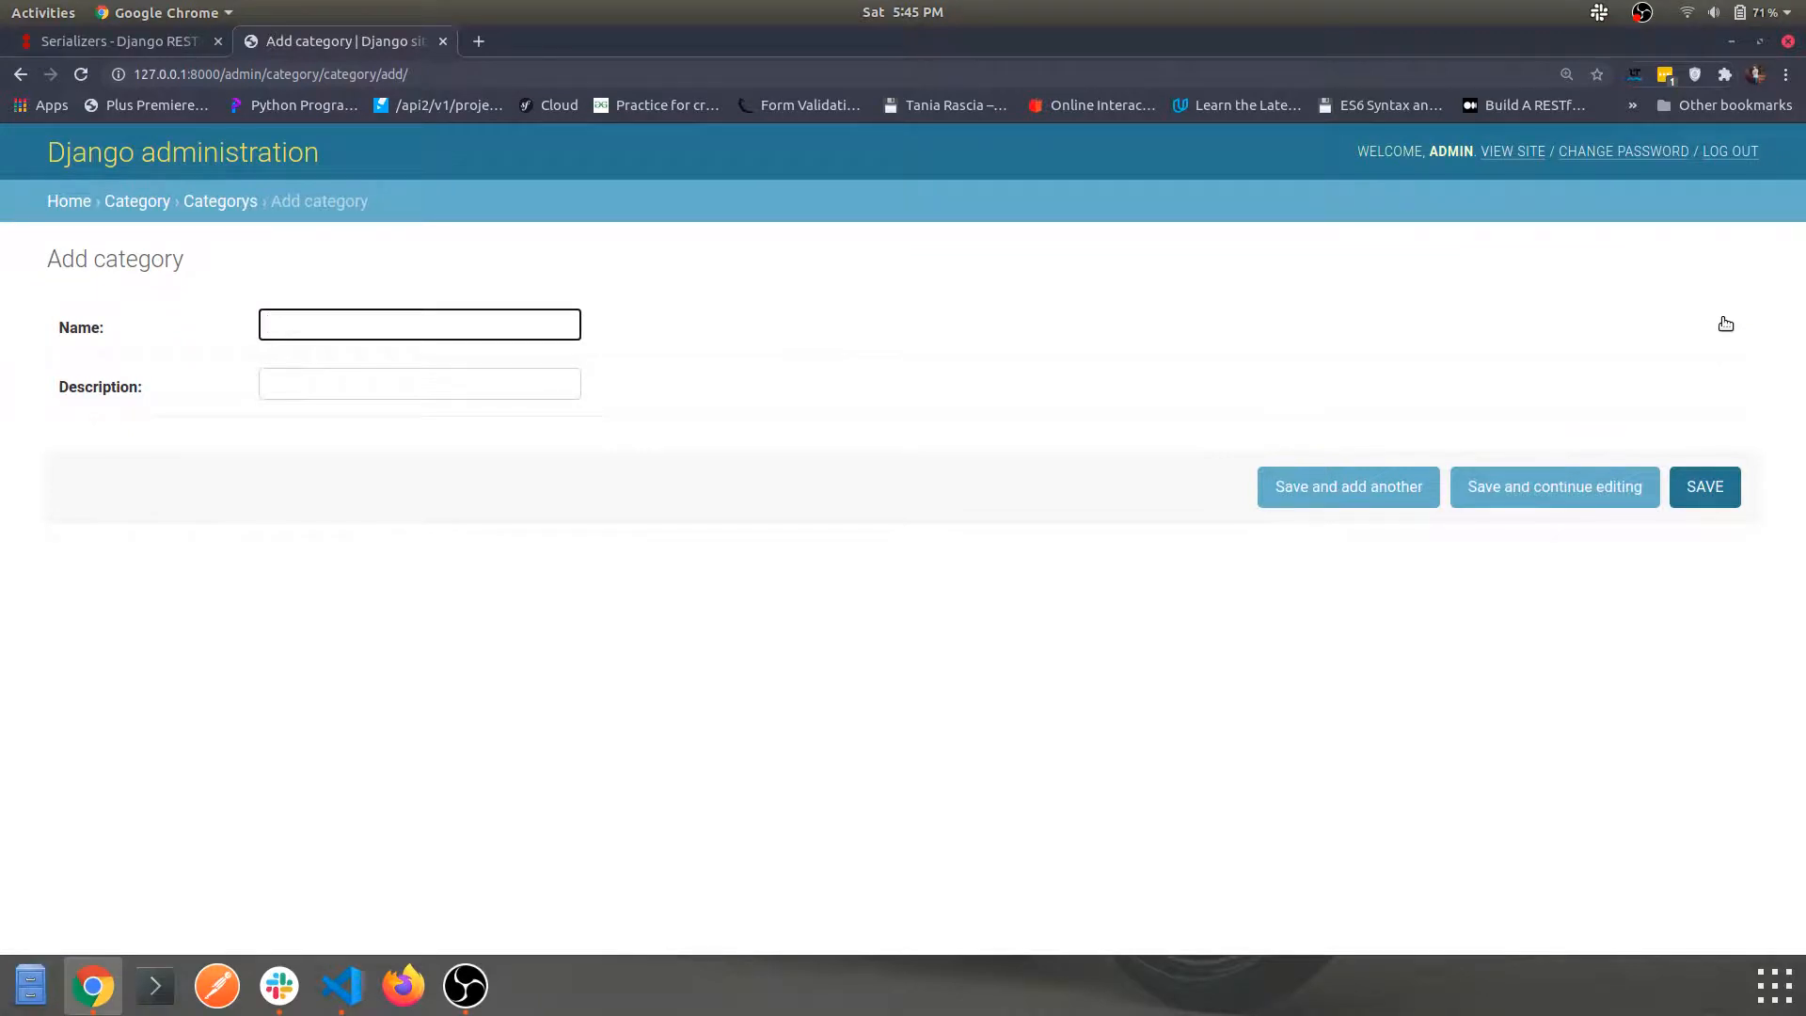
text(Summer colle)
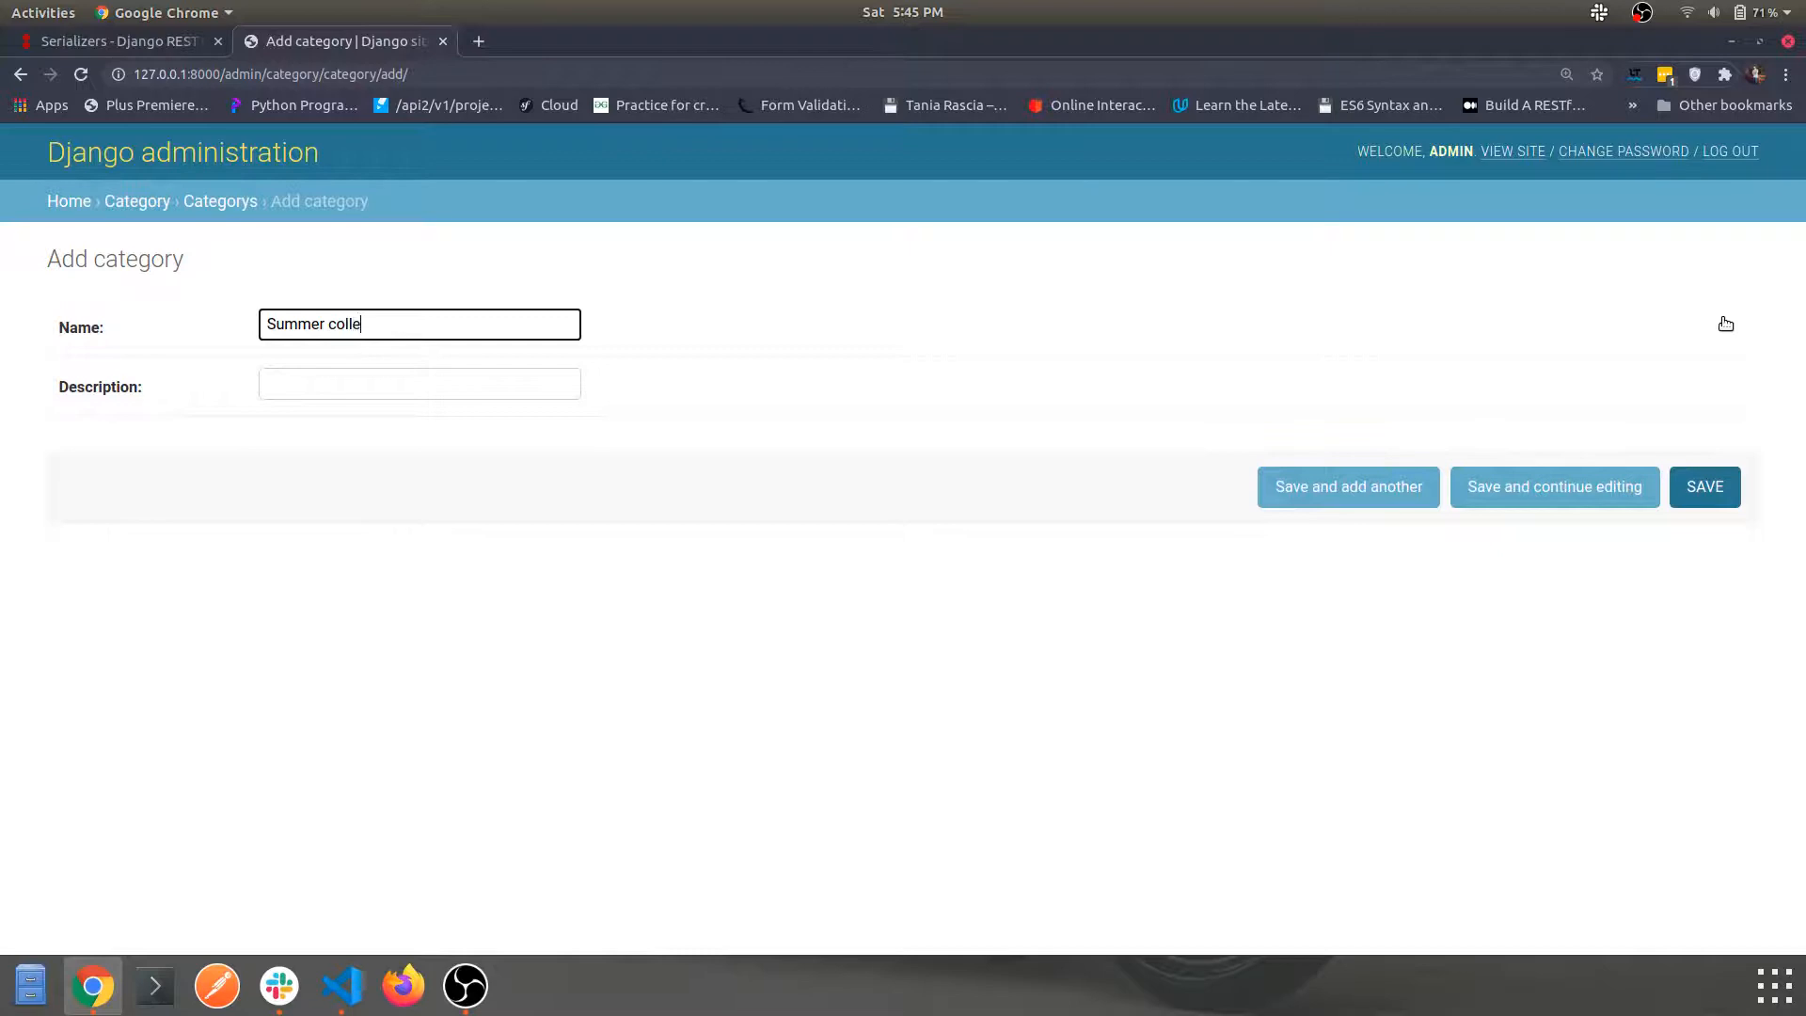
text(ction)
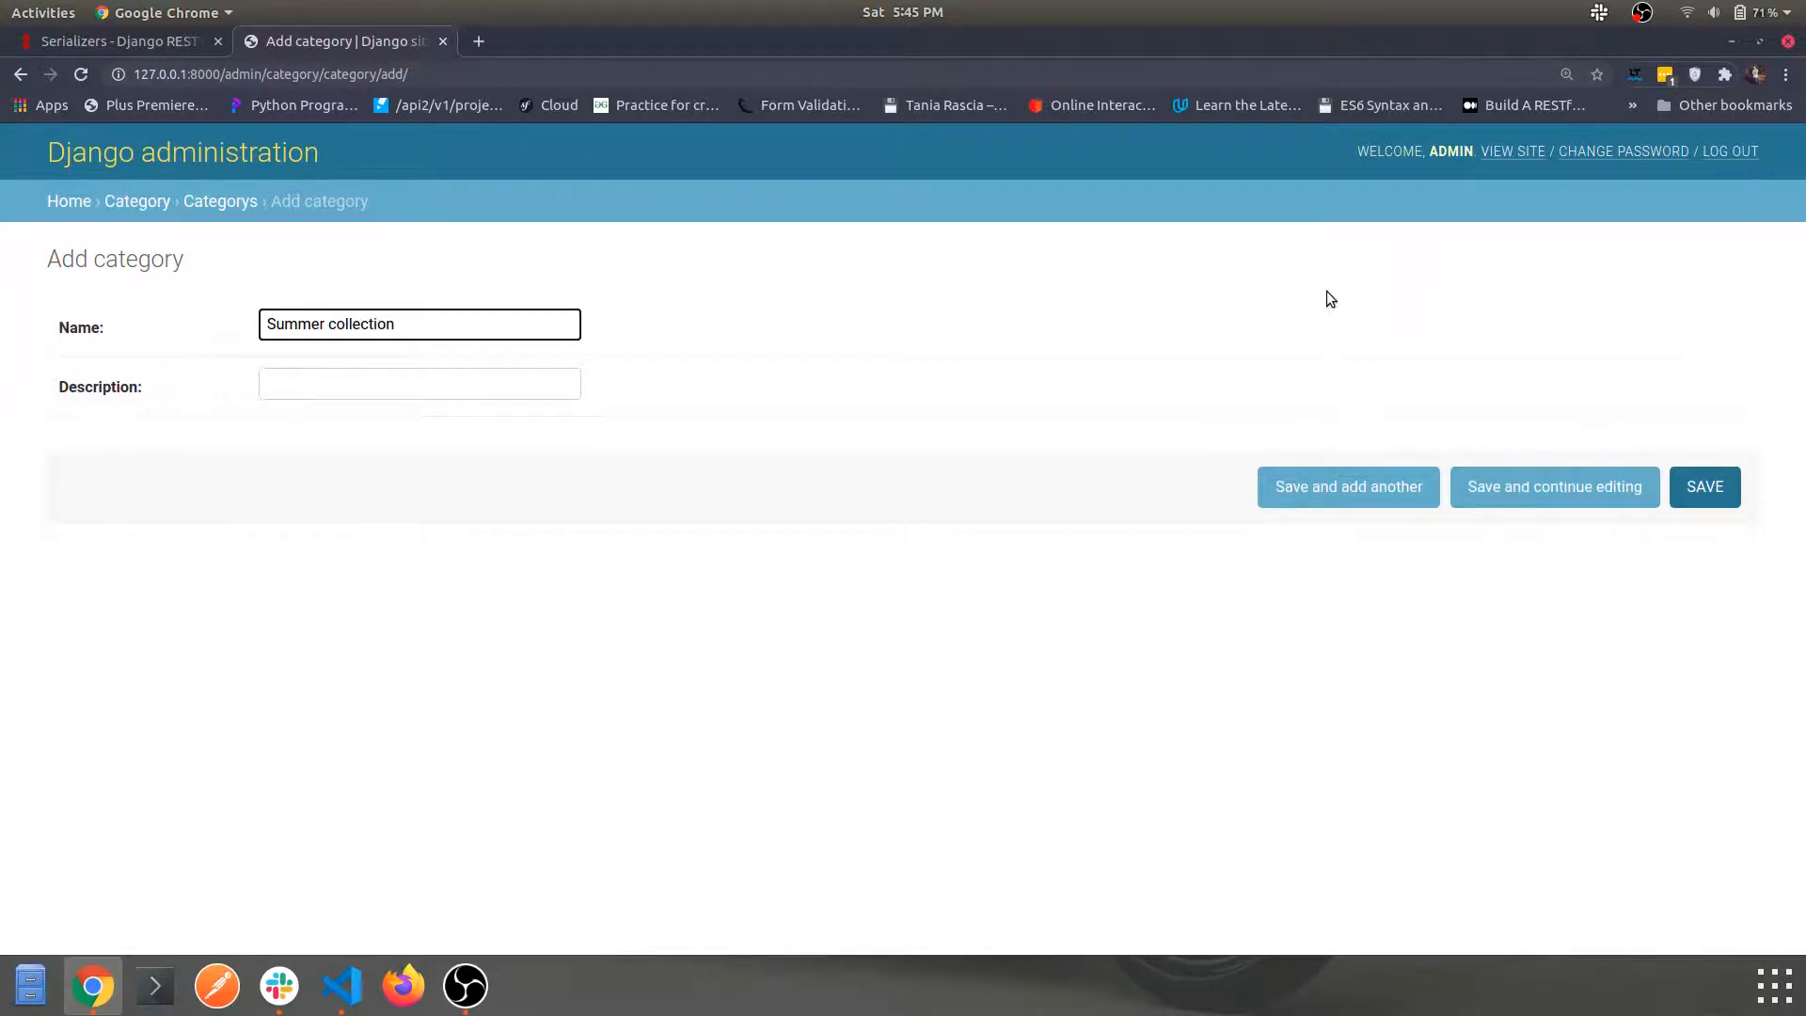
text(demo)
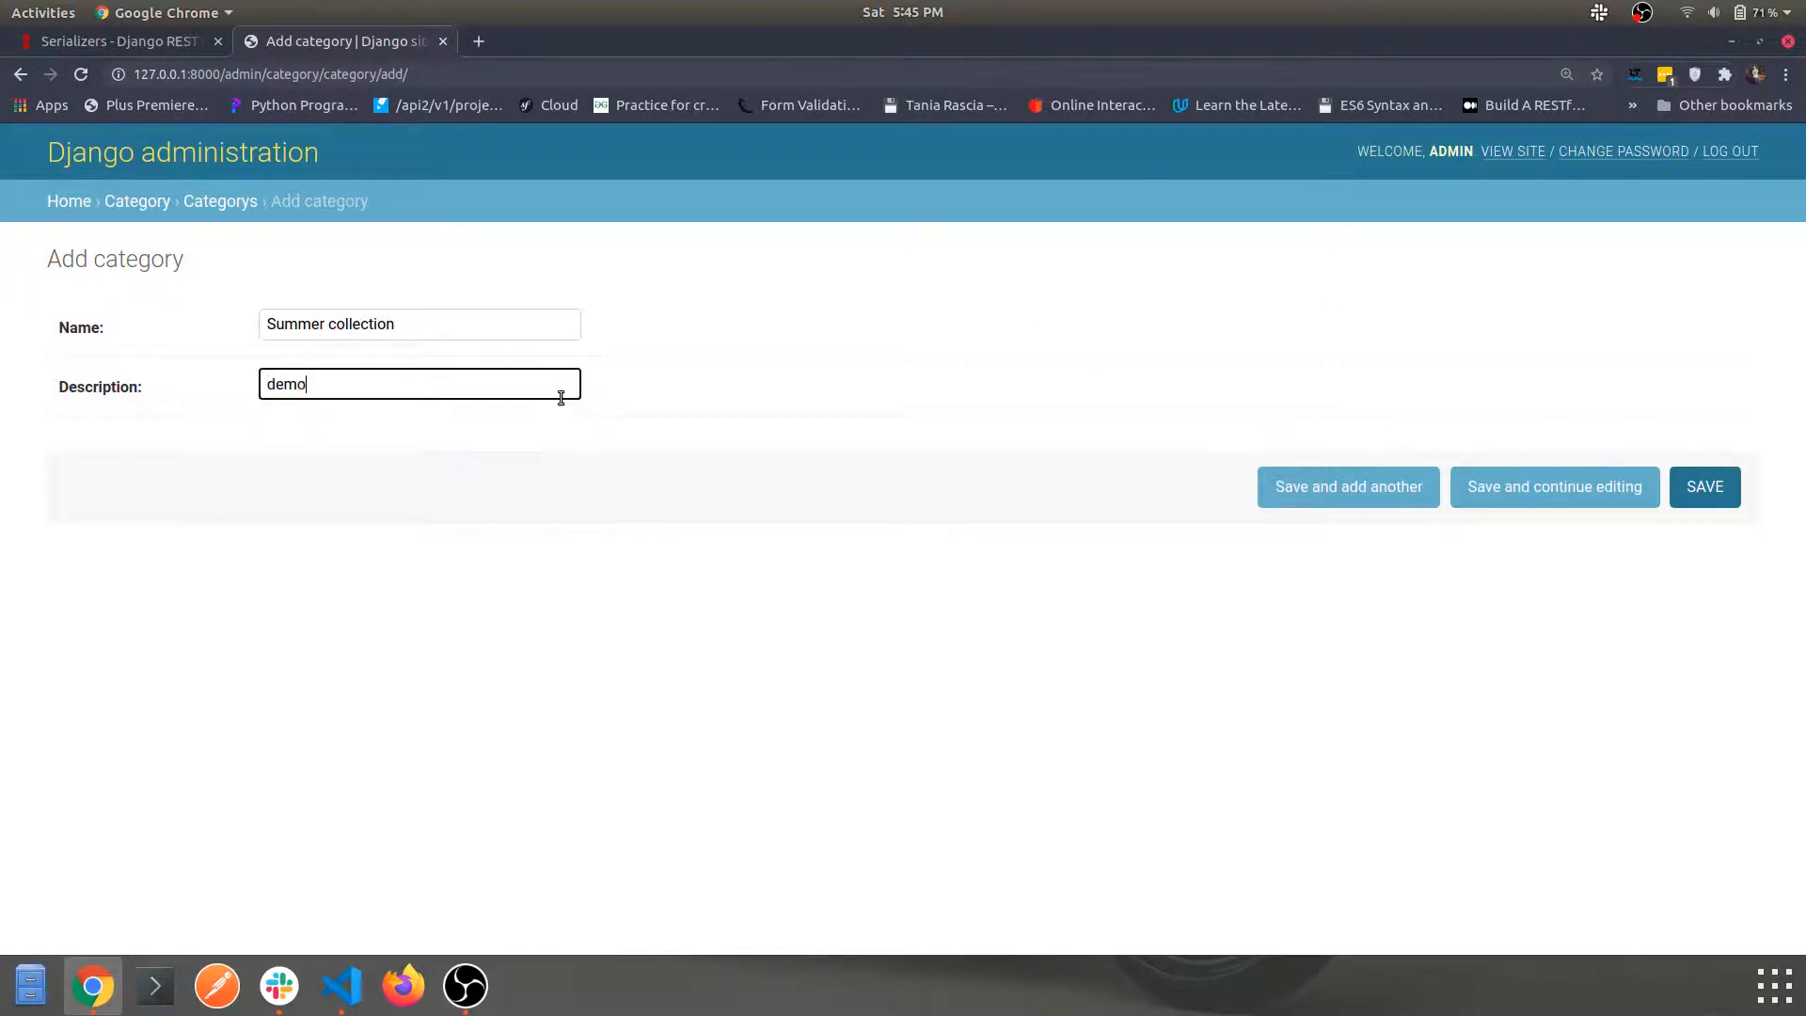
click(1704, 486)
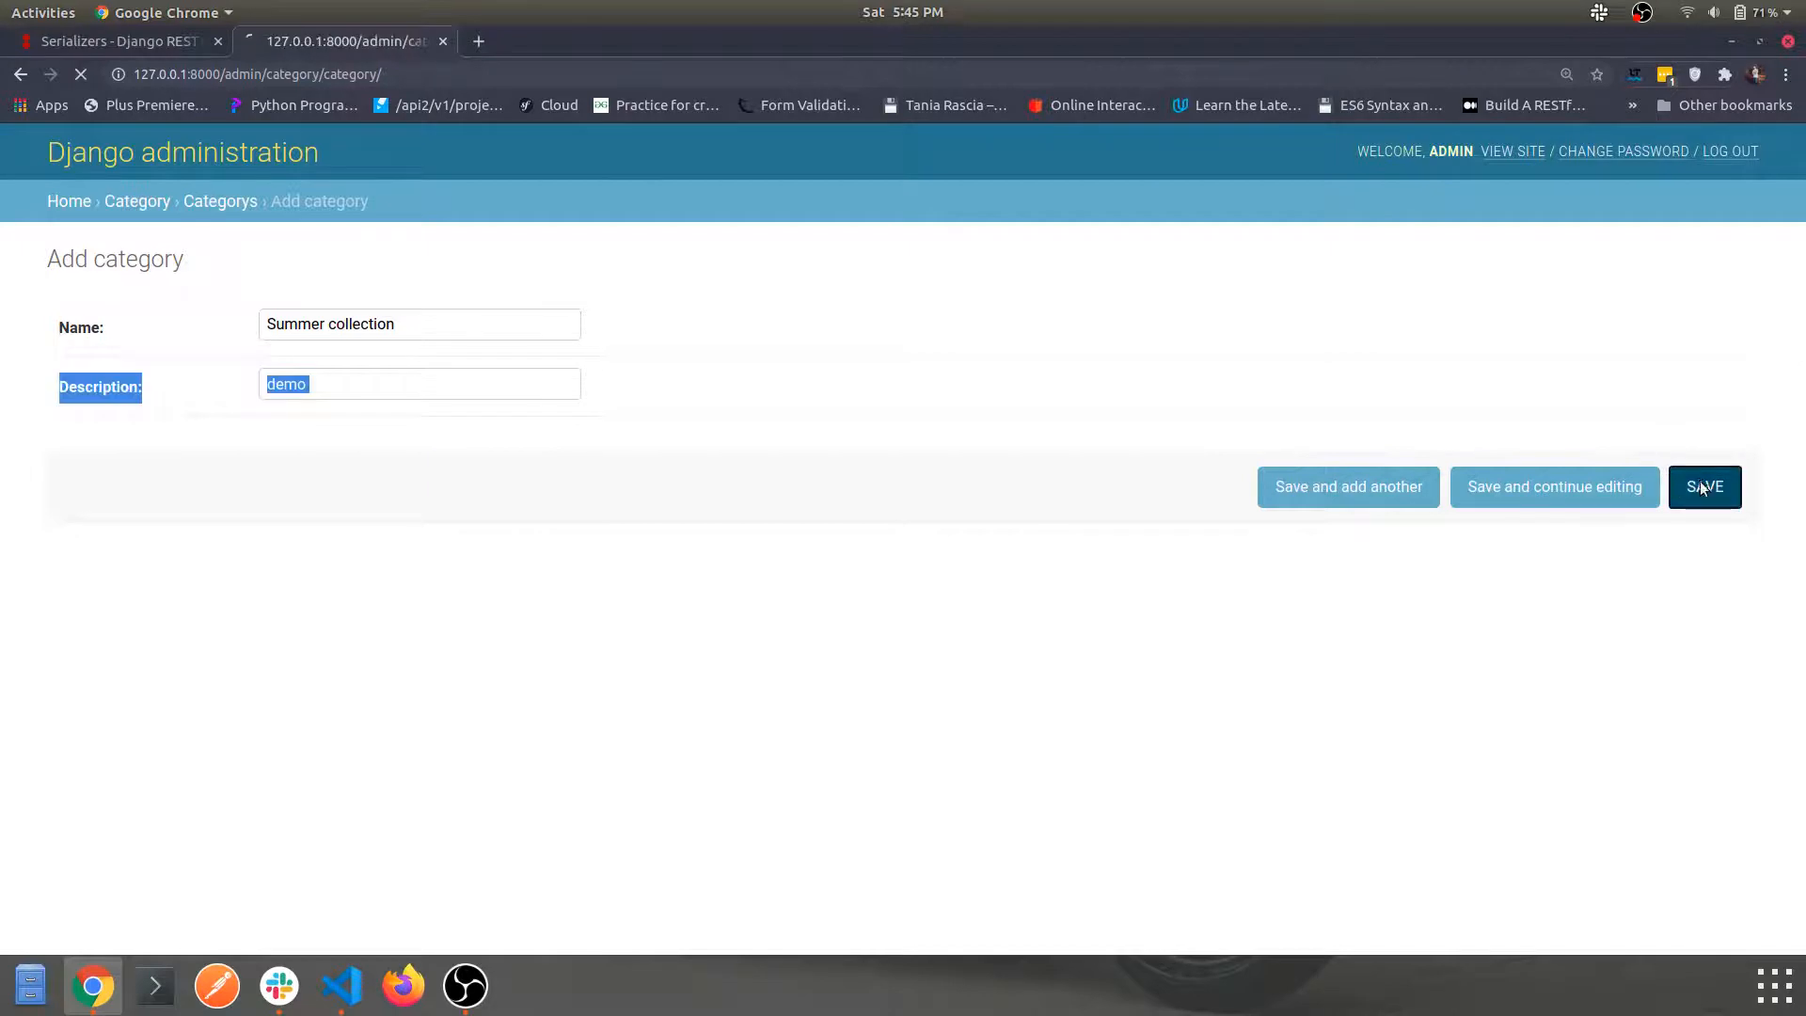
click(1704, 485)
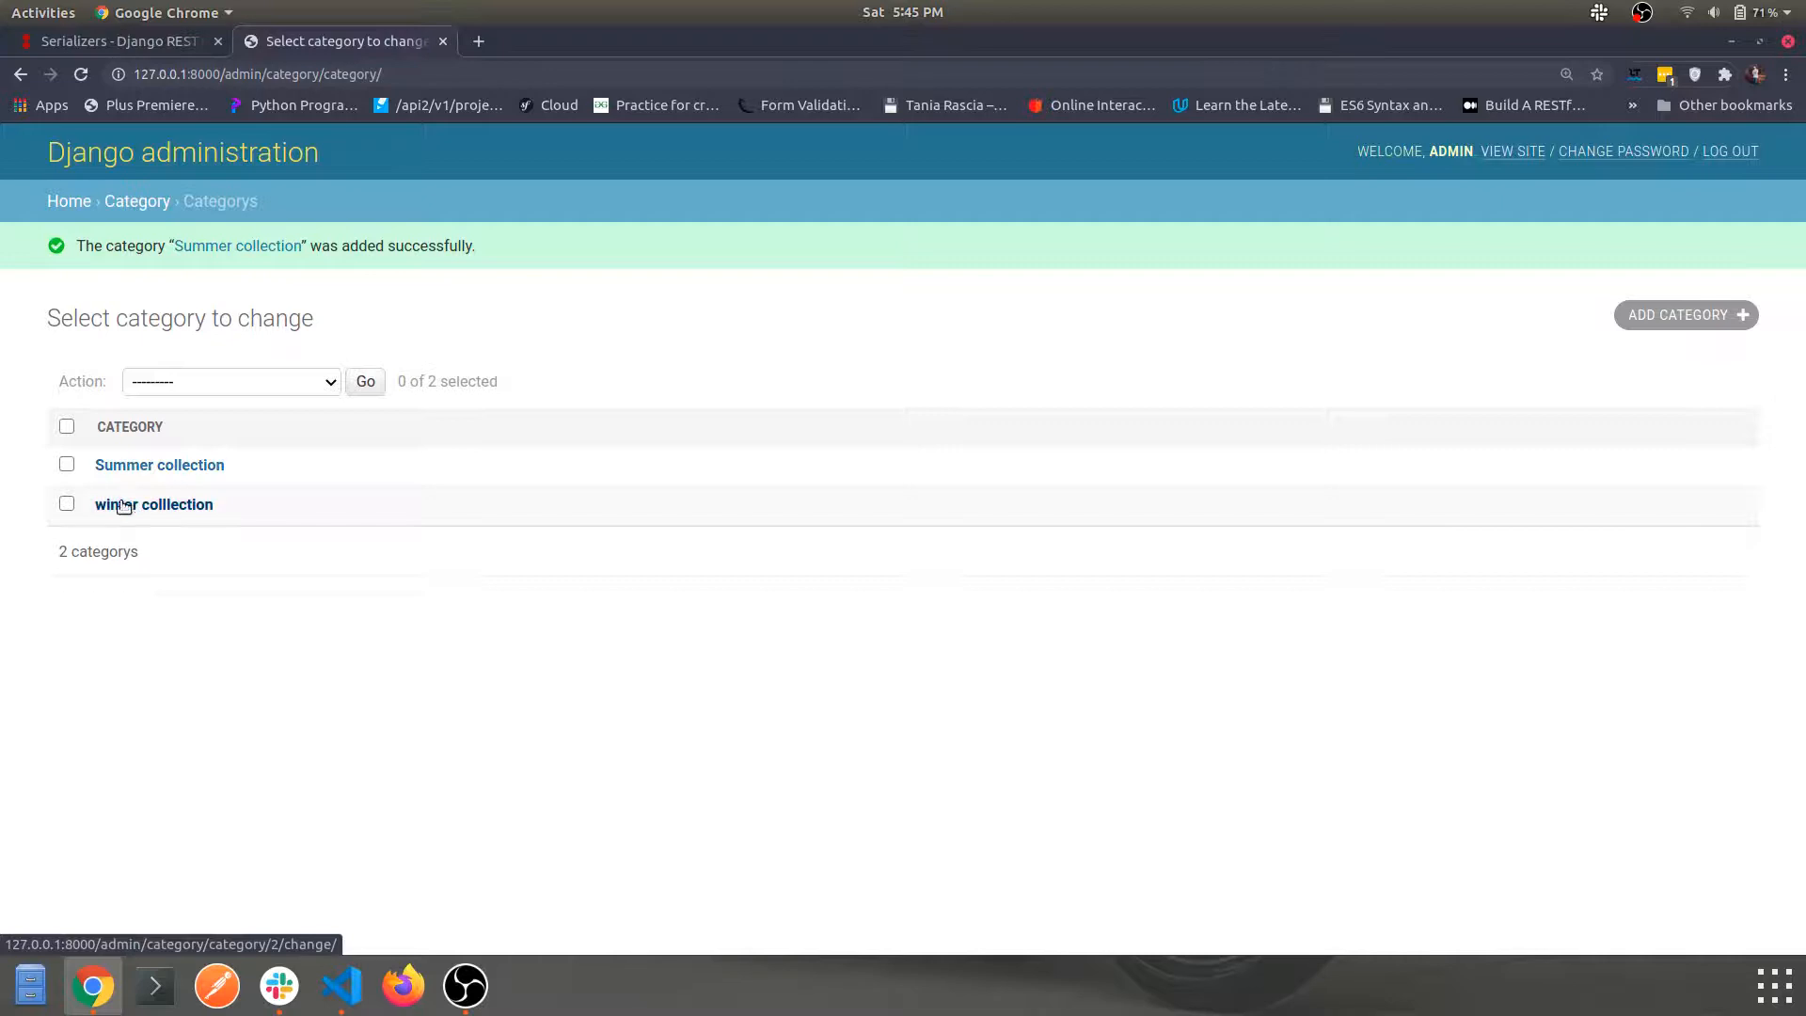
Tick and untick both category rows in the admin list, then return to VS Code.
click(65, 464)
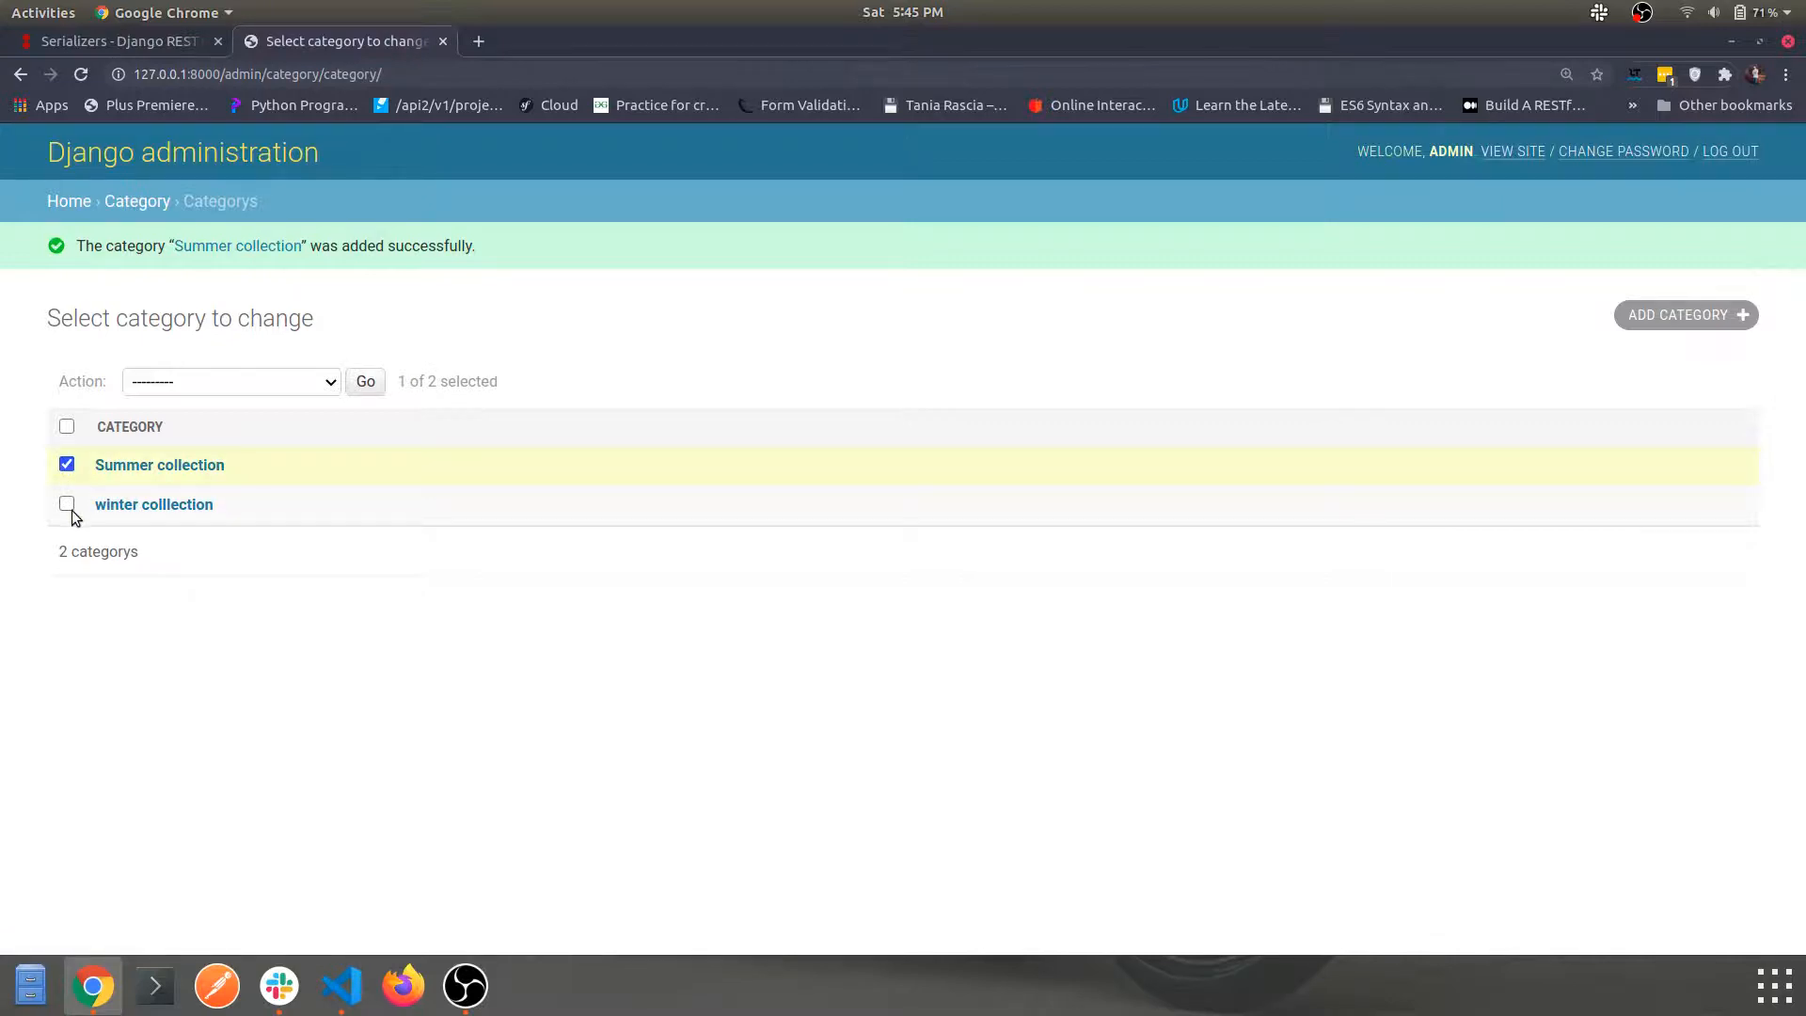
click(66, 504)
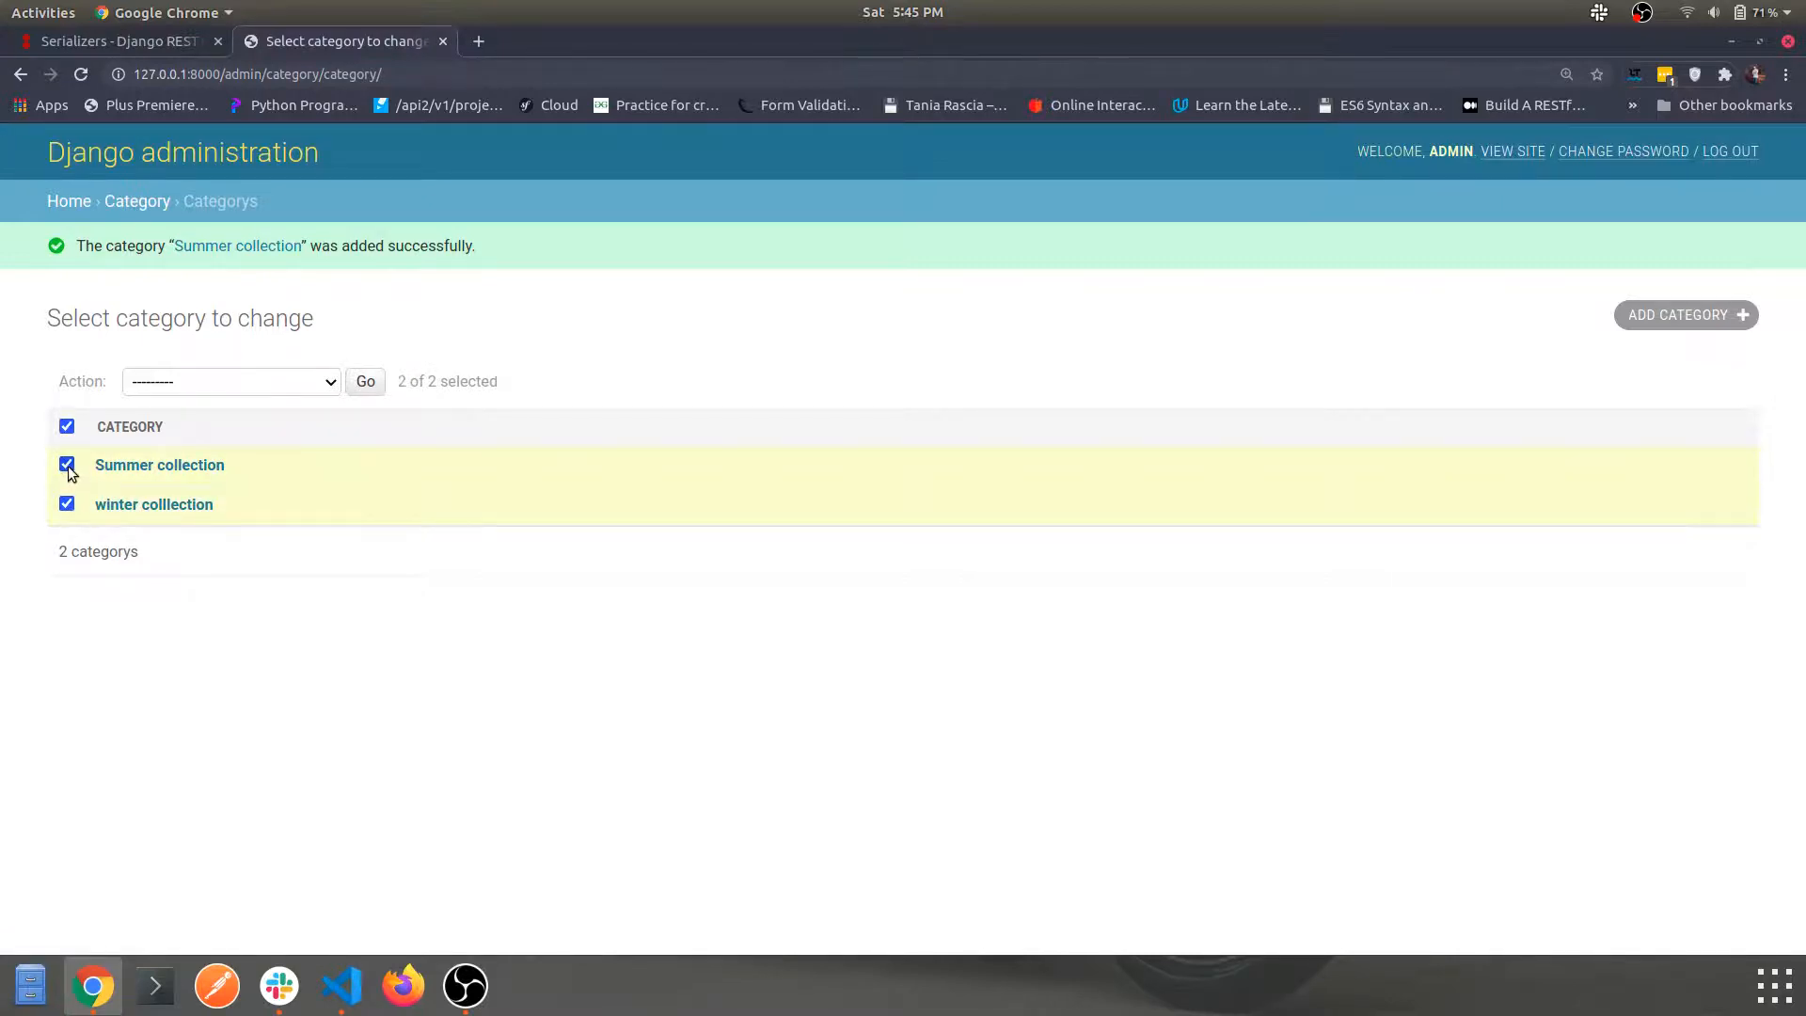
click(66, 427)
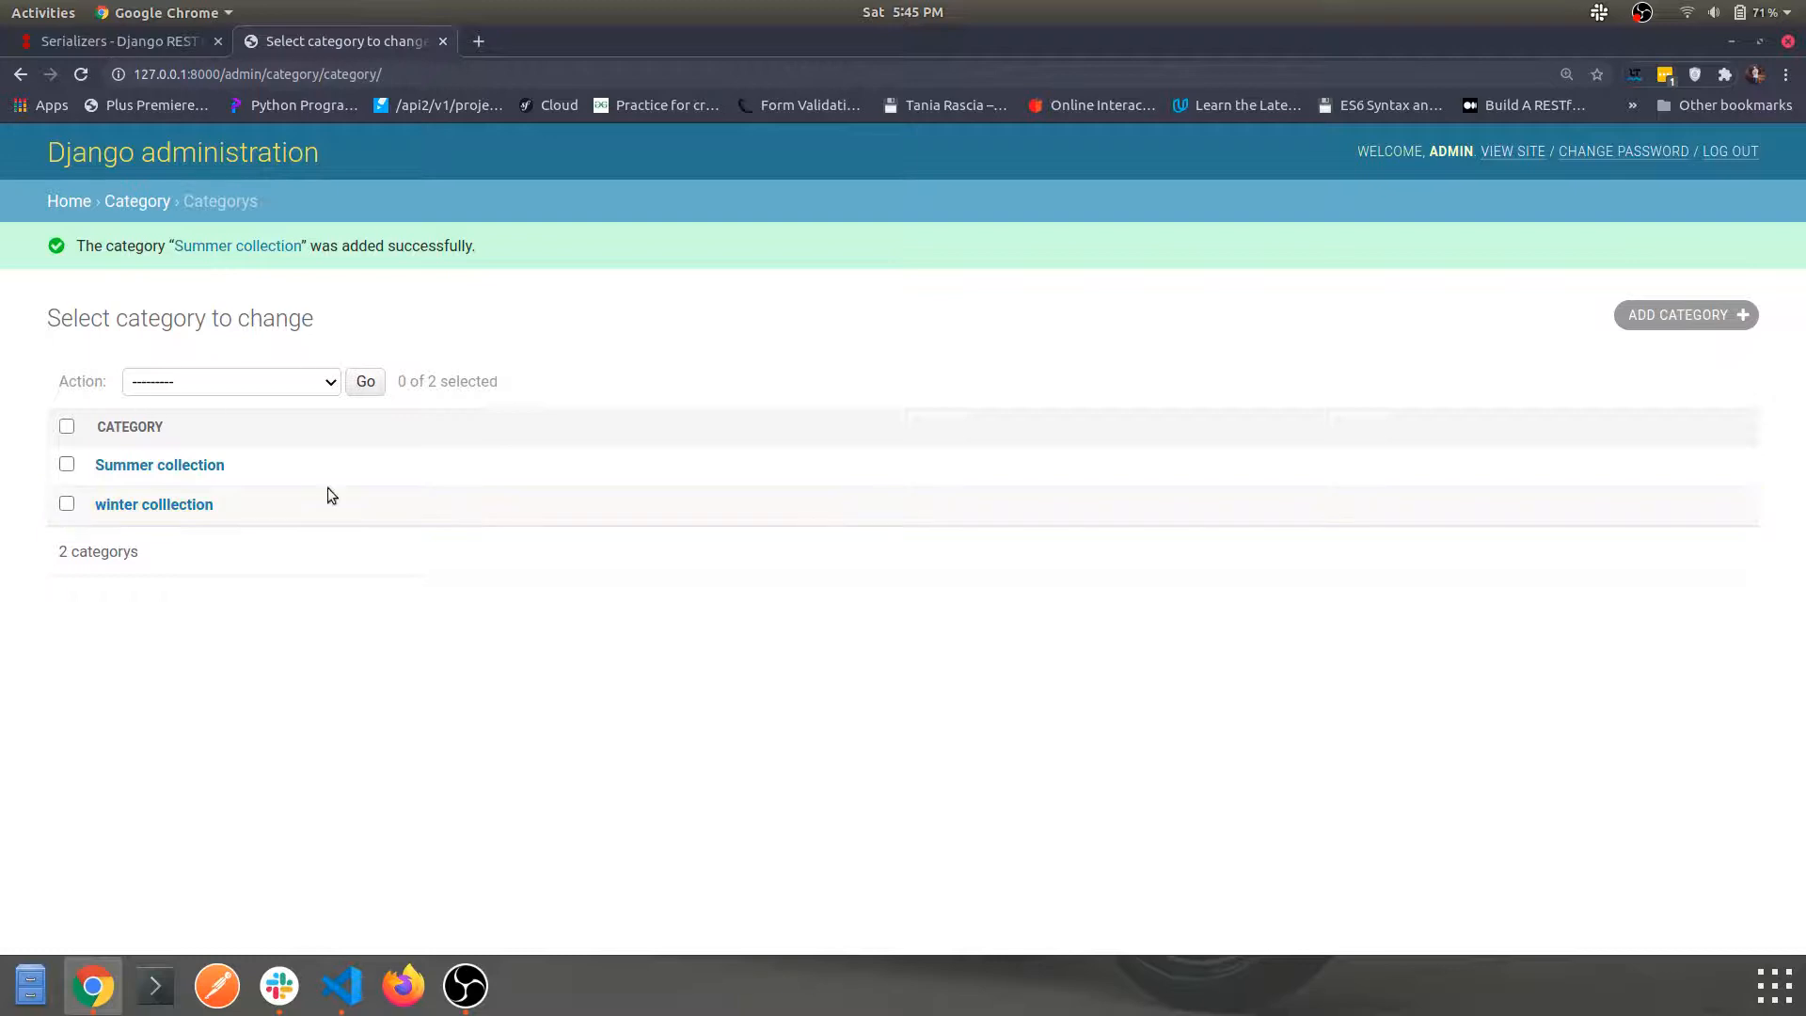
mouse_move(204, 444)
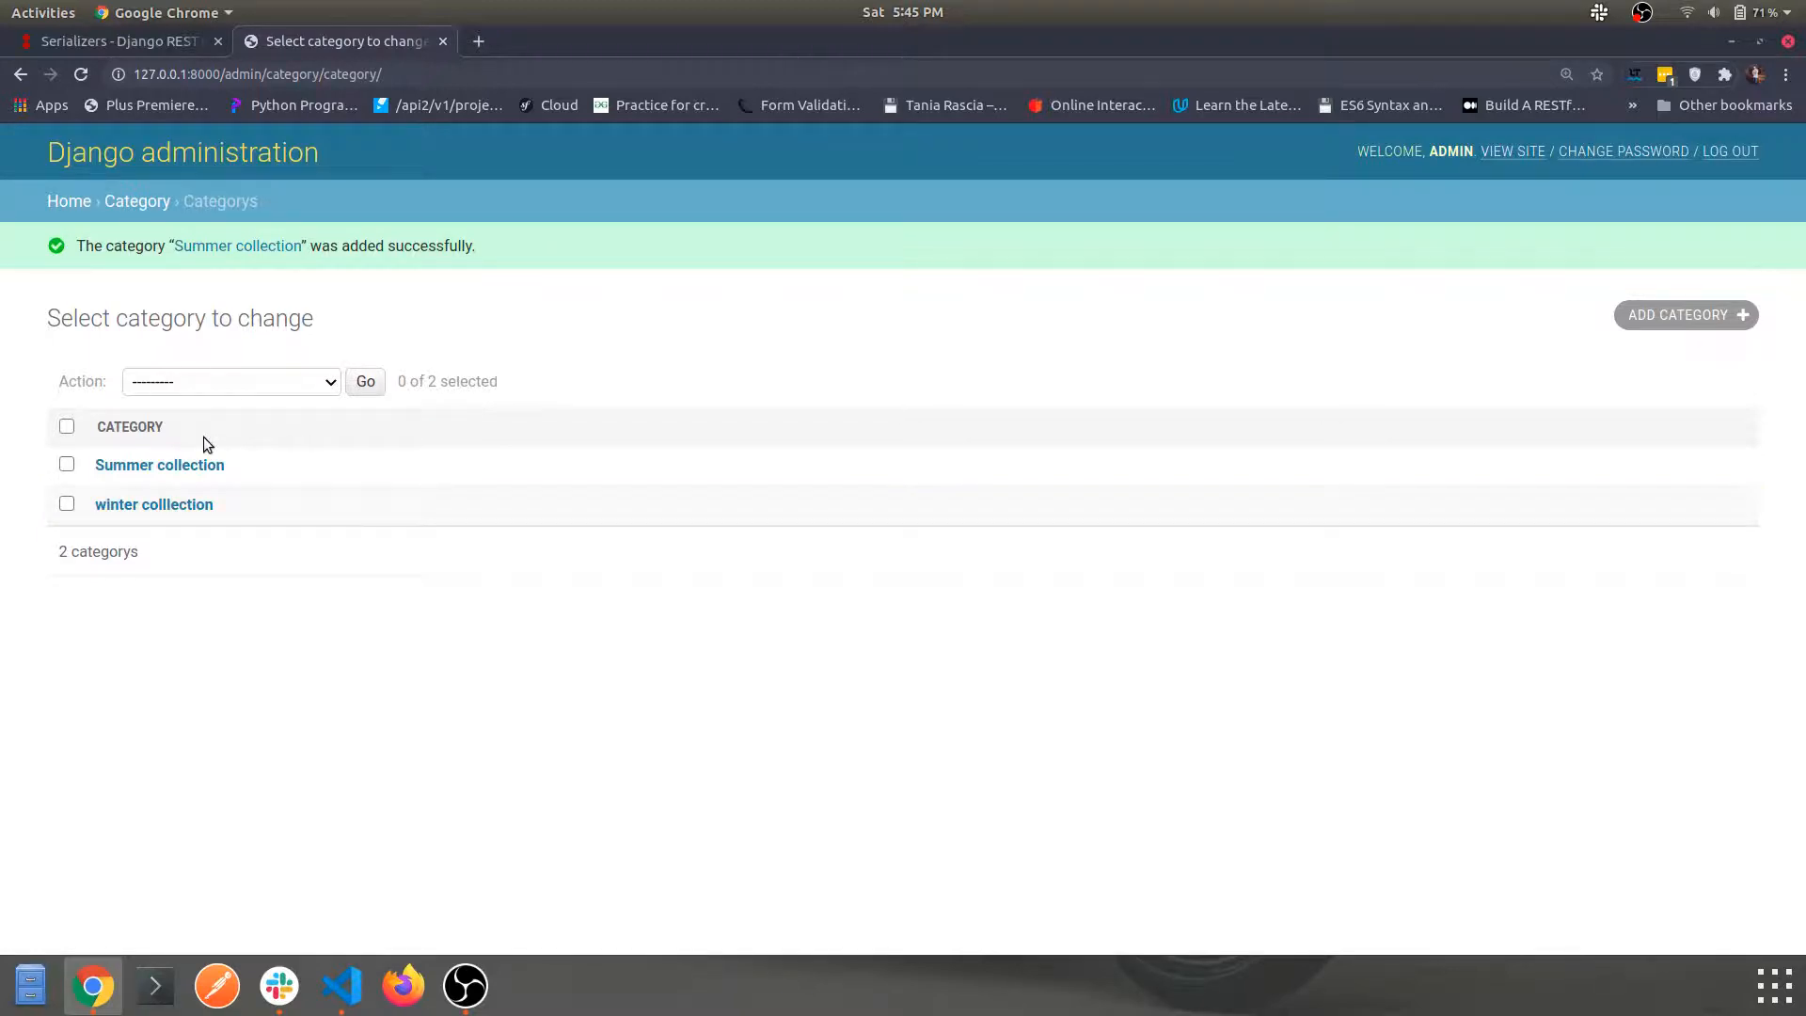
click(339, 983)
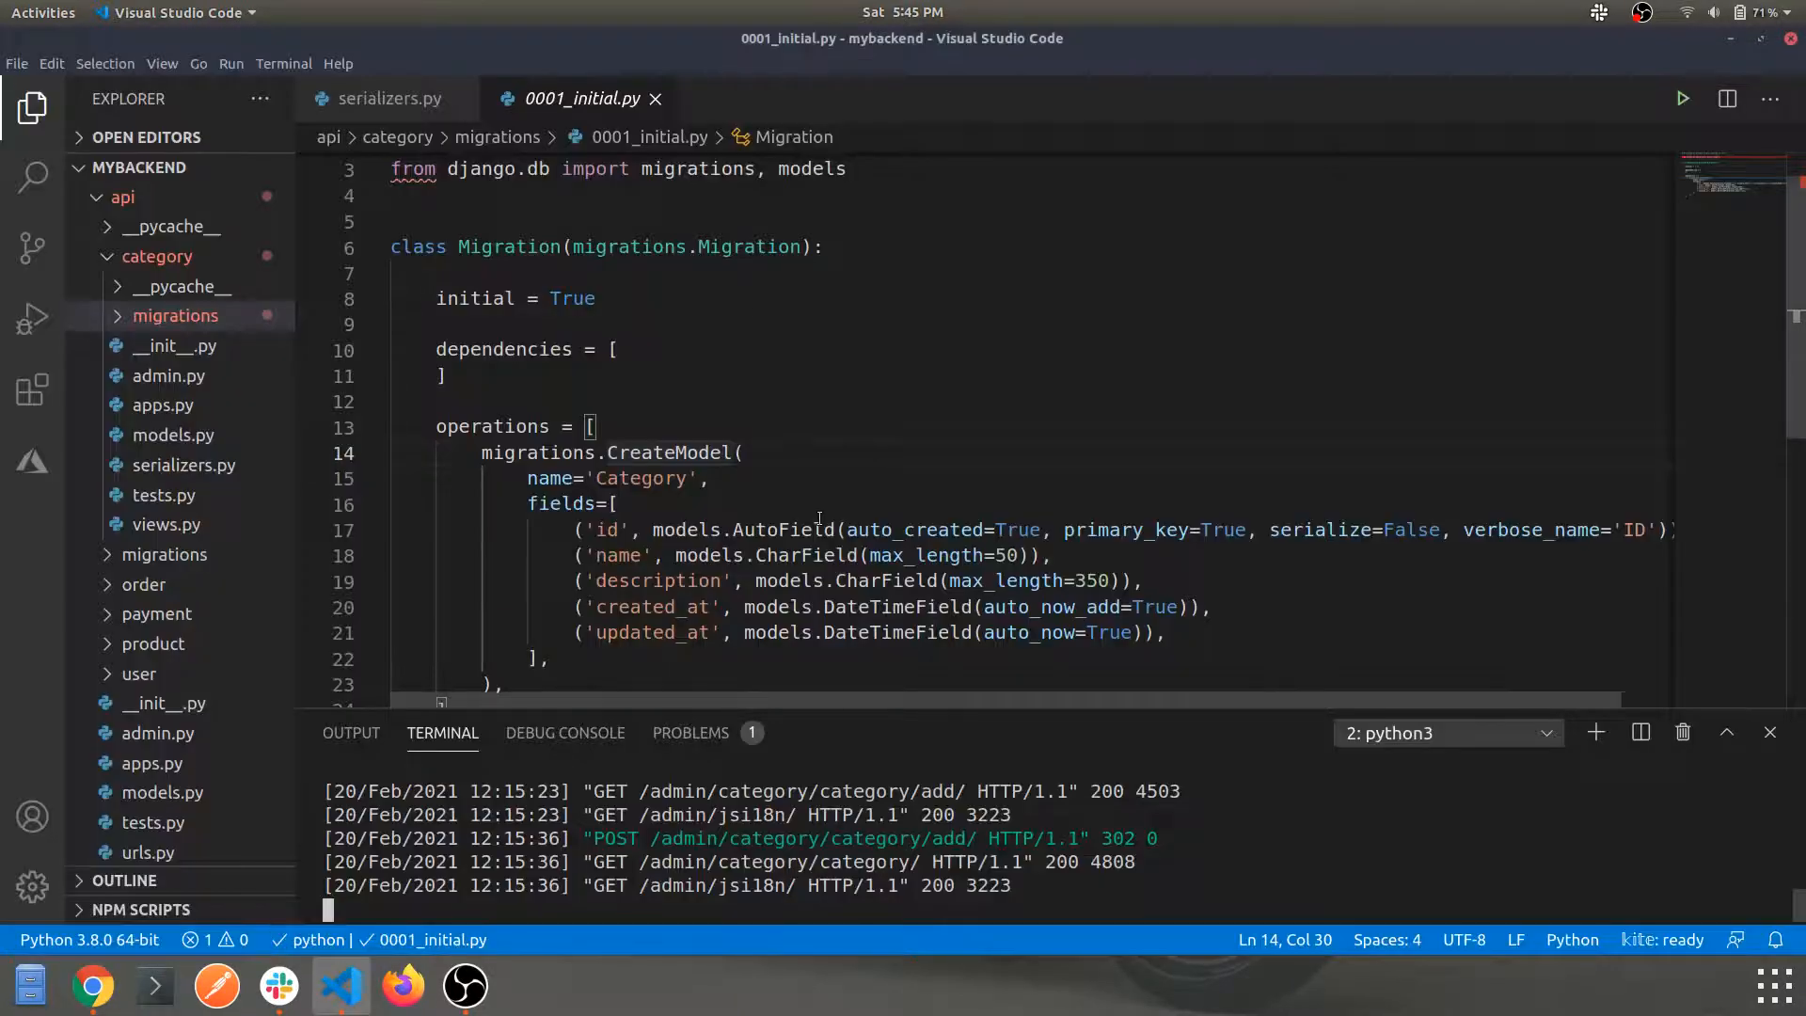
mouse_move(794, 531)
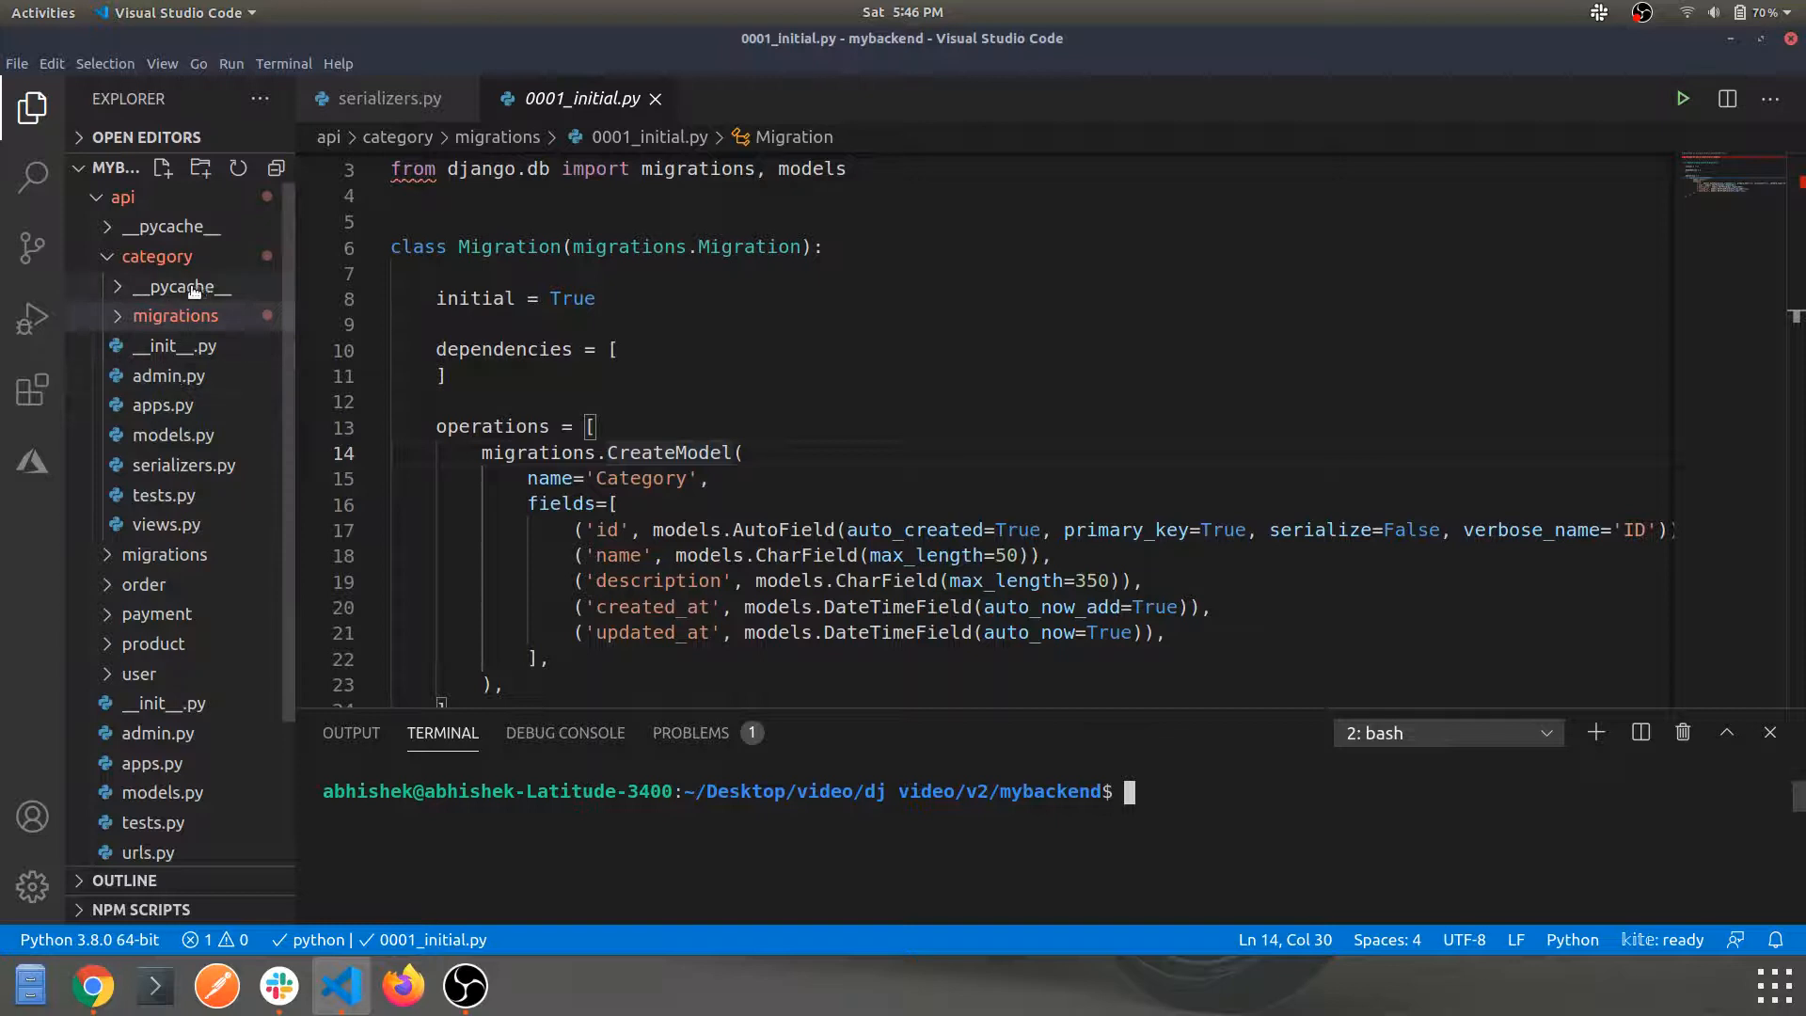
Stop the development server and reopen the empty serializers.py.
click(173, 314)
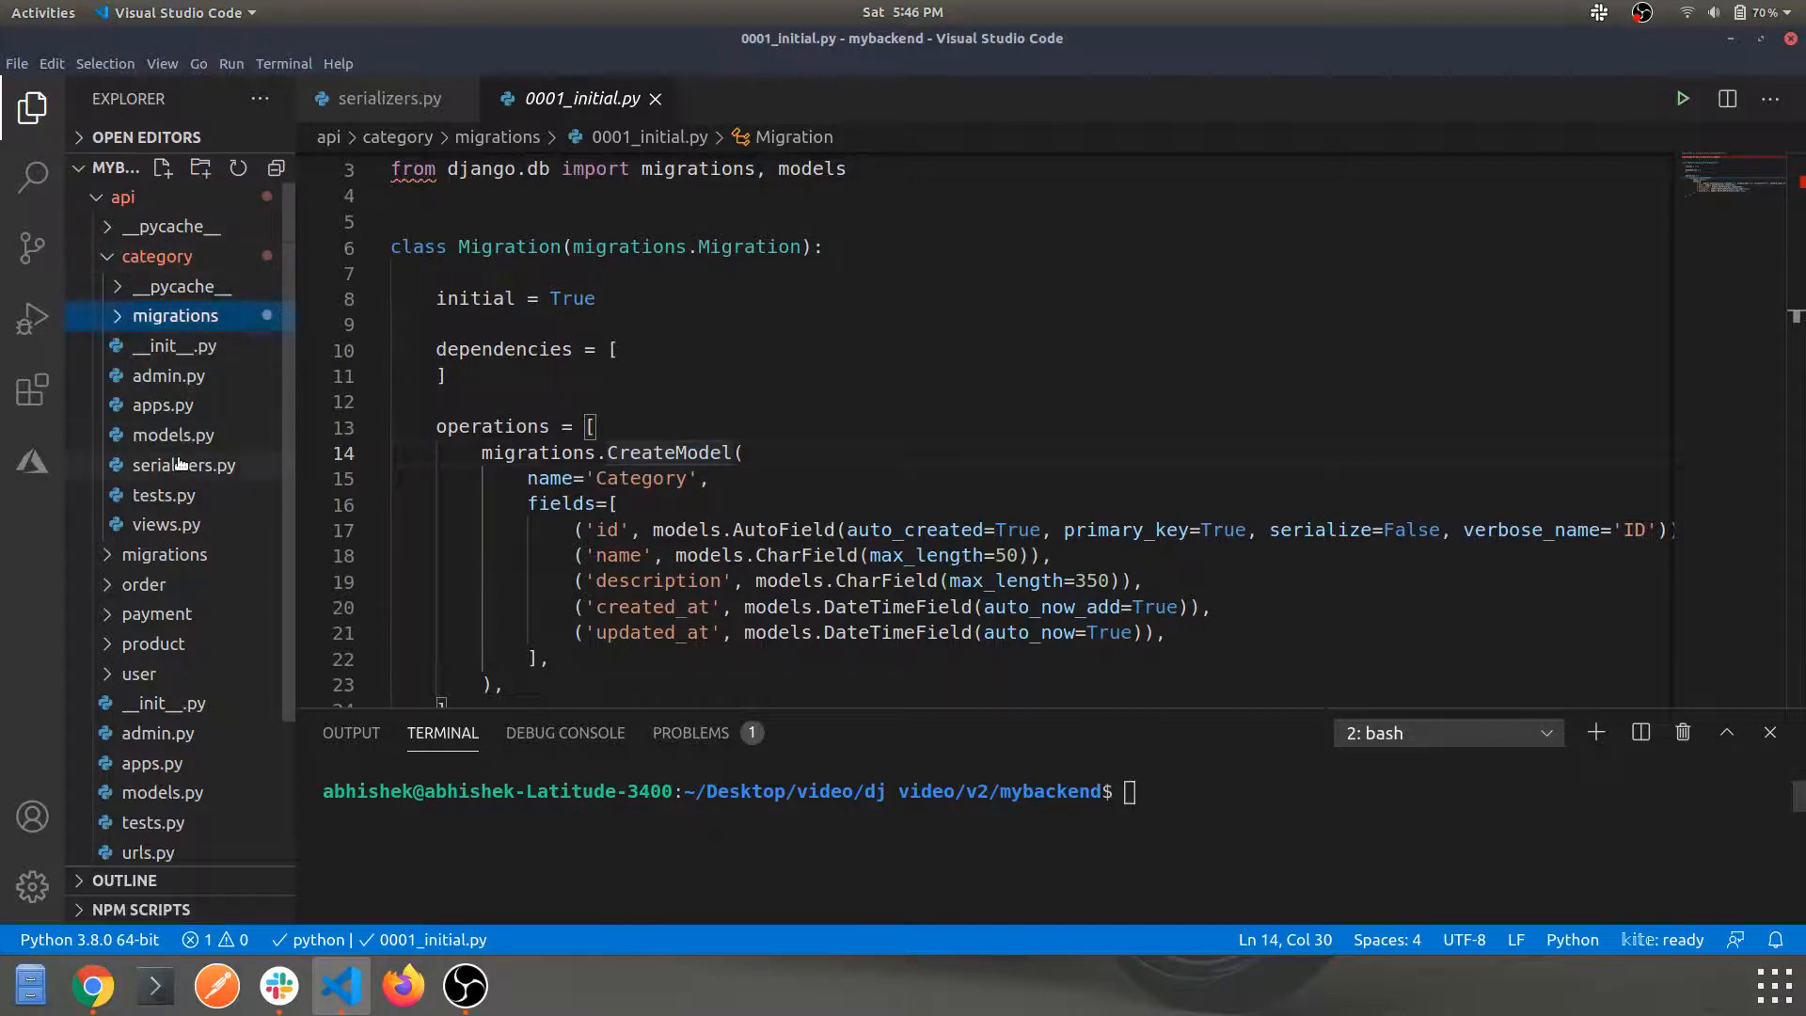
click(389, 98)
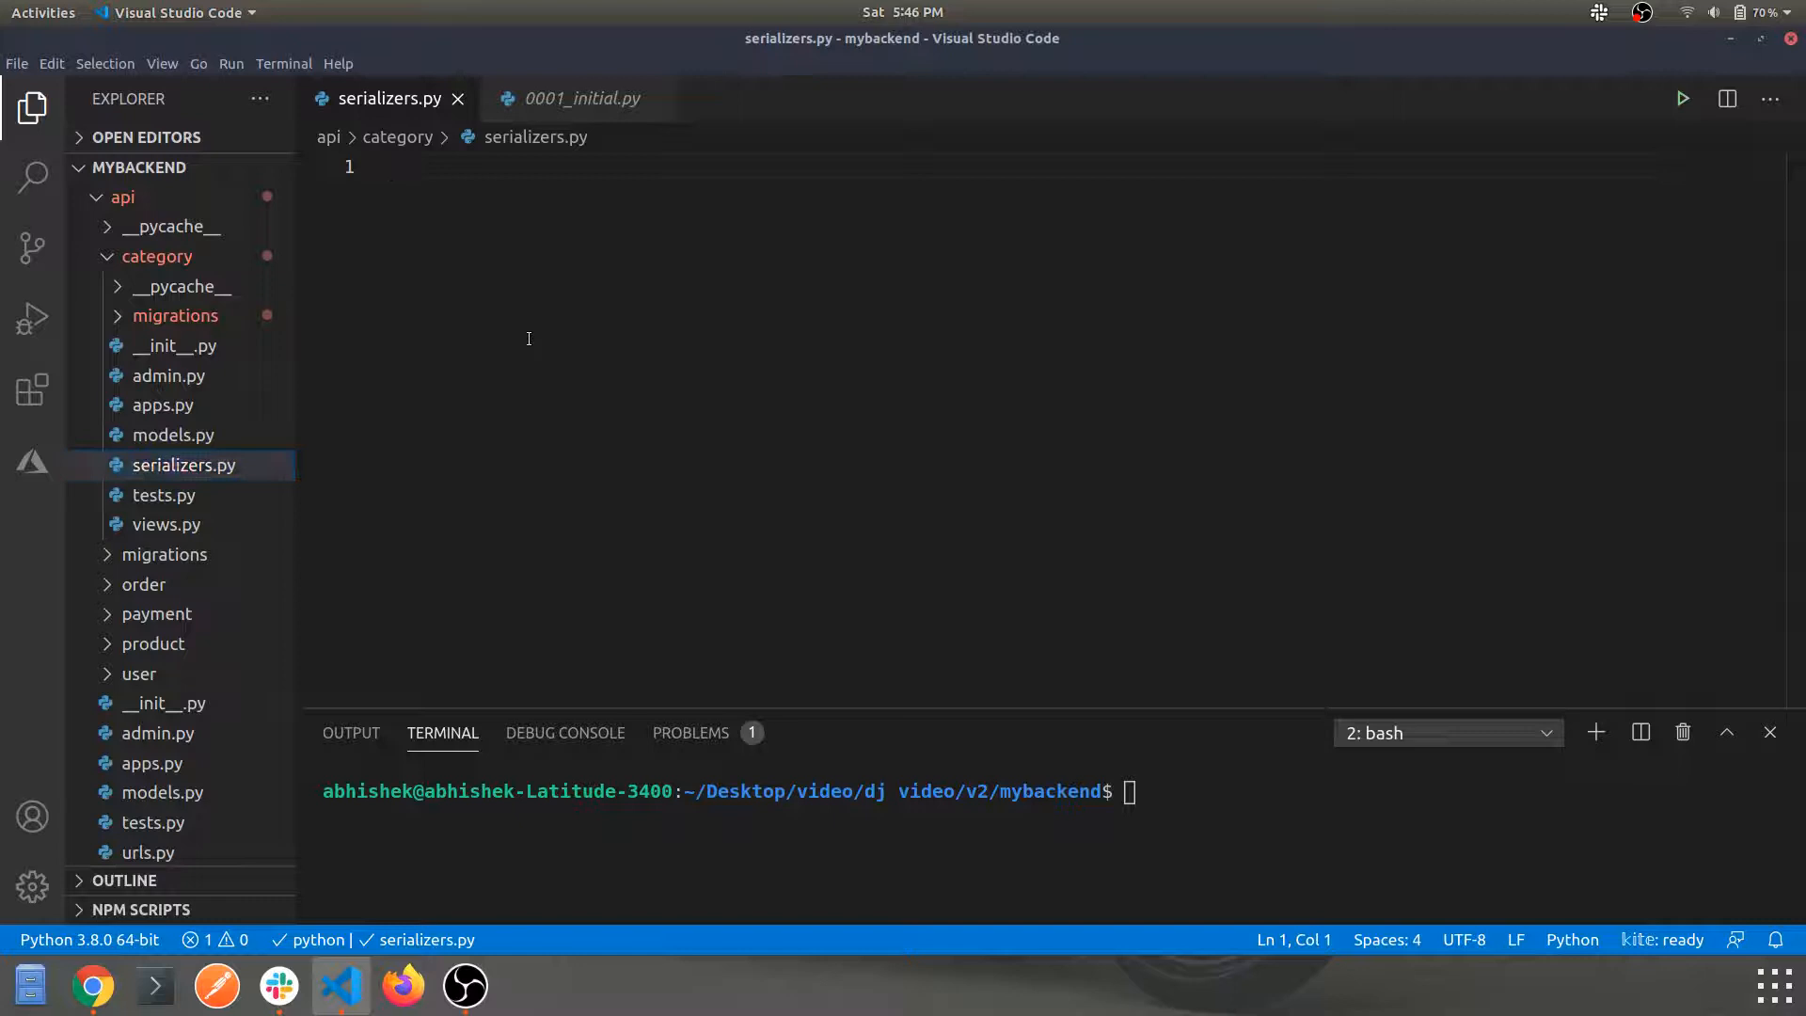
Import Category from the app's models at the top of serializers.py.
text(from .models)
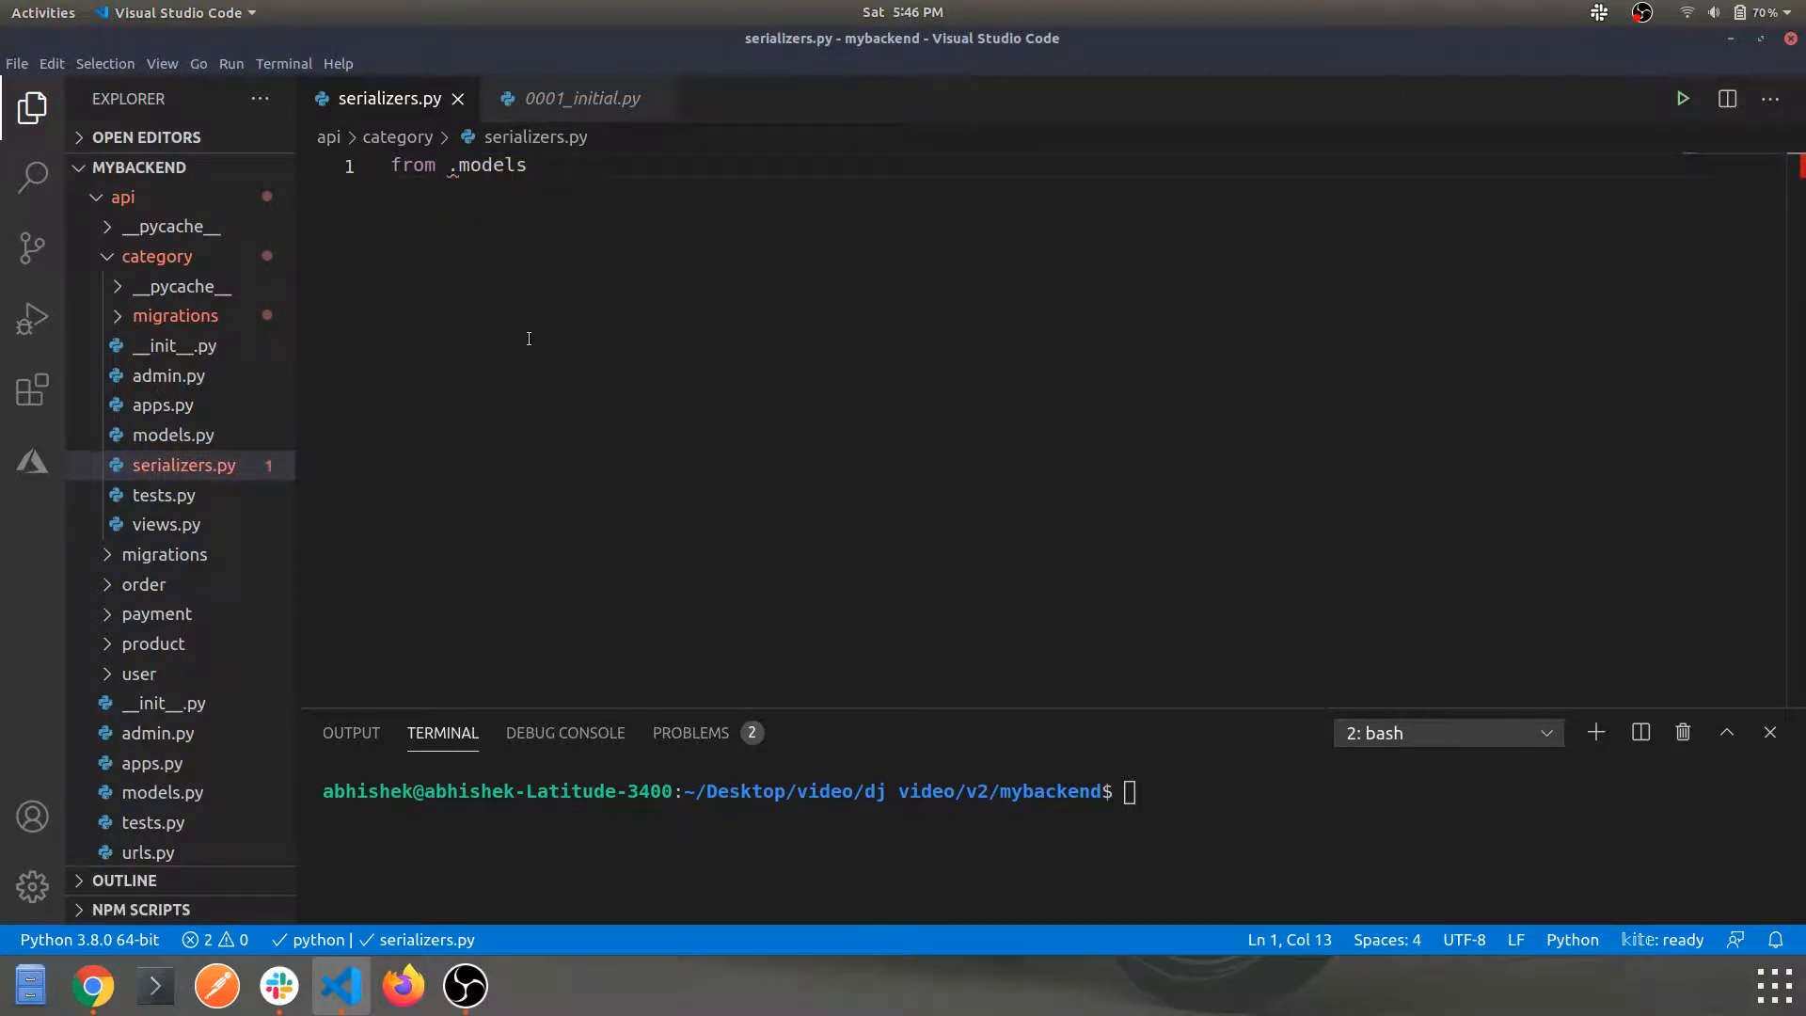
text(import)
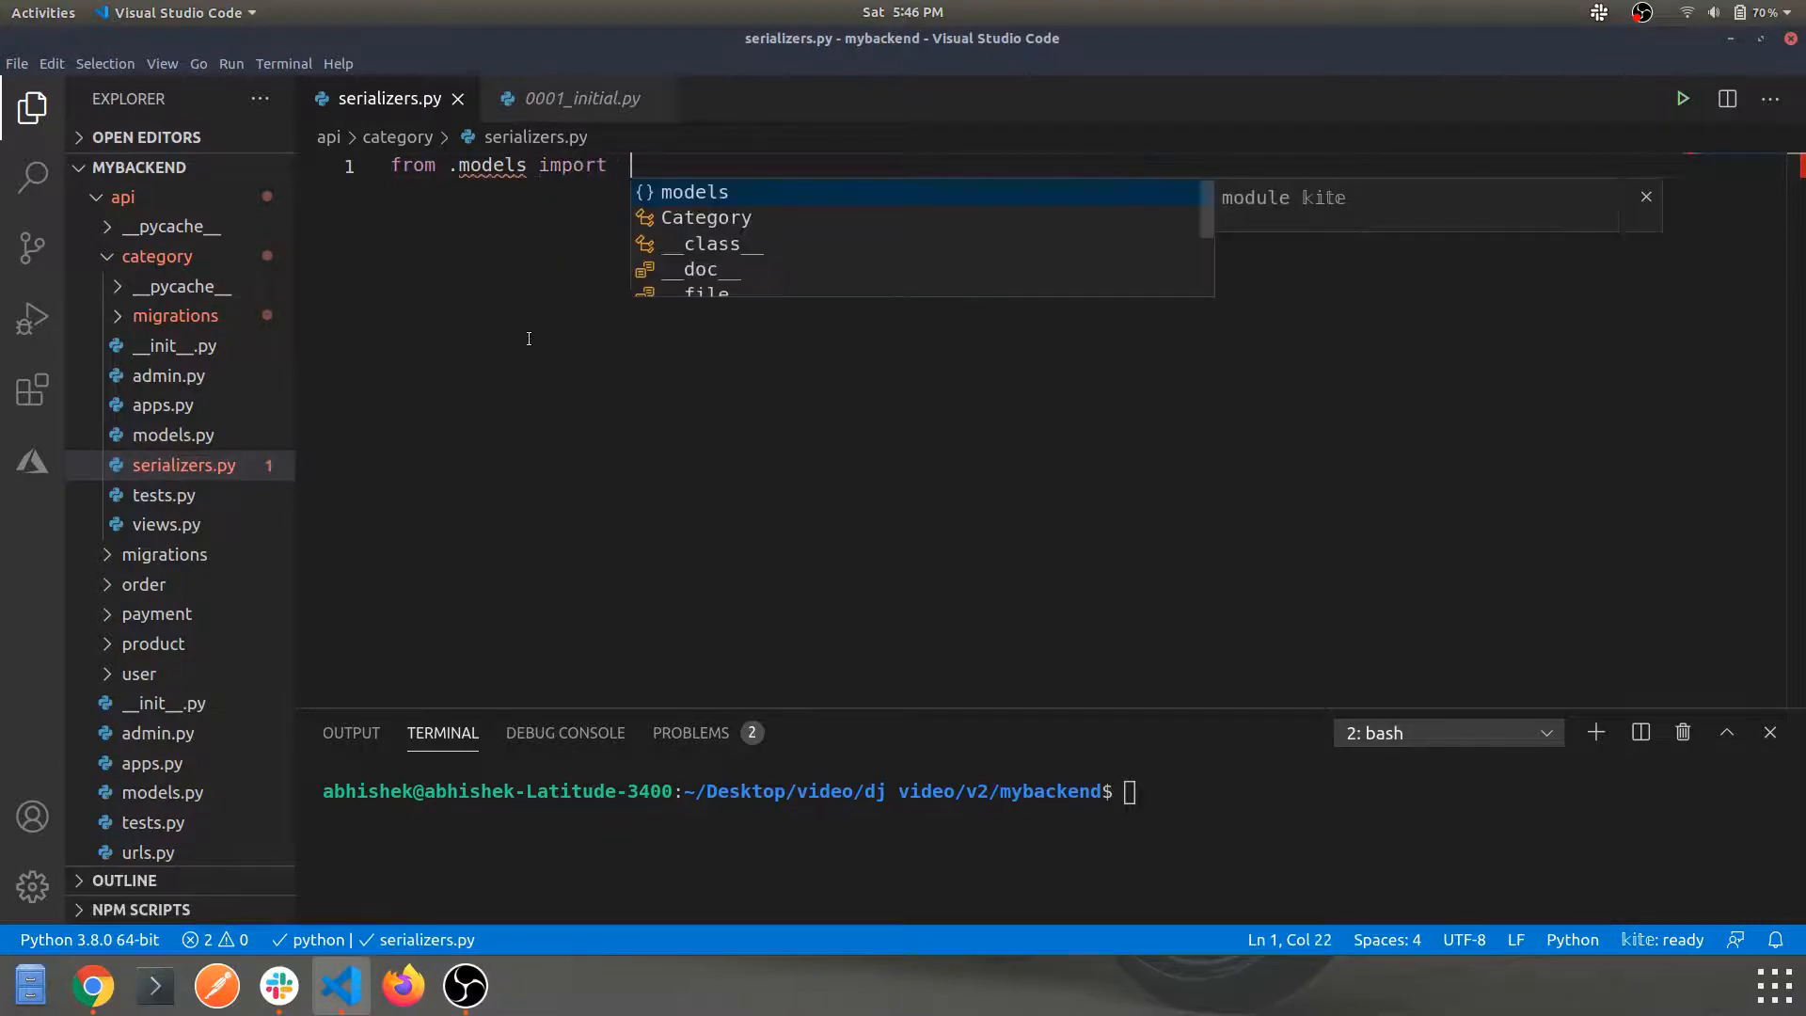
text(Ca)
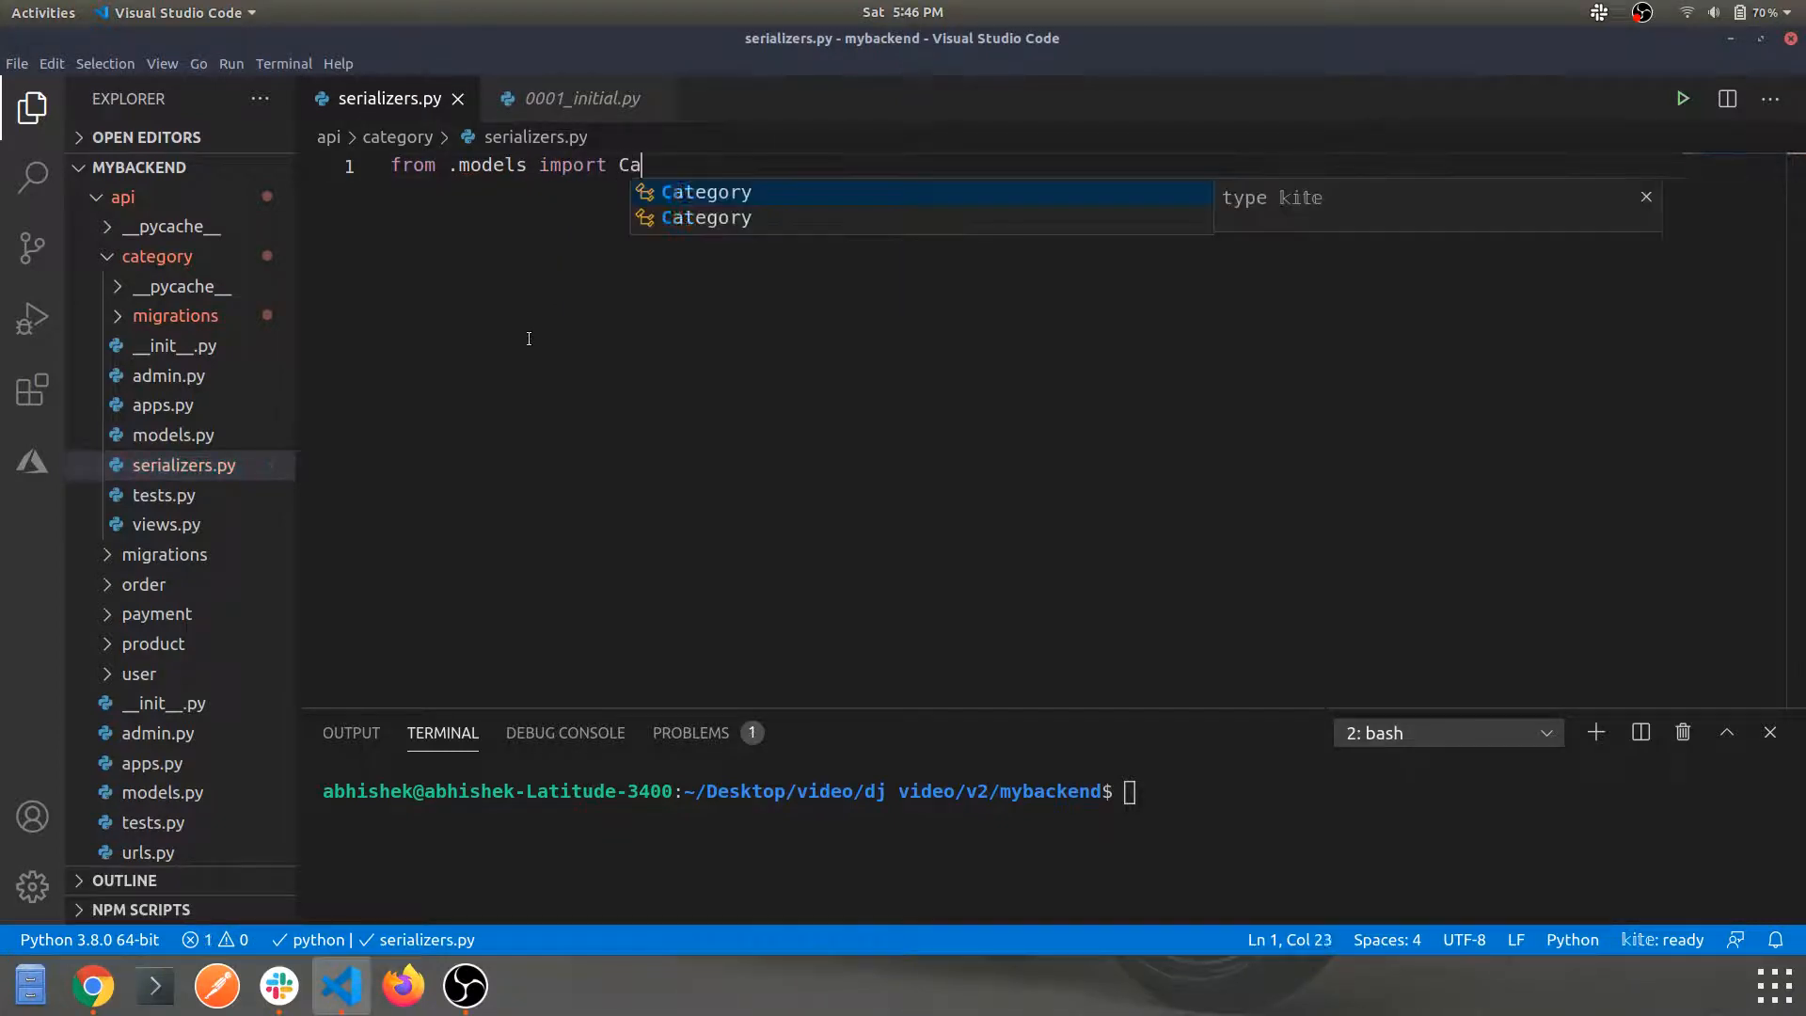
key(Enter)
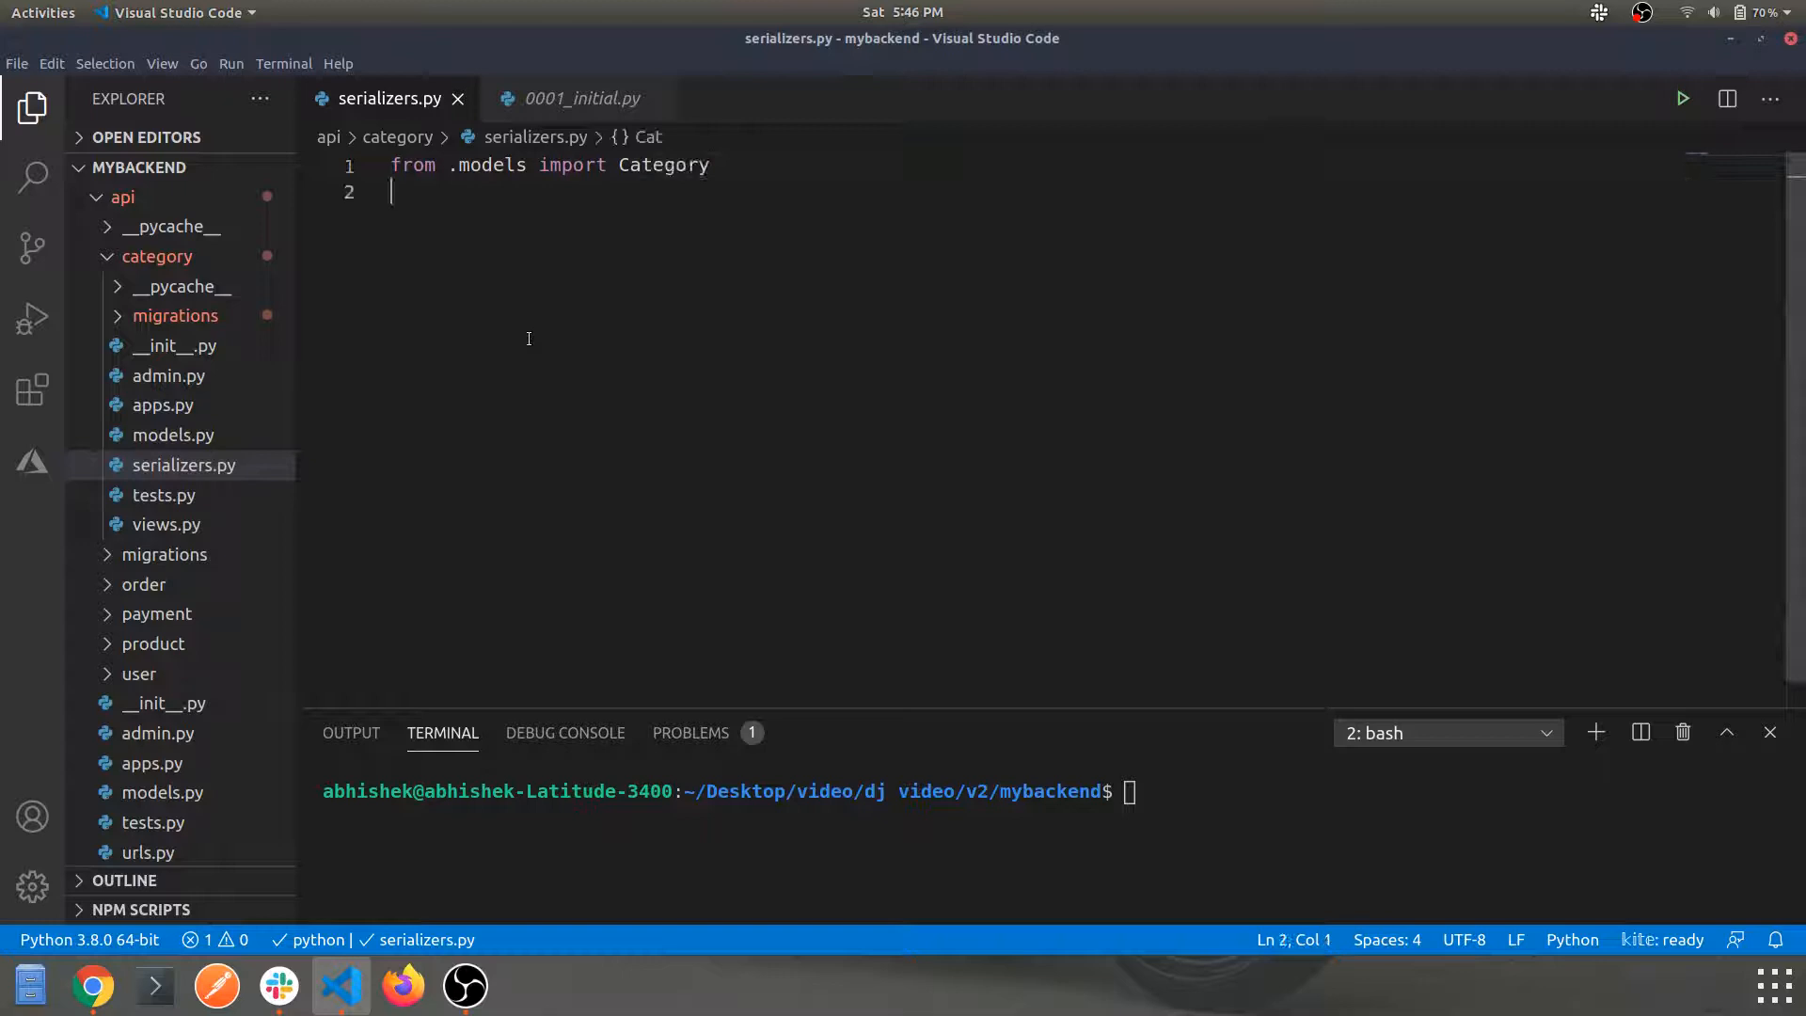
Begin declaring 'class CategorySerializer(ser' below the Category import.
text(C)
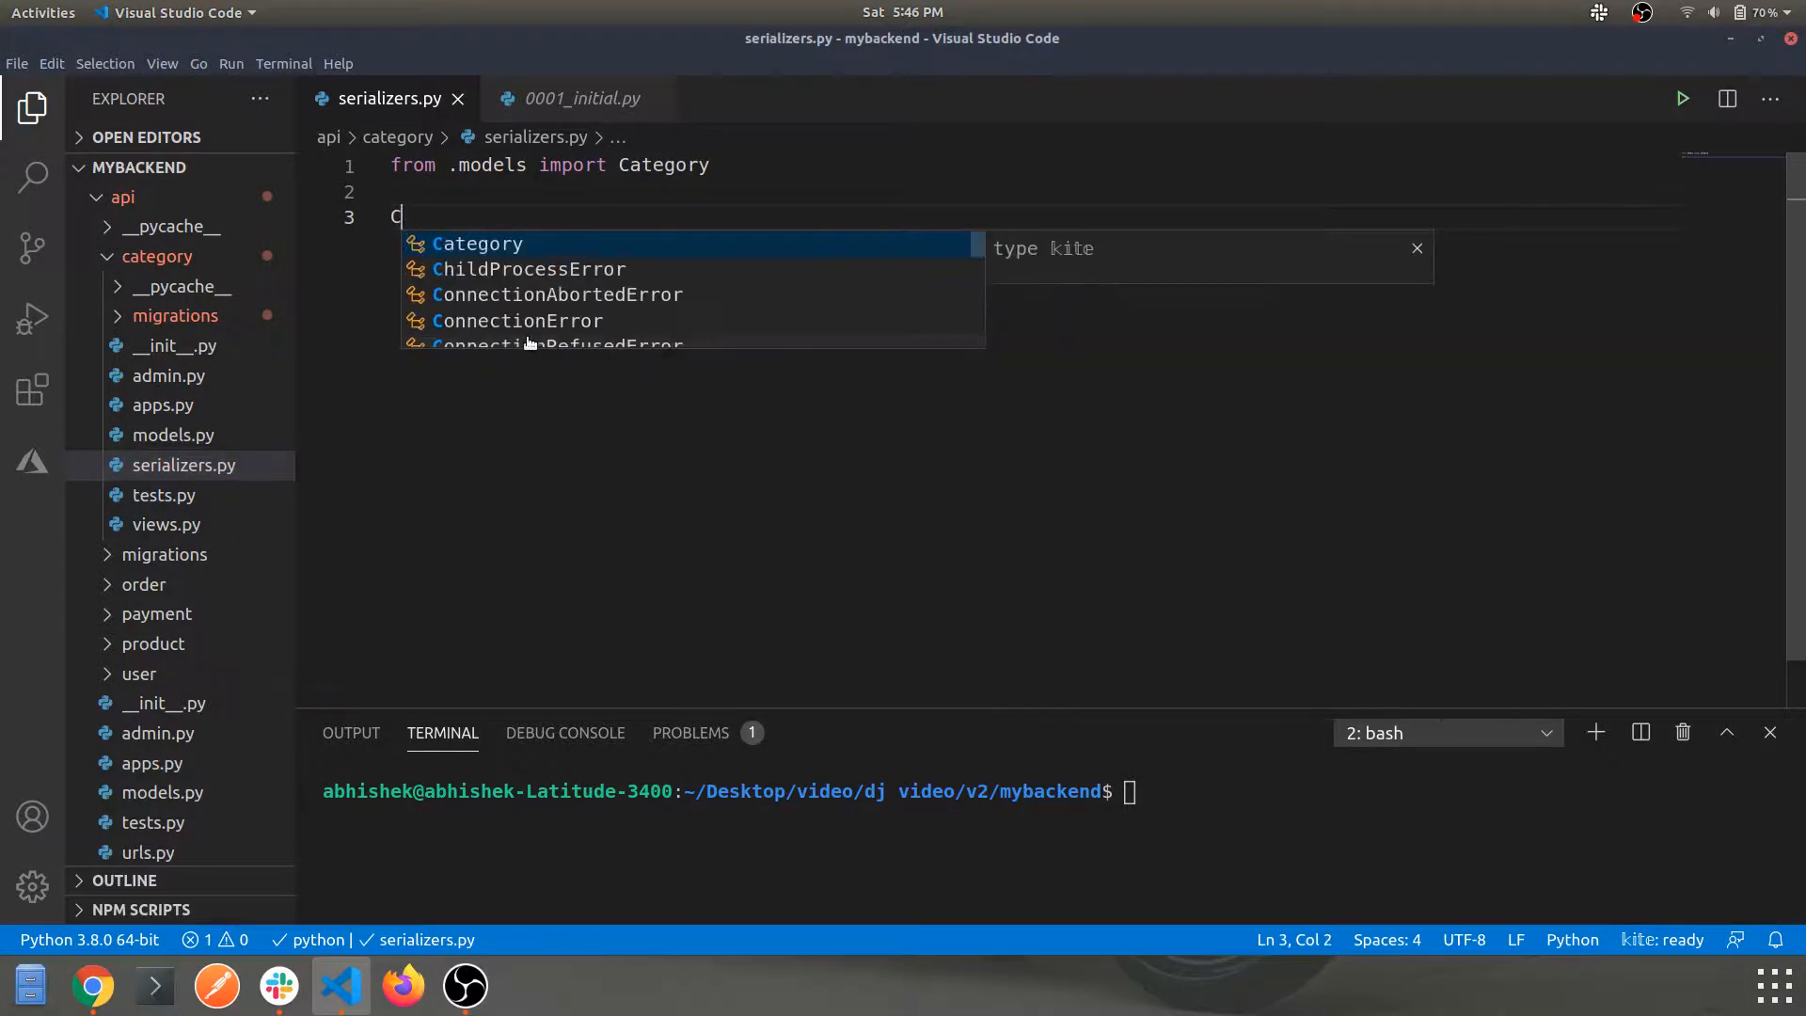
text(lass Cate)
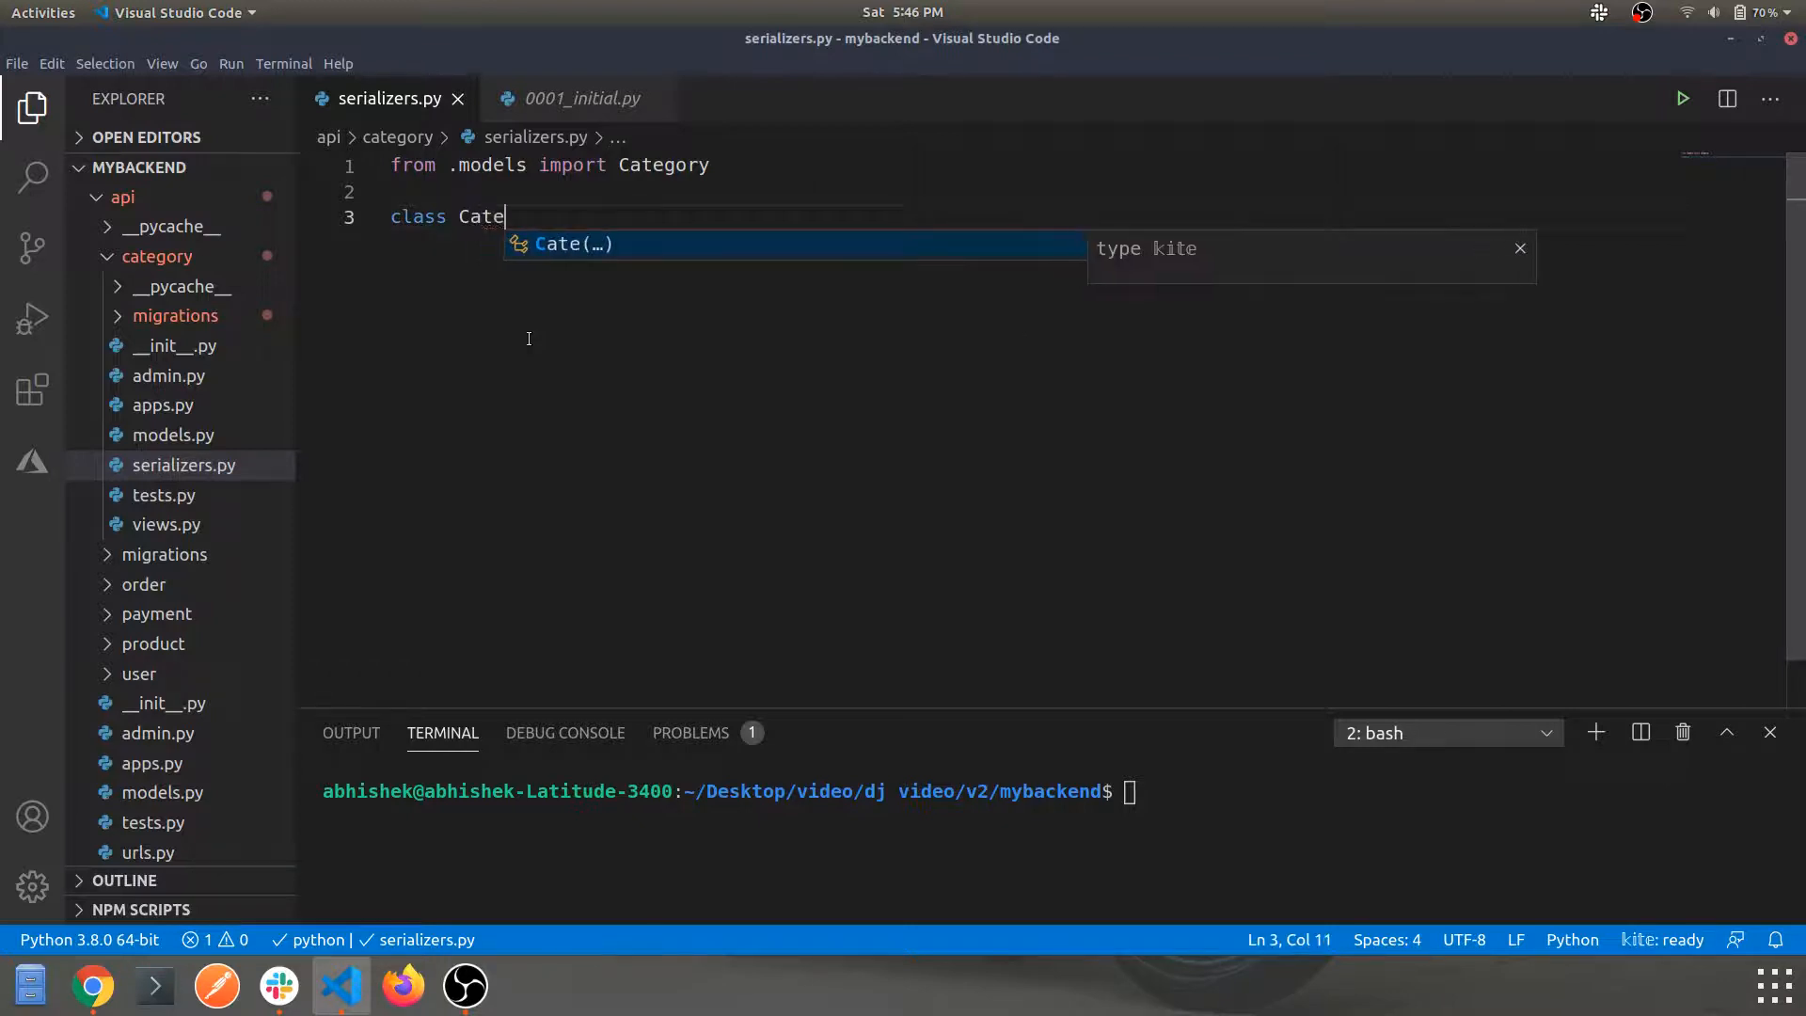
text(gorySe)
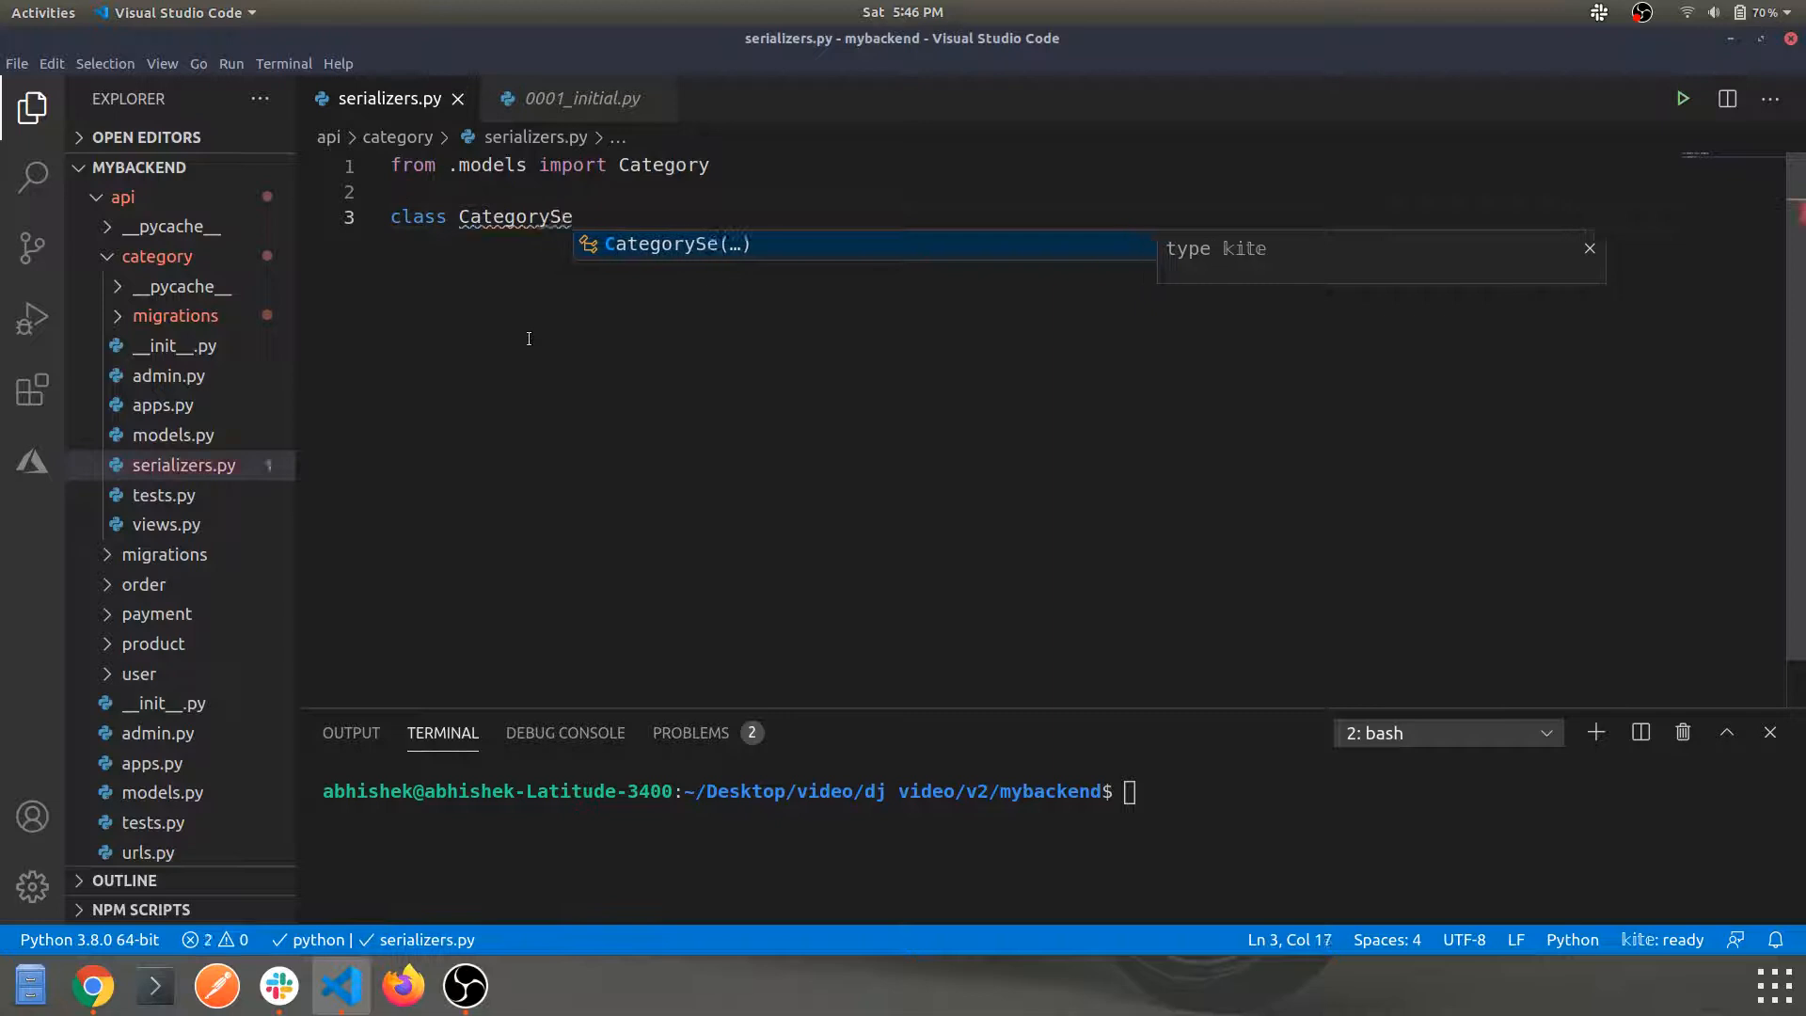
text(rial)
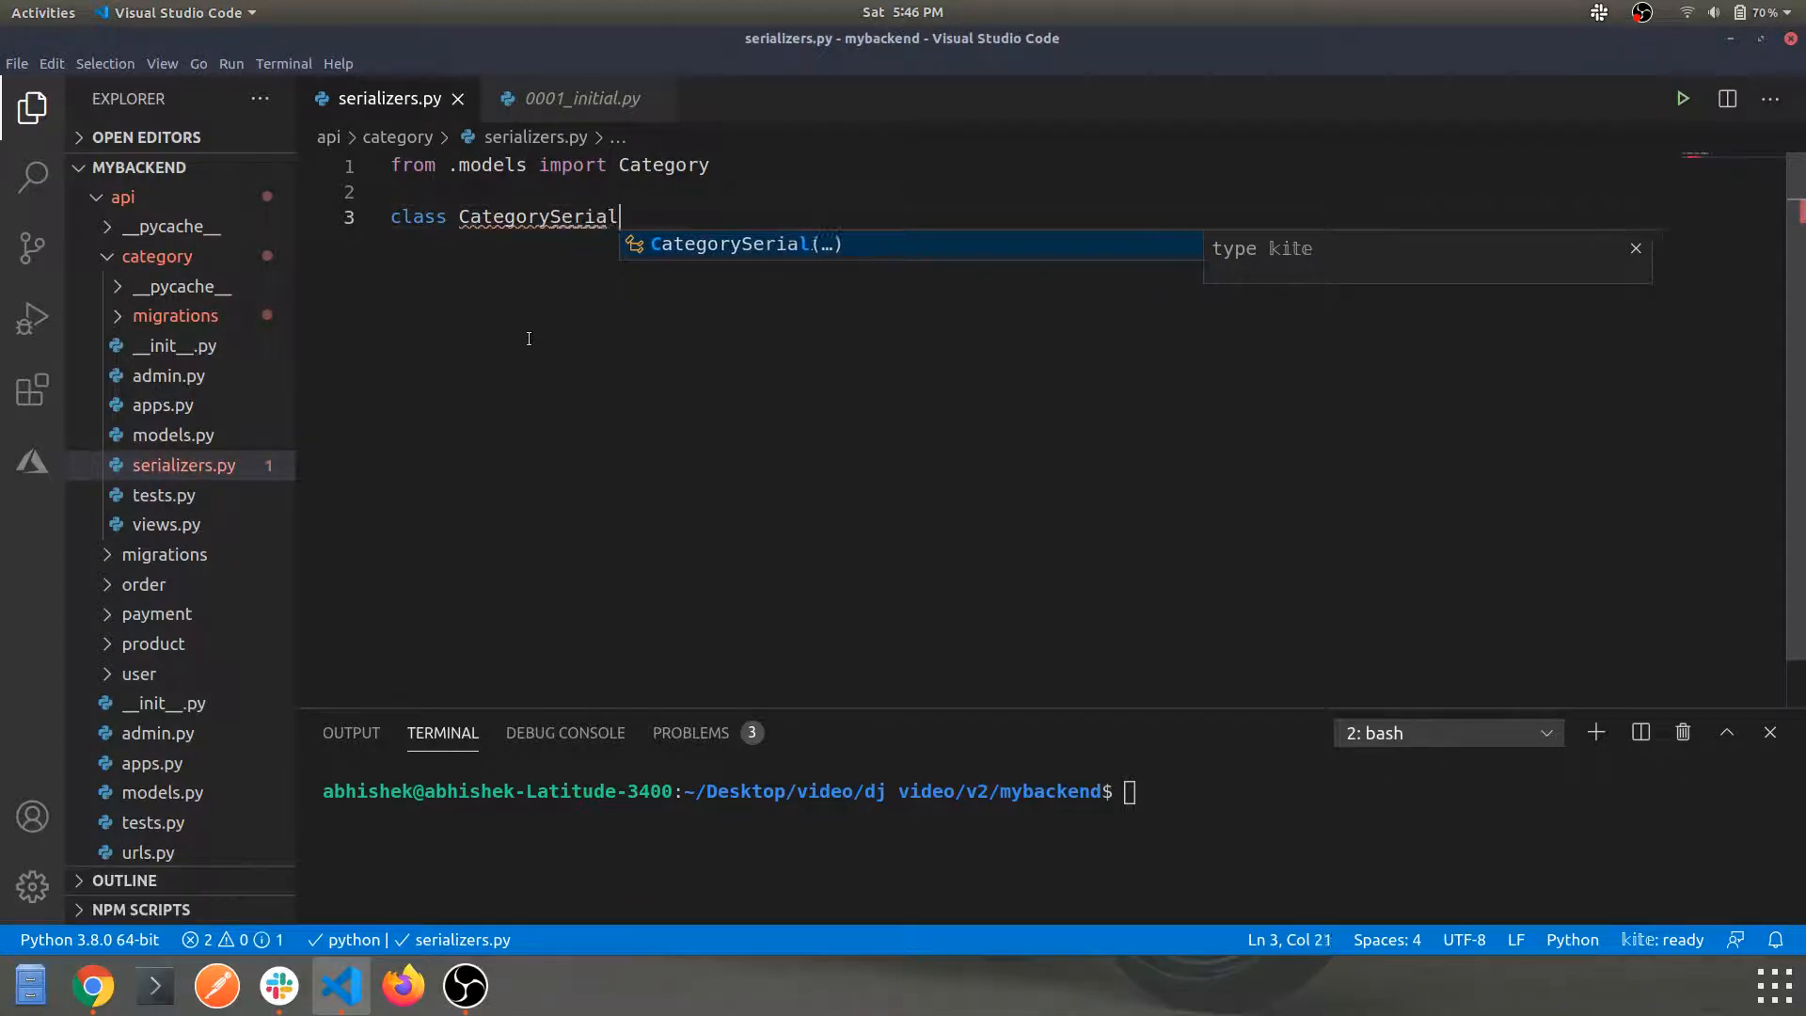
text(izer)
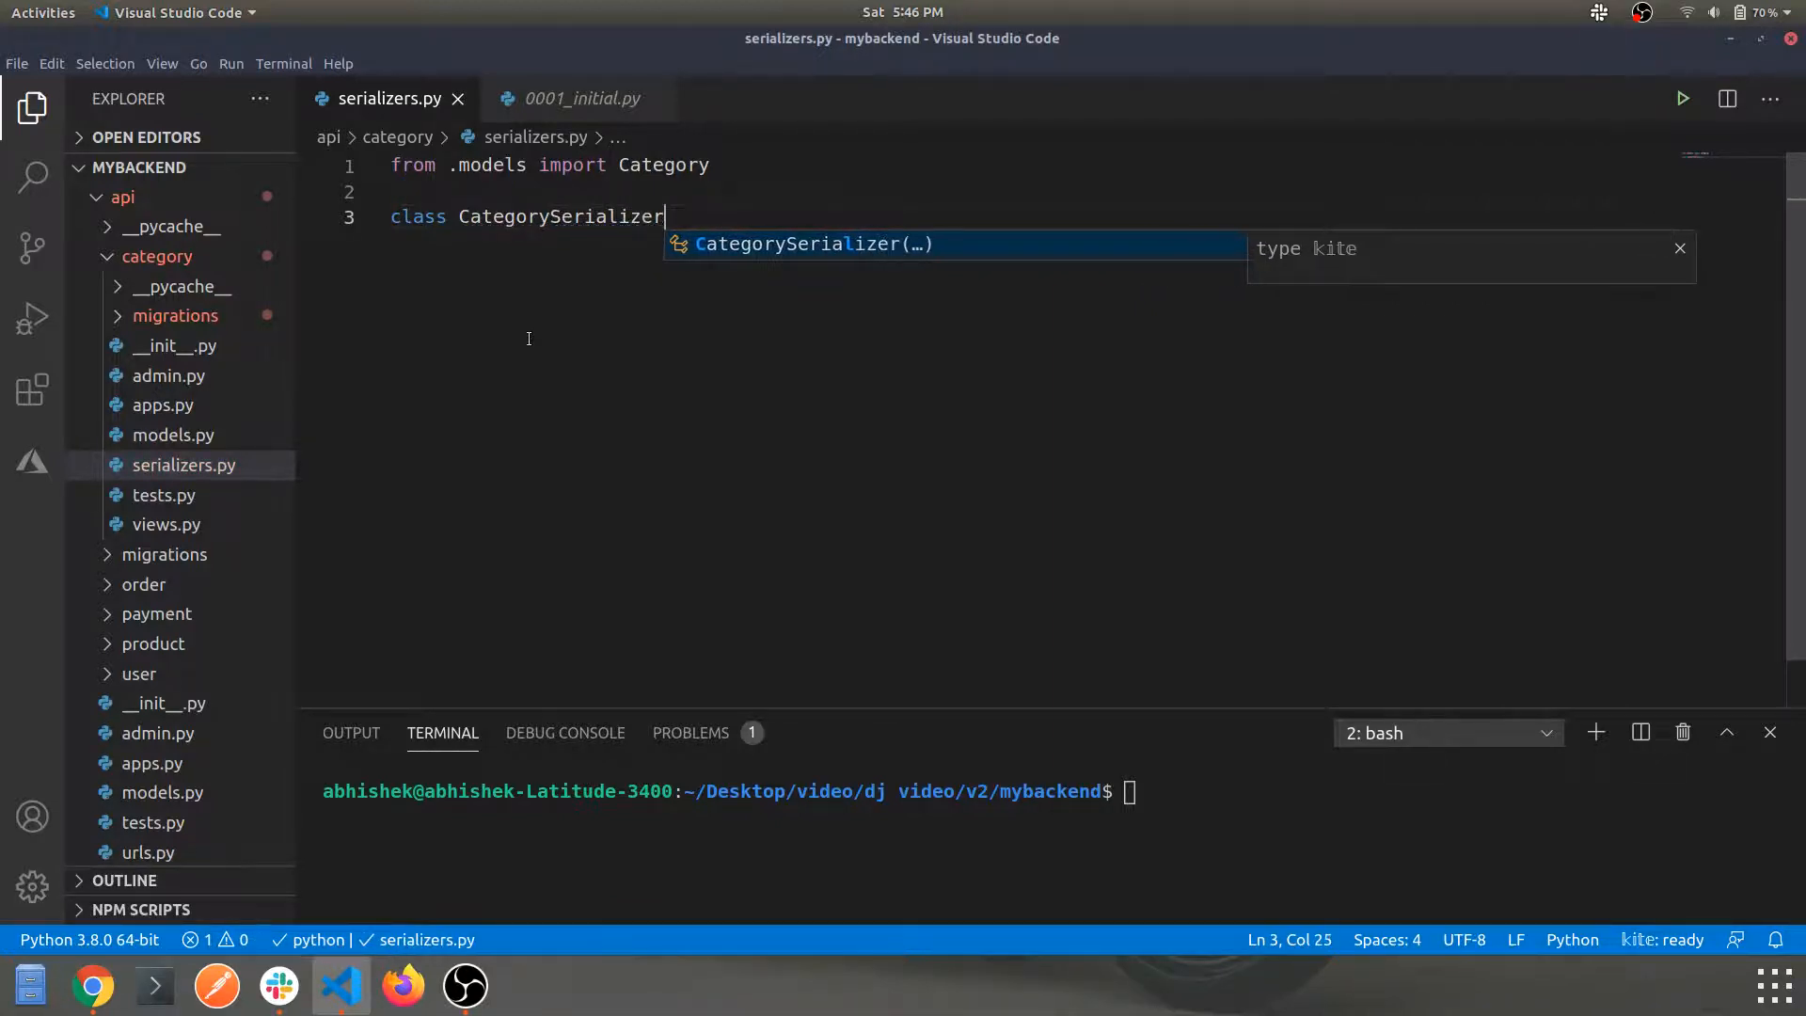
text((se)
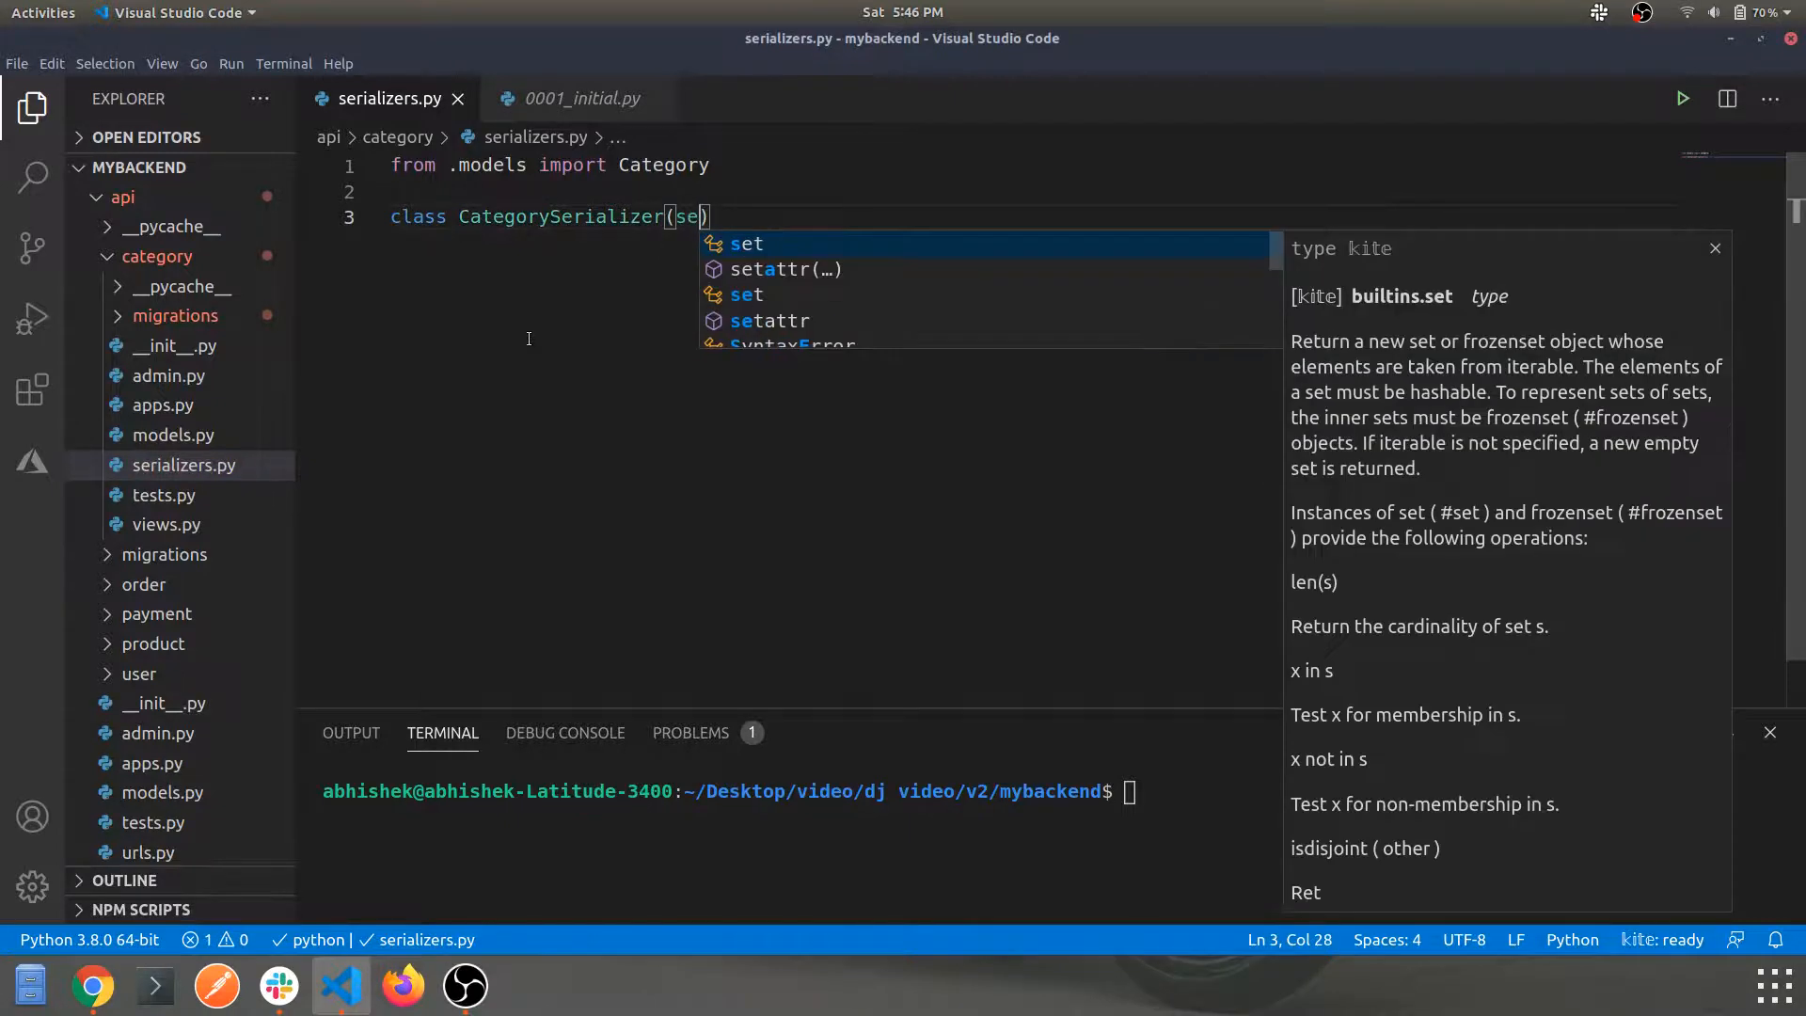
text(r)
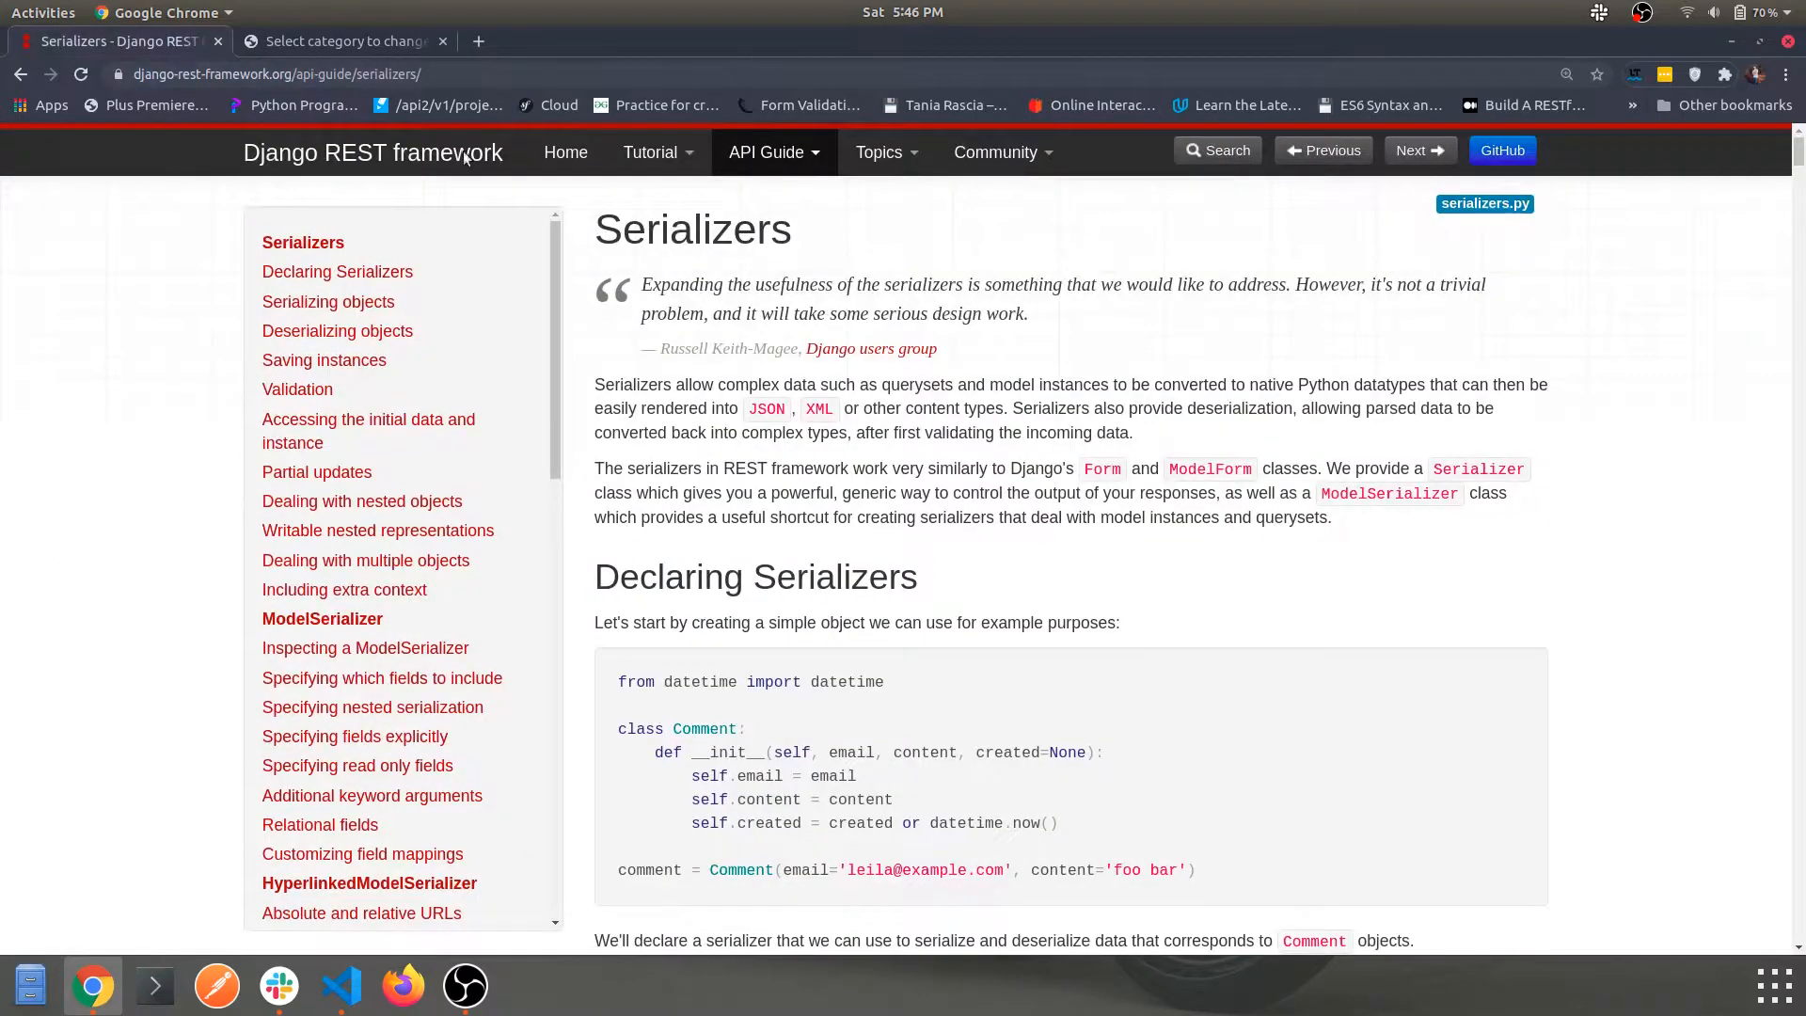
Select serializers.Serializer in the docs' CommentSerializer example and return to VS Code.
scroll(down, 3)
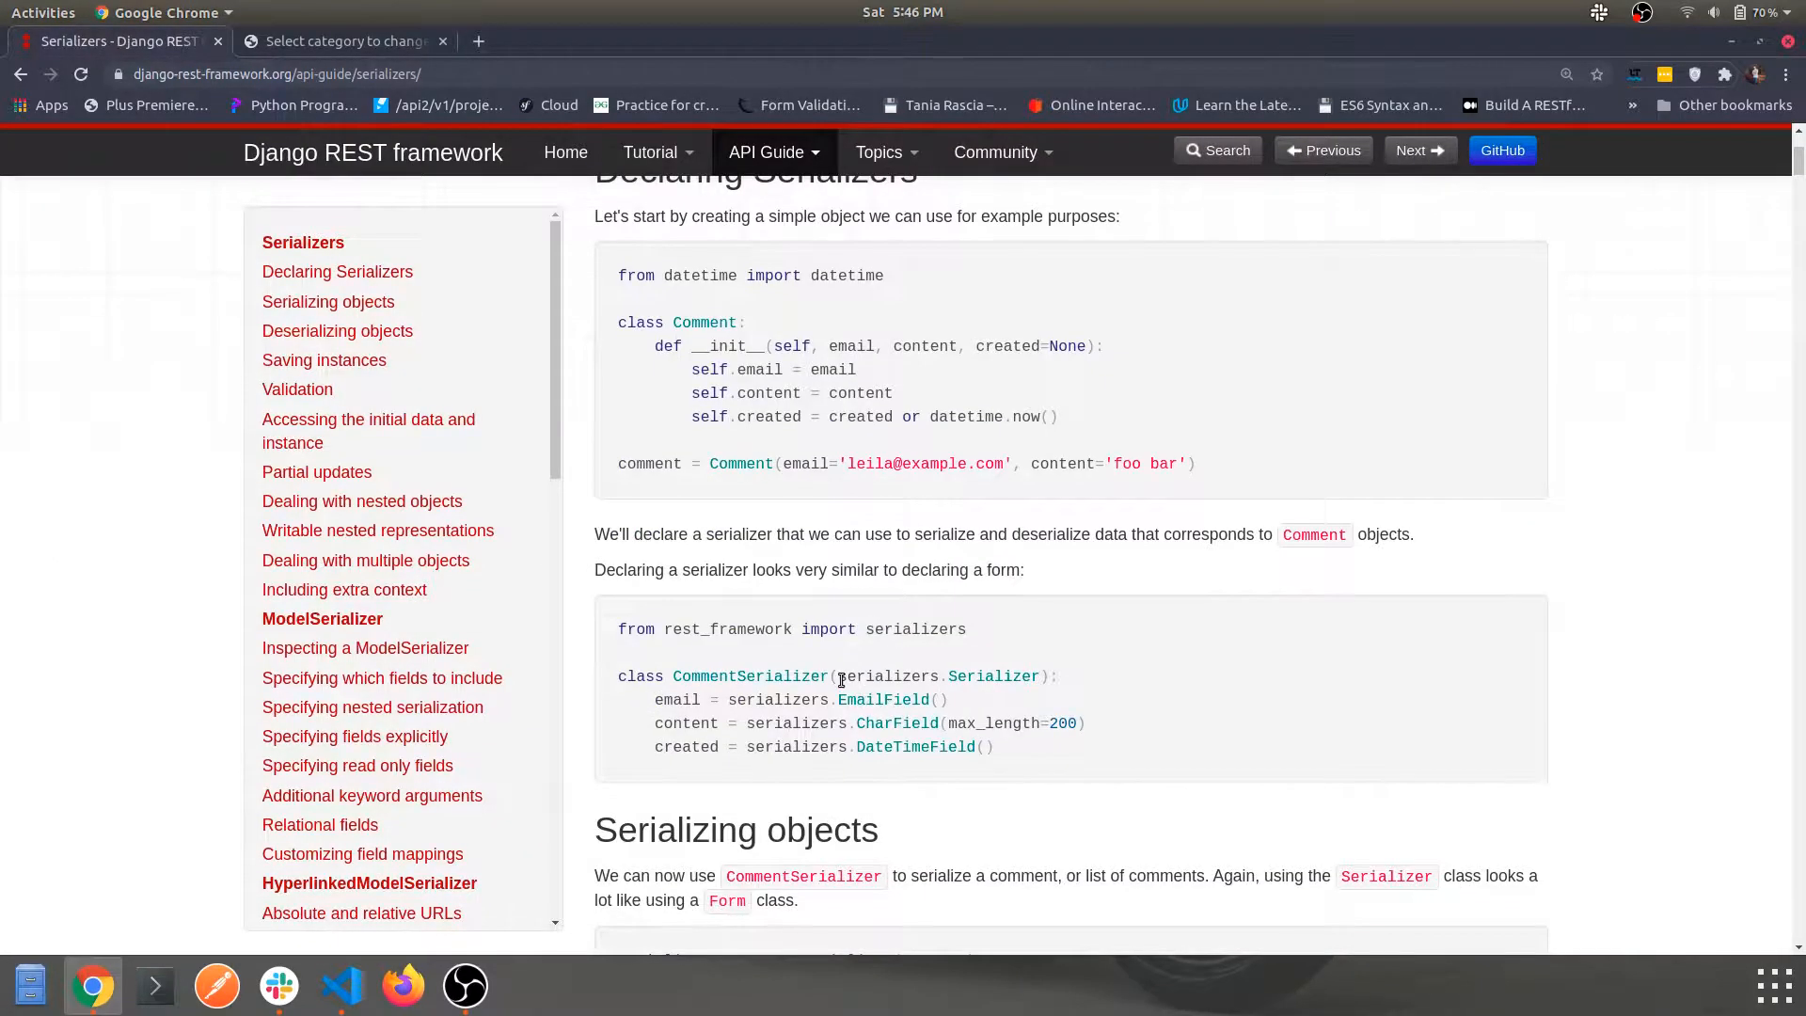
double_click(886, 676)
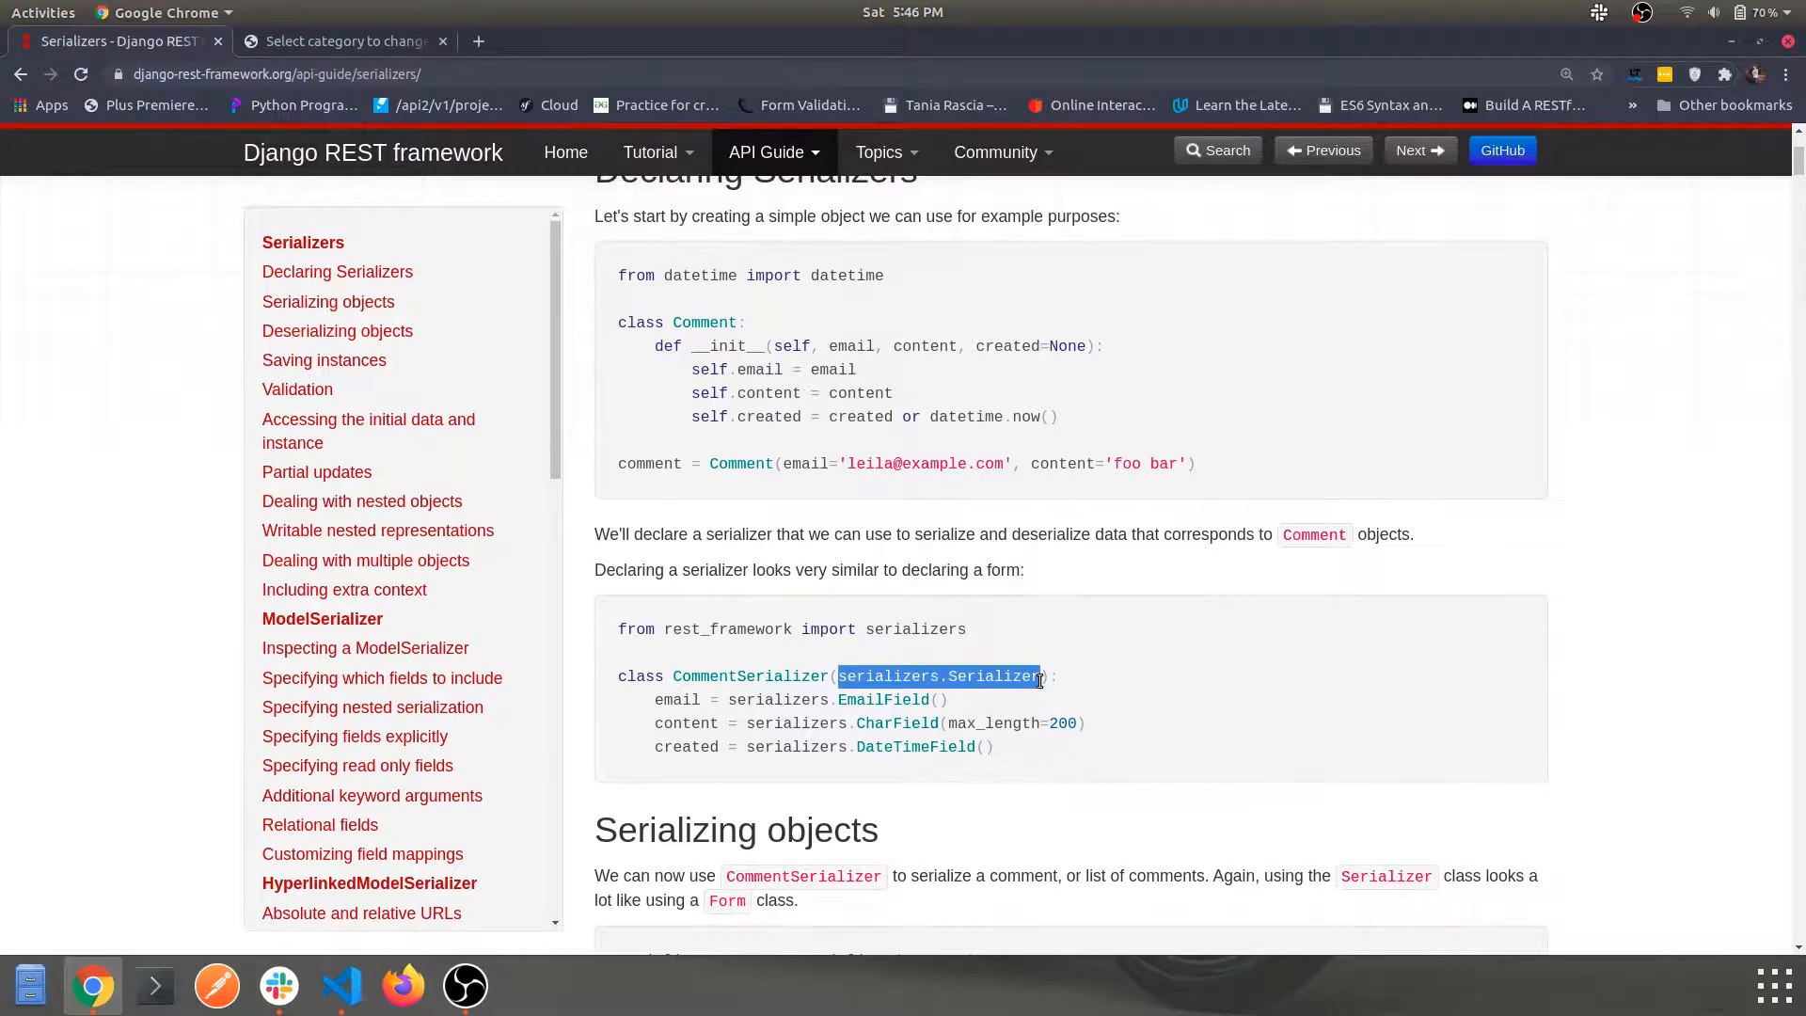
mouse_move(339, 988)
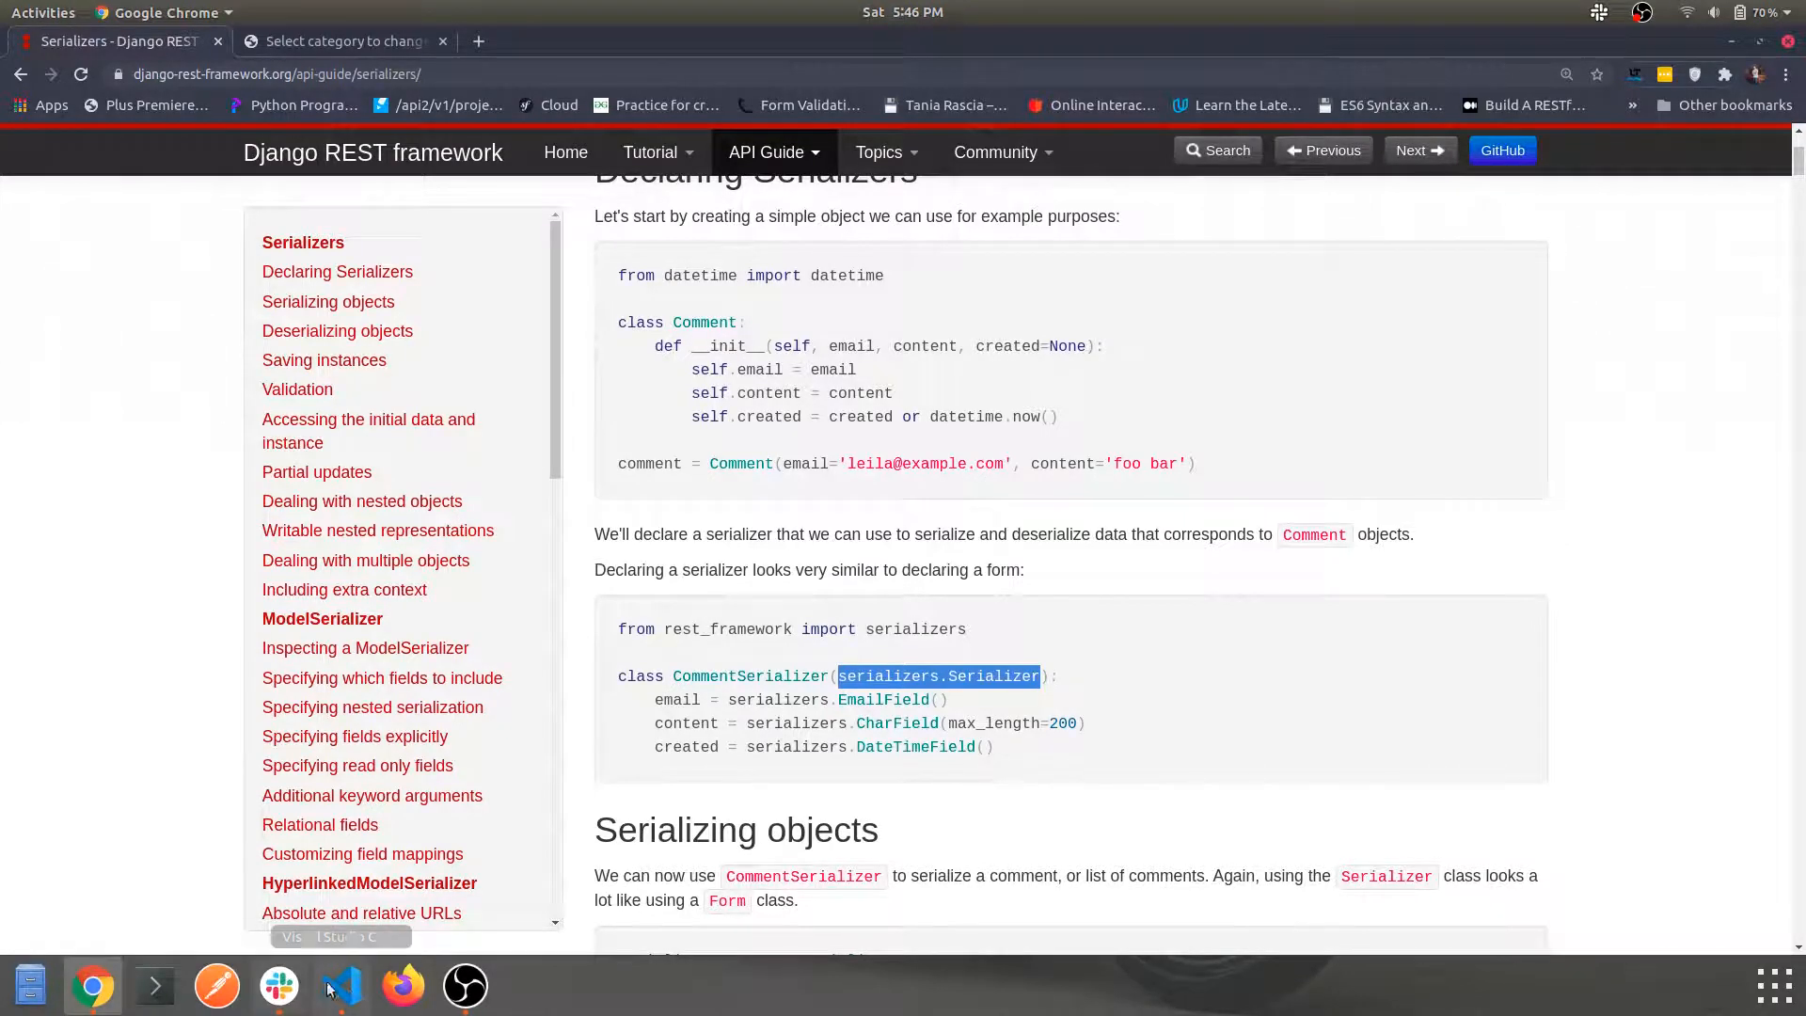
click(338, 984)
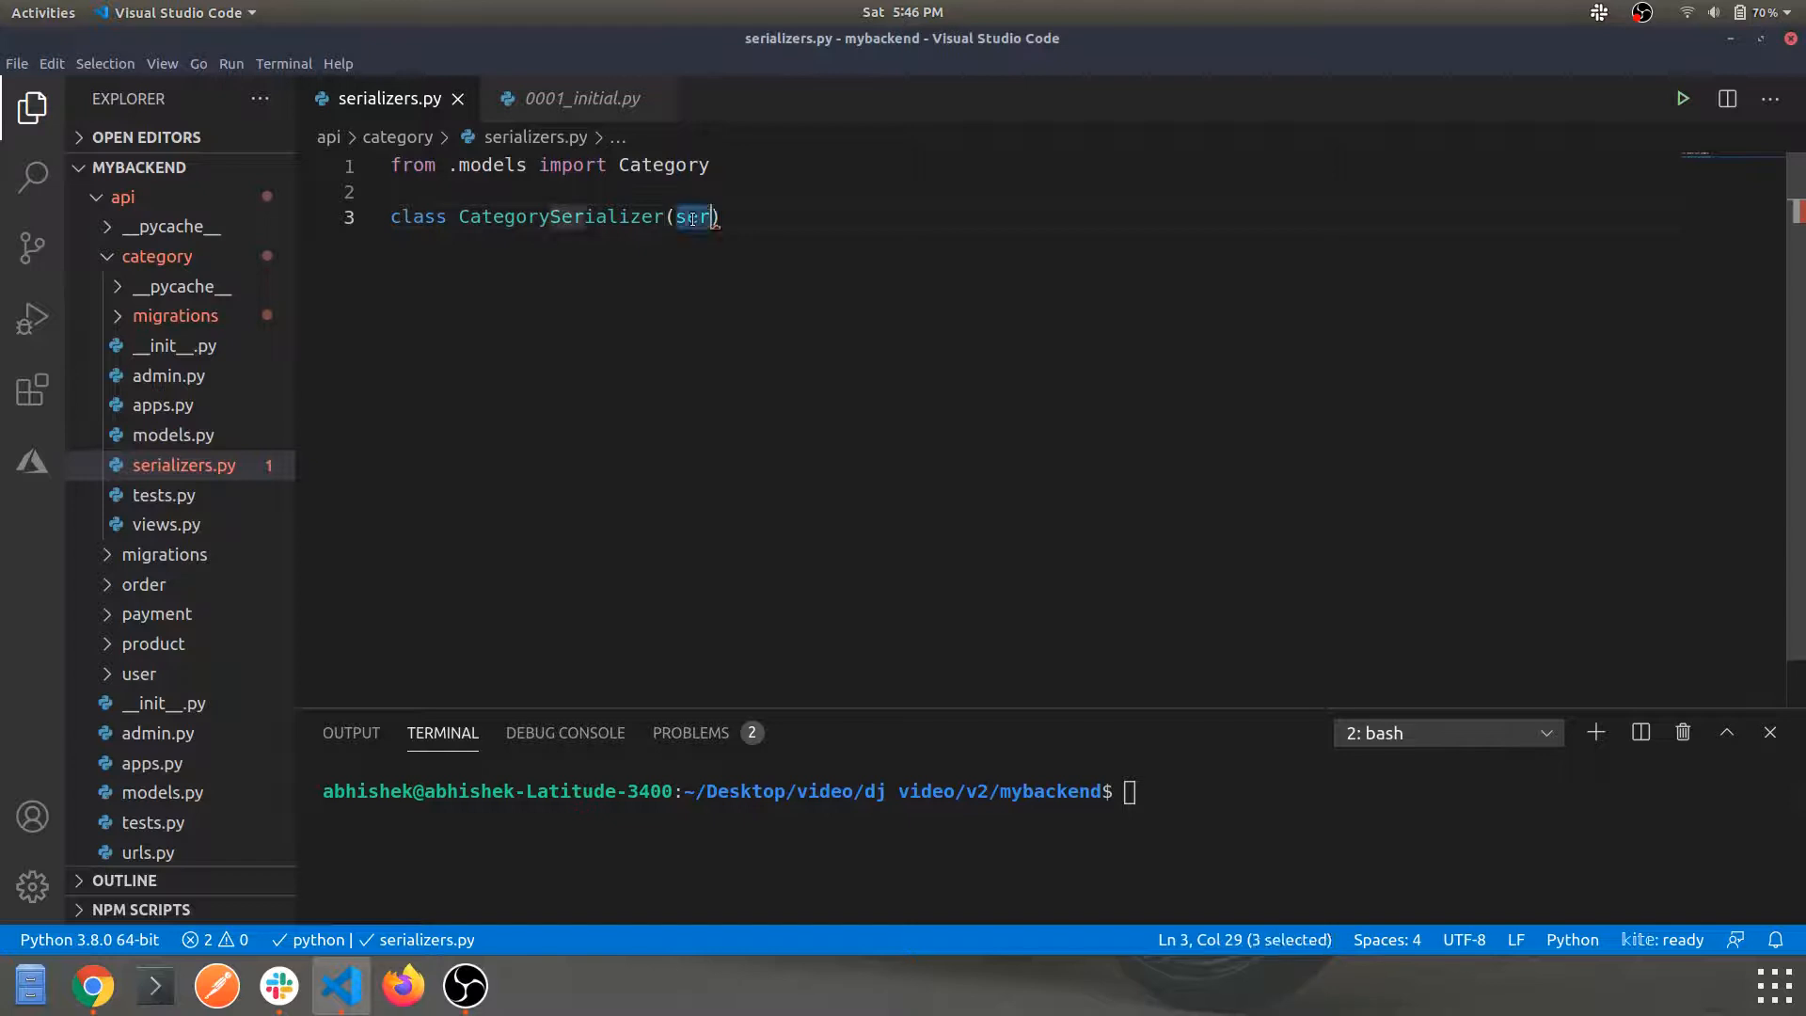
Make CategorySerializer extend serializers.Serializer and start its Meta class with model = Category.
text(serializers.Serializer)
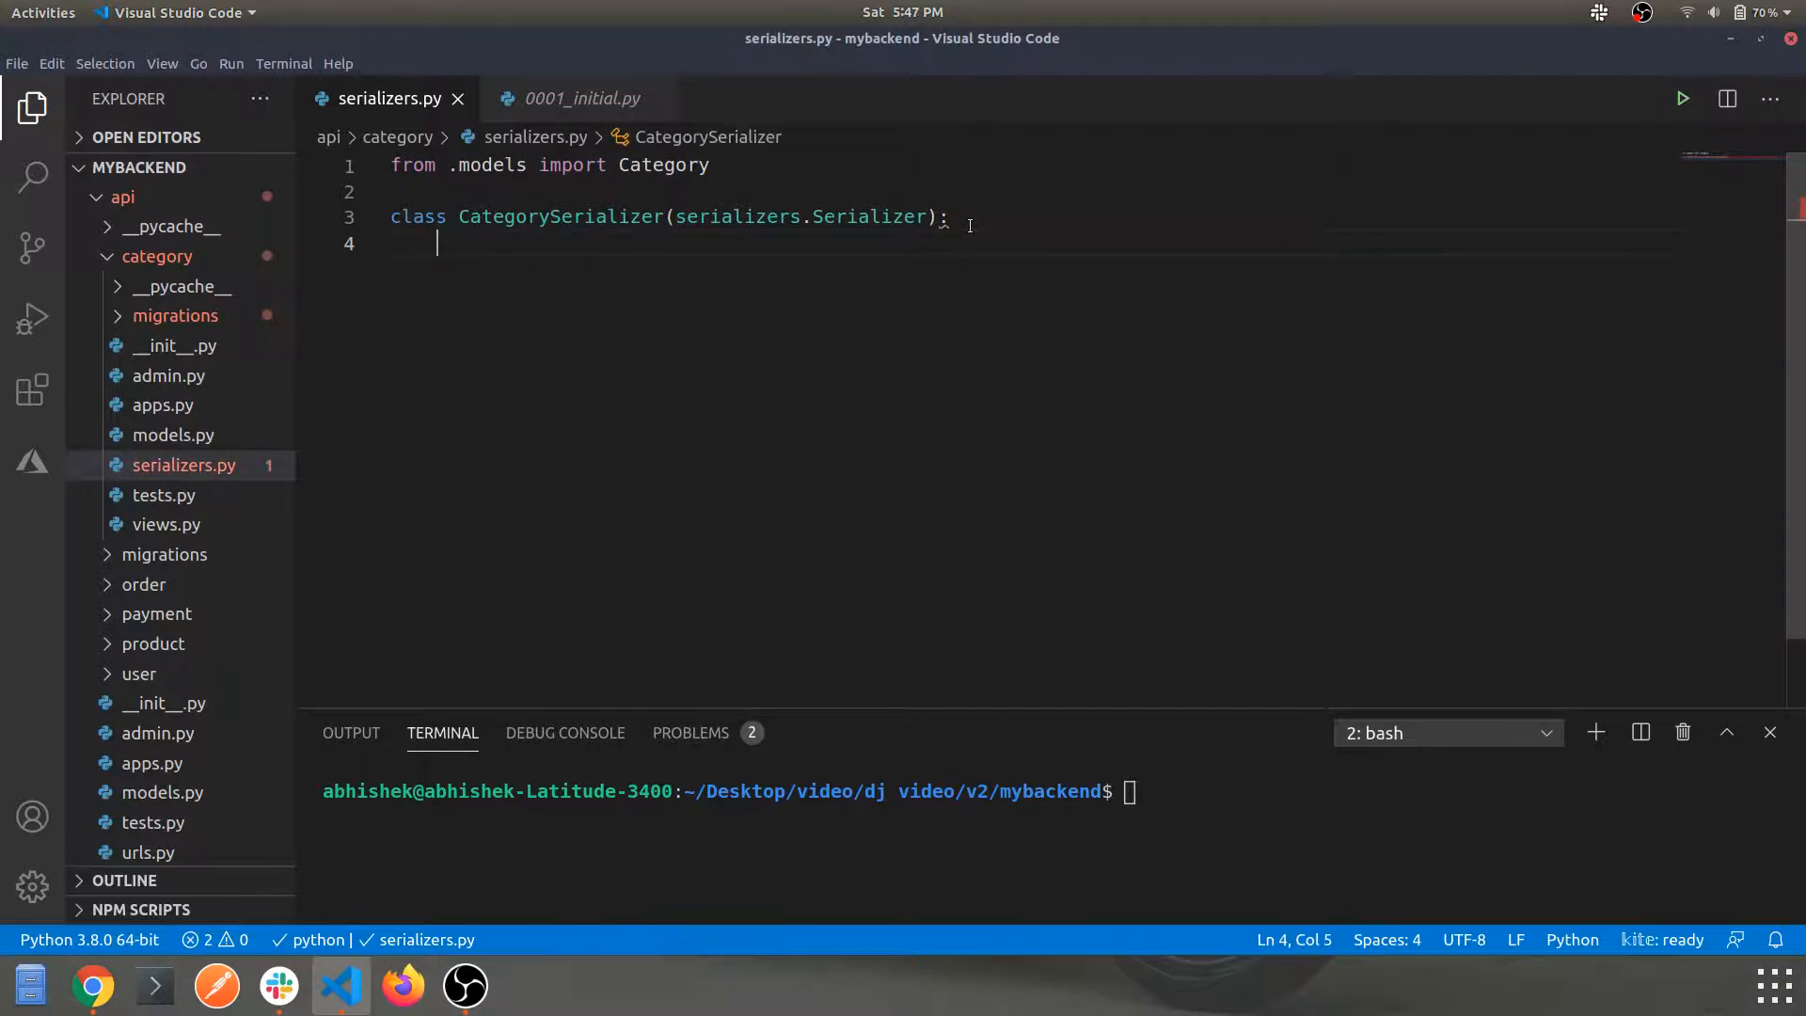
text(class)
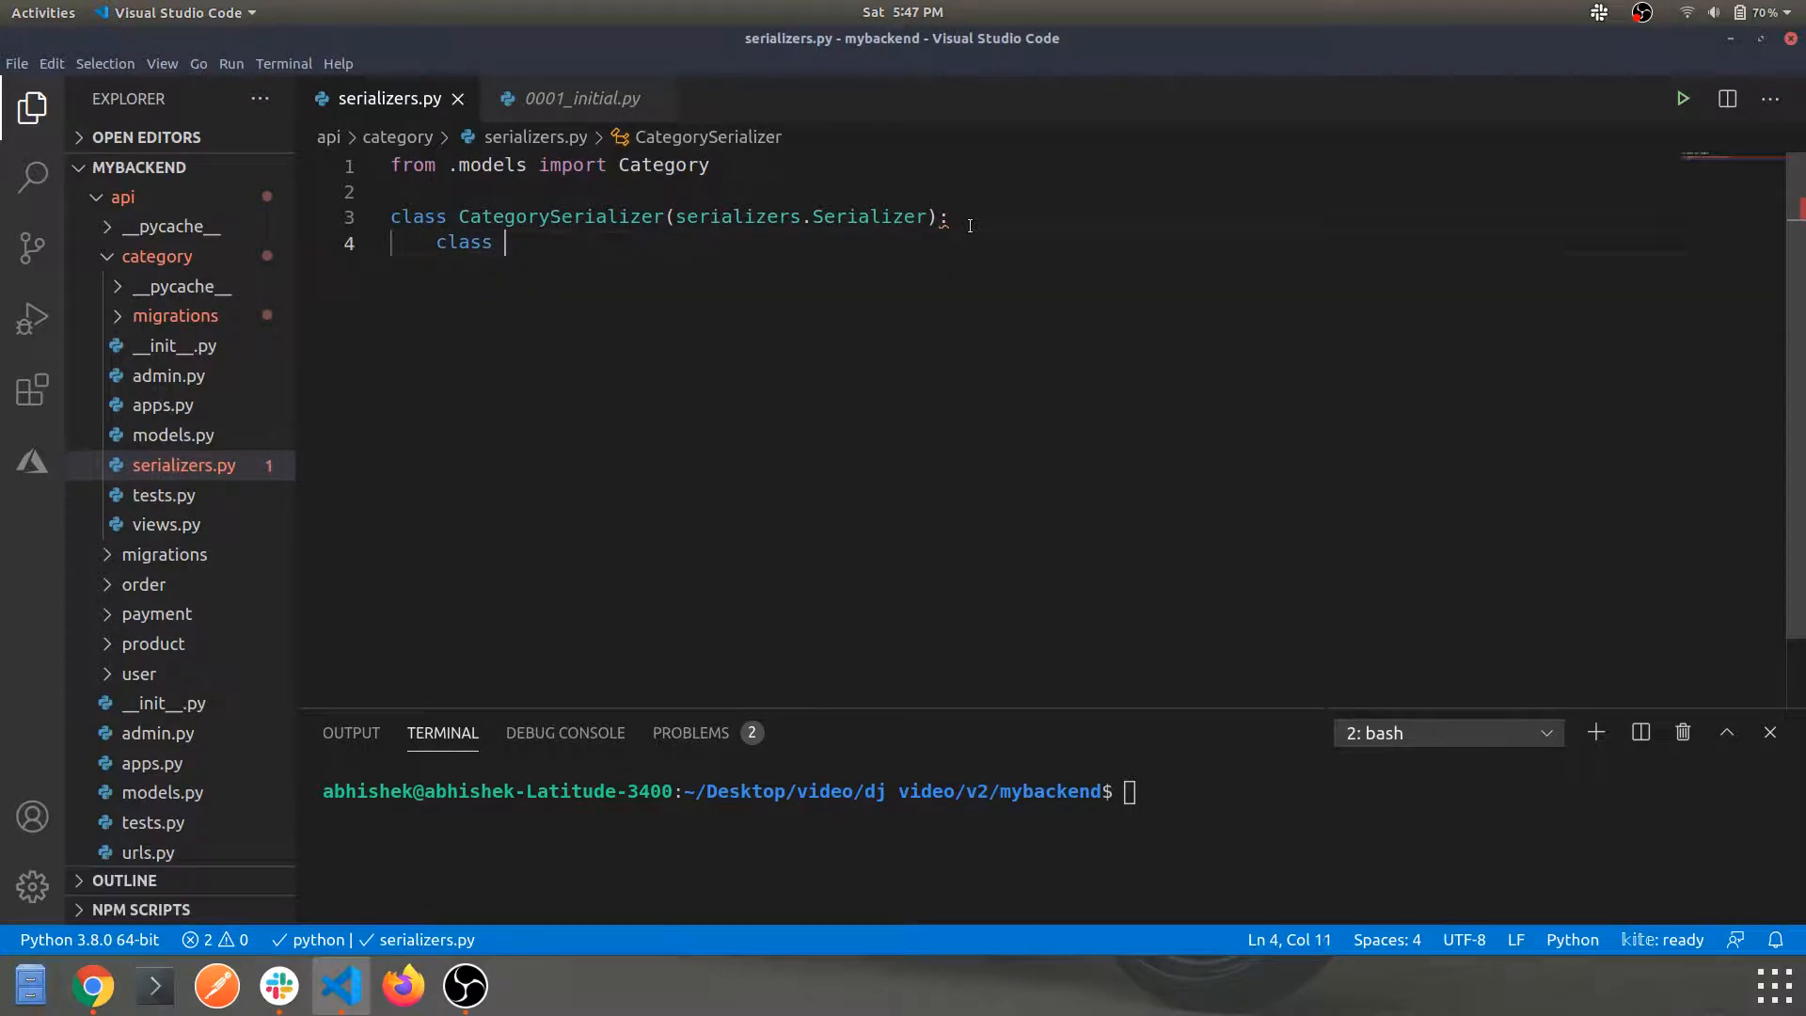
text(Meta:)
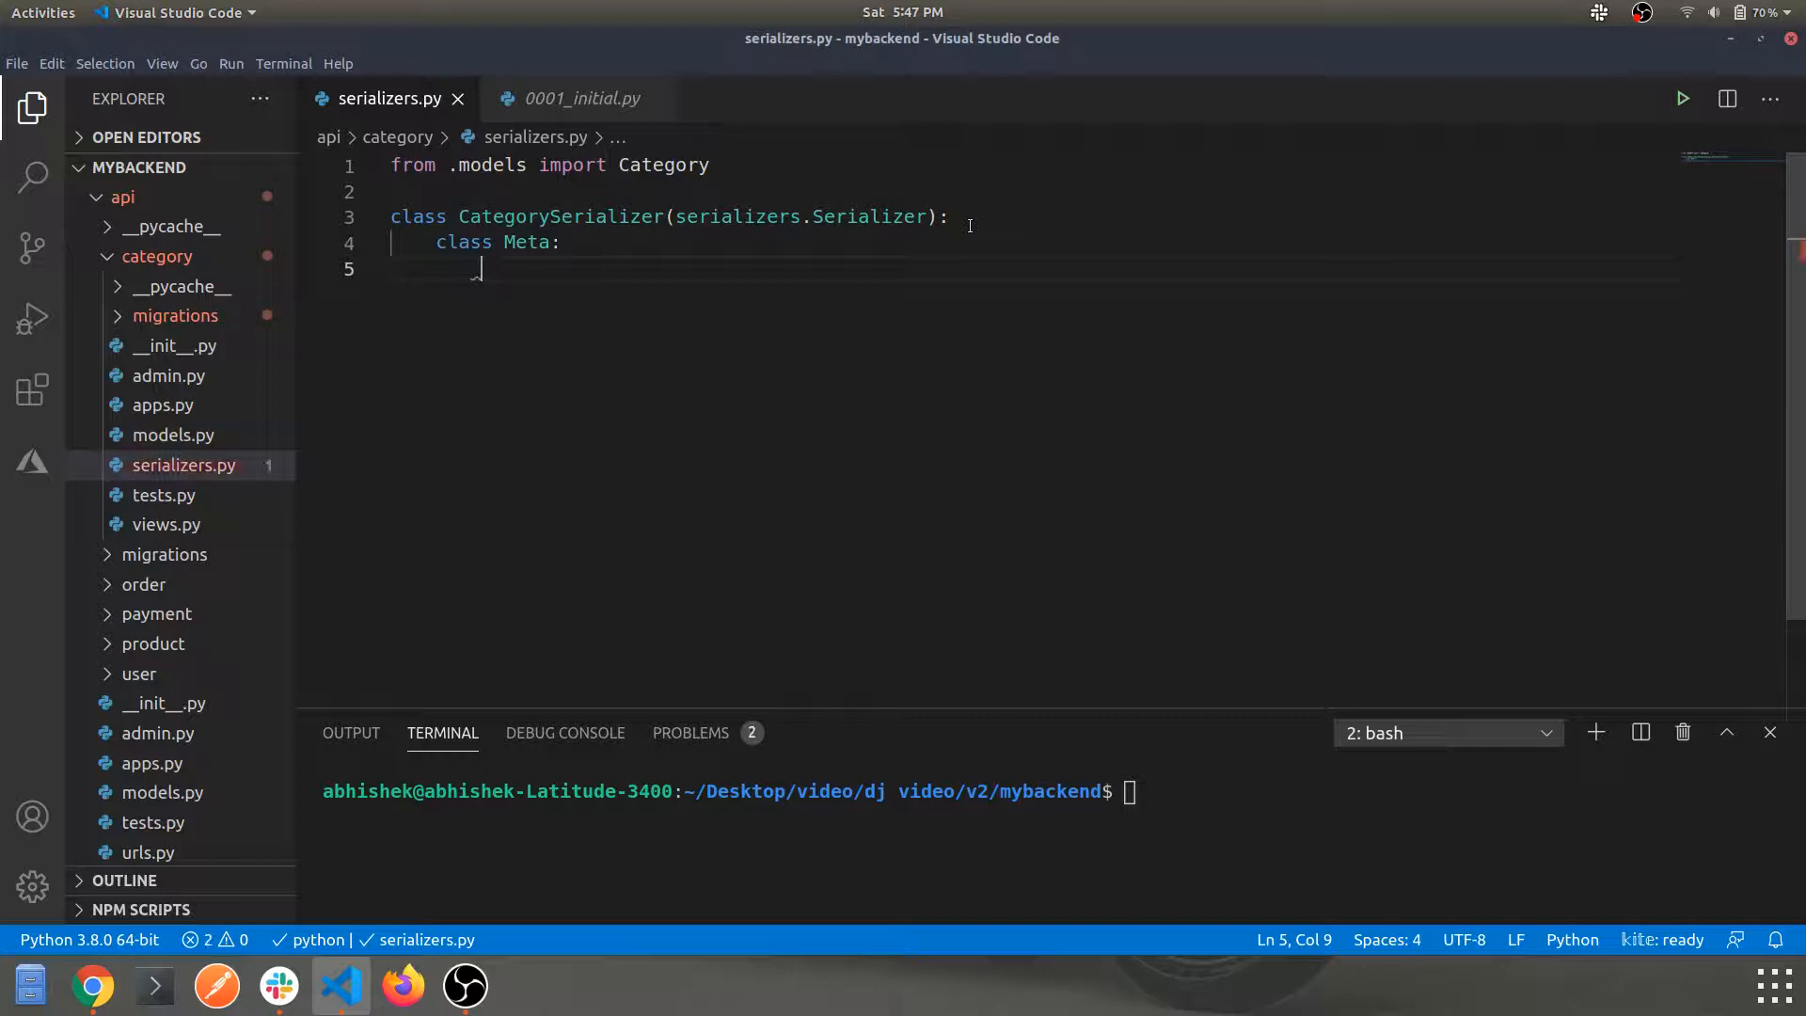
text(_model =c)
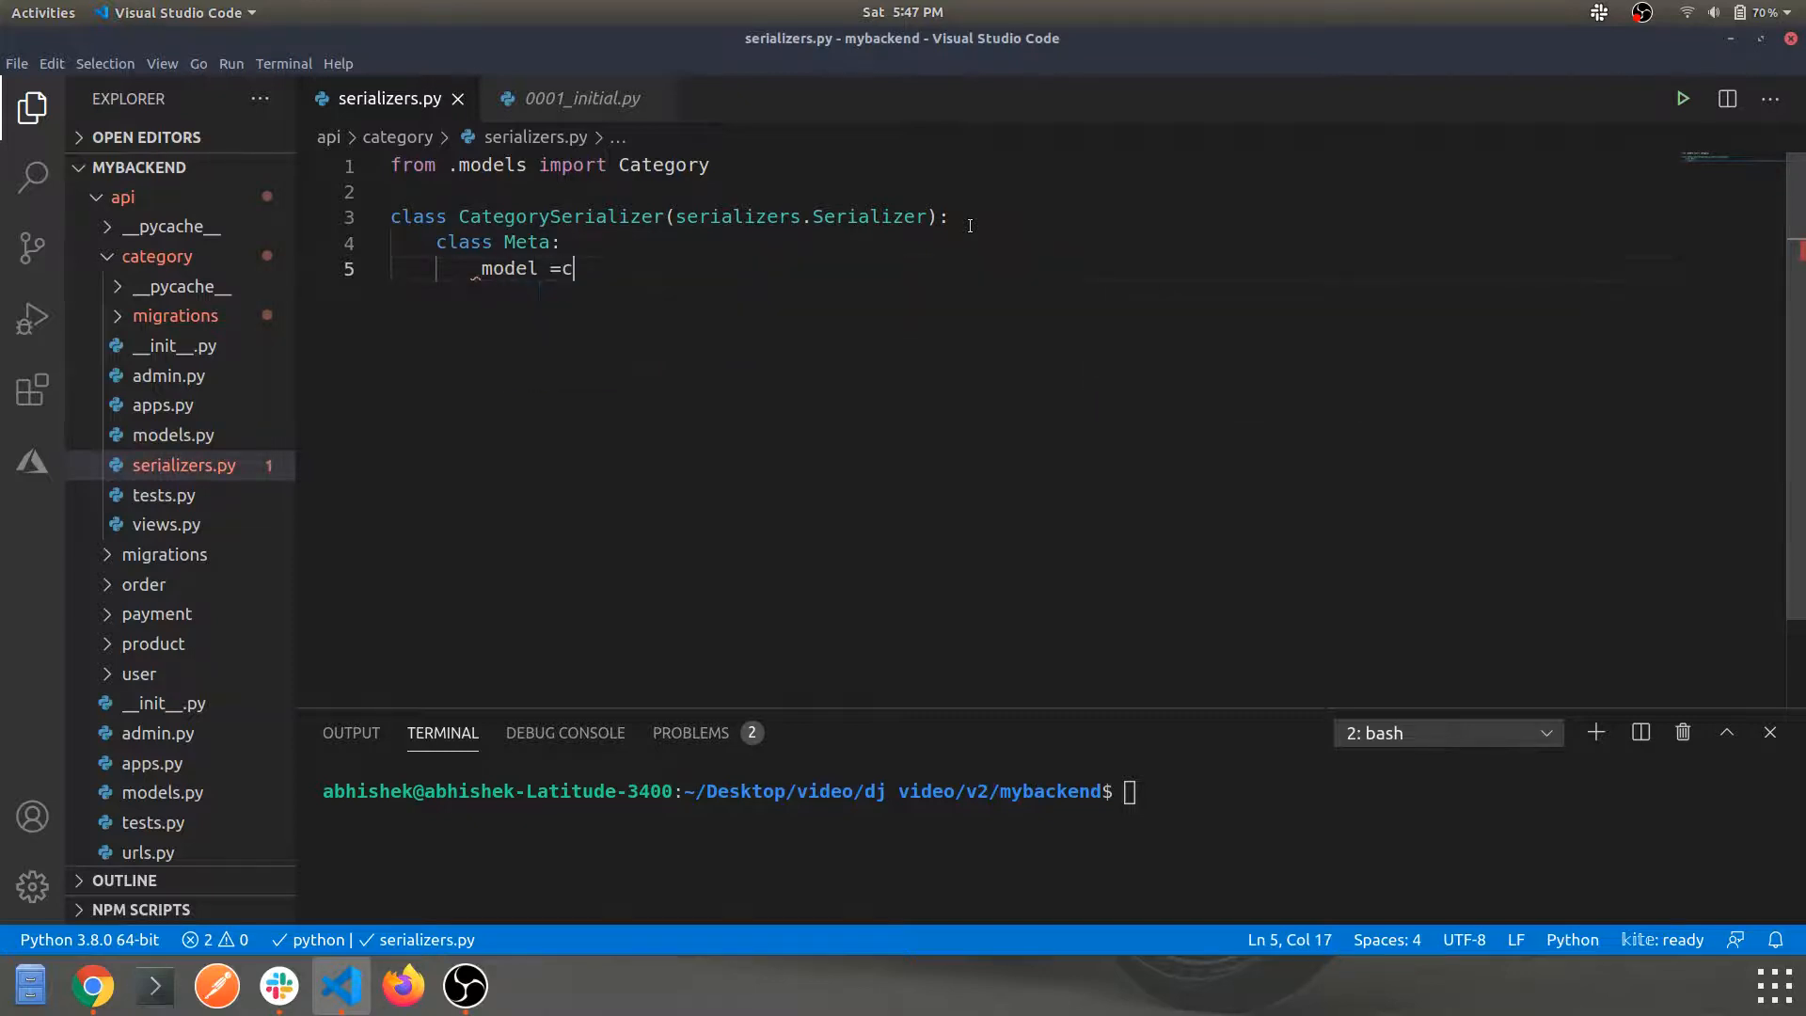
text(ategory)
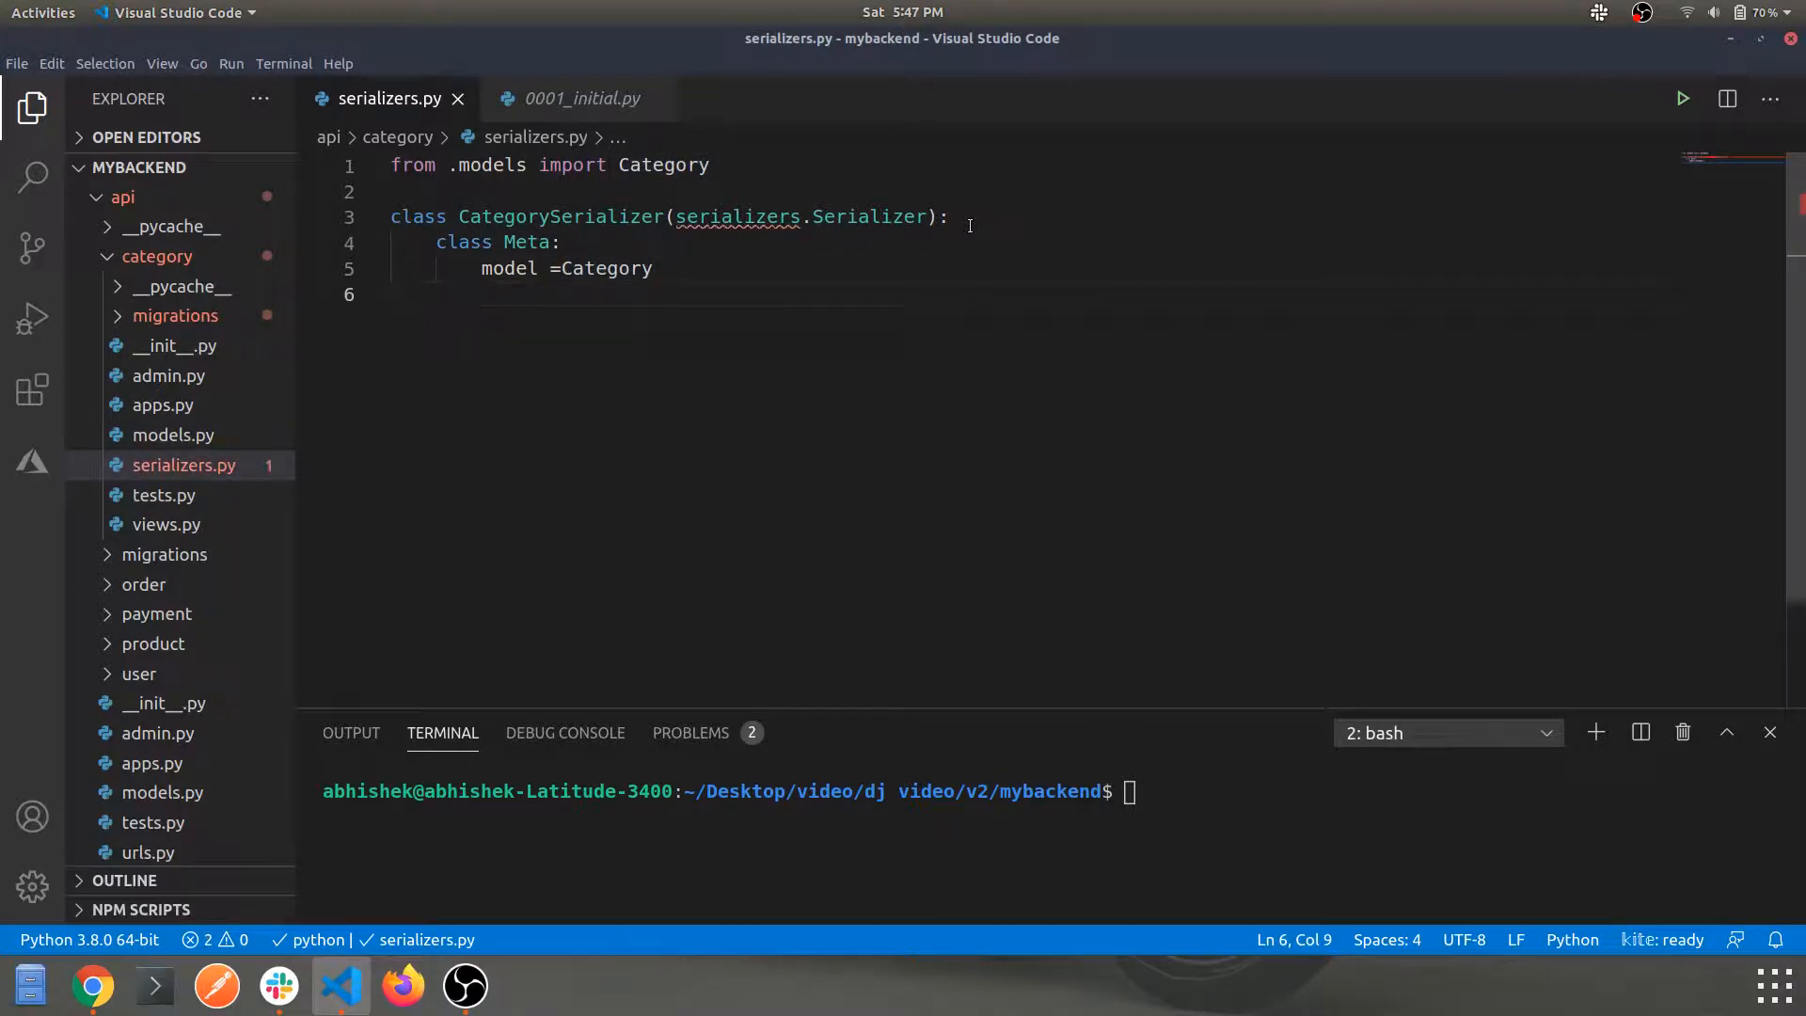
Add fields name and description to Meta, reformat the file, and add the rest_framework serializers import.
text(fi)
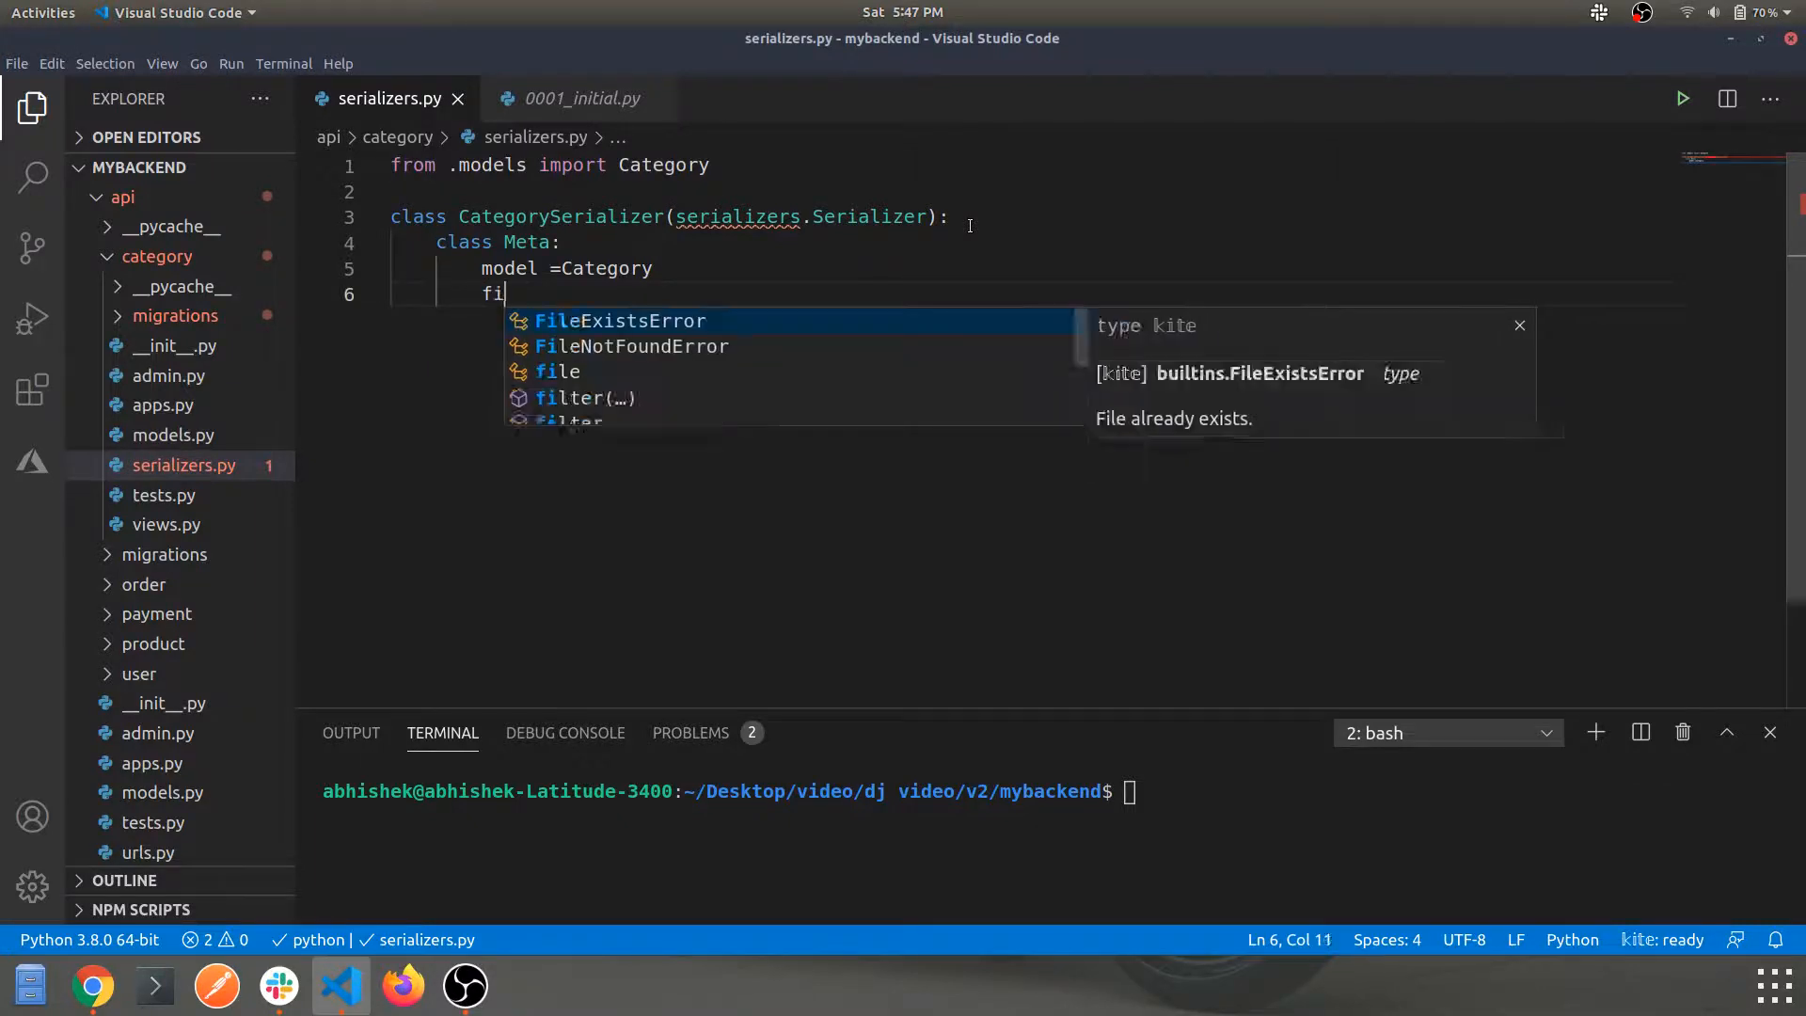
text(eld=)
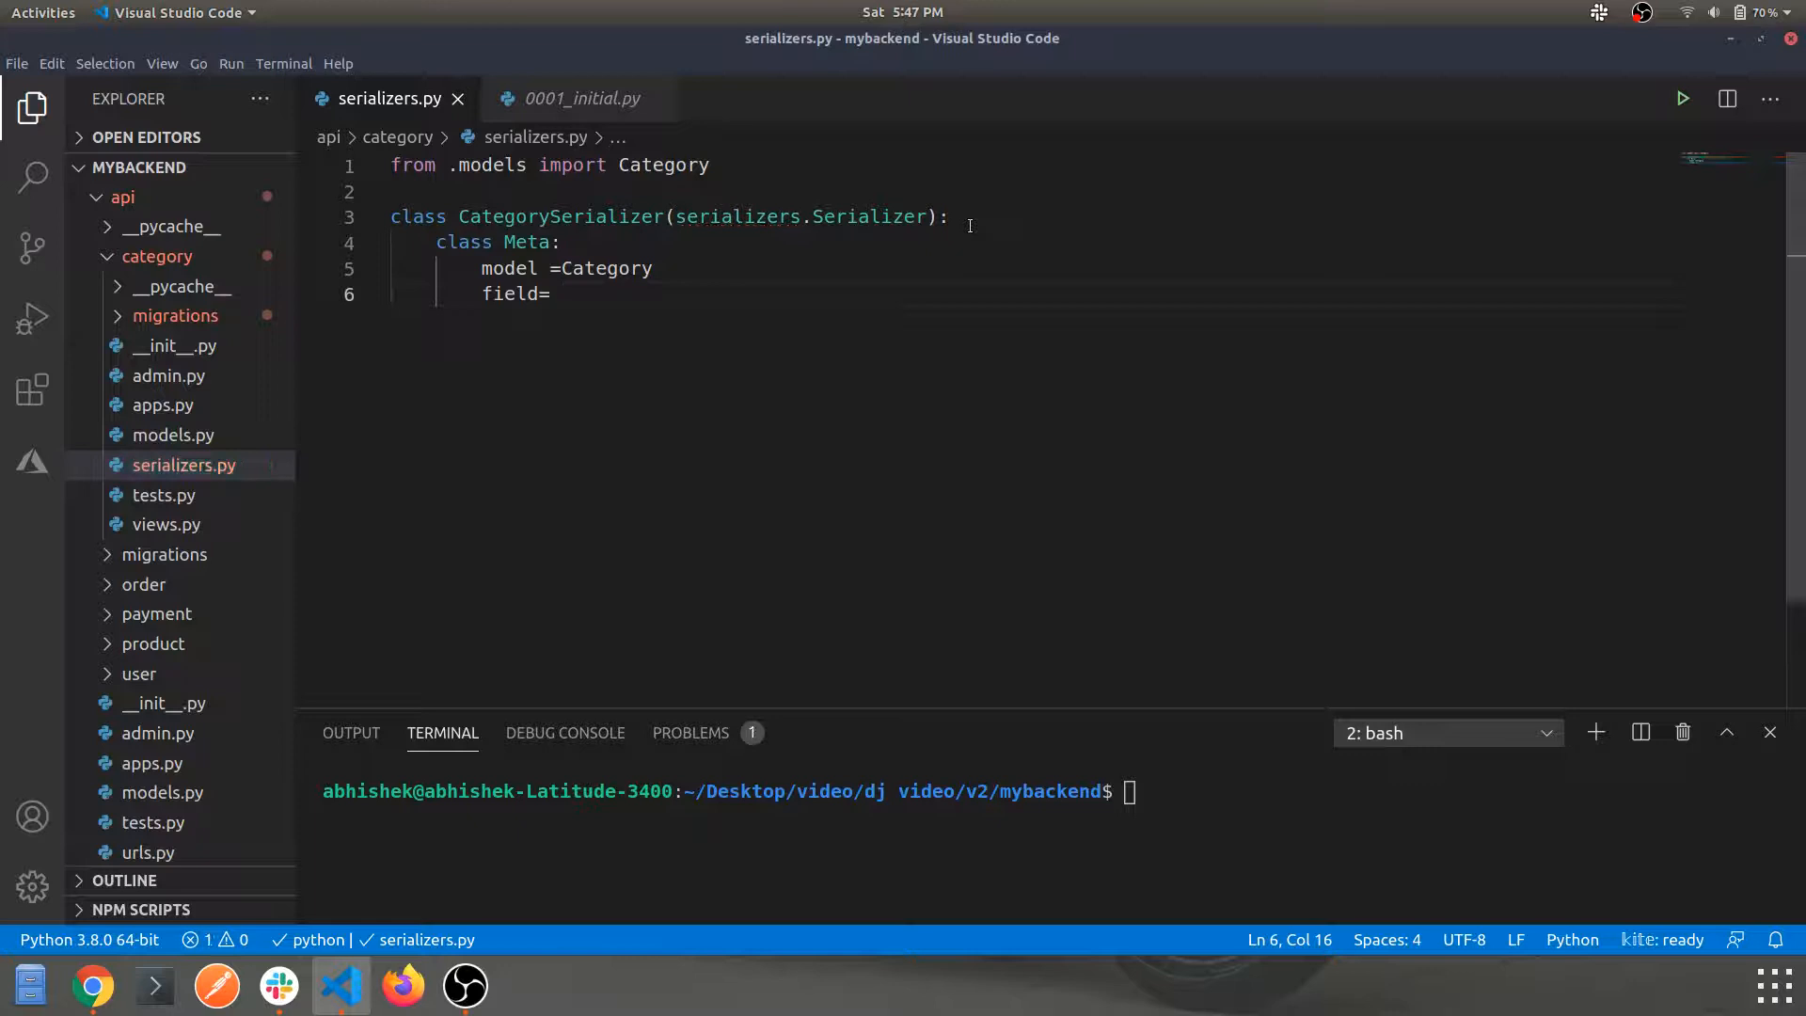
text({)
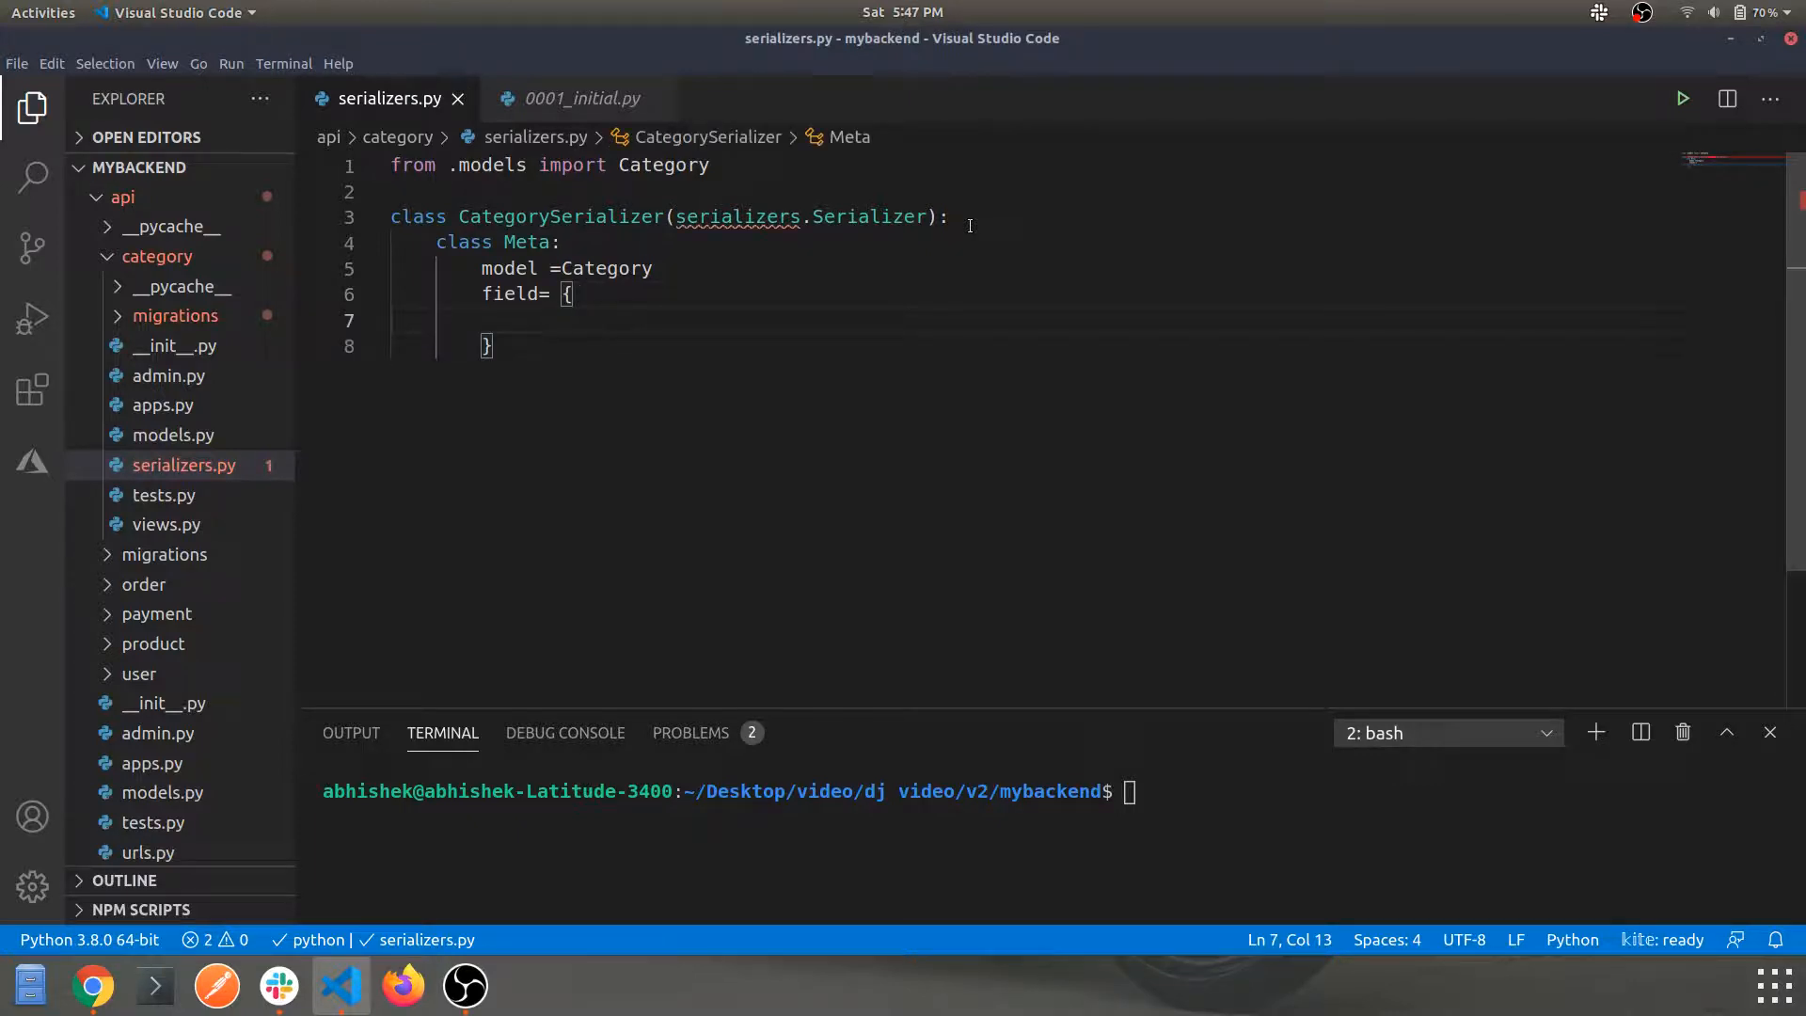
text("name", "des)
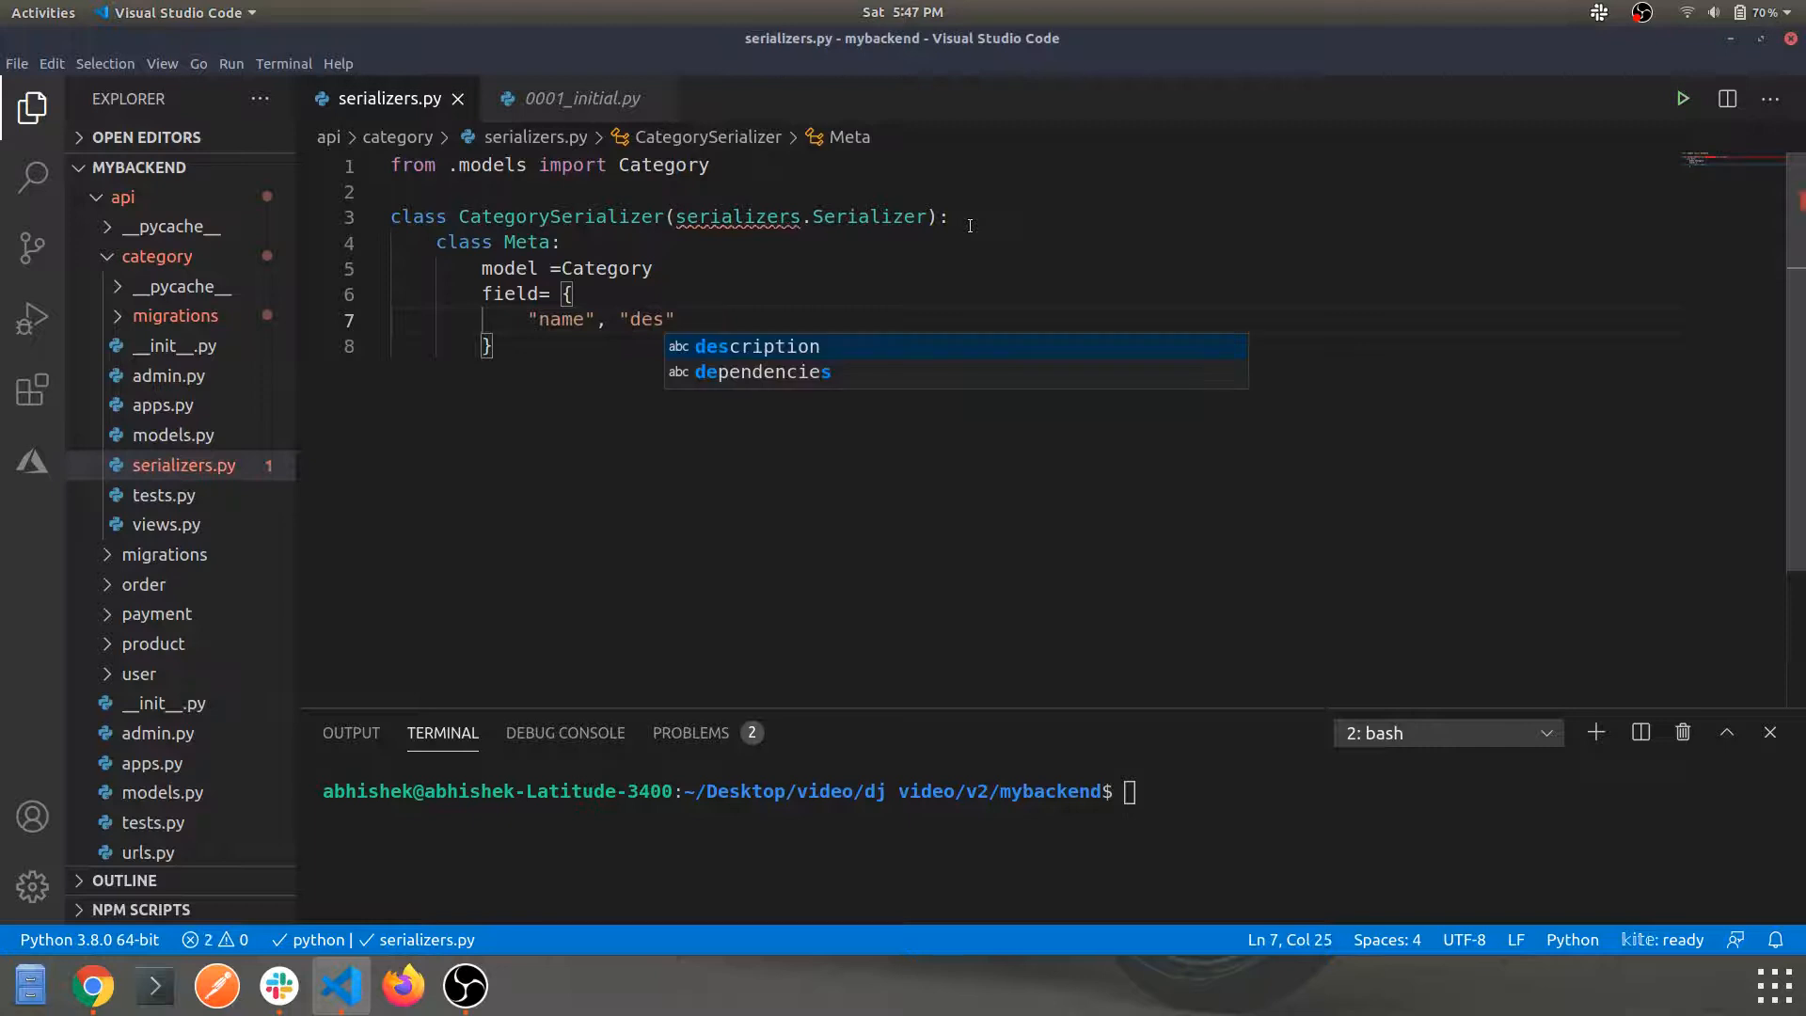
key(Tab)
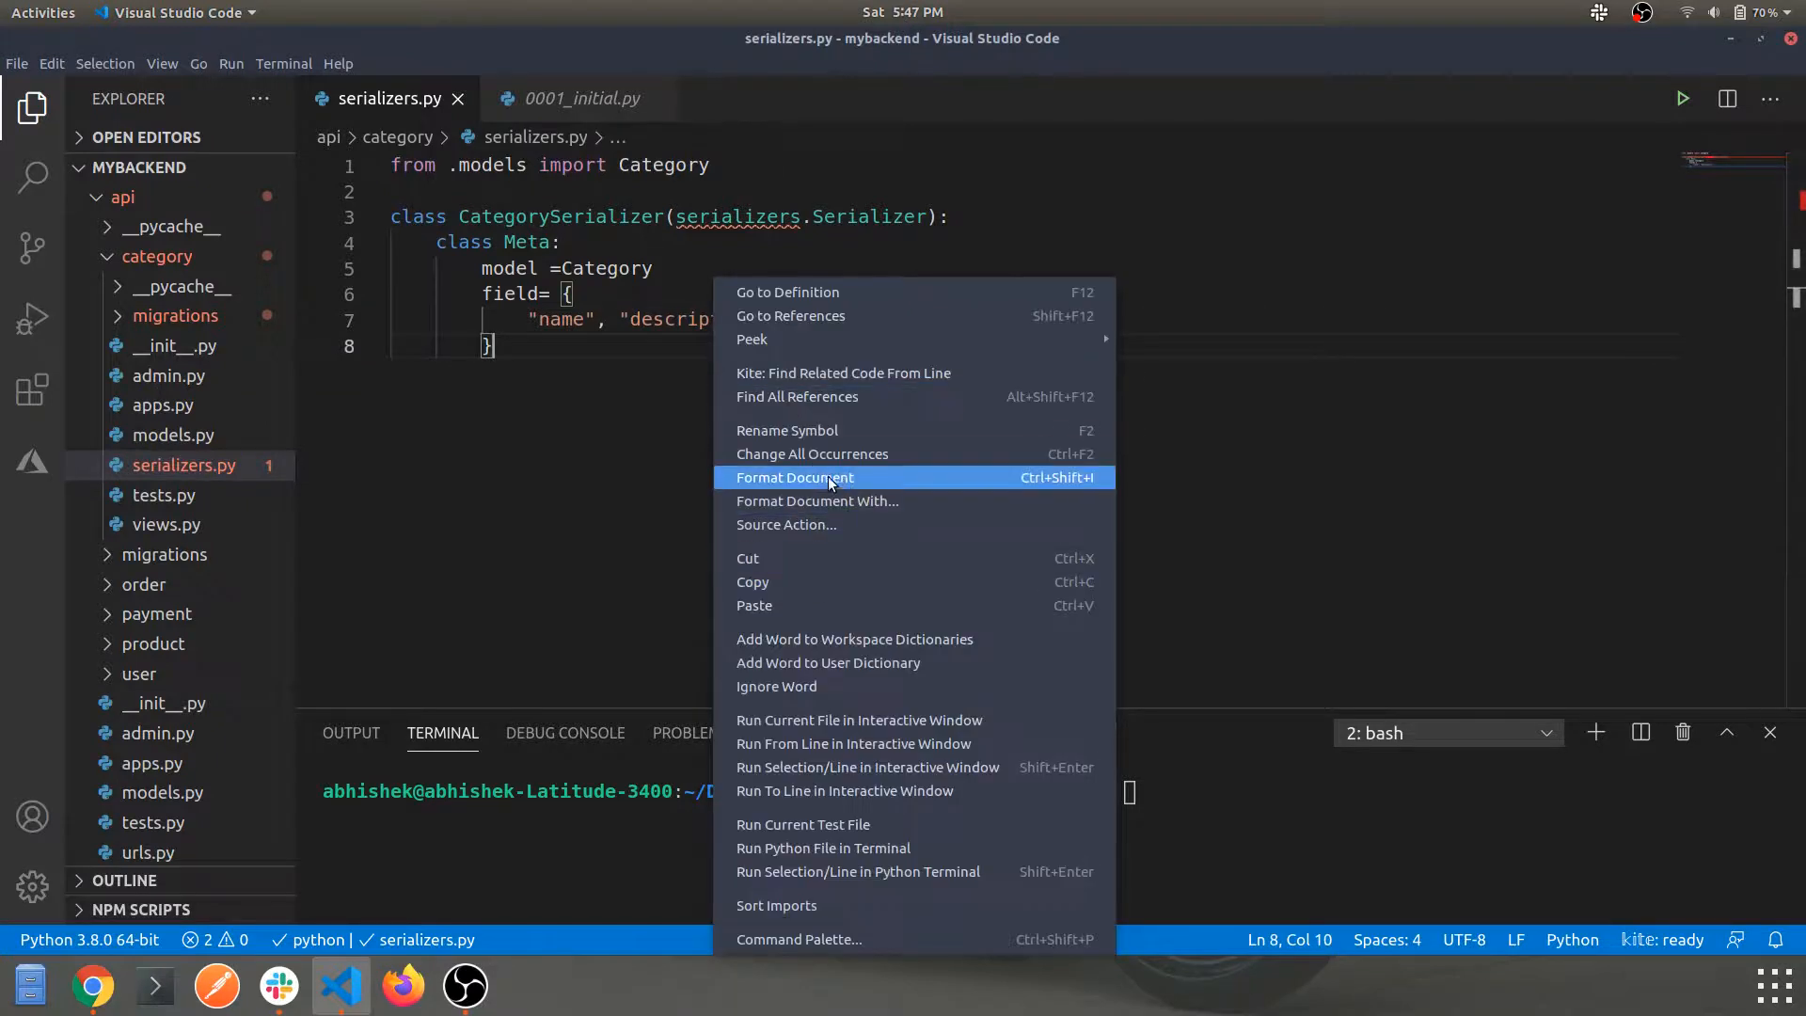
click(794, 476)
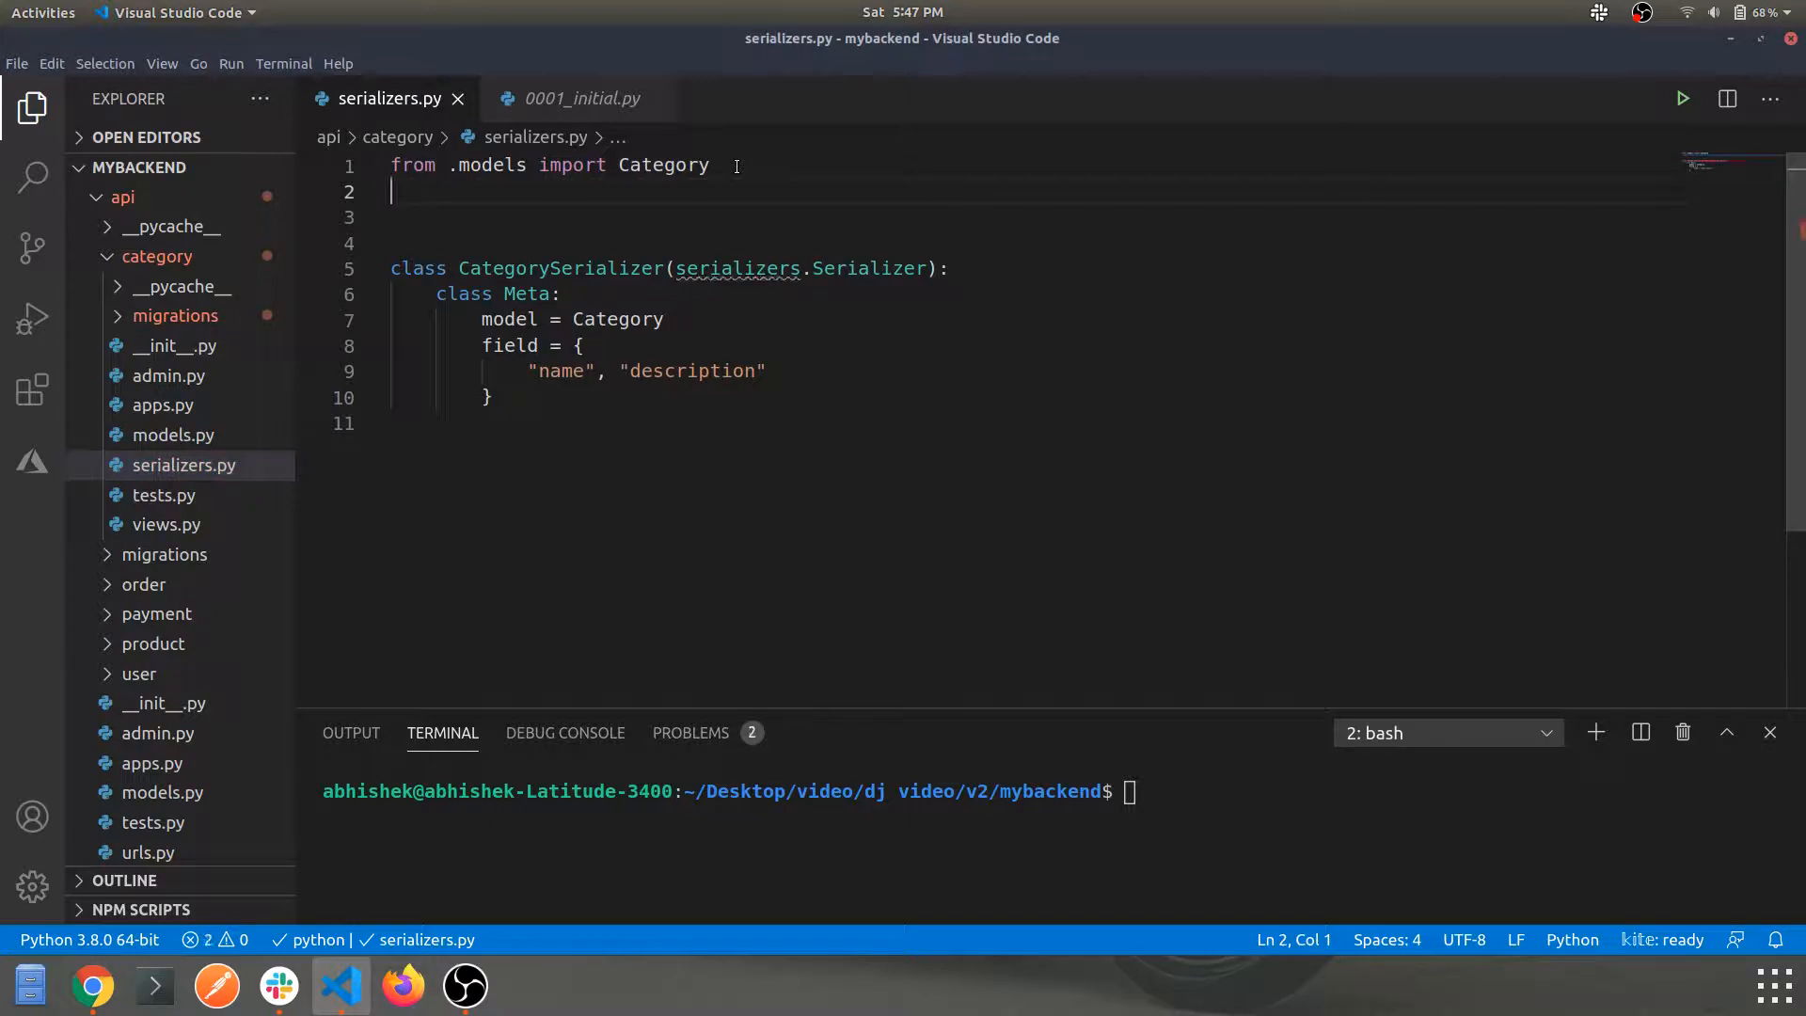
text(from rest_framework import serializers)
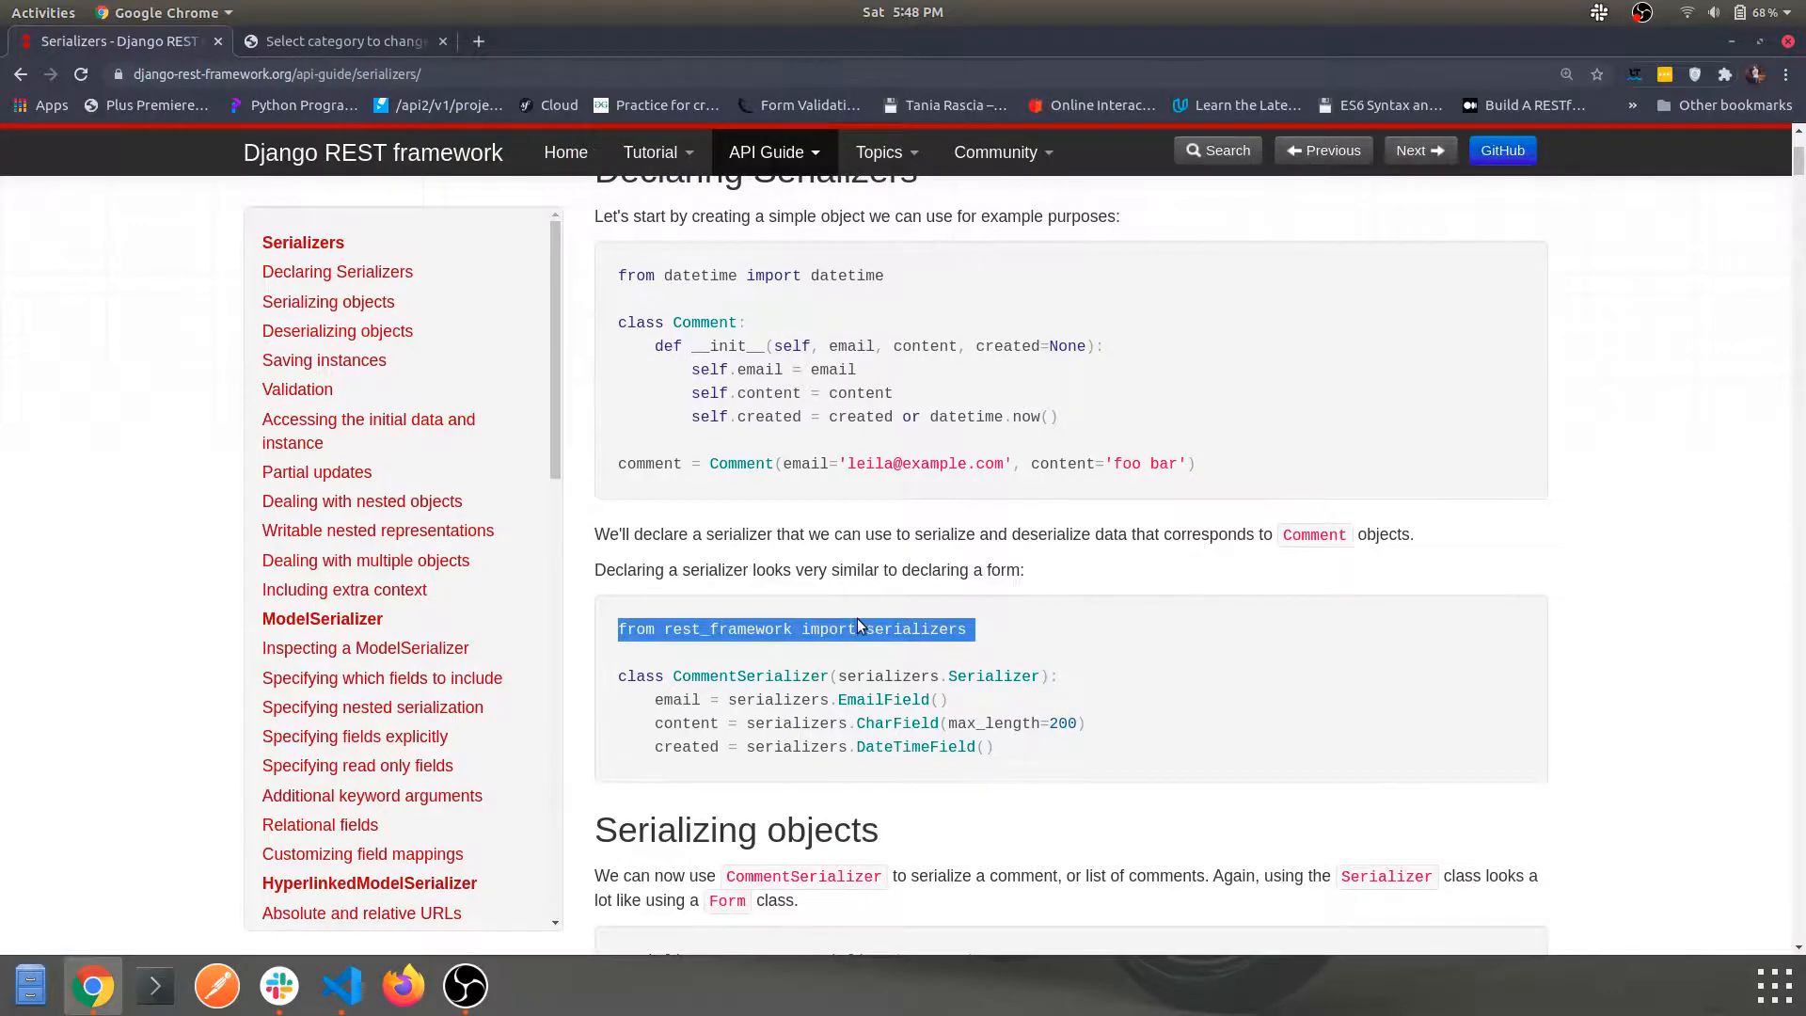
mouse_move(361, 913)
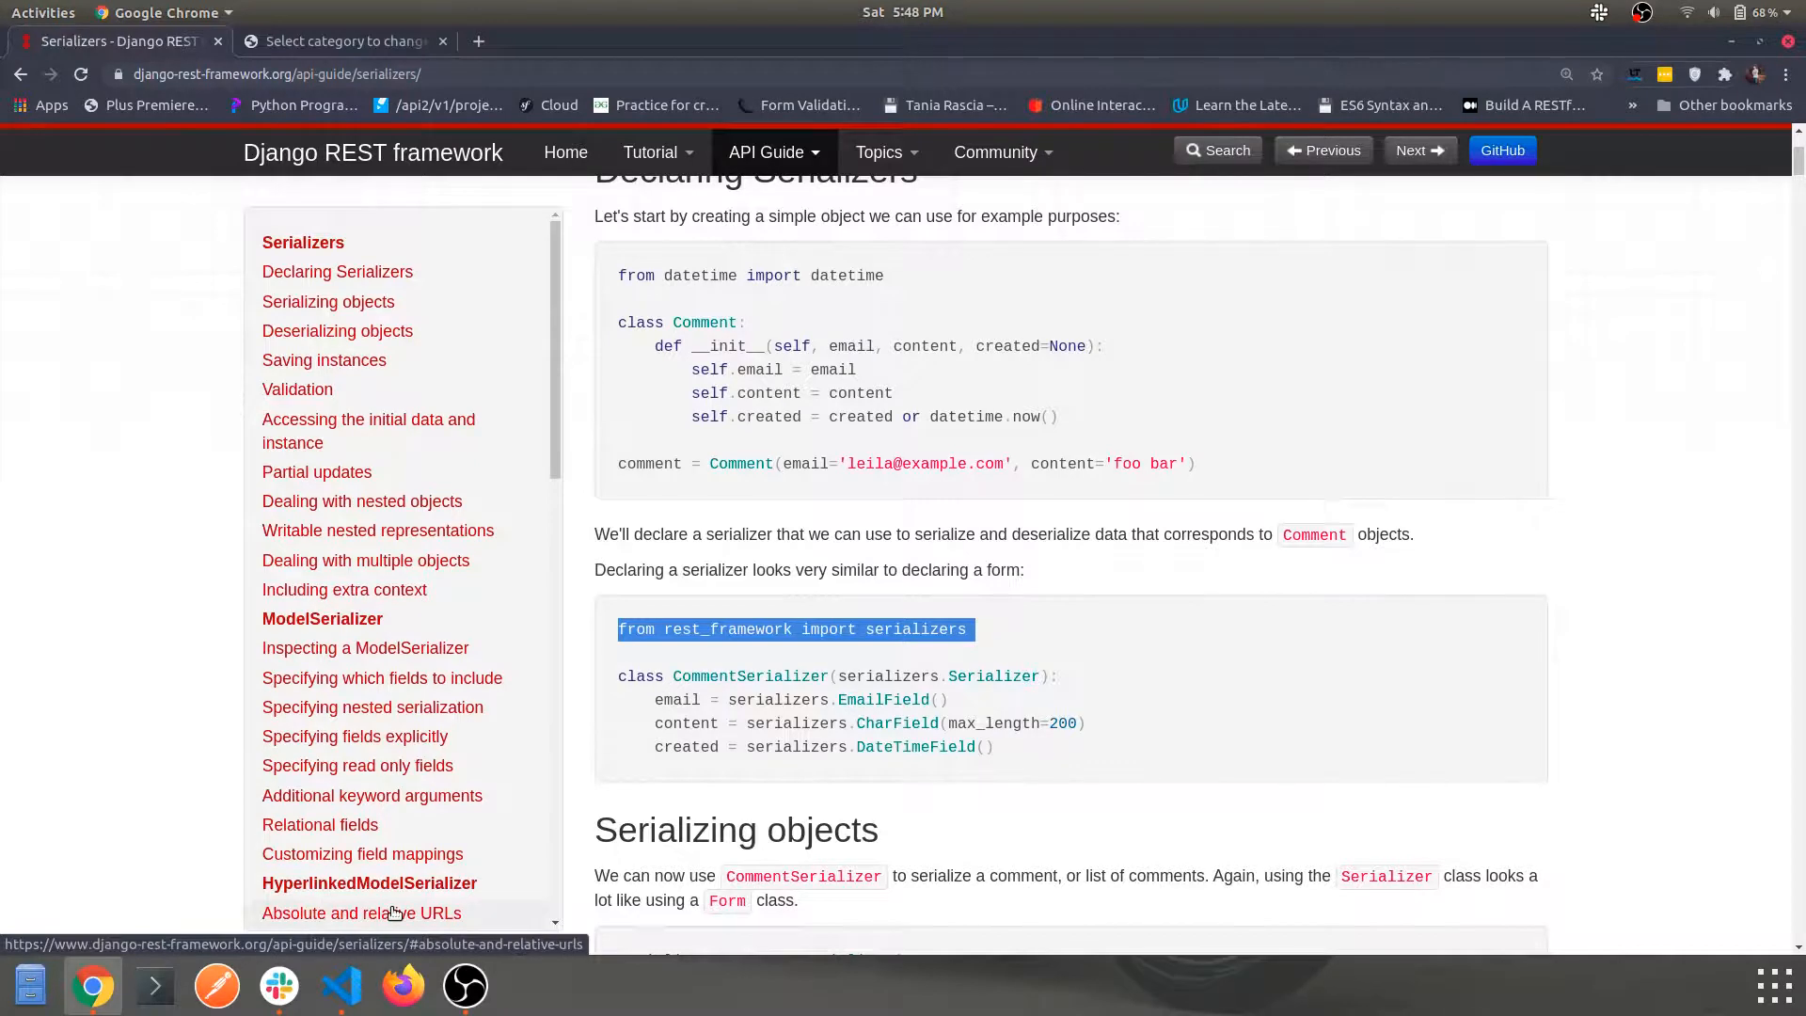
mouse_move(341, 984)
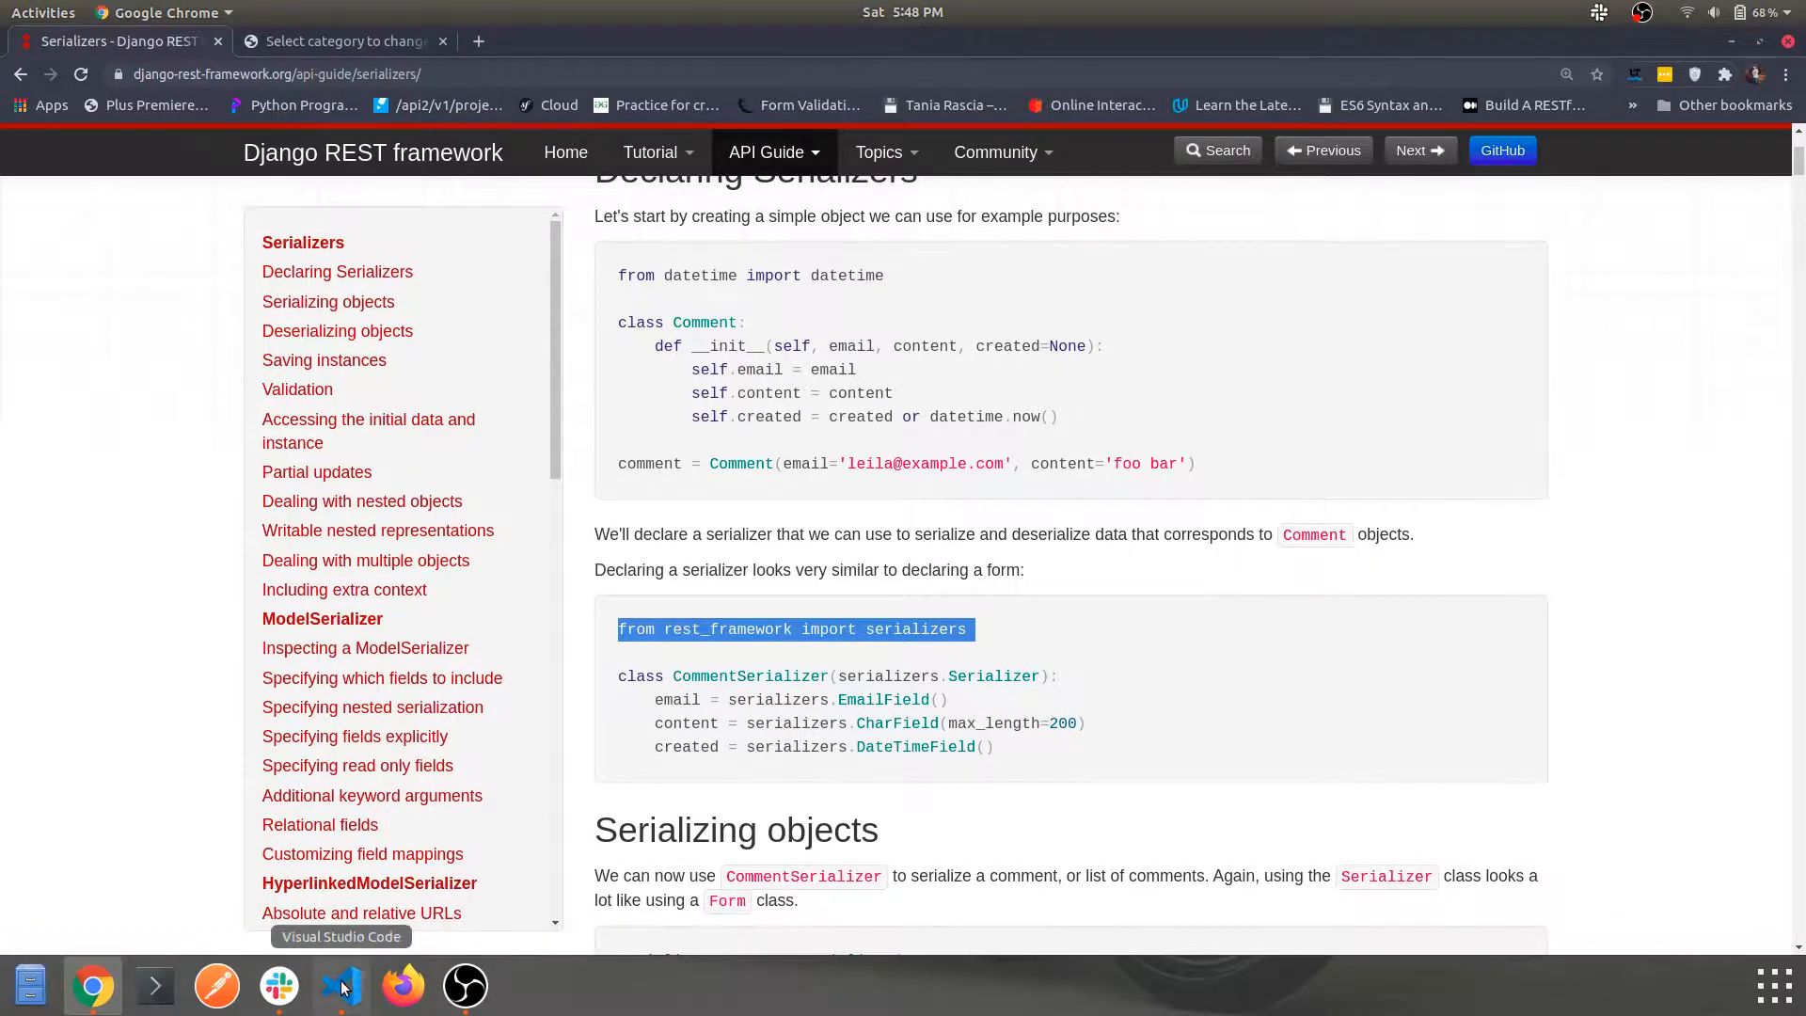
Return from the REST framework docs to the code editor with the import line copied.
click(339, 985)
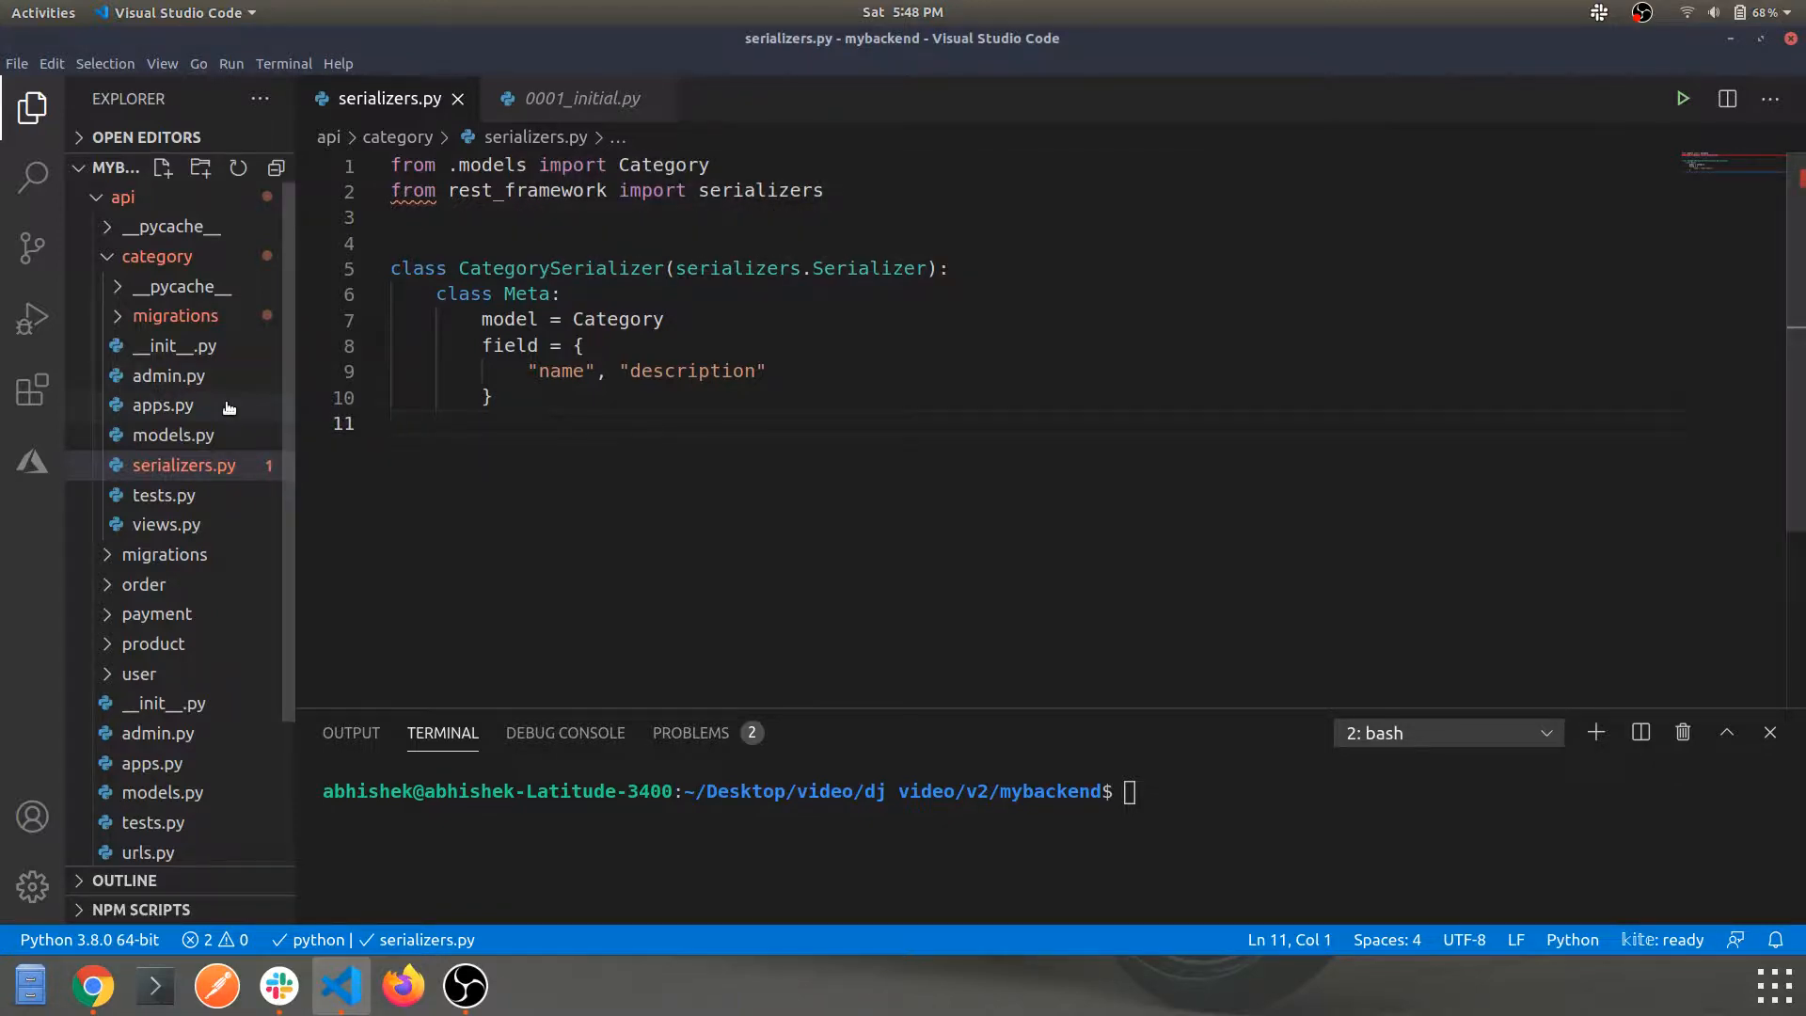
mouse_move(173, 434)
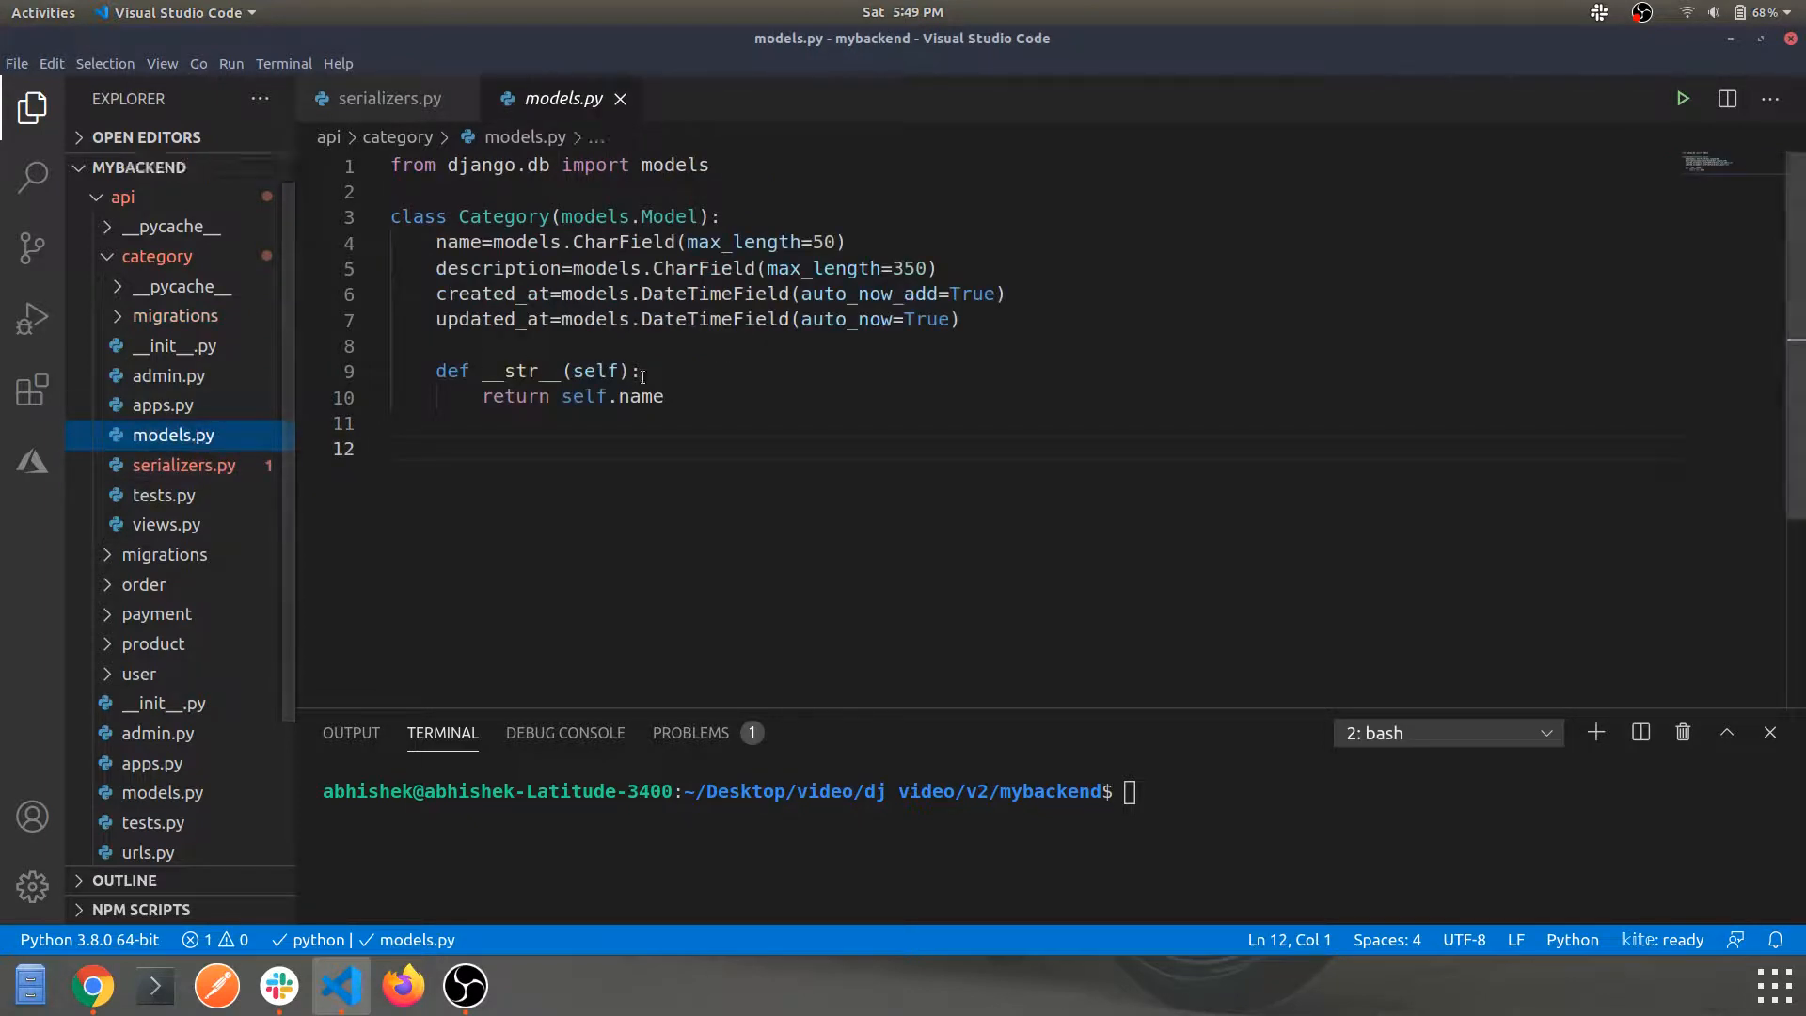
Comment out the Category __str__ method in models.py and start the server with python3 manage.py runserver.
drag(434, 371, 664, 397)
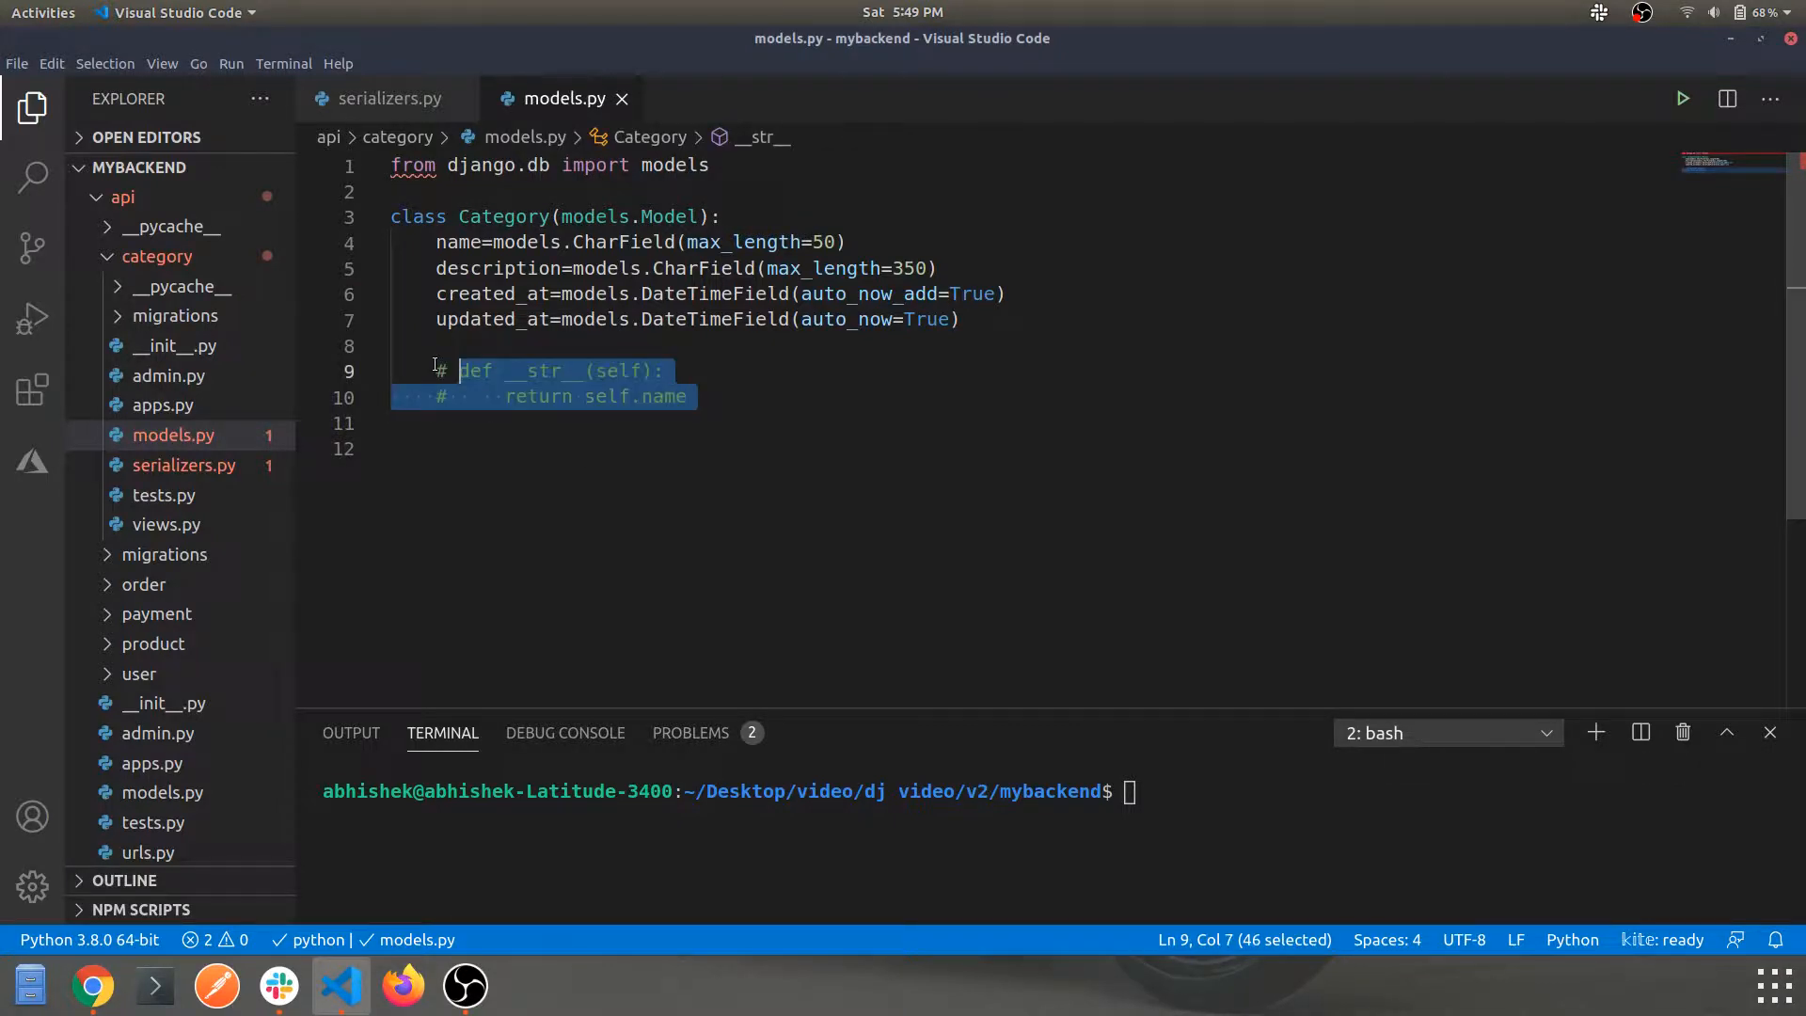
click(90, 986)
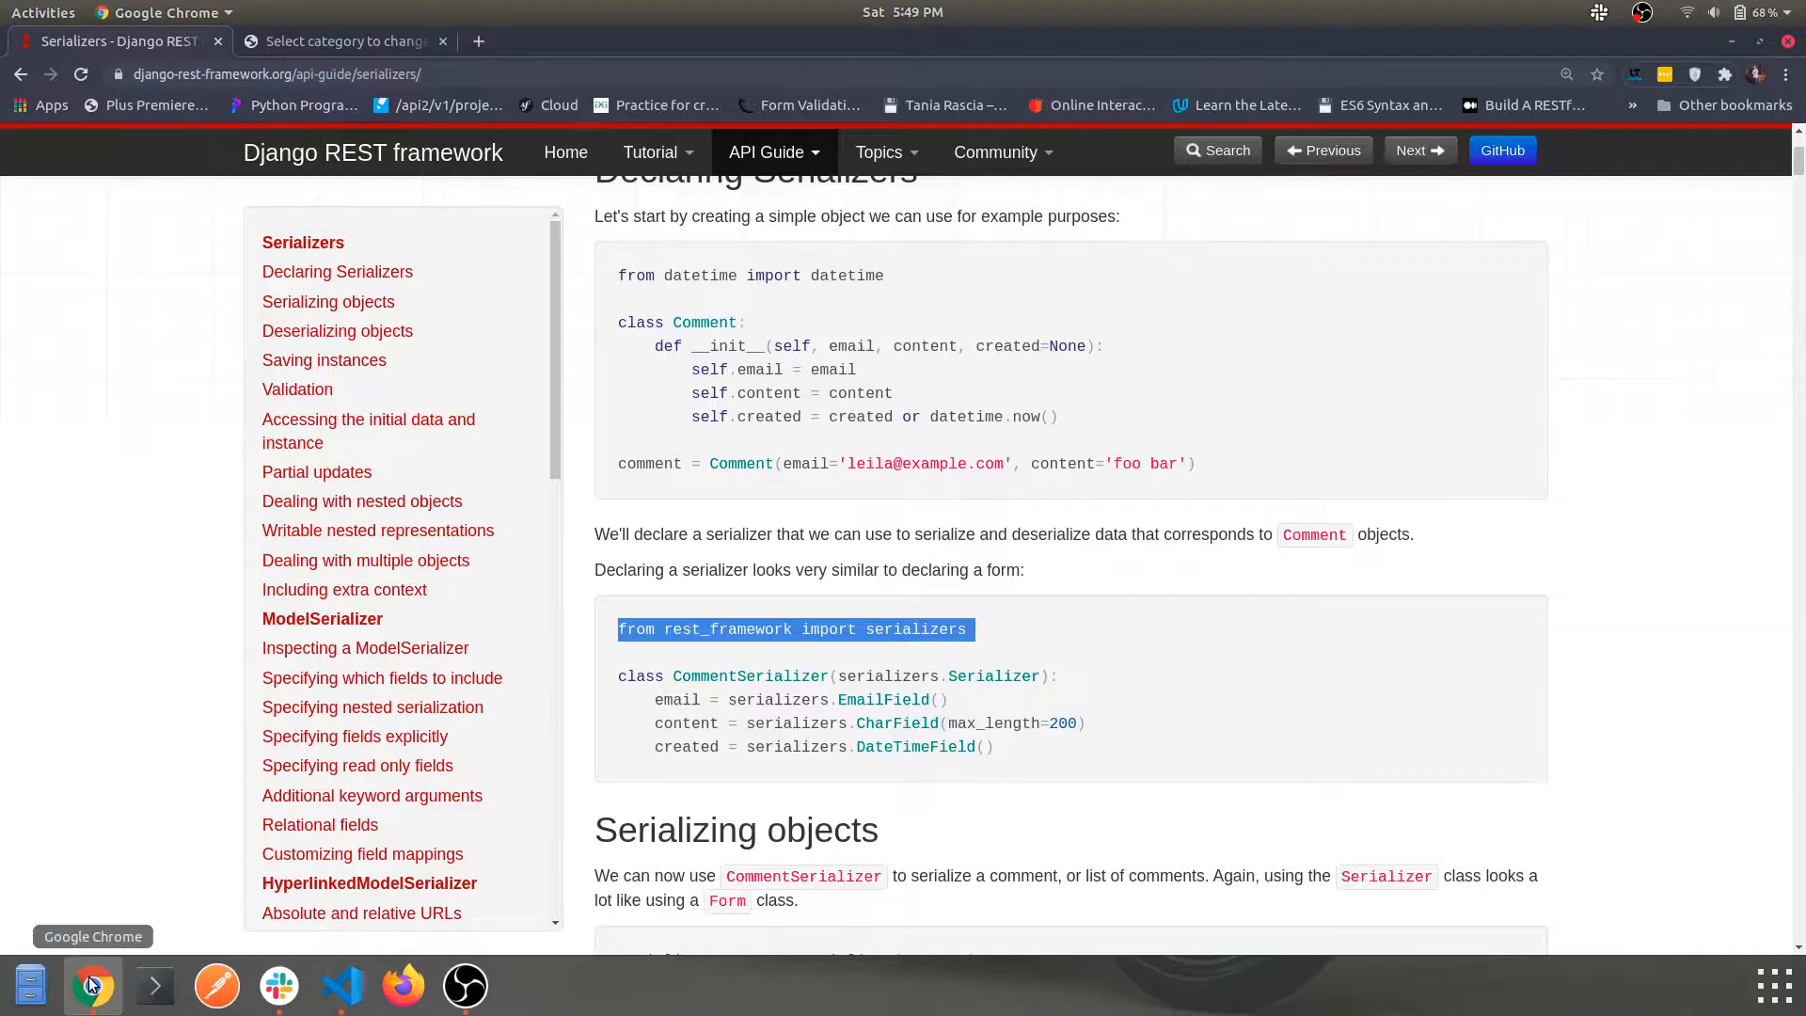
click(339, 984)
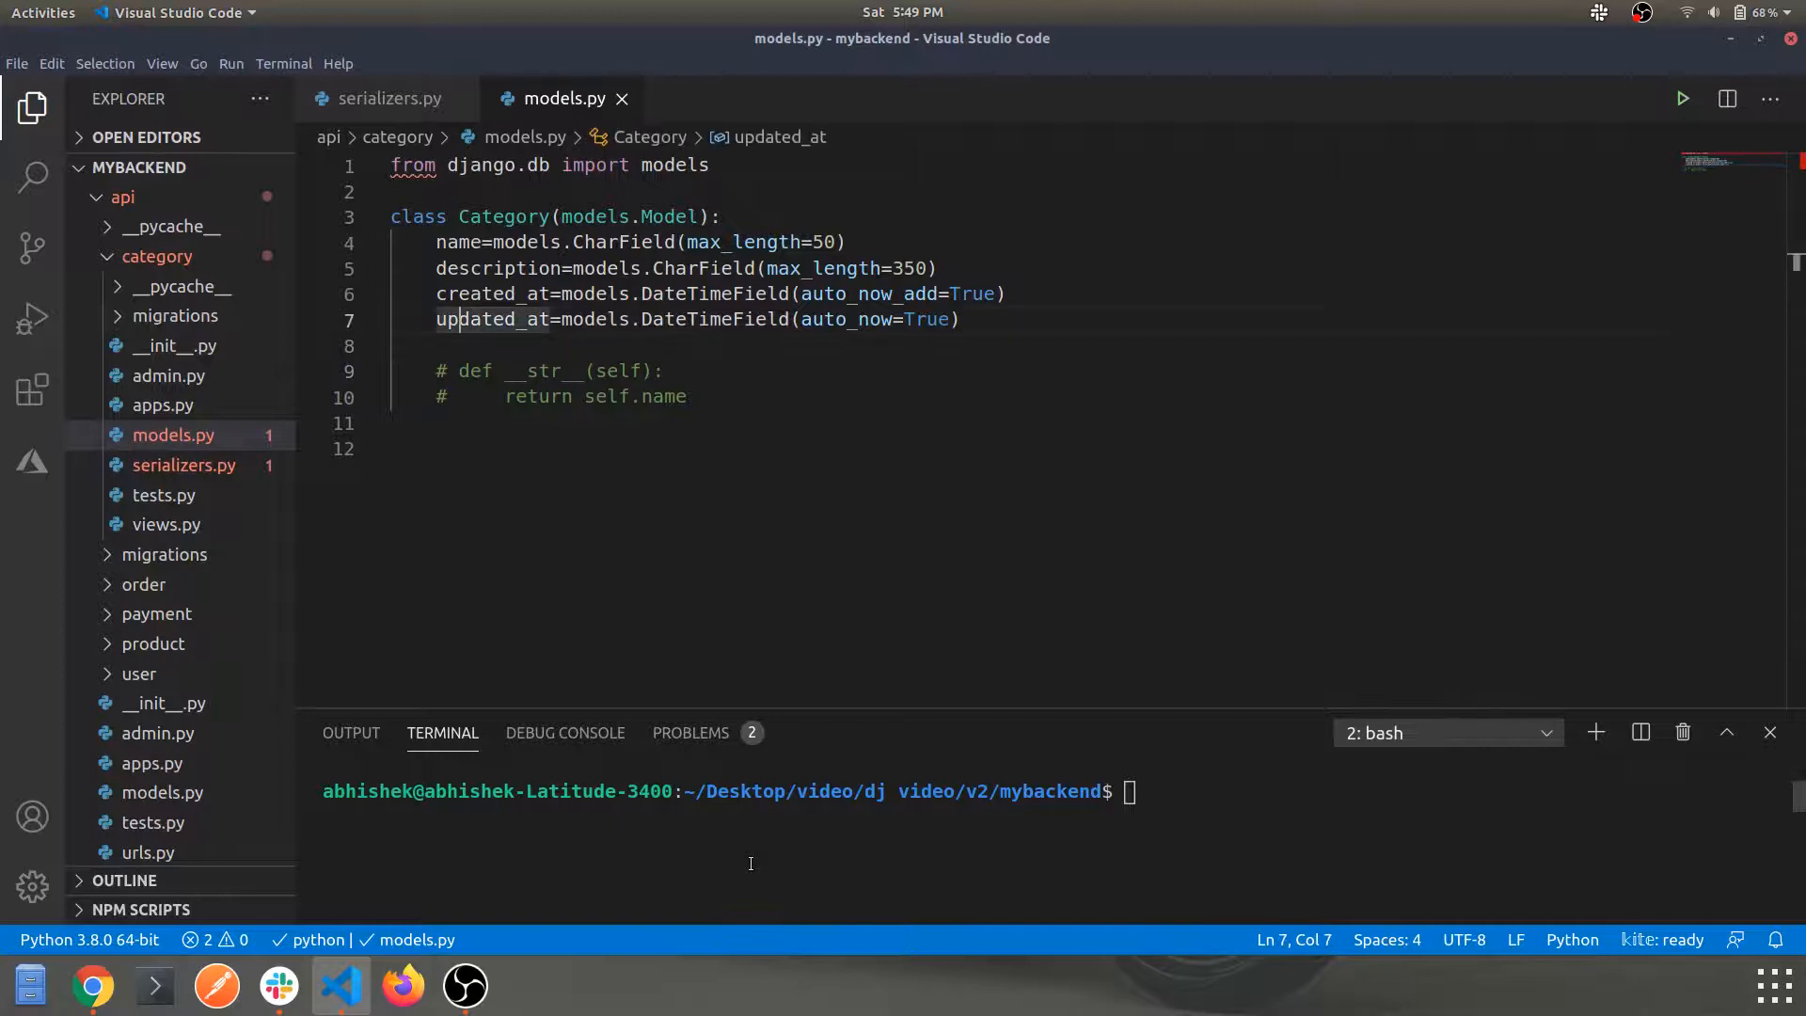
text(python3 manage.py runserver)
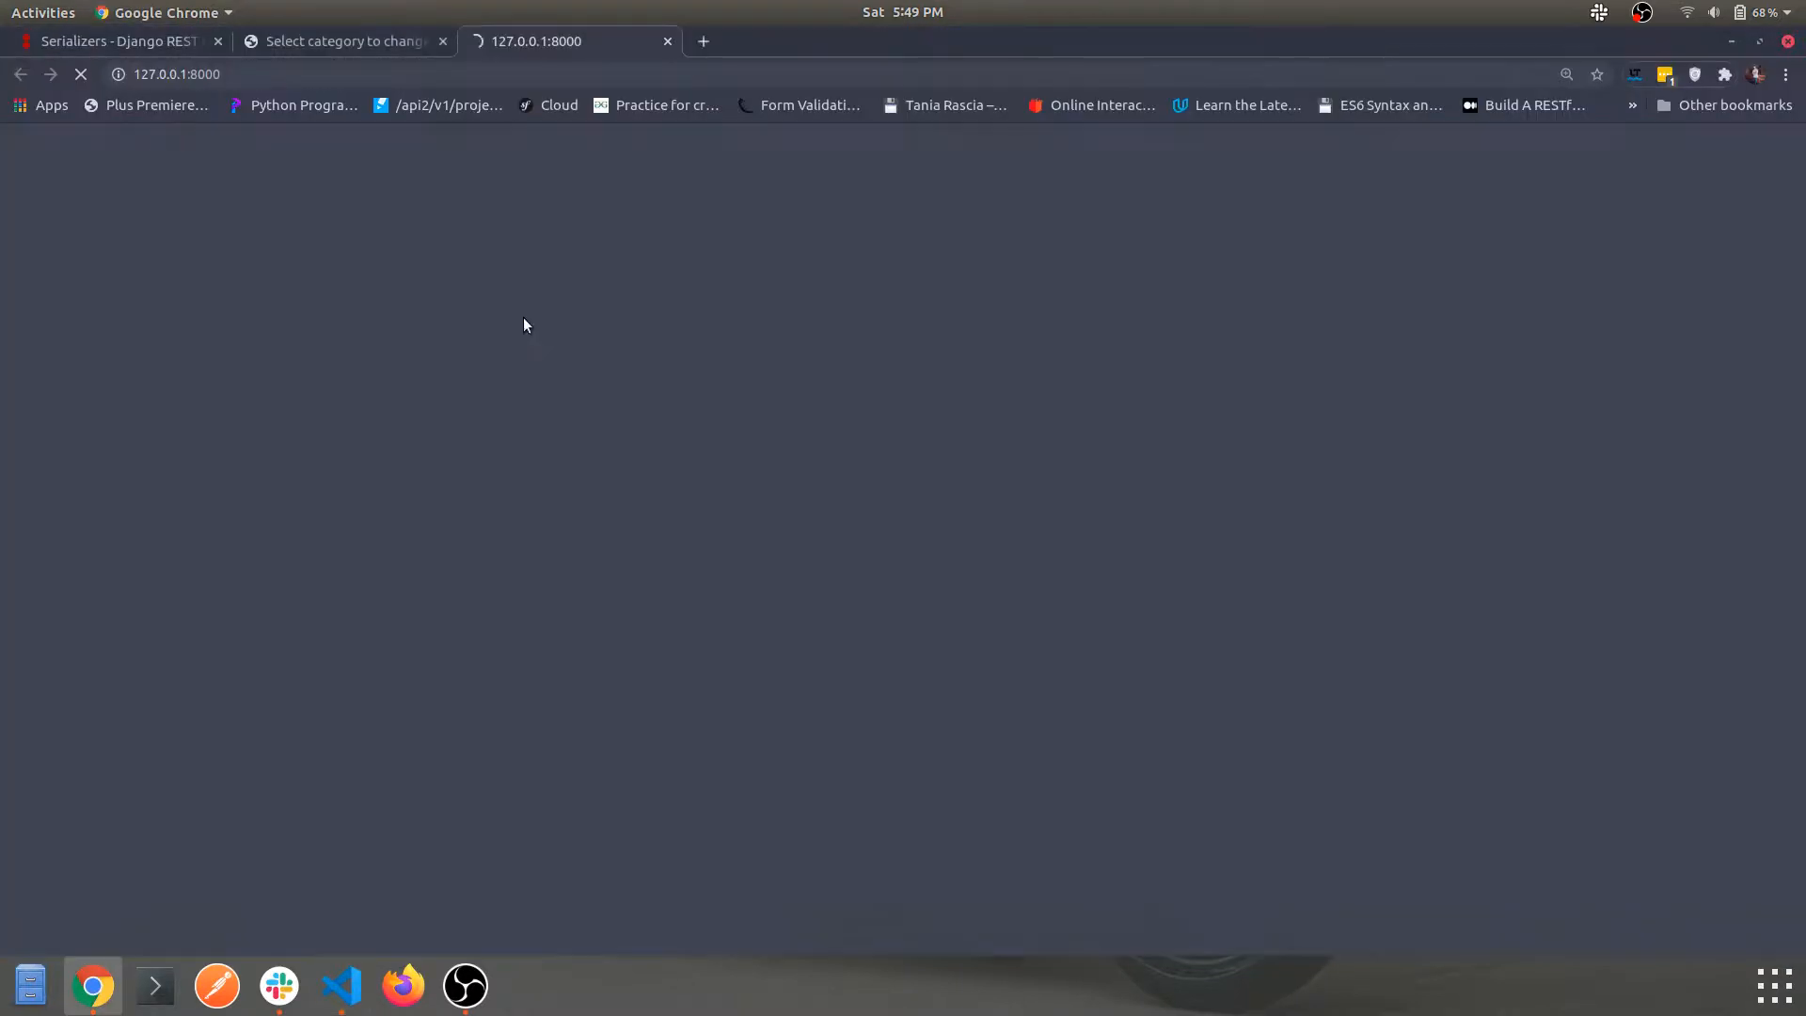
Load 127.0.0.1:8000/admin and view the Categorys list showing Category object (1) and (2).
click(190, 73)
text(/admin/)
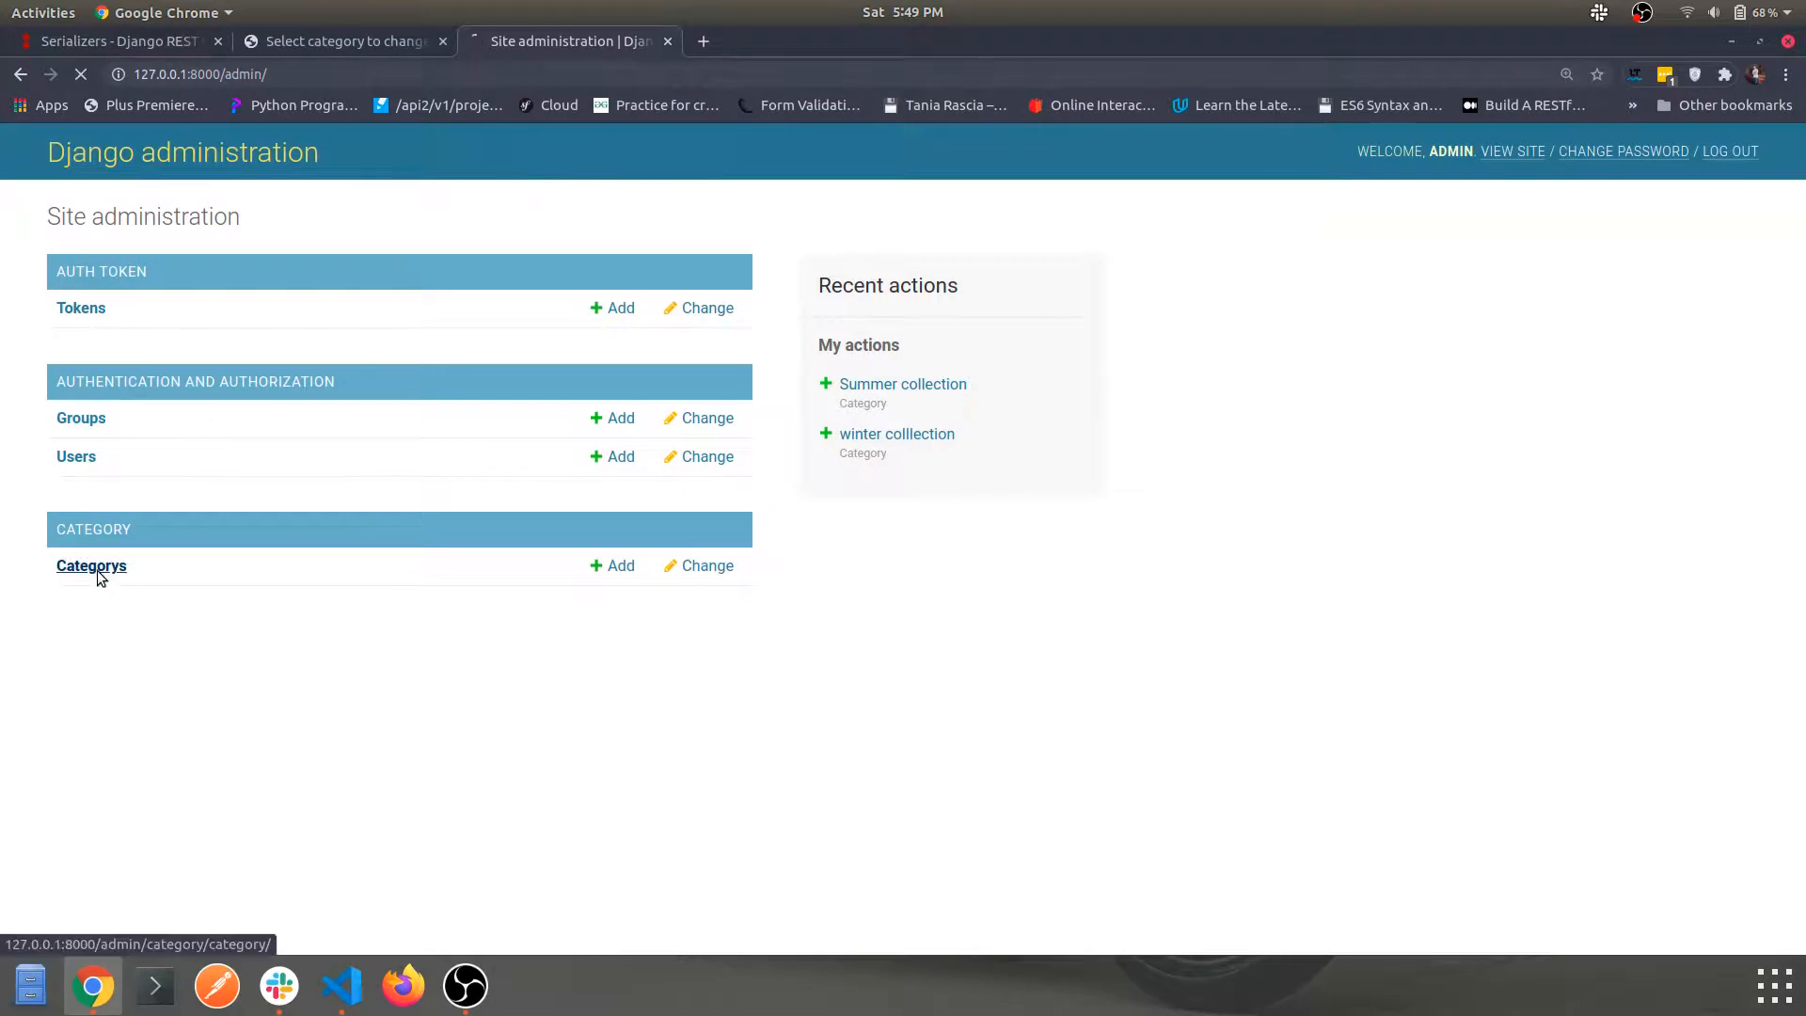
click(91, 567)
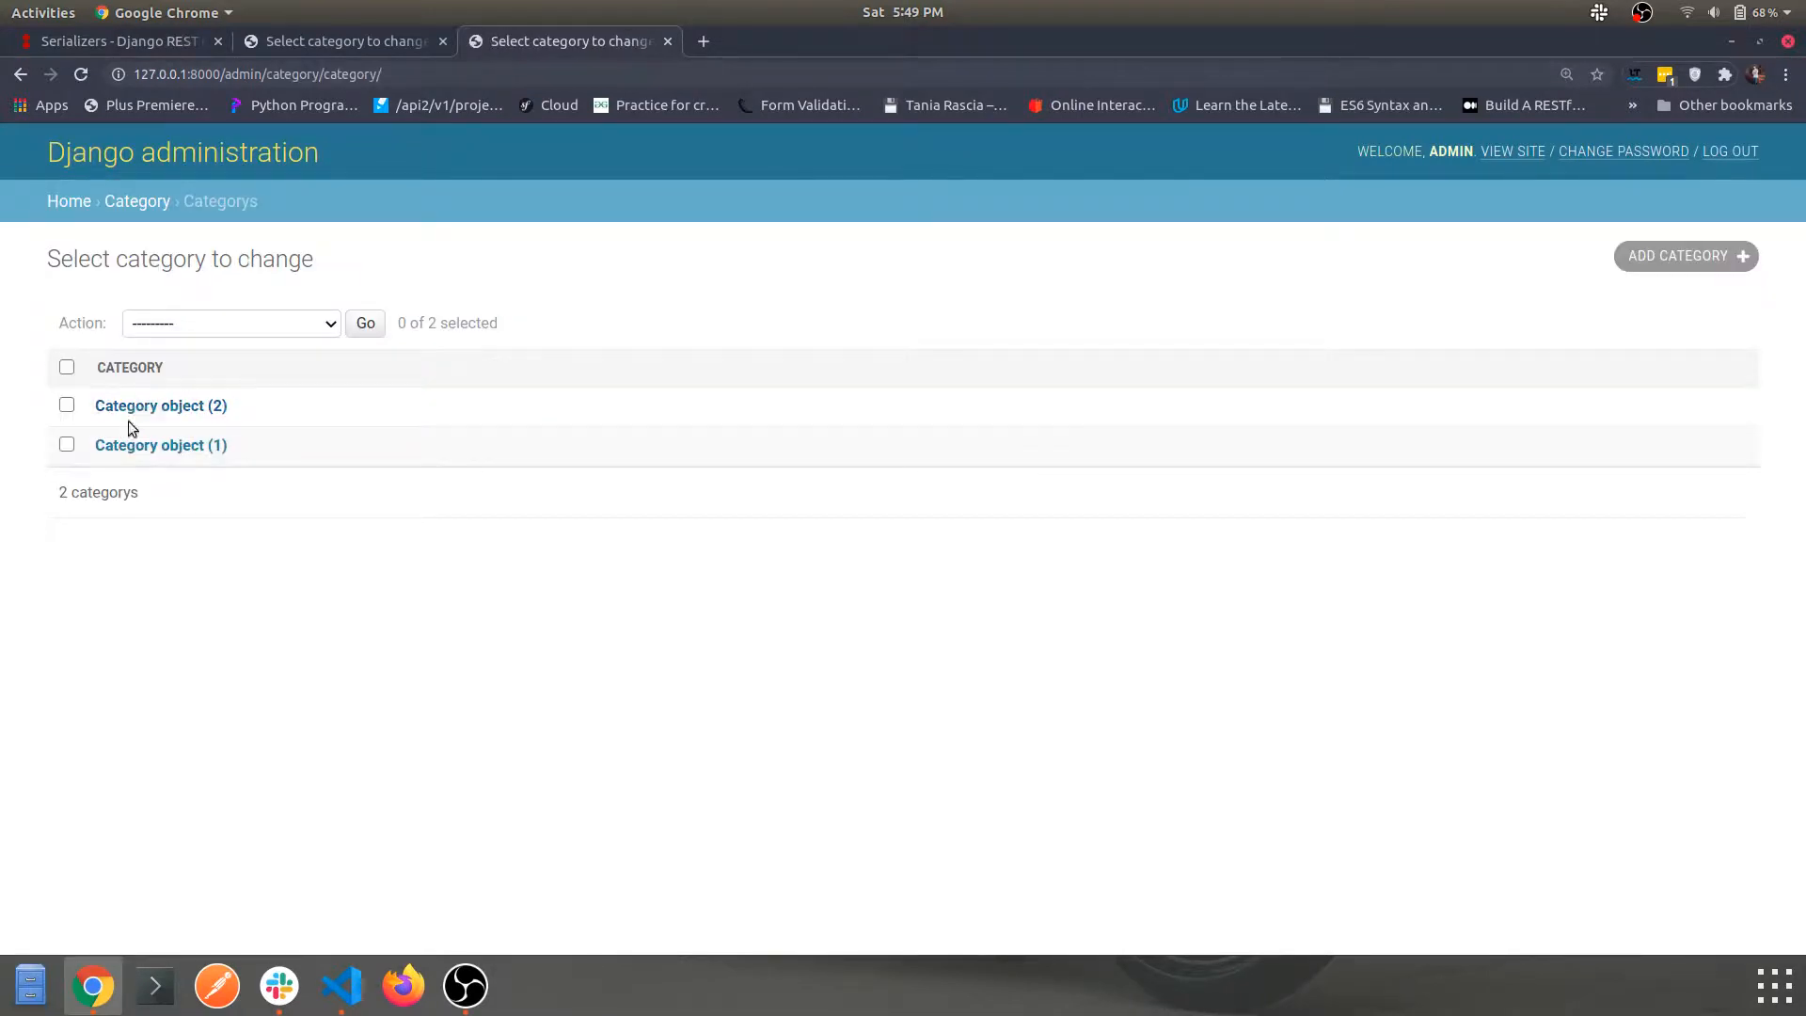
mouse_move(190, 414)
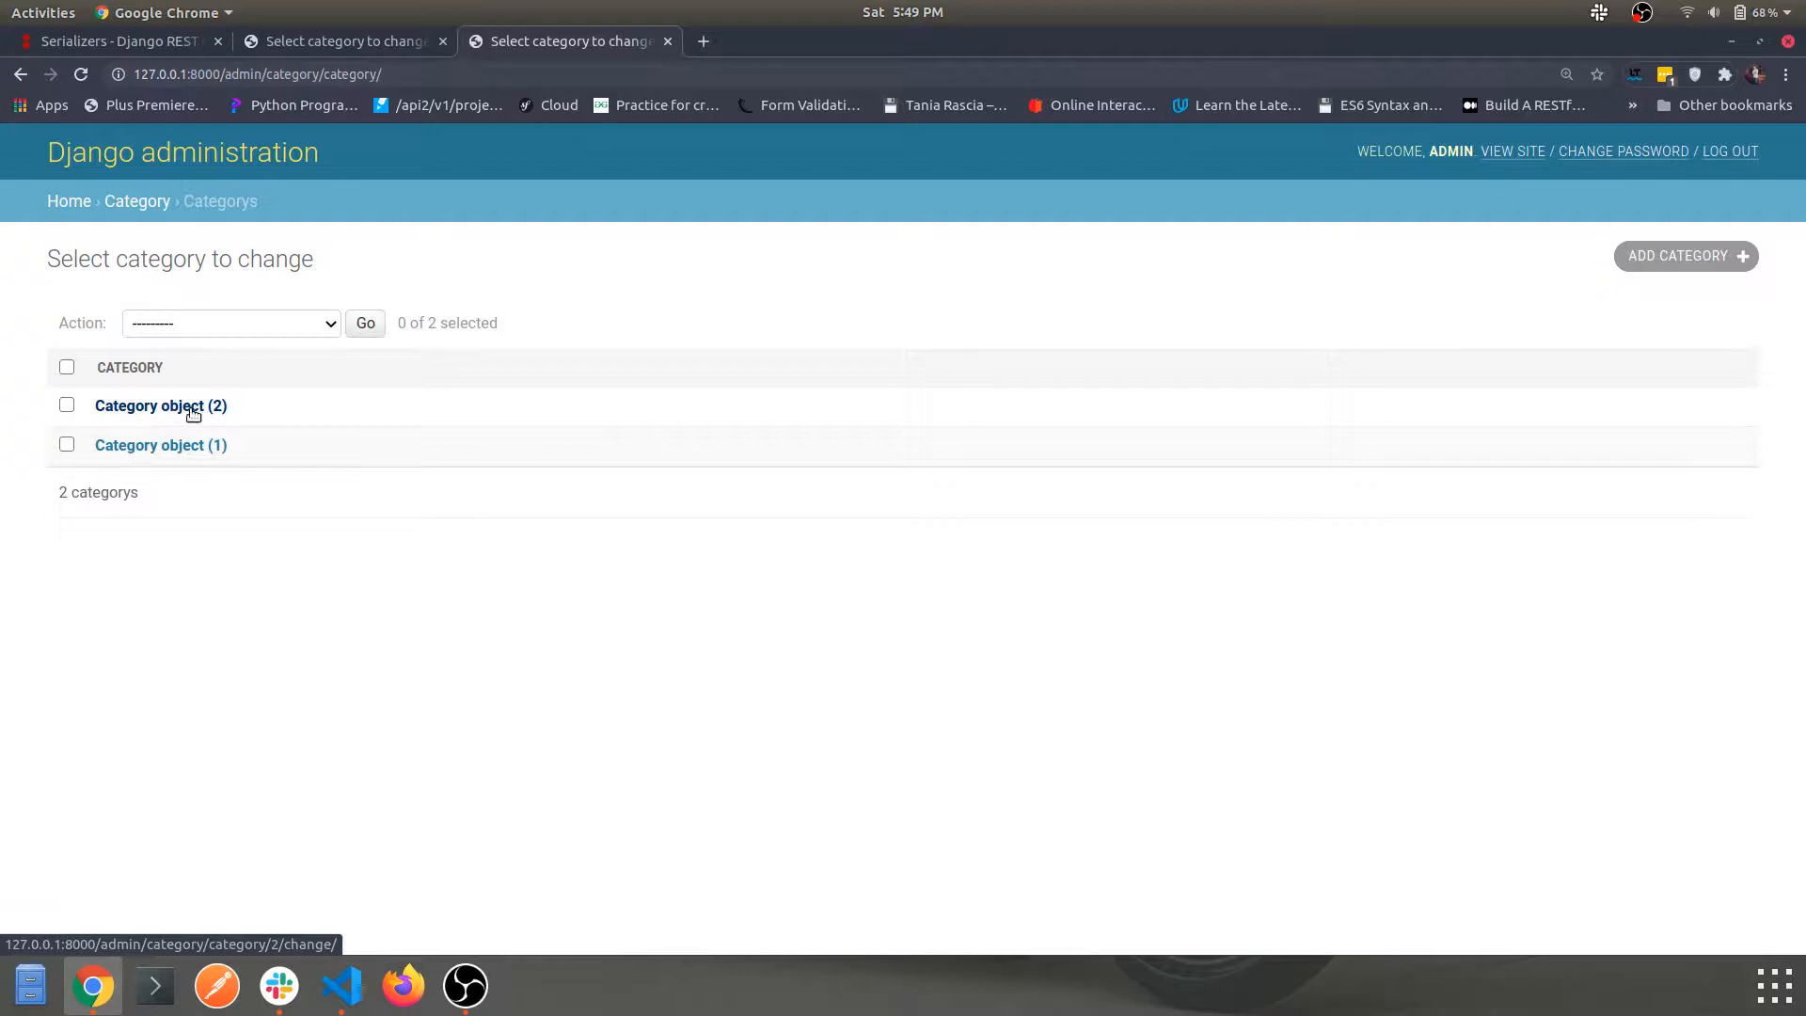
mouse_move(185, 406)
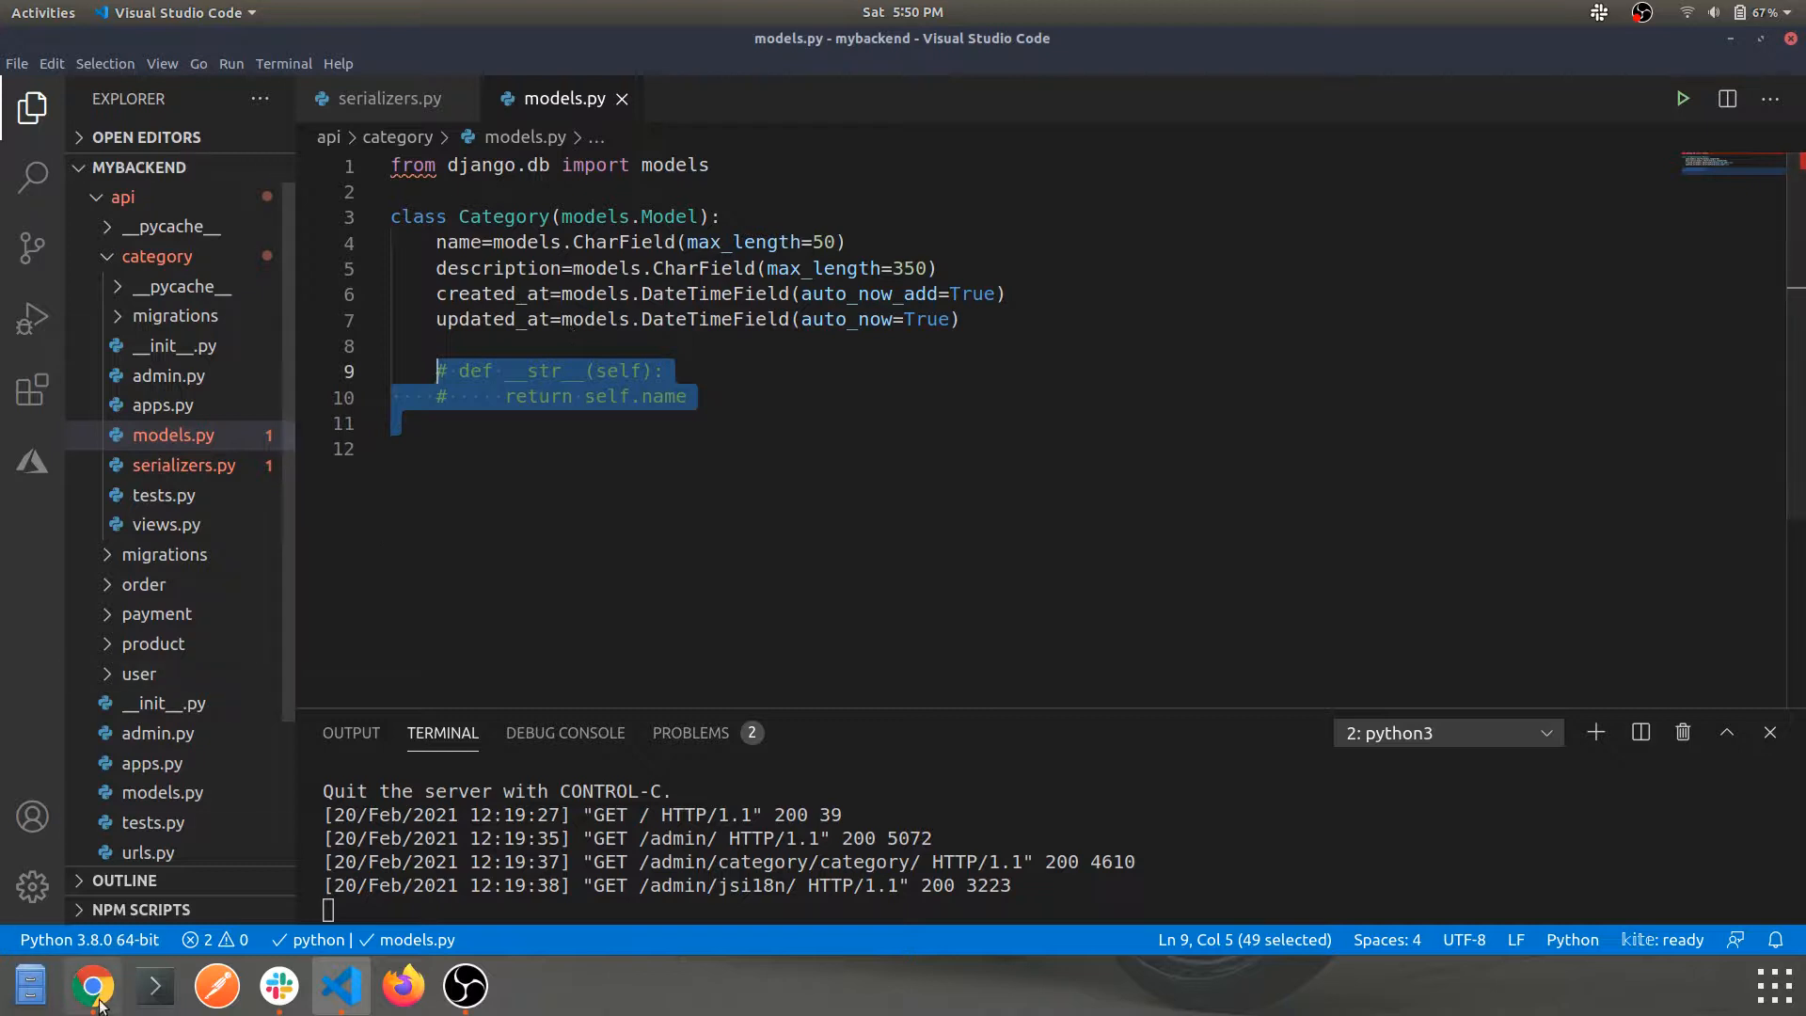
Reload the admin category list so it shows Summer collection and winter colllection by name.
click(92, 984)
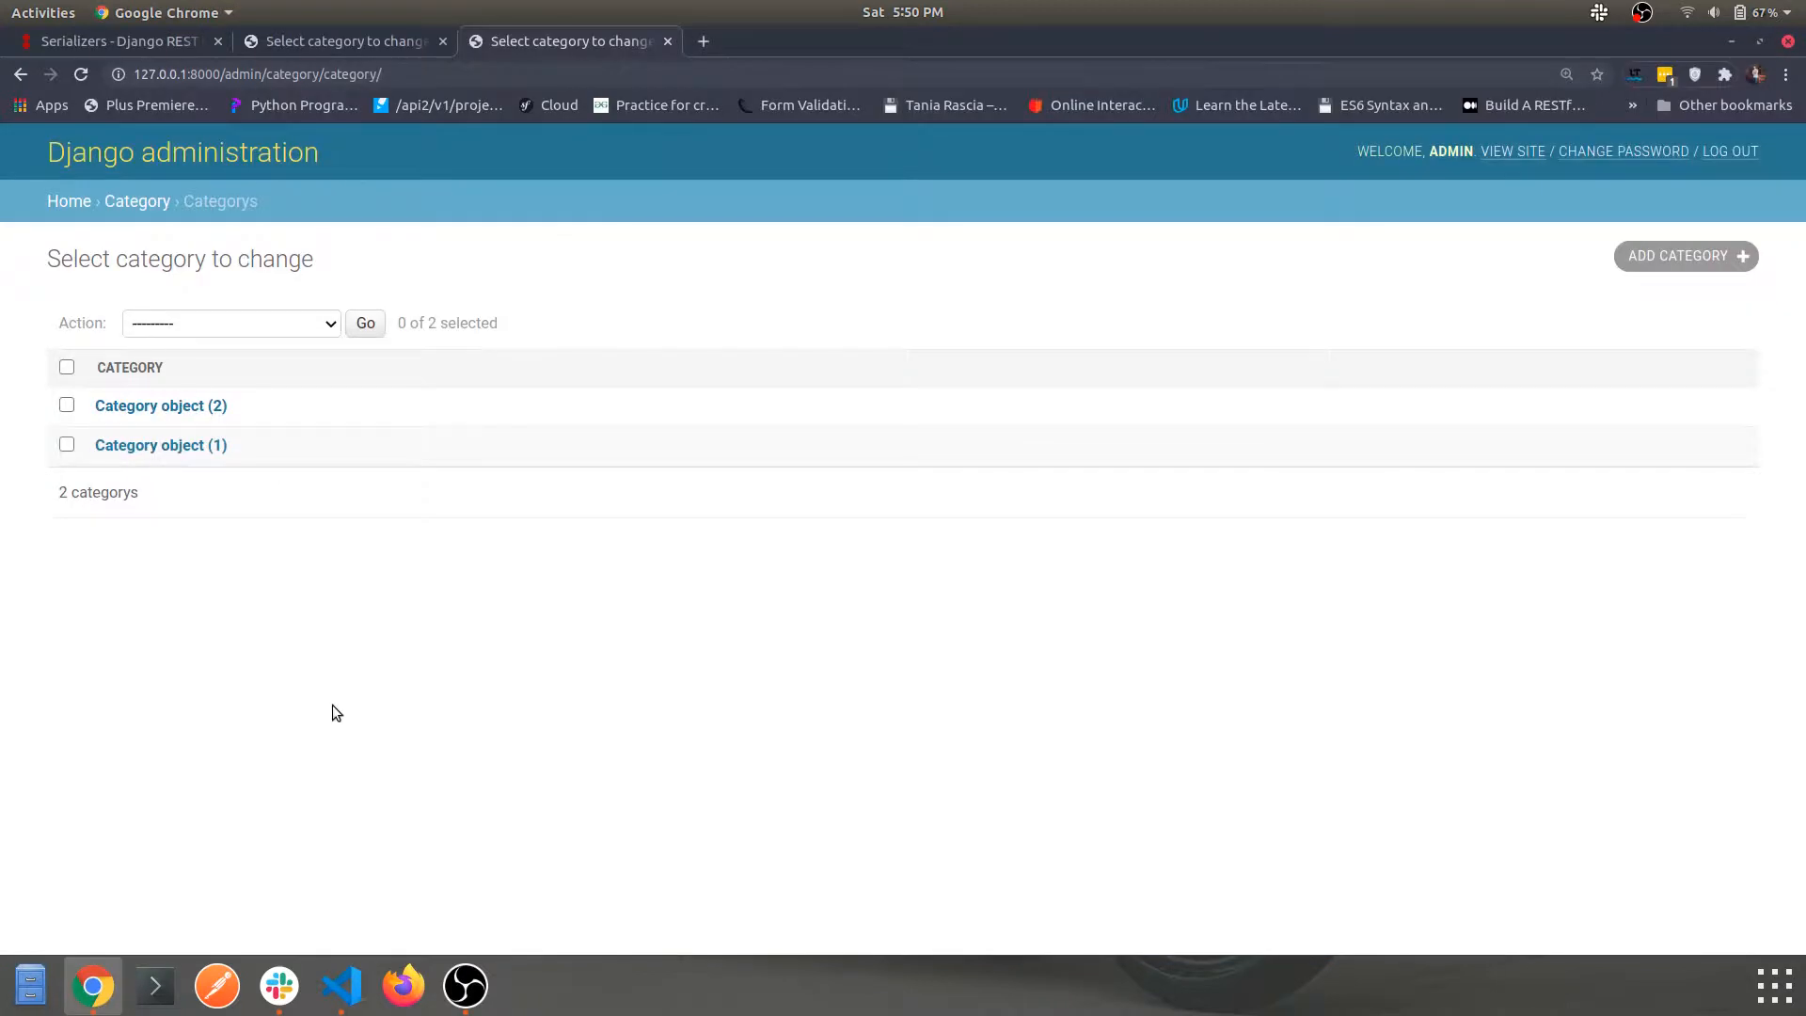
mouse_move(340, 984)
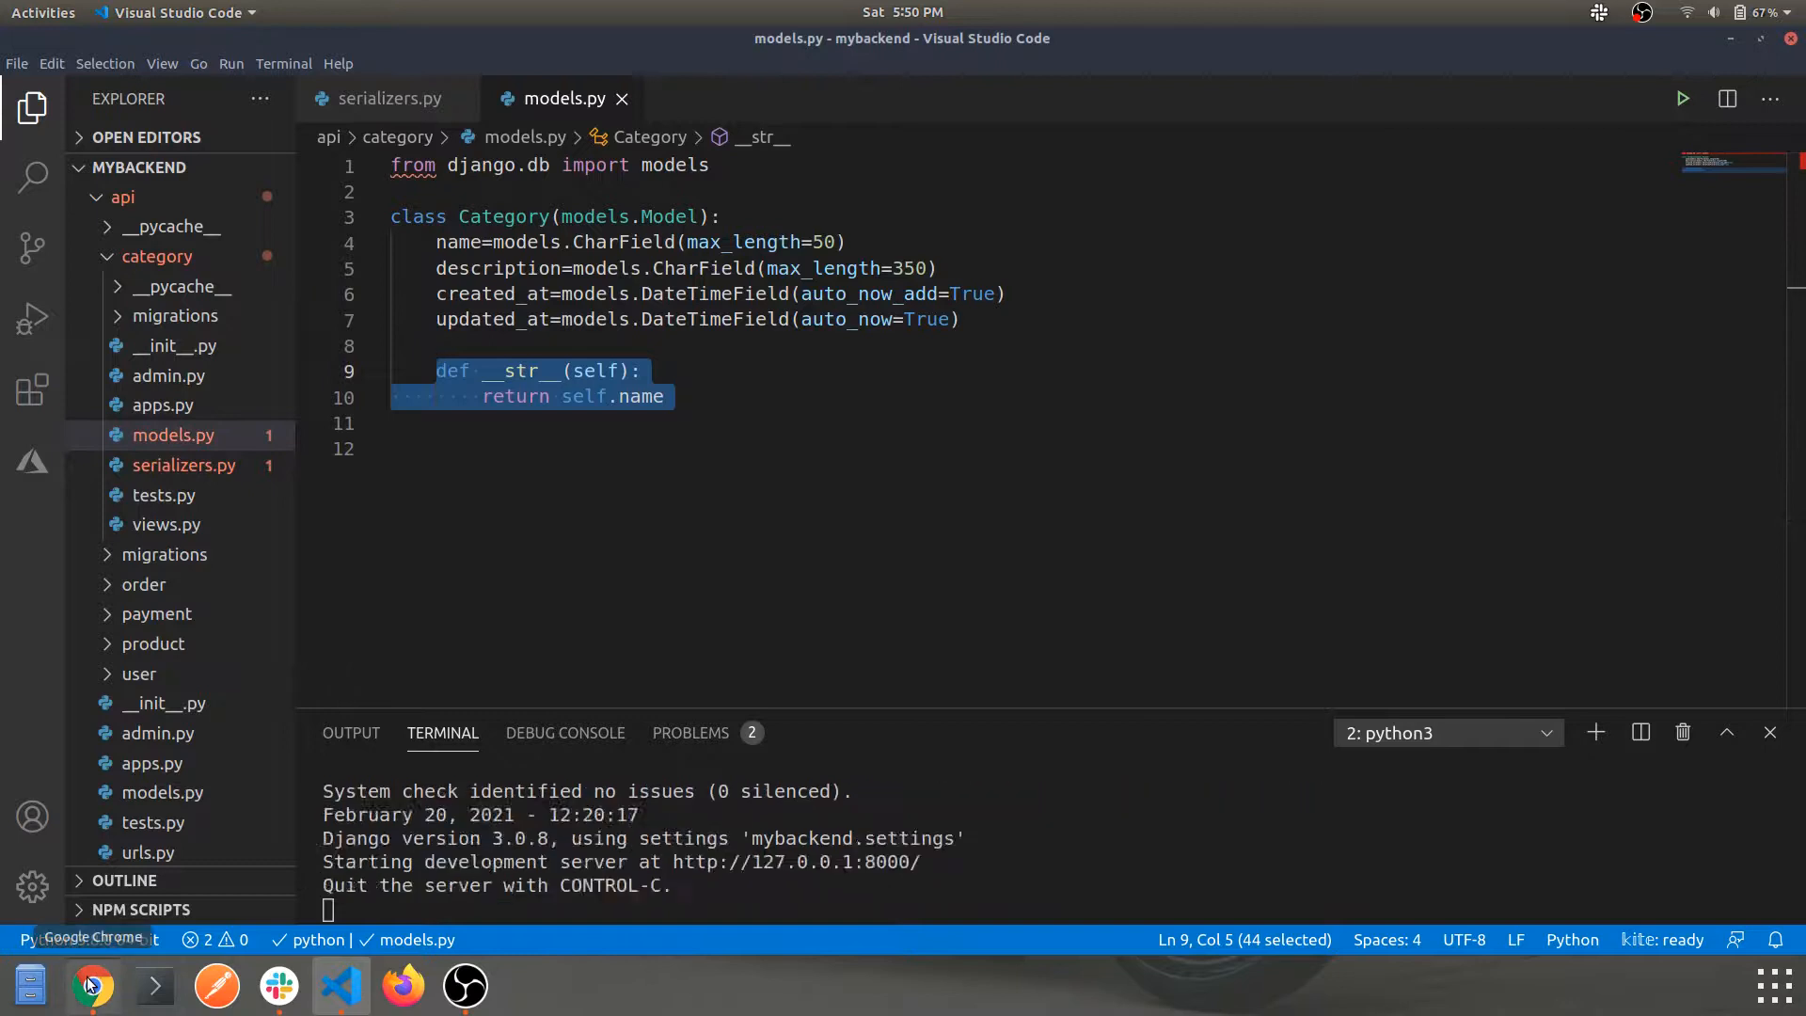
click(90, 984)
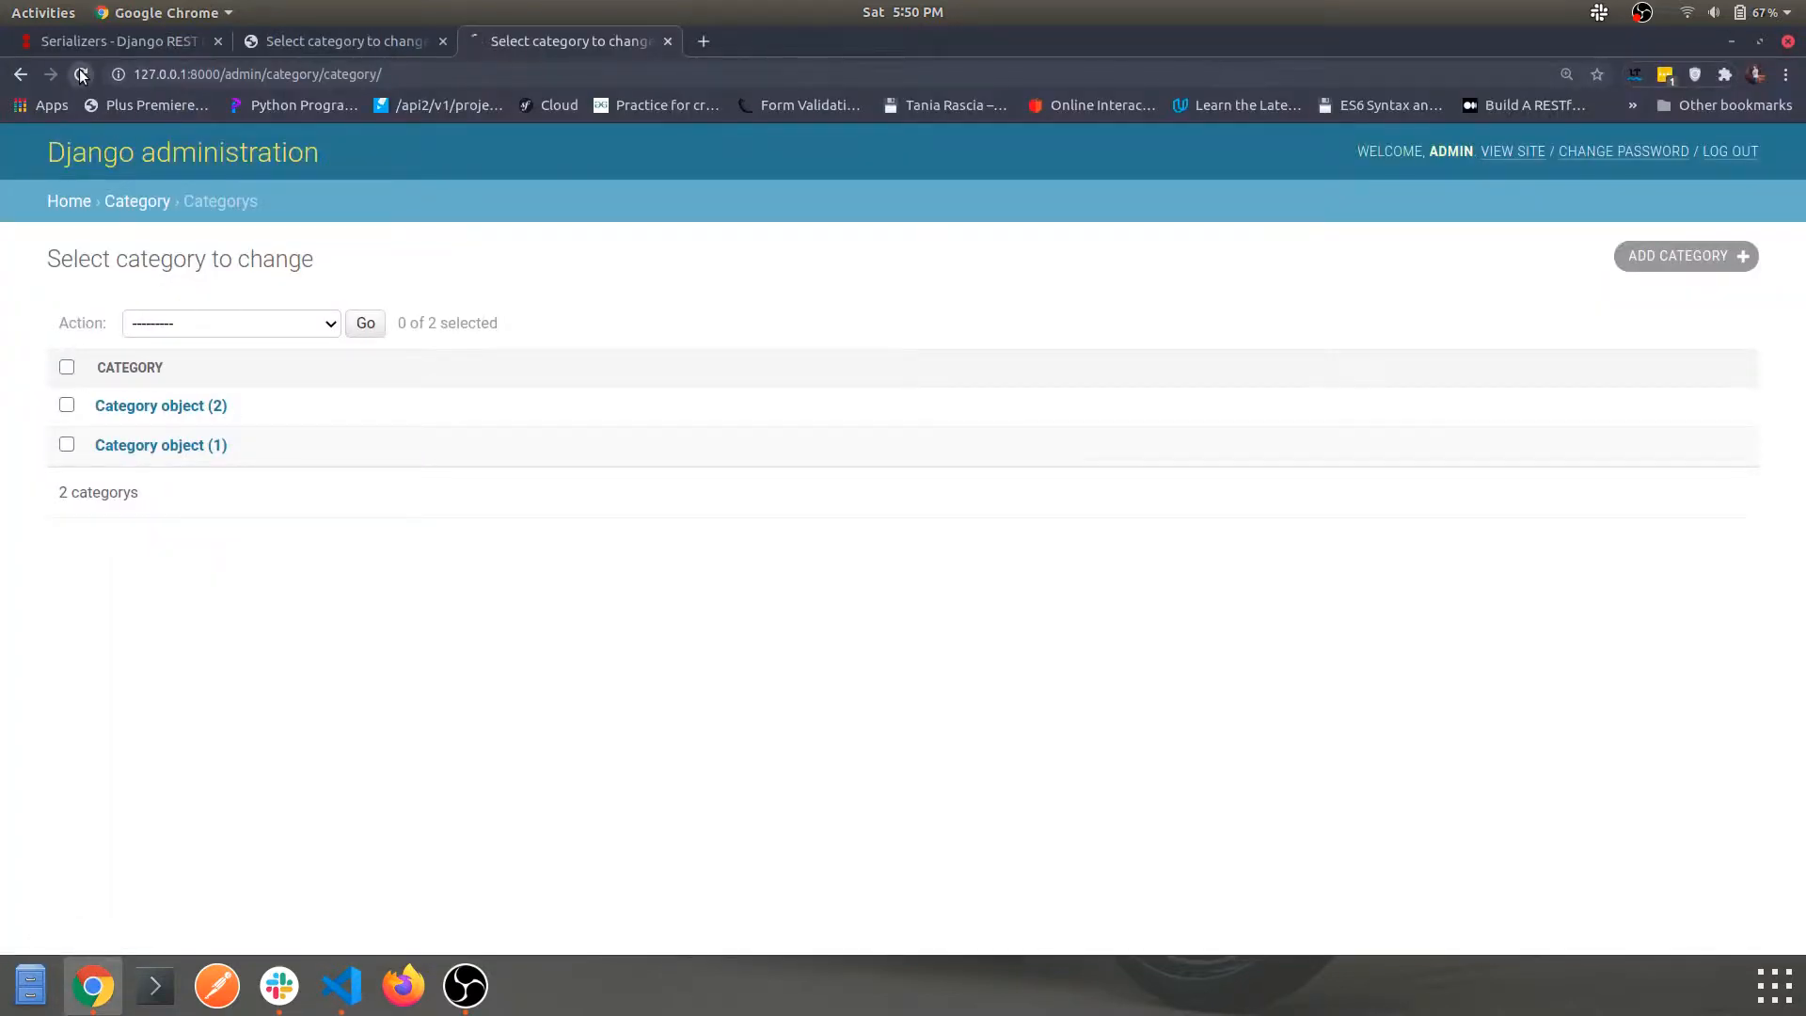
click(79, 74)
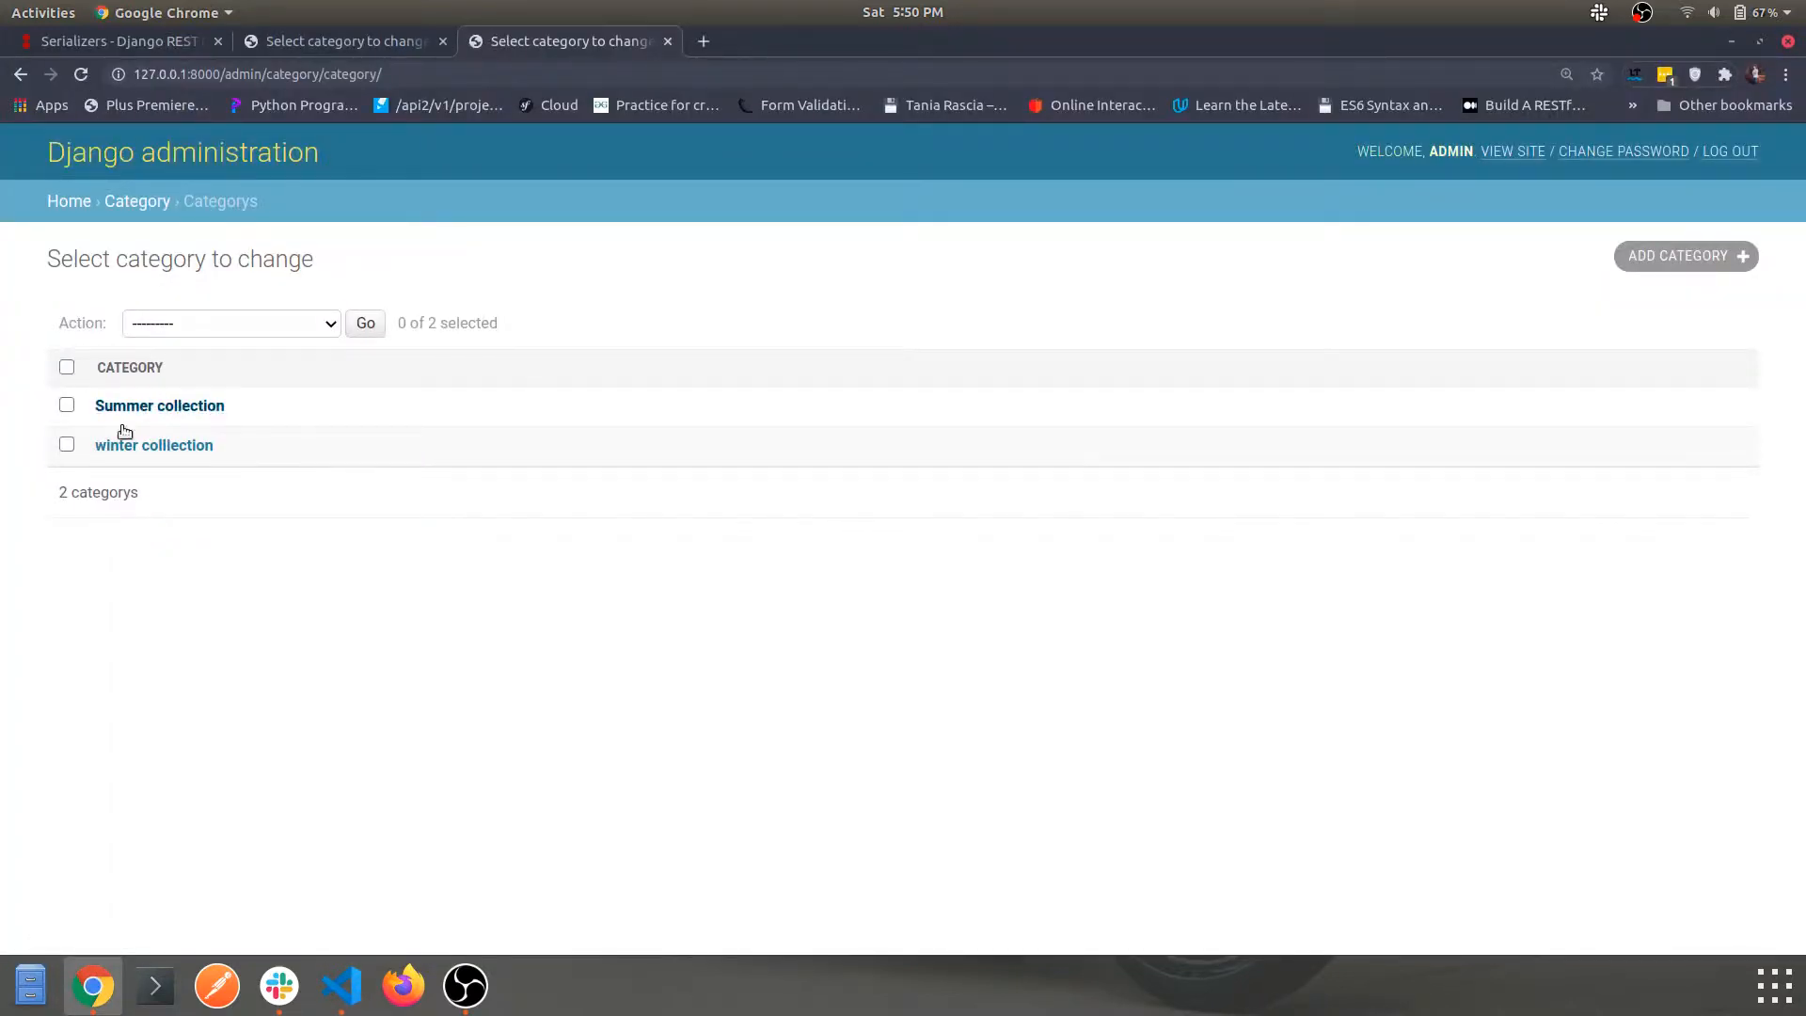
mouse_move(156, 417)
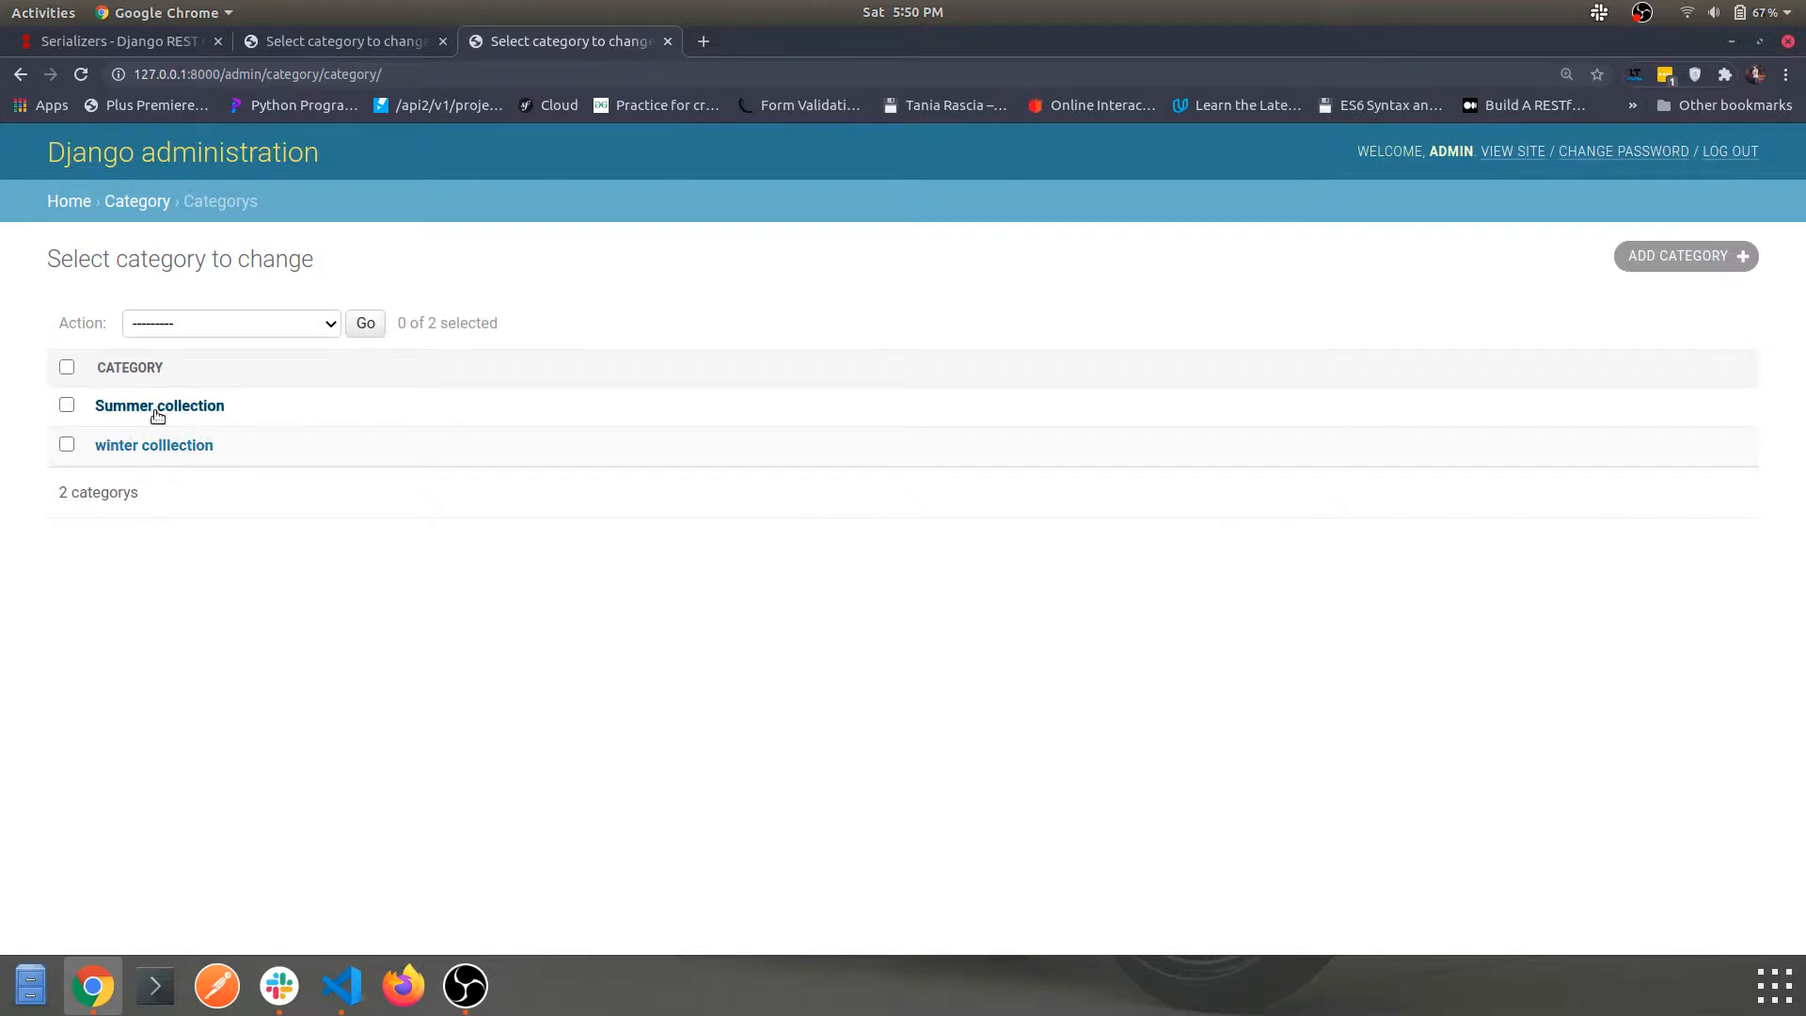
Save a new category named Car section with description demo.
click(1684, 255)
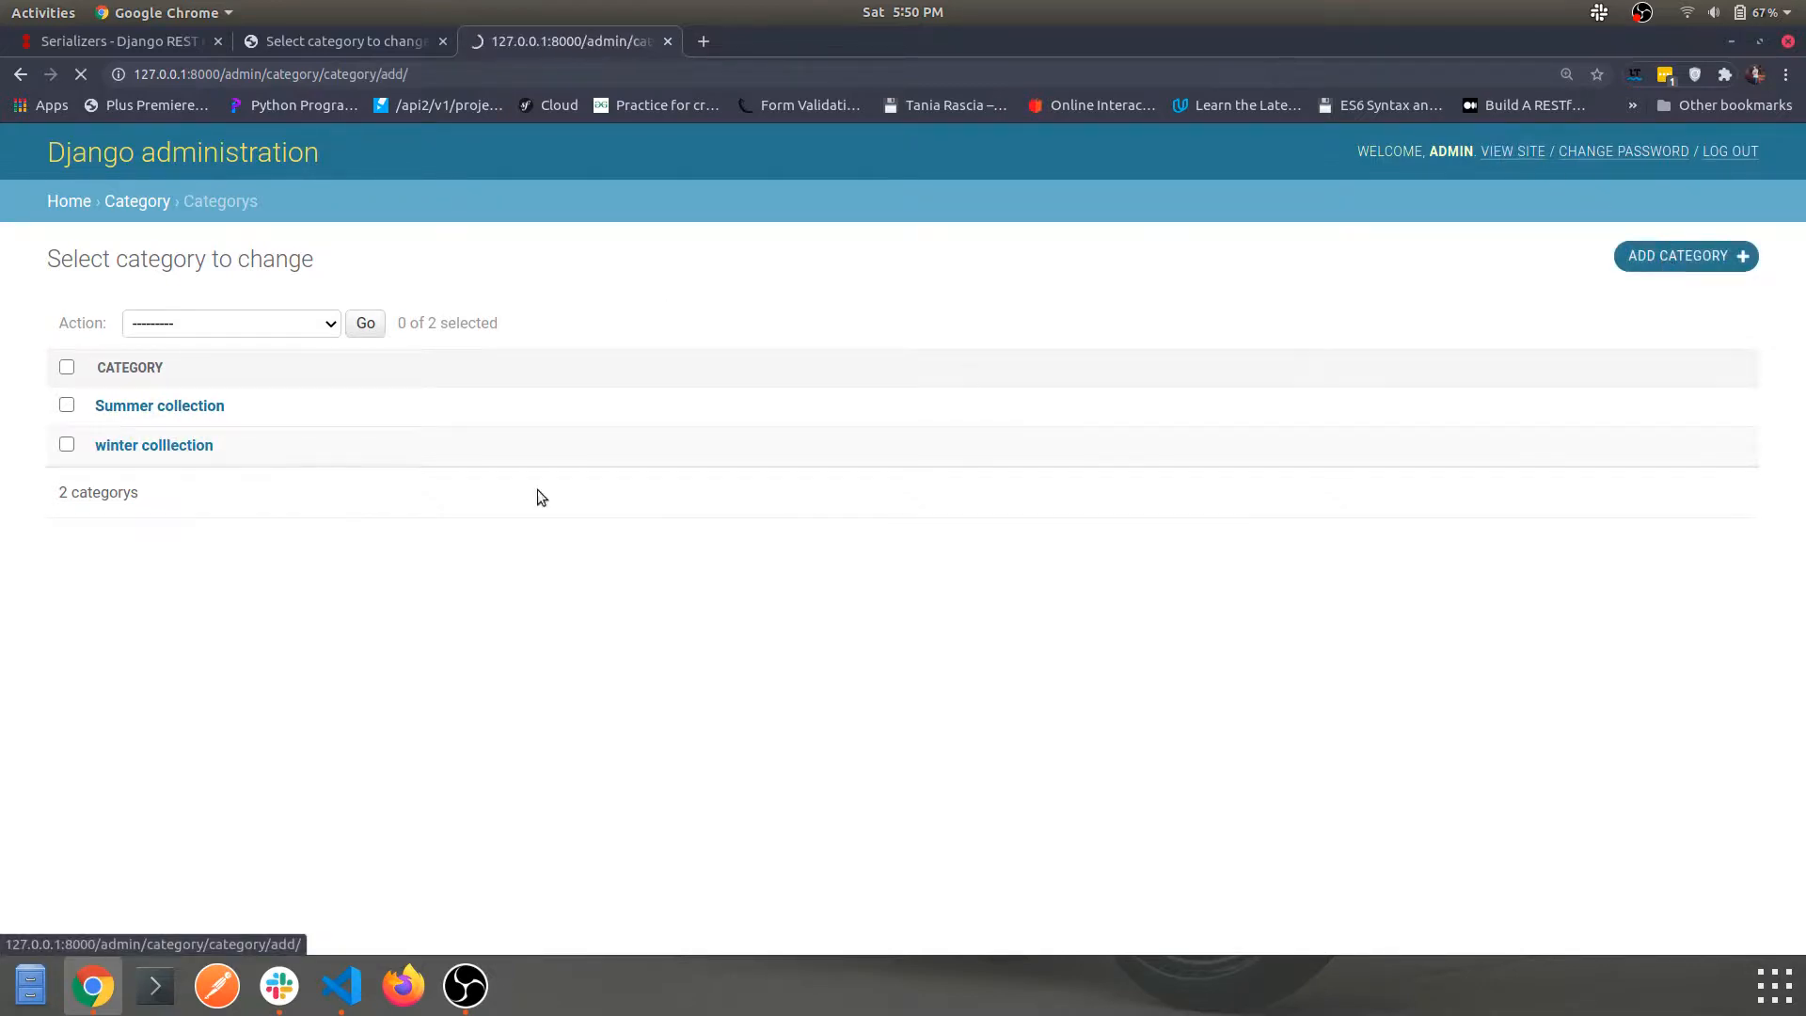
text(Car)
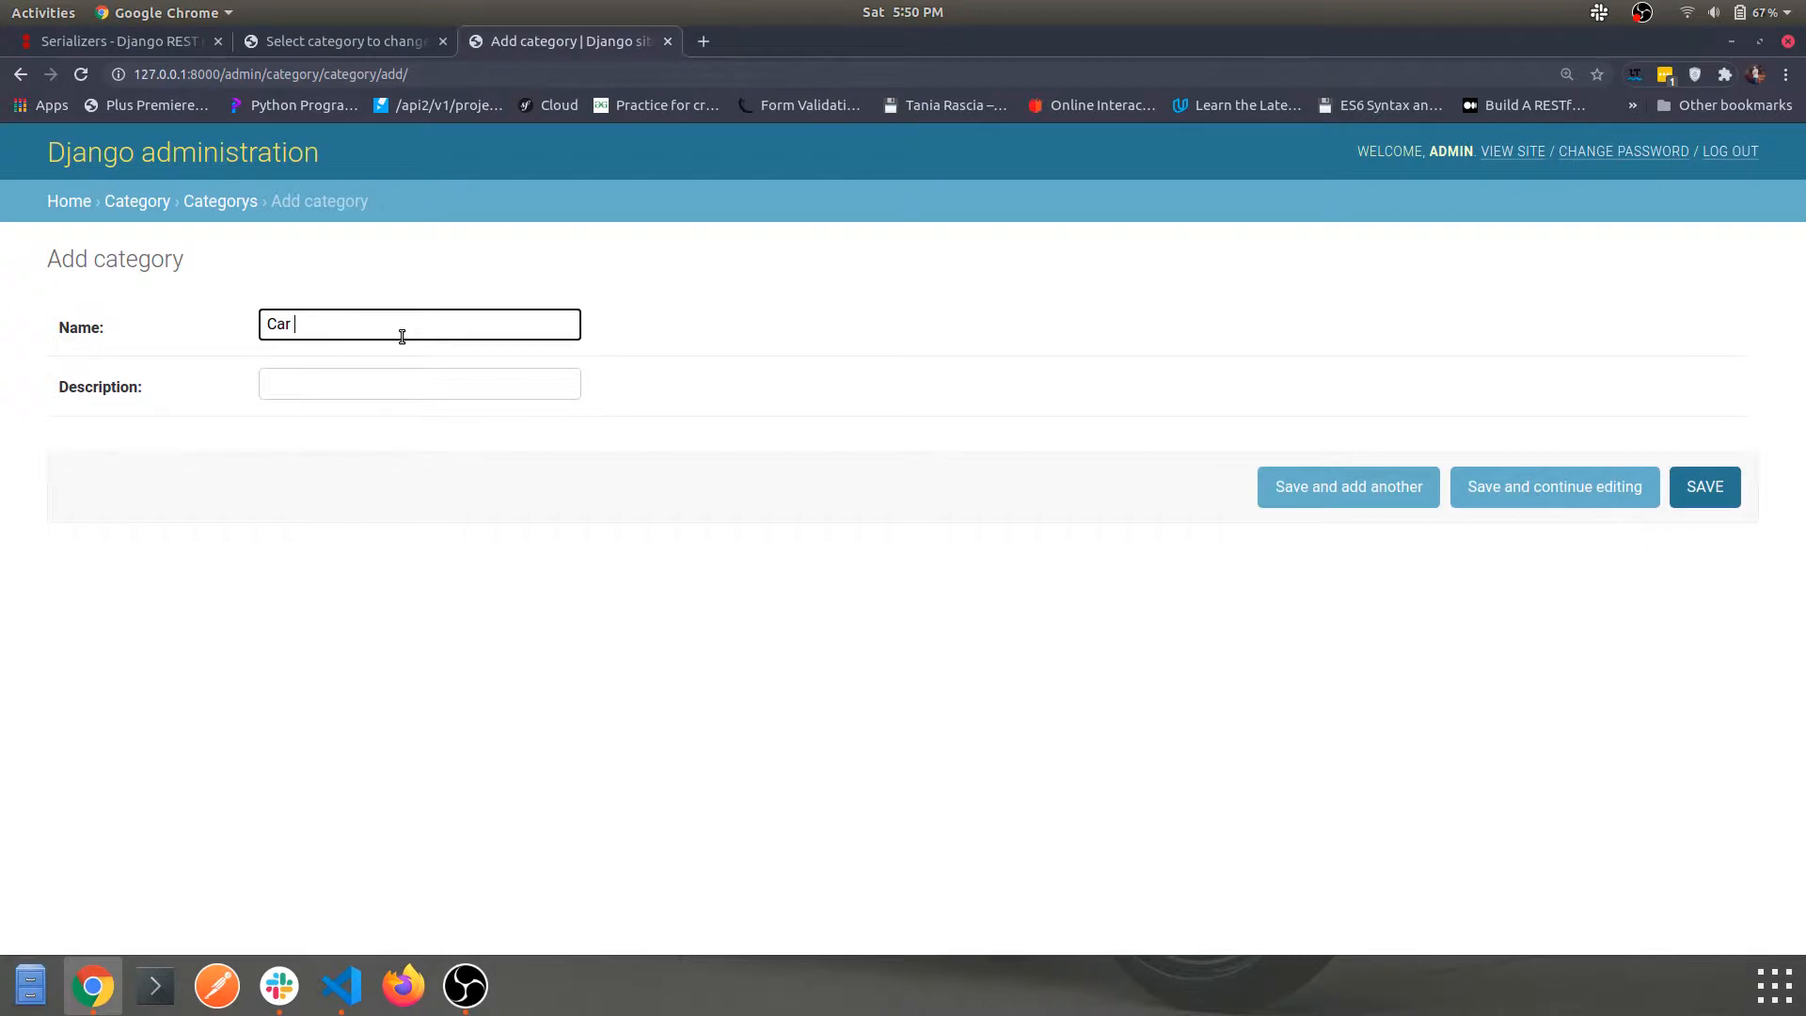
text(section)
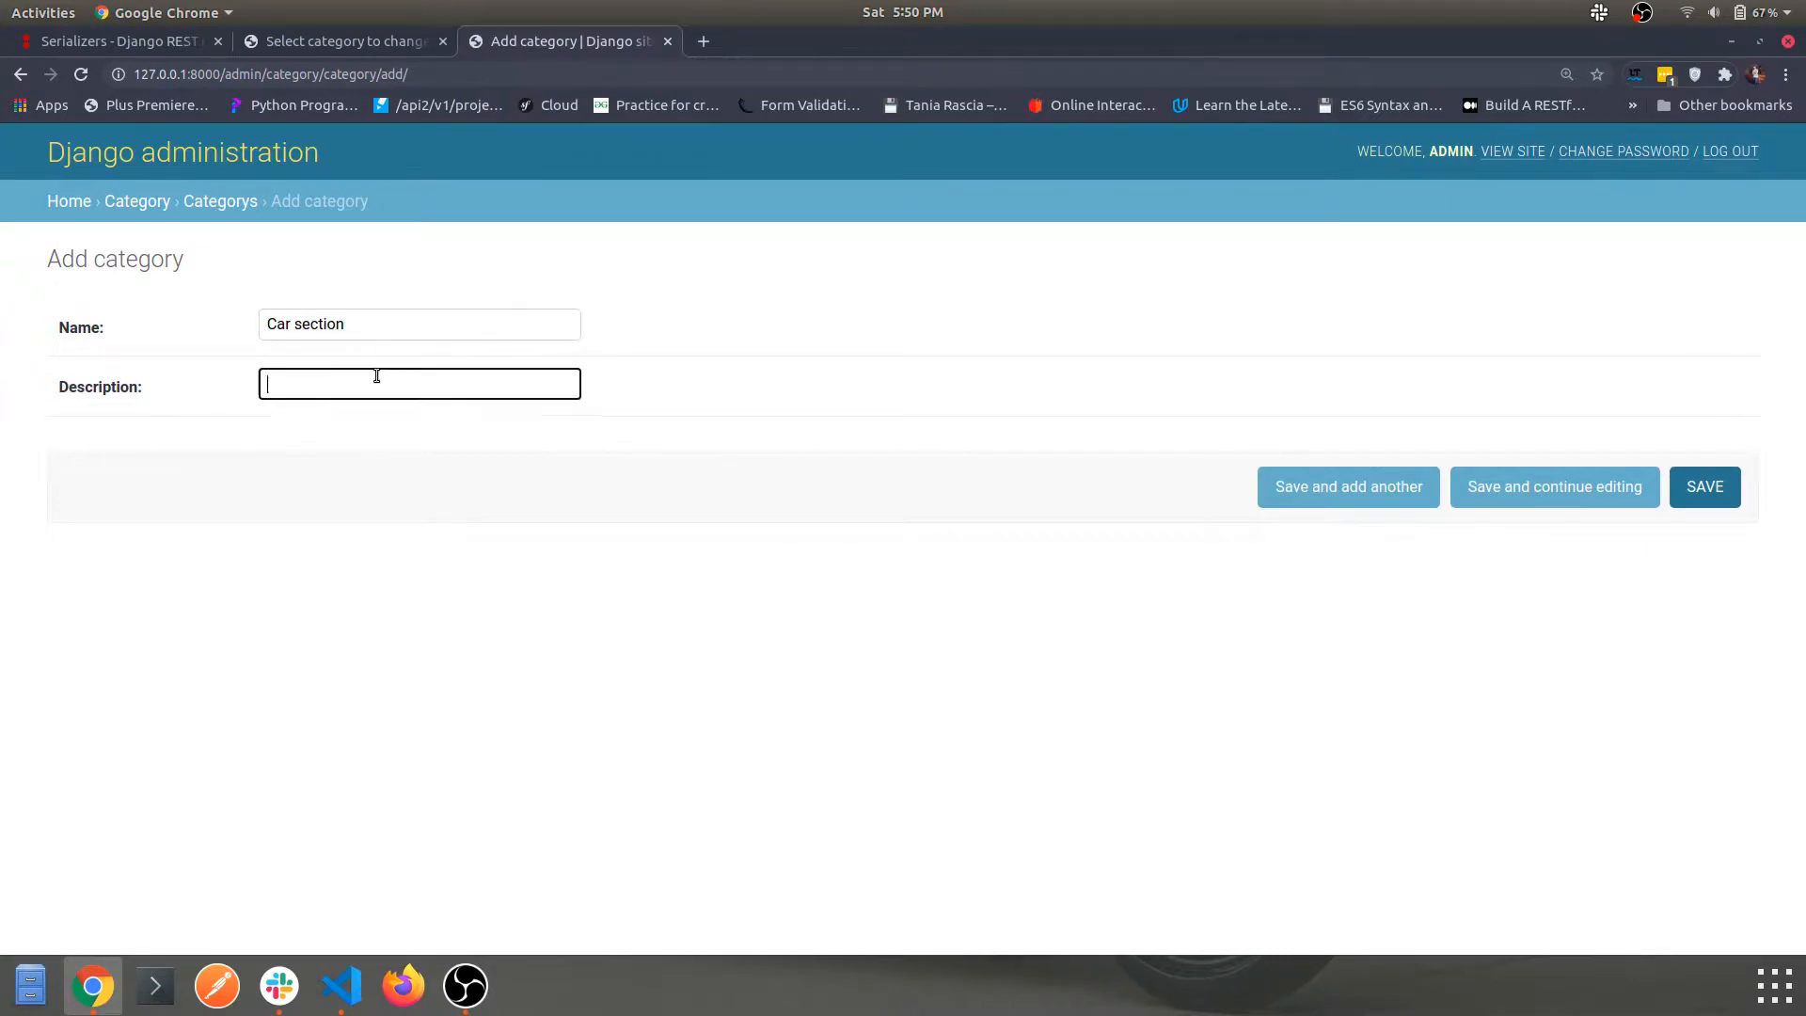
text(demo)
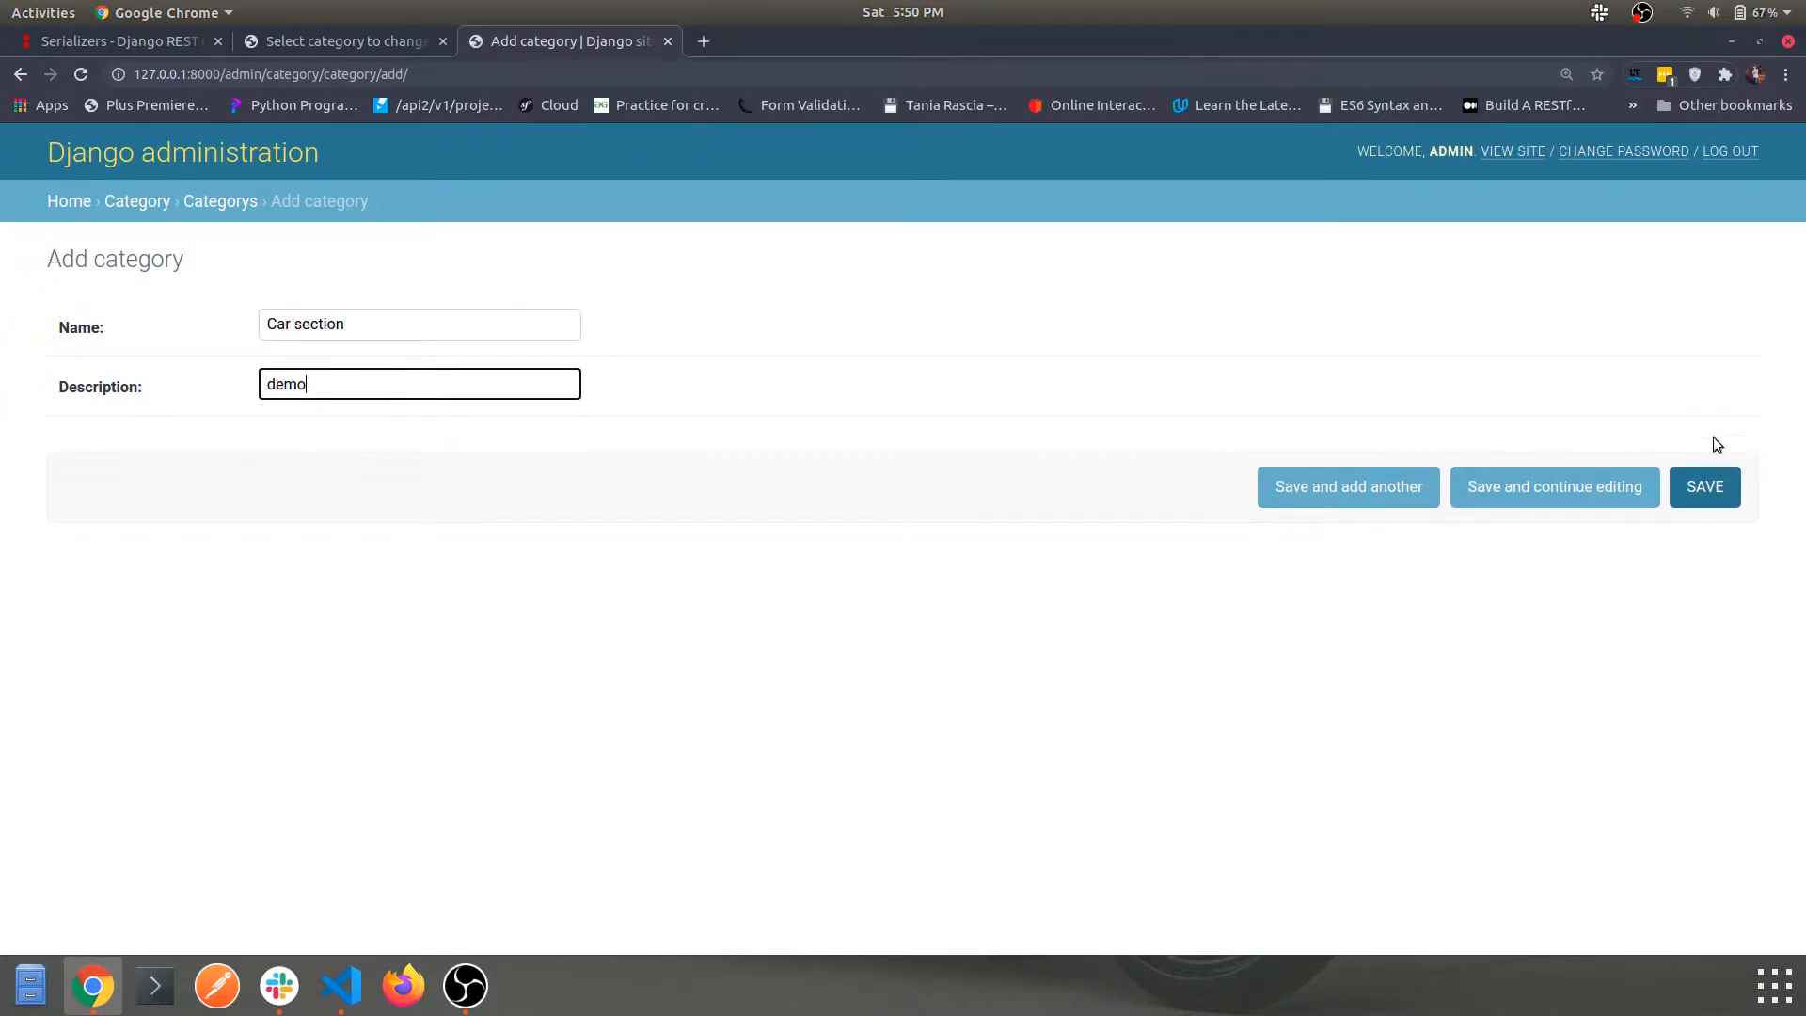
click(1704, 485)
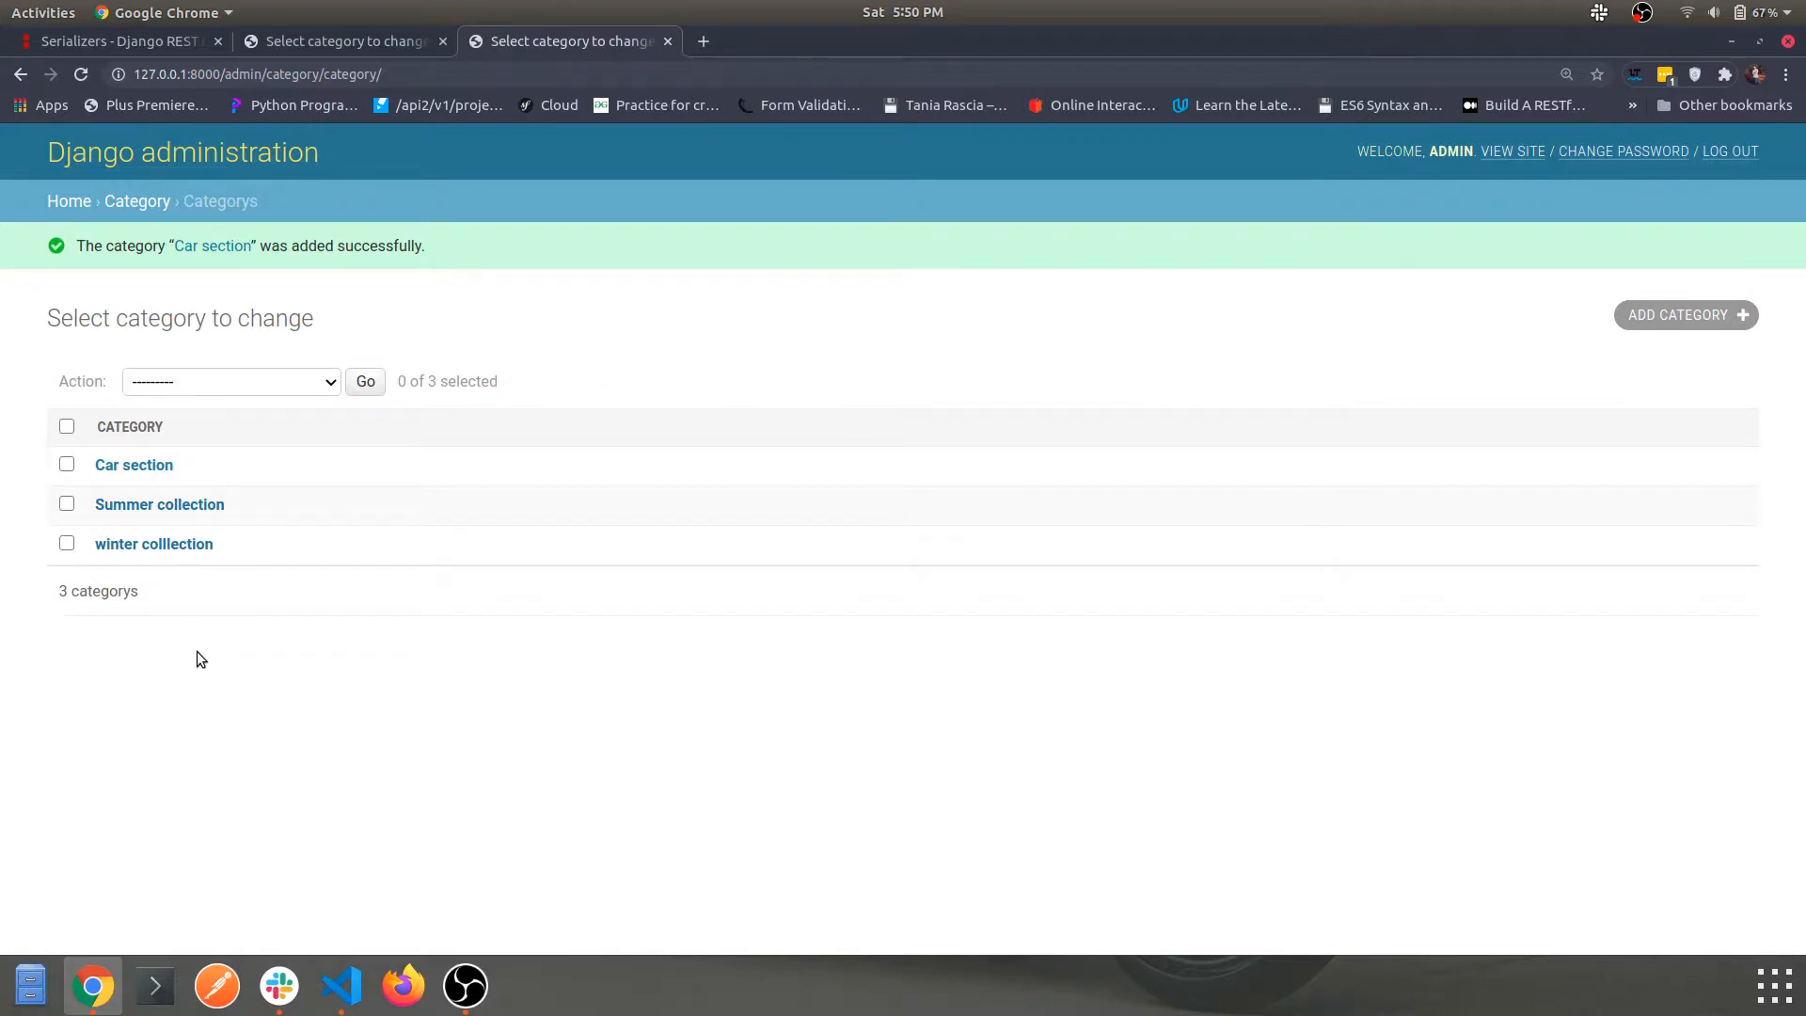
mouse_move(129, 489)
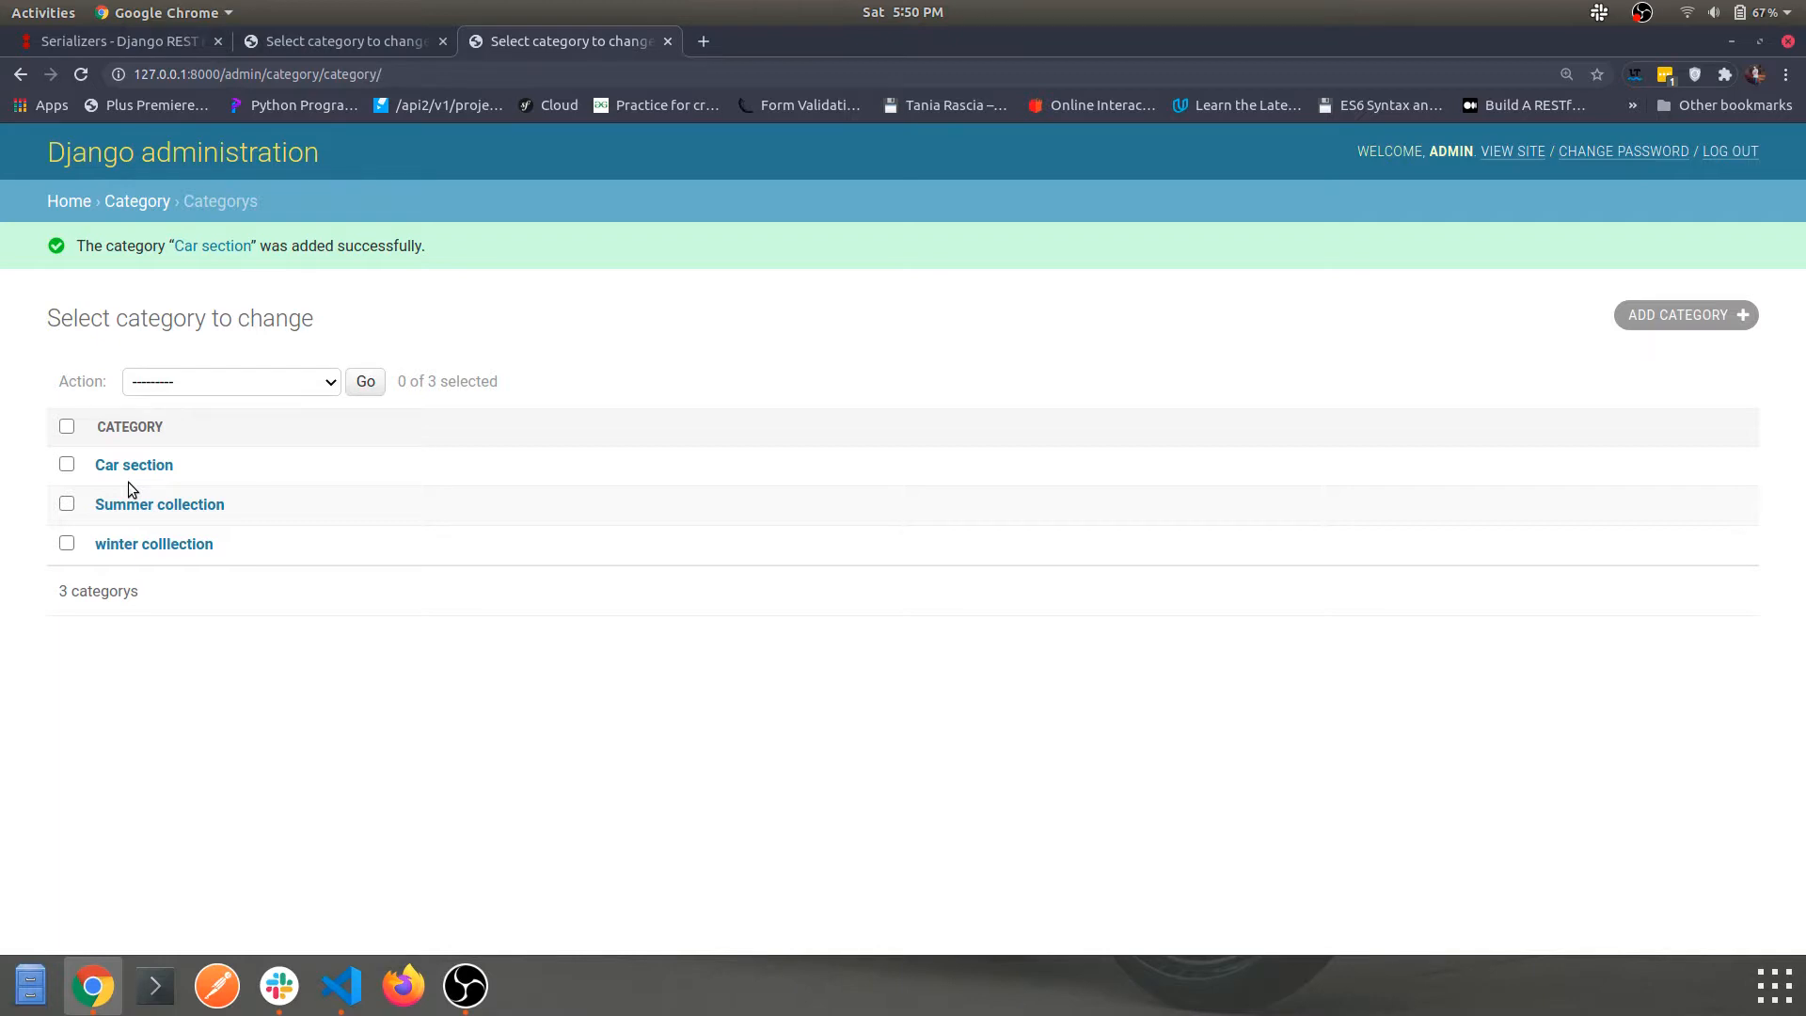
mouse_move(131, 489)
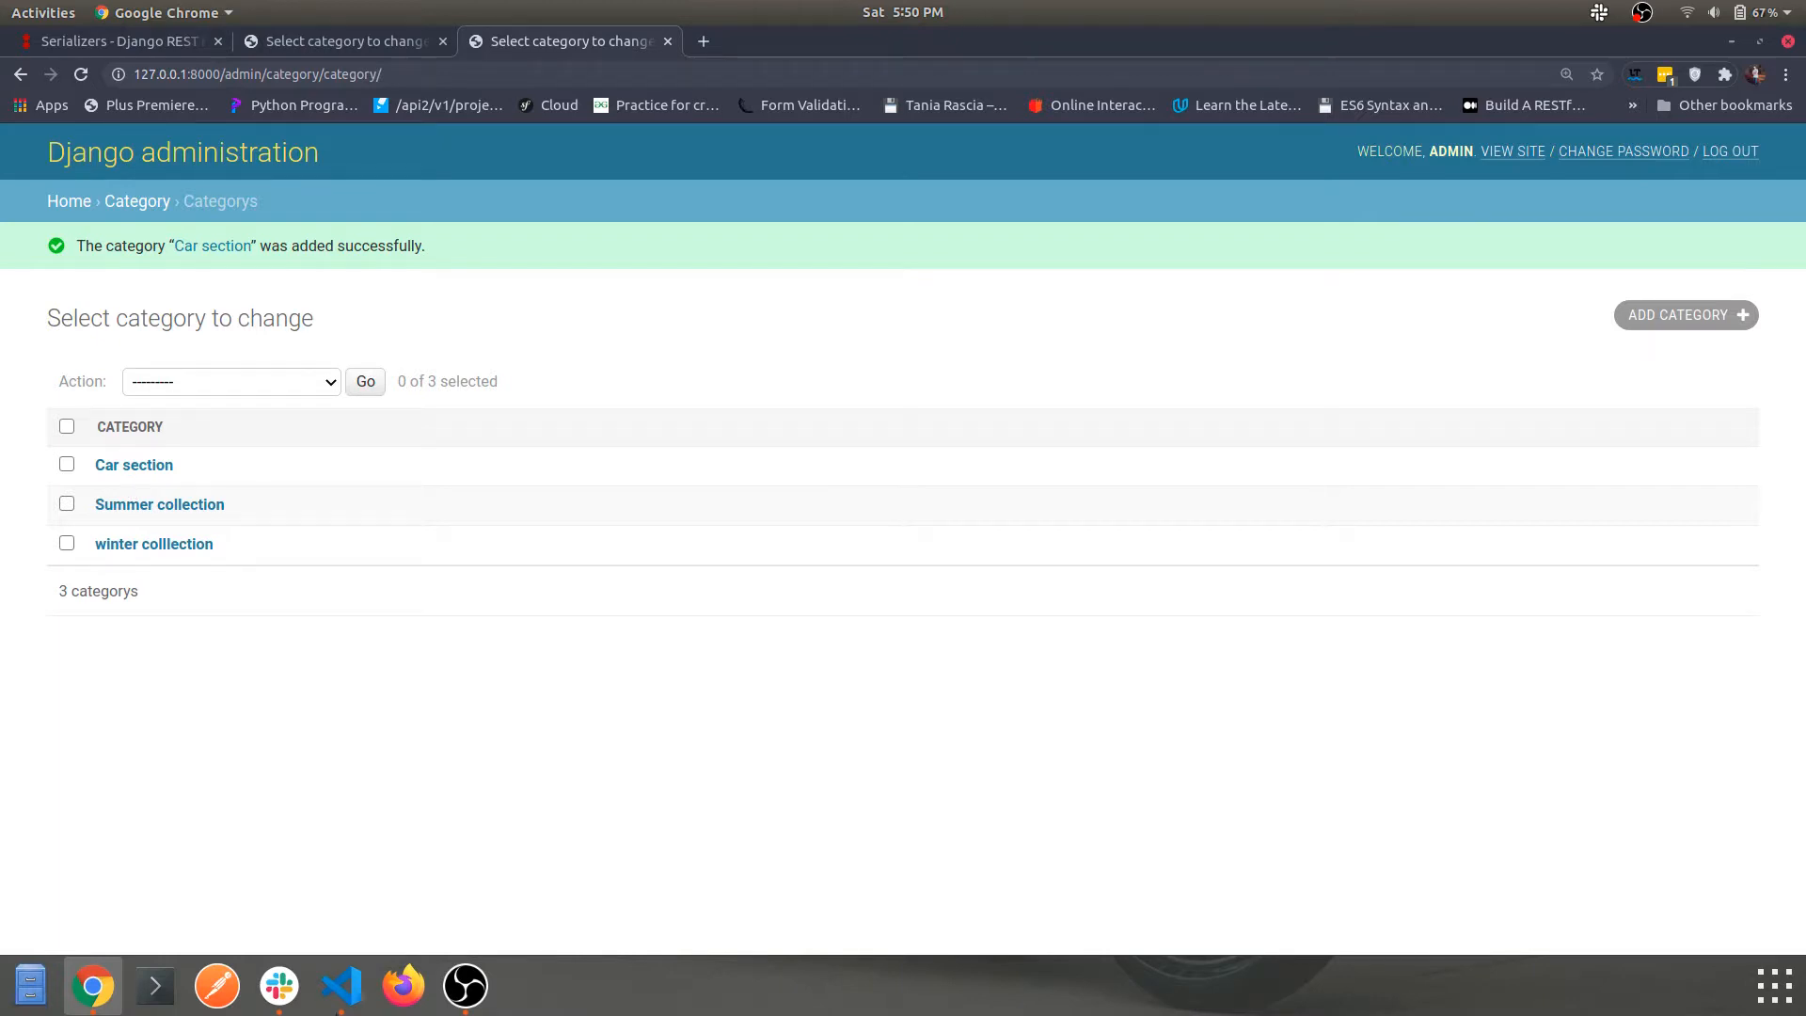
Back in VS Code, stop the server and clear the terminal with the clear command.
click(339, 984)
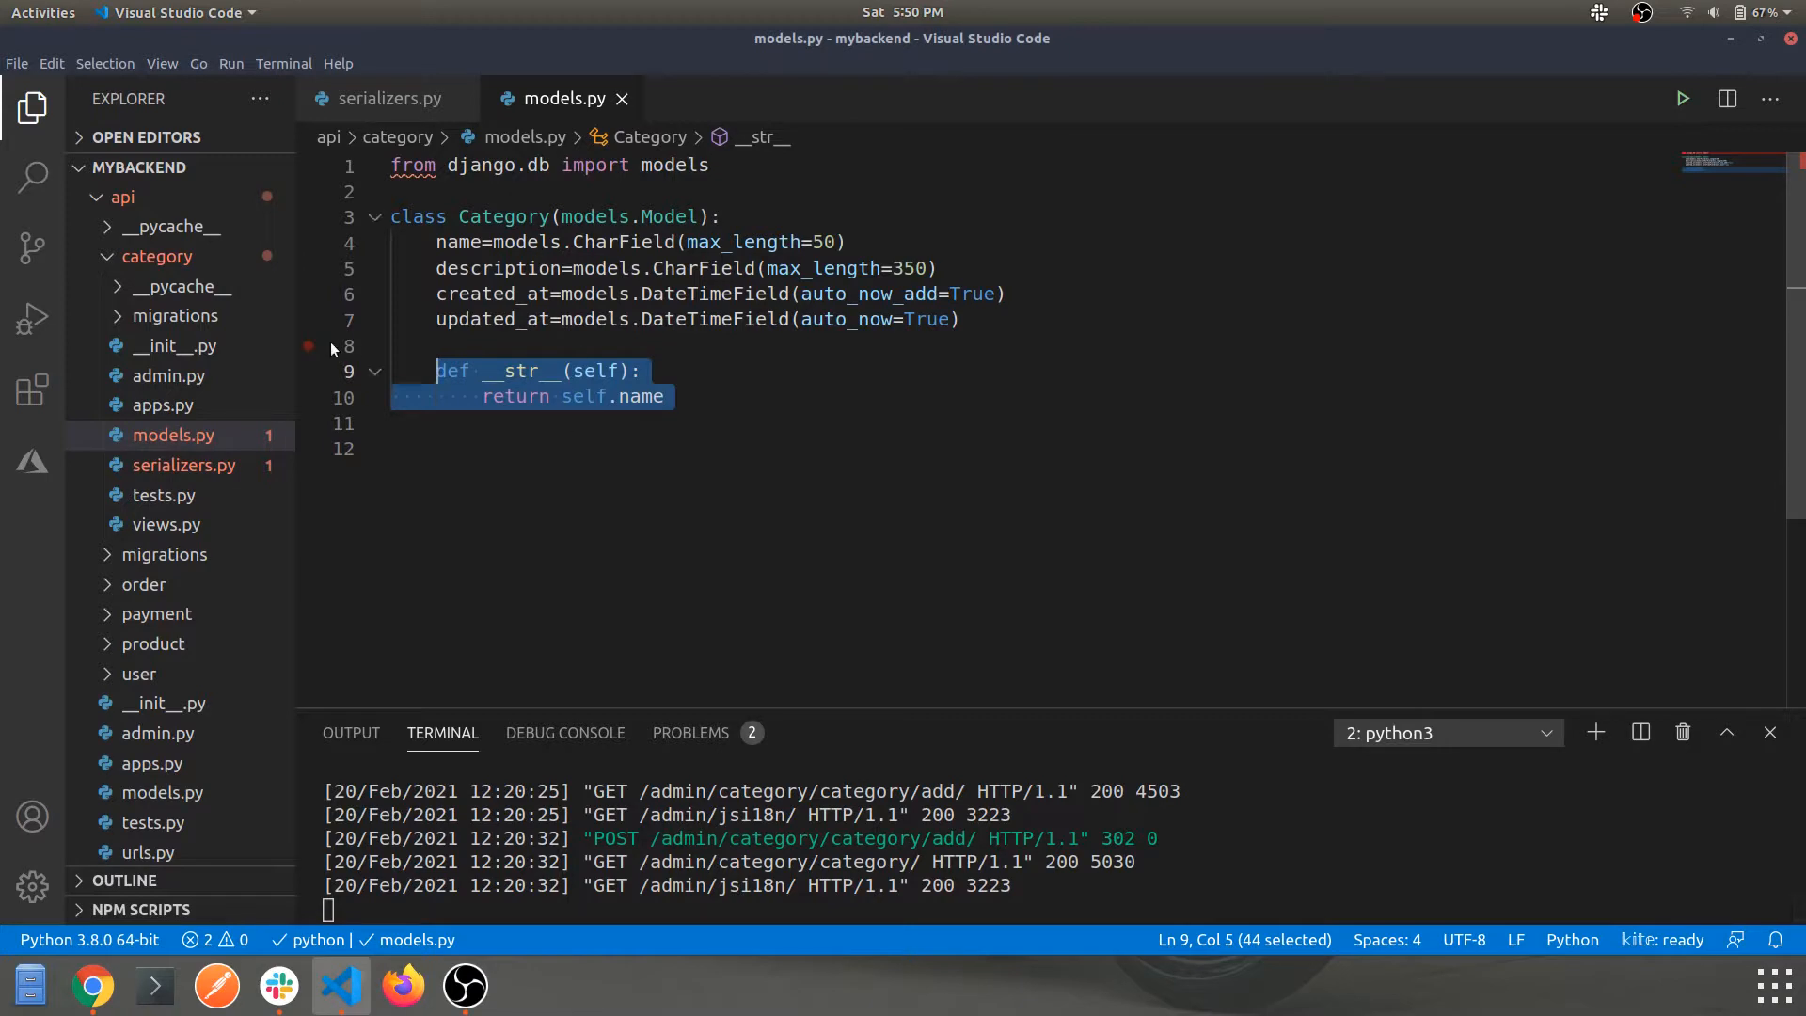
click(163, 495)
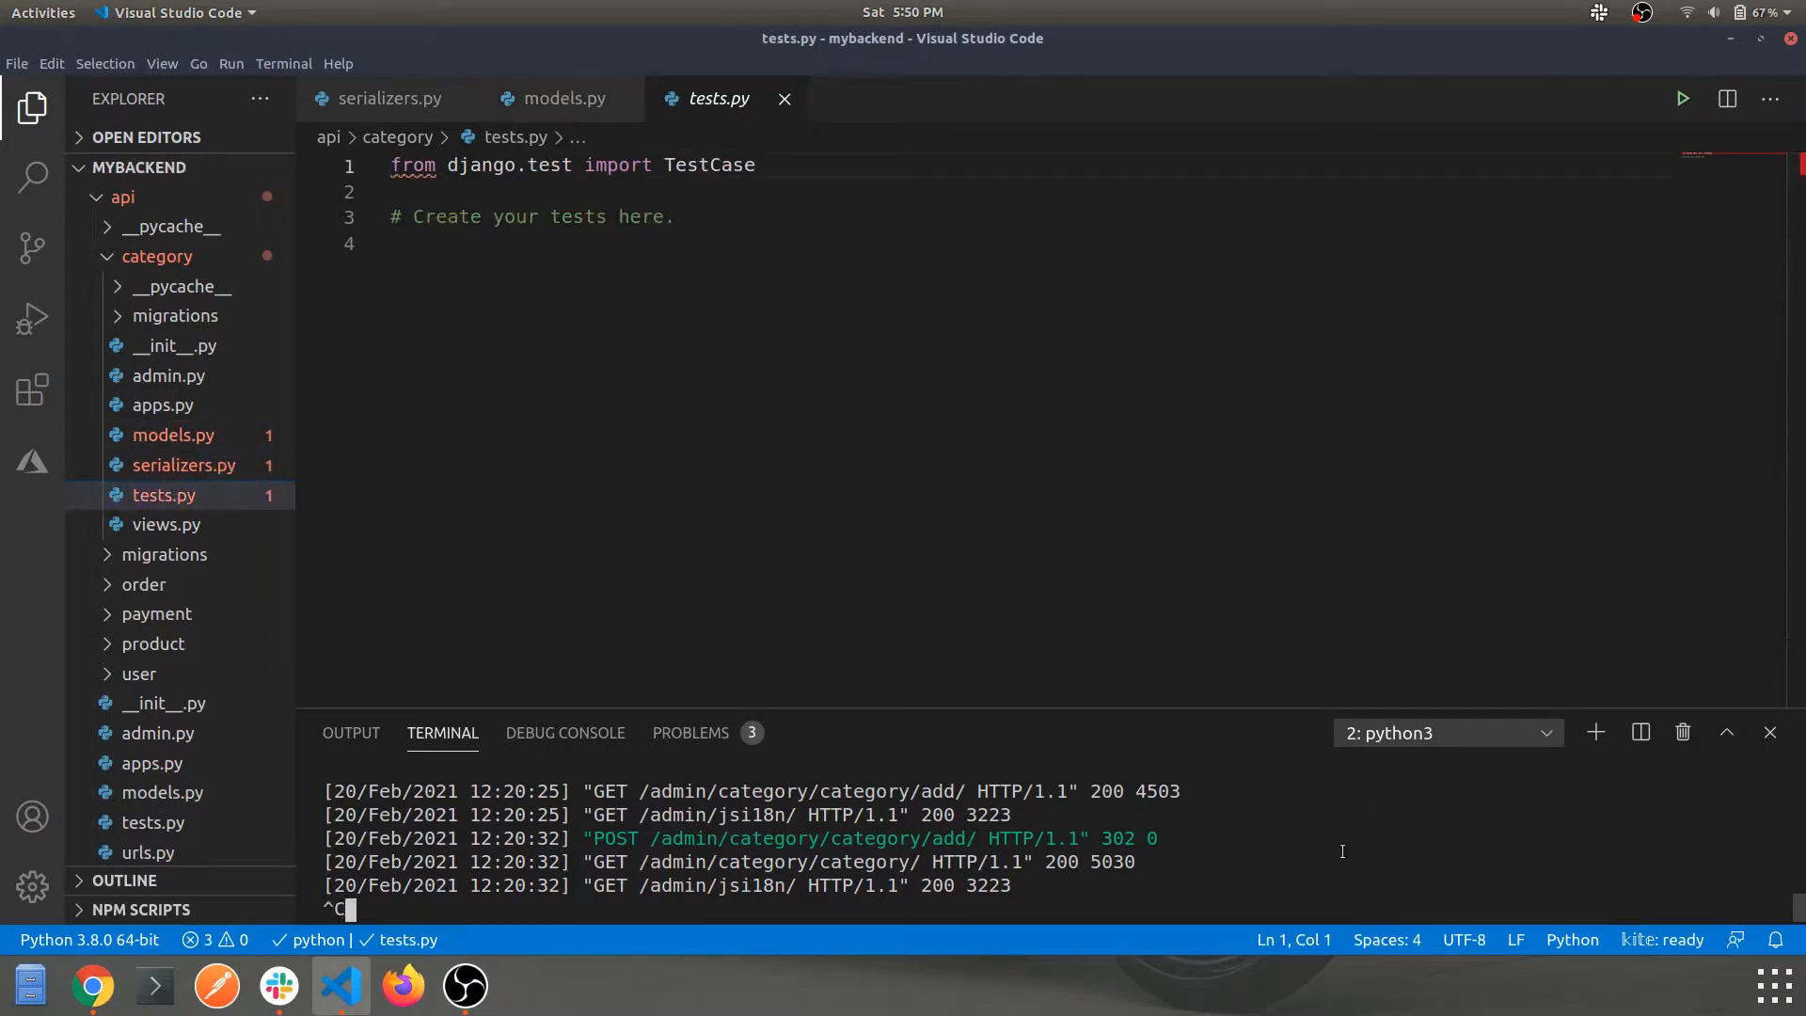
text(clea)
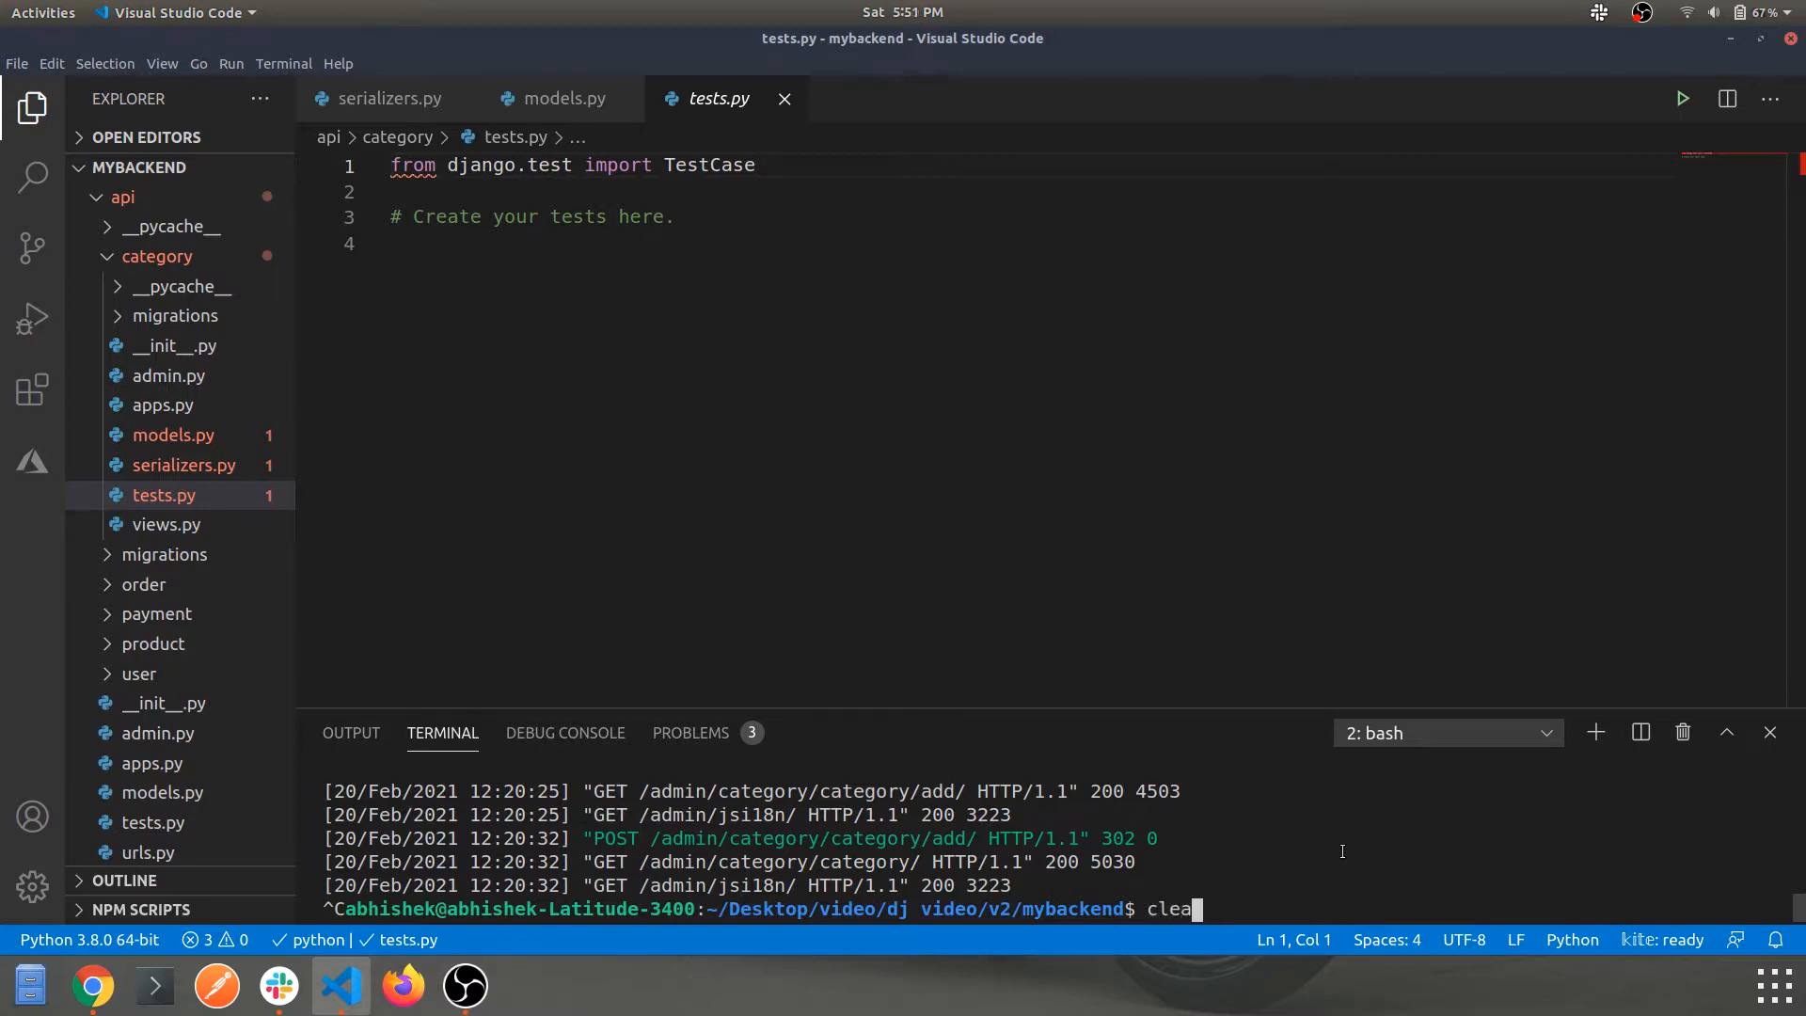
key(Return)
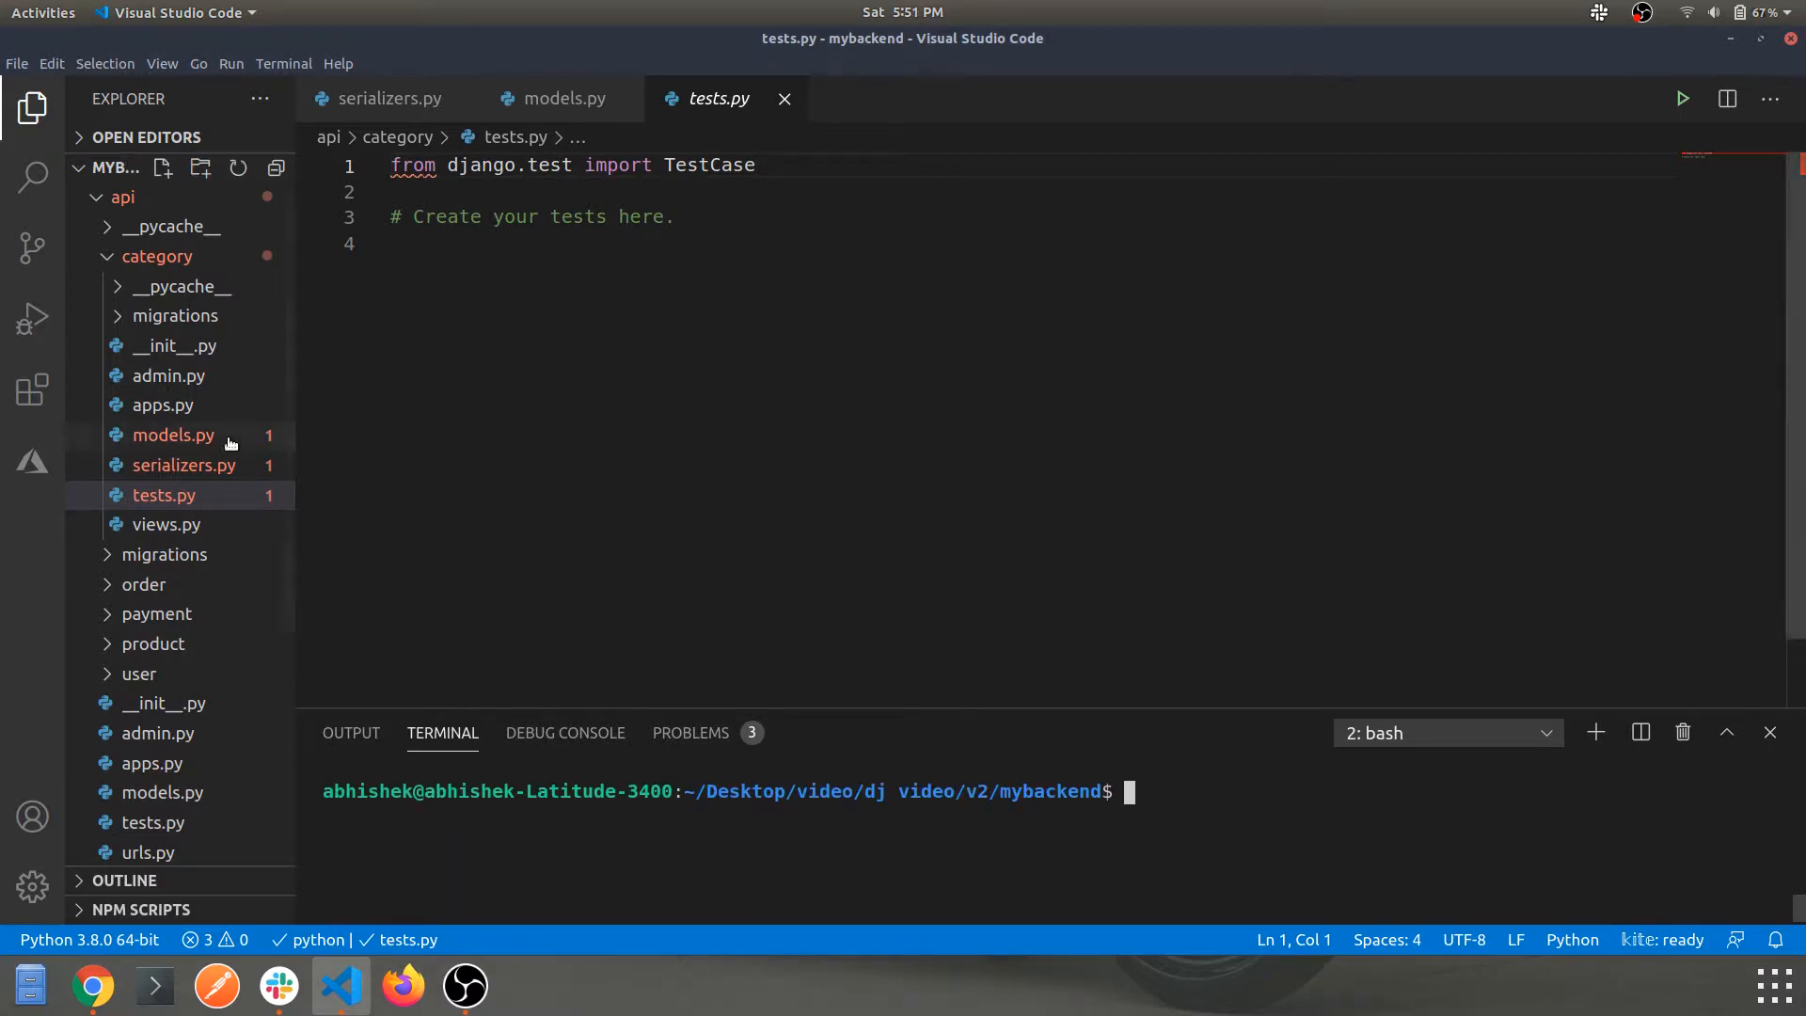
Expand the category app folder in the explorer and open its views.py.
click(156, 256)
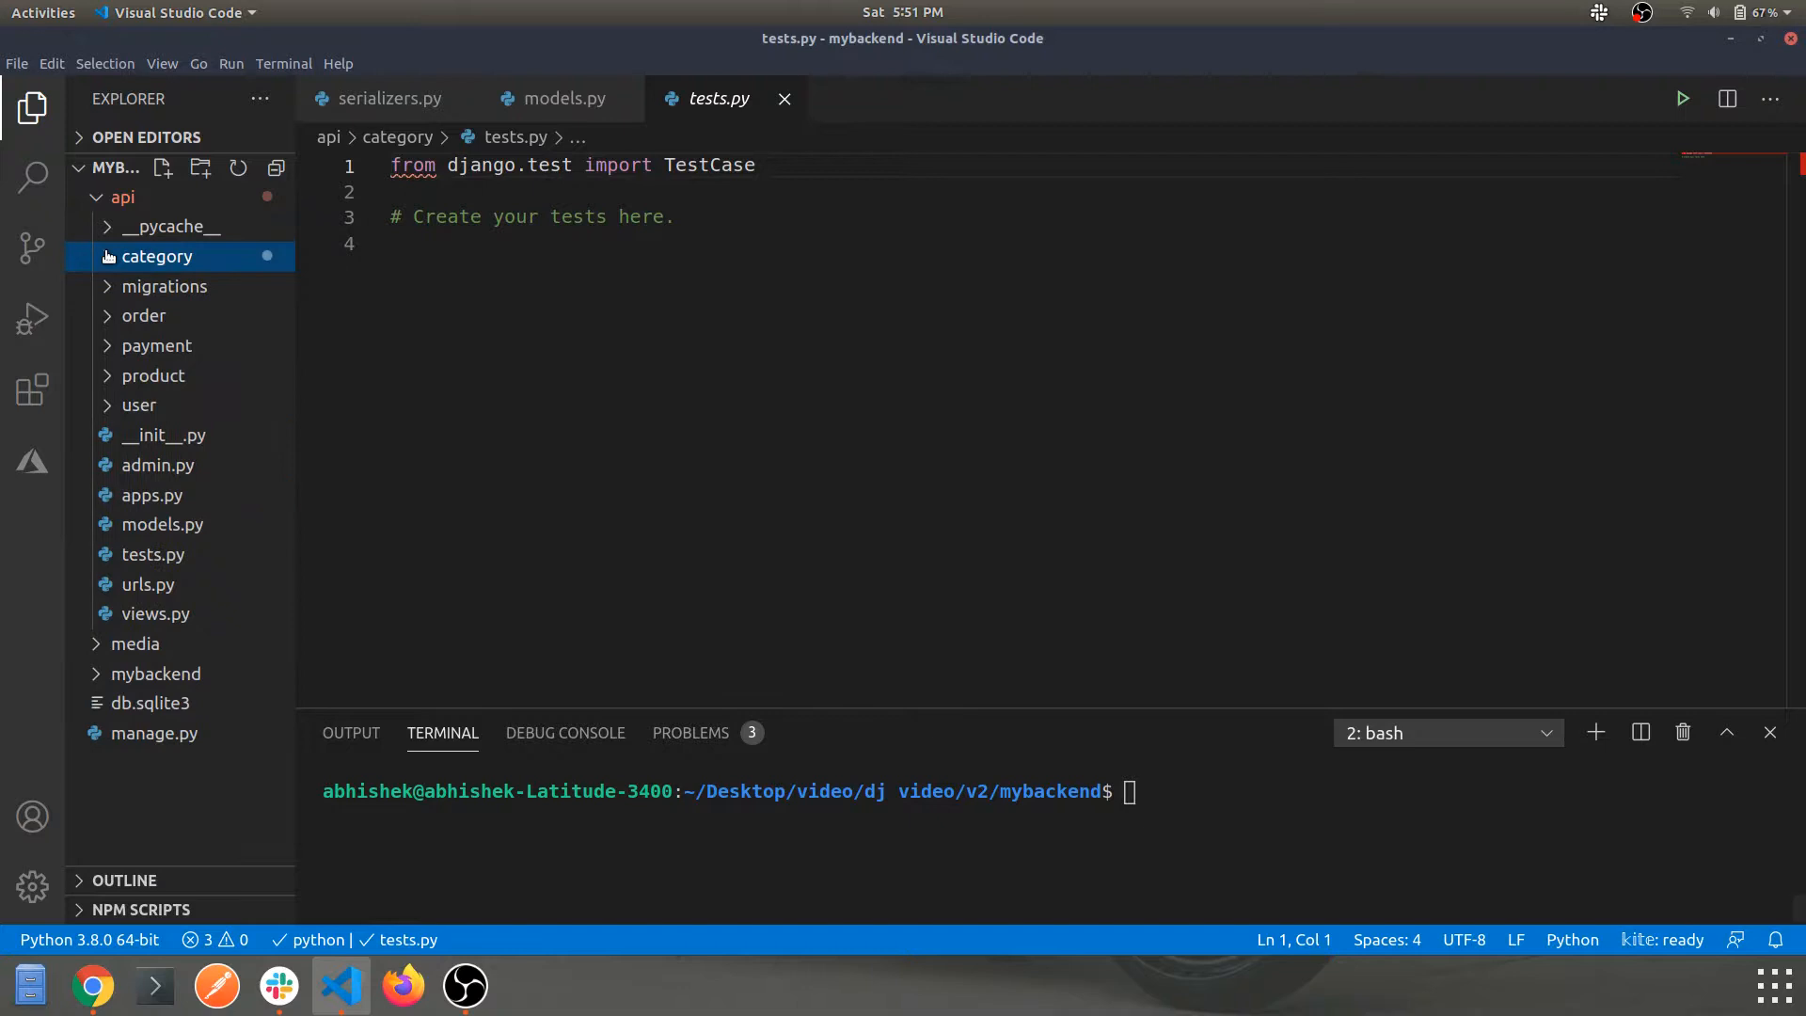
click(156, 256)
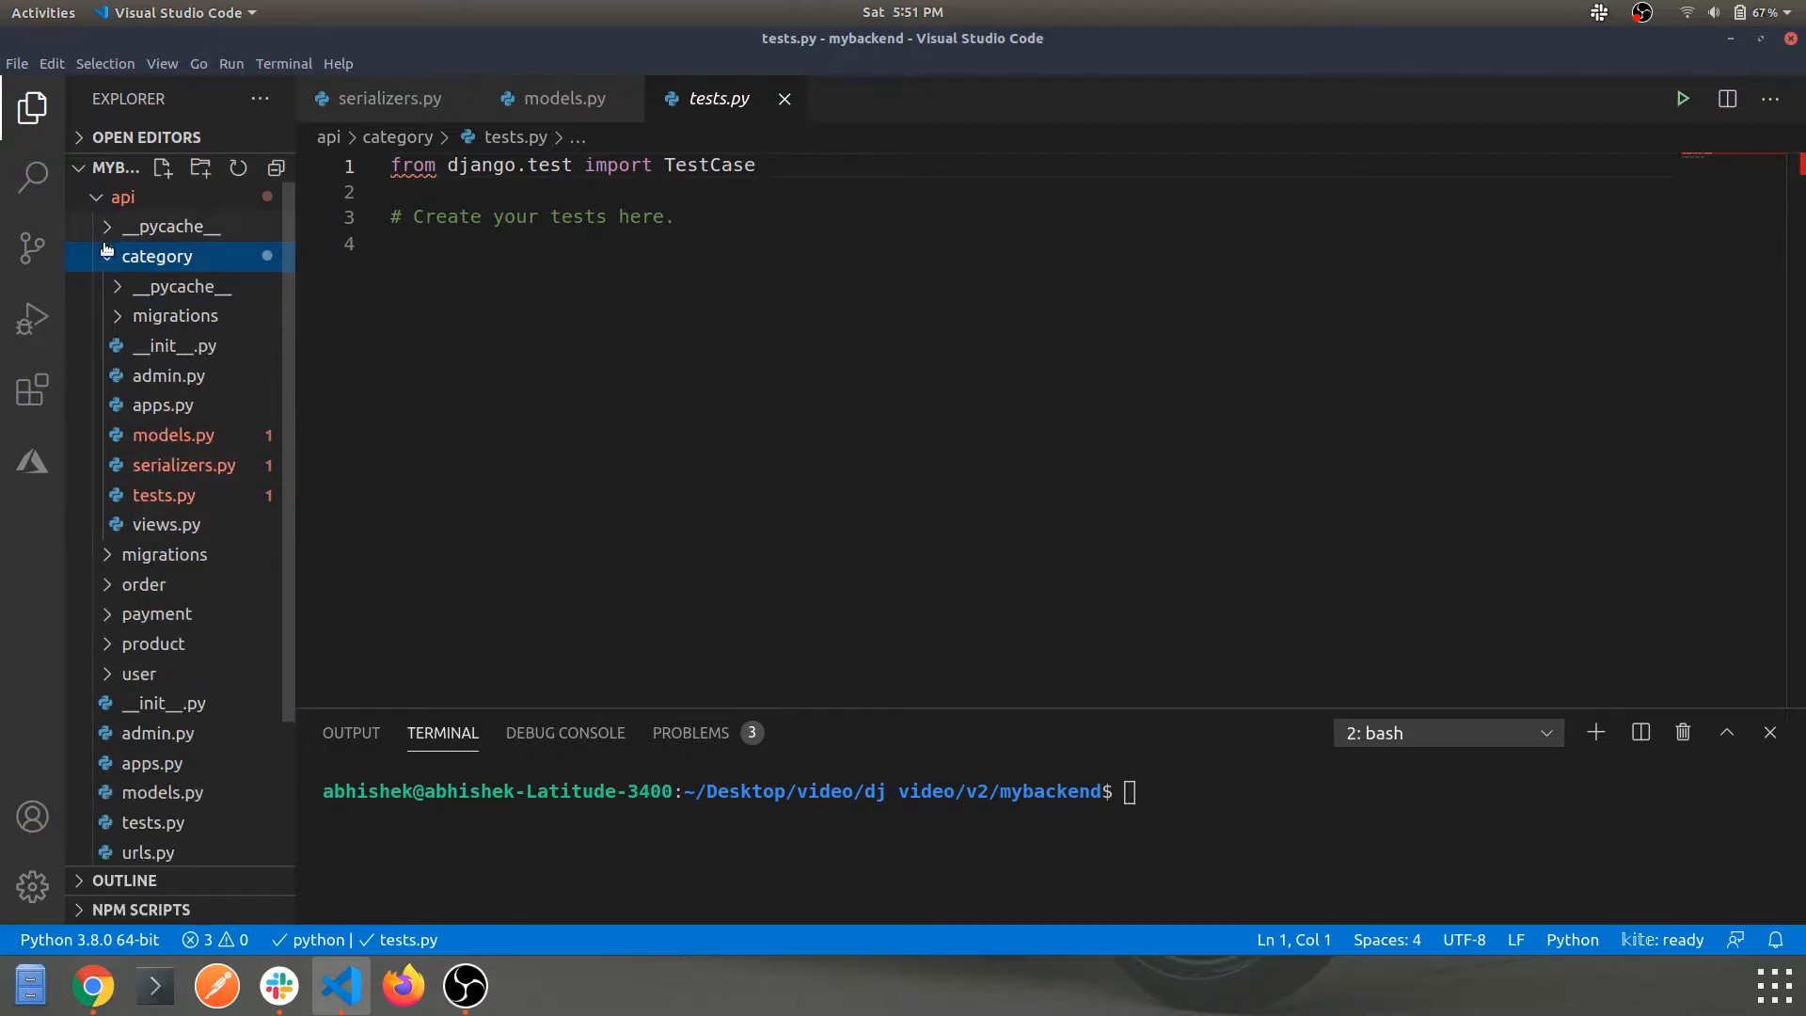
click(156, 256)
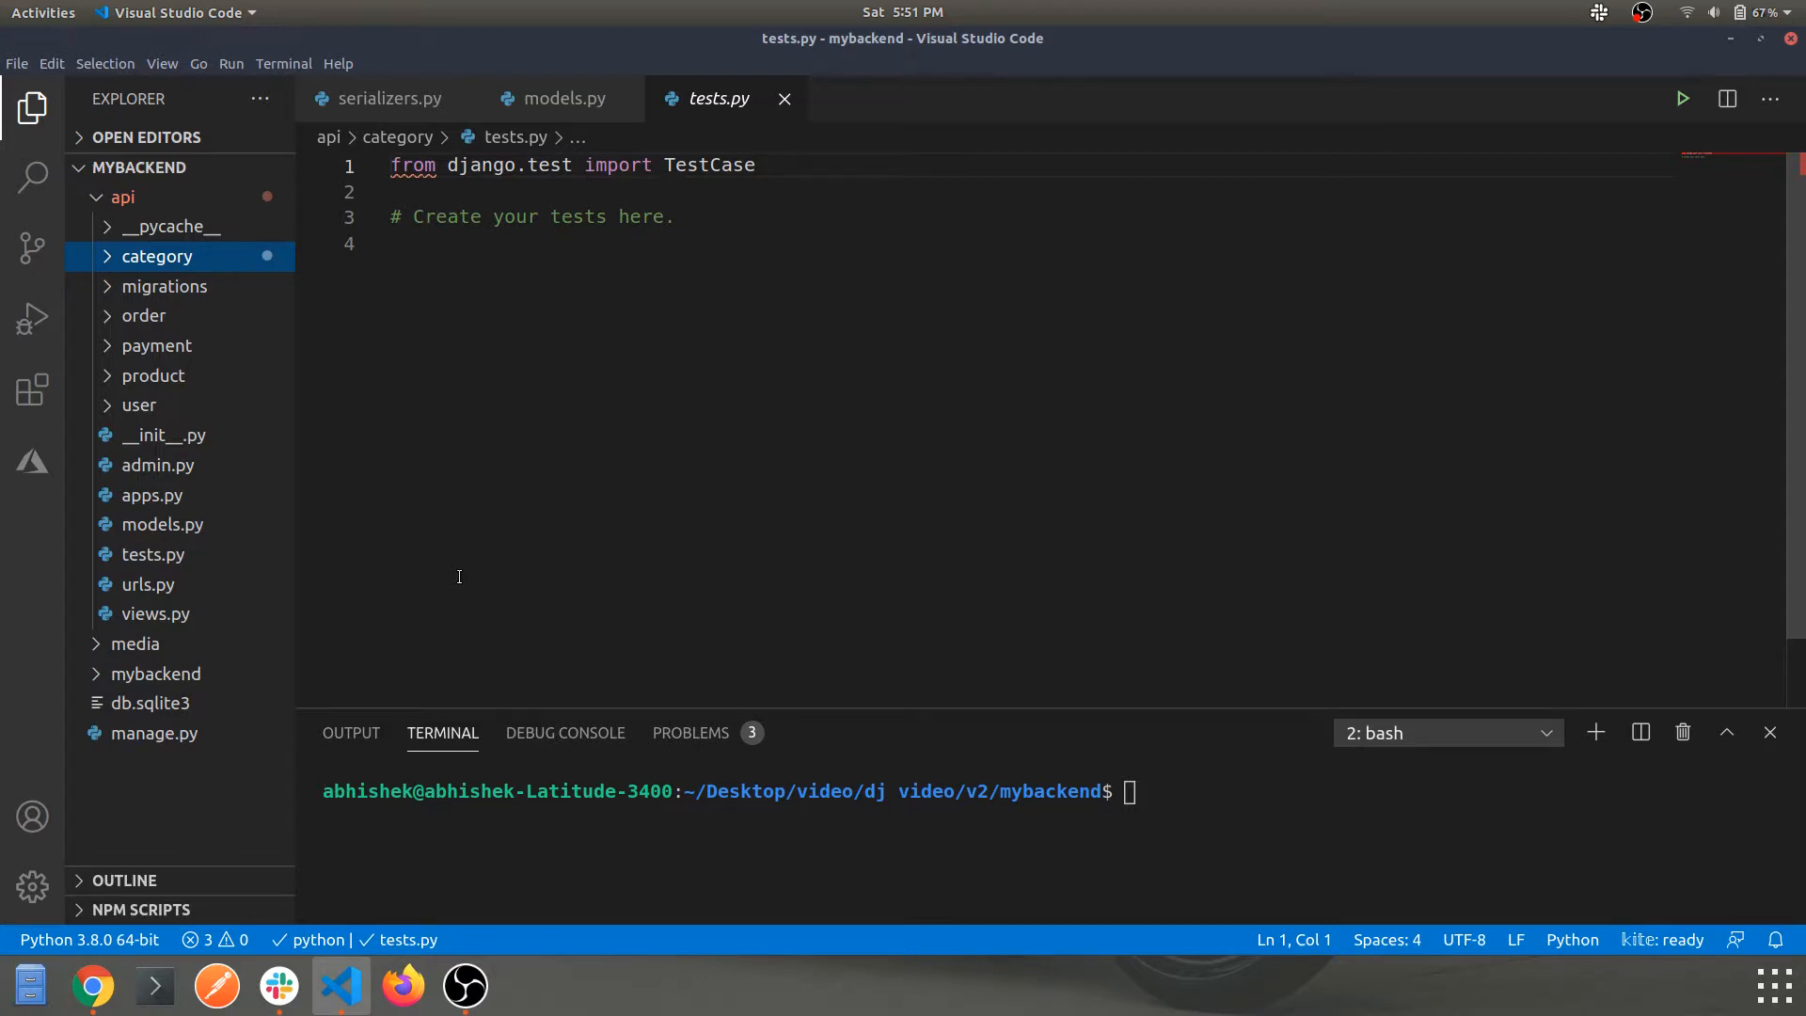
mouse_move(427, 419)
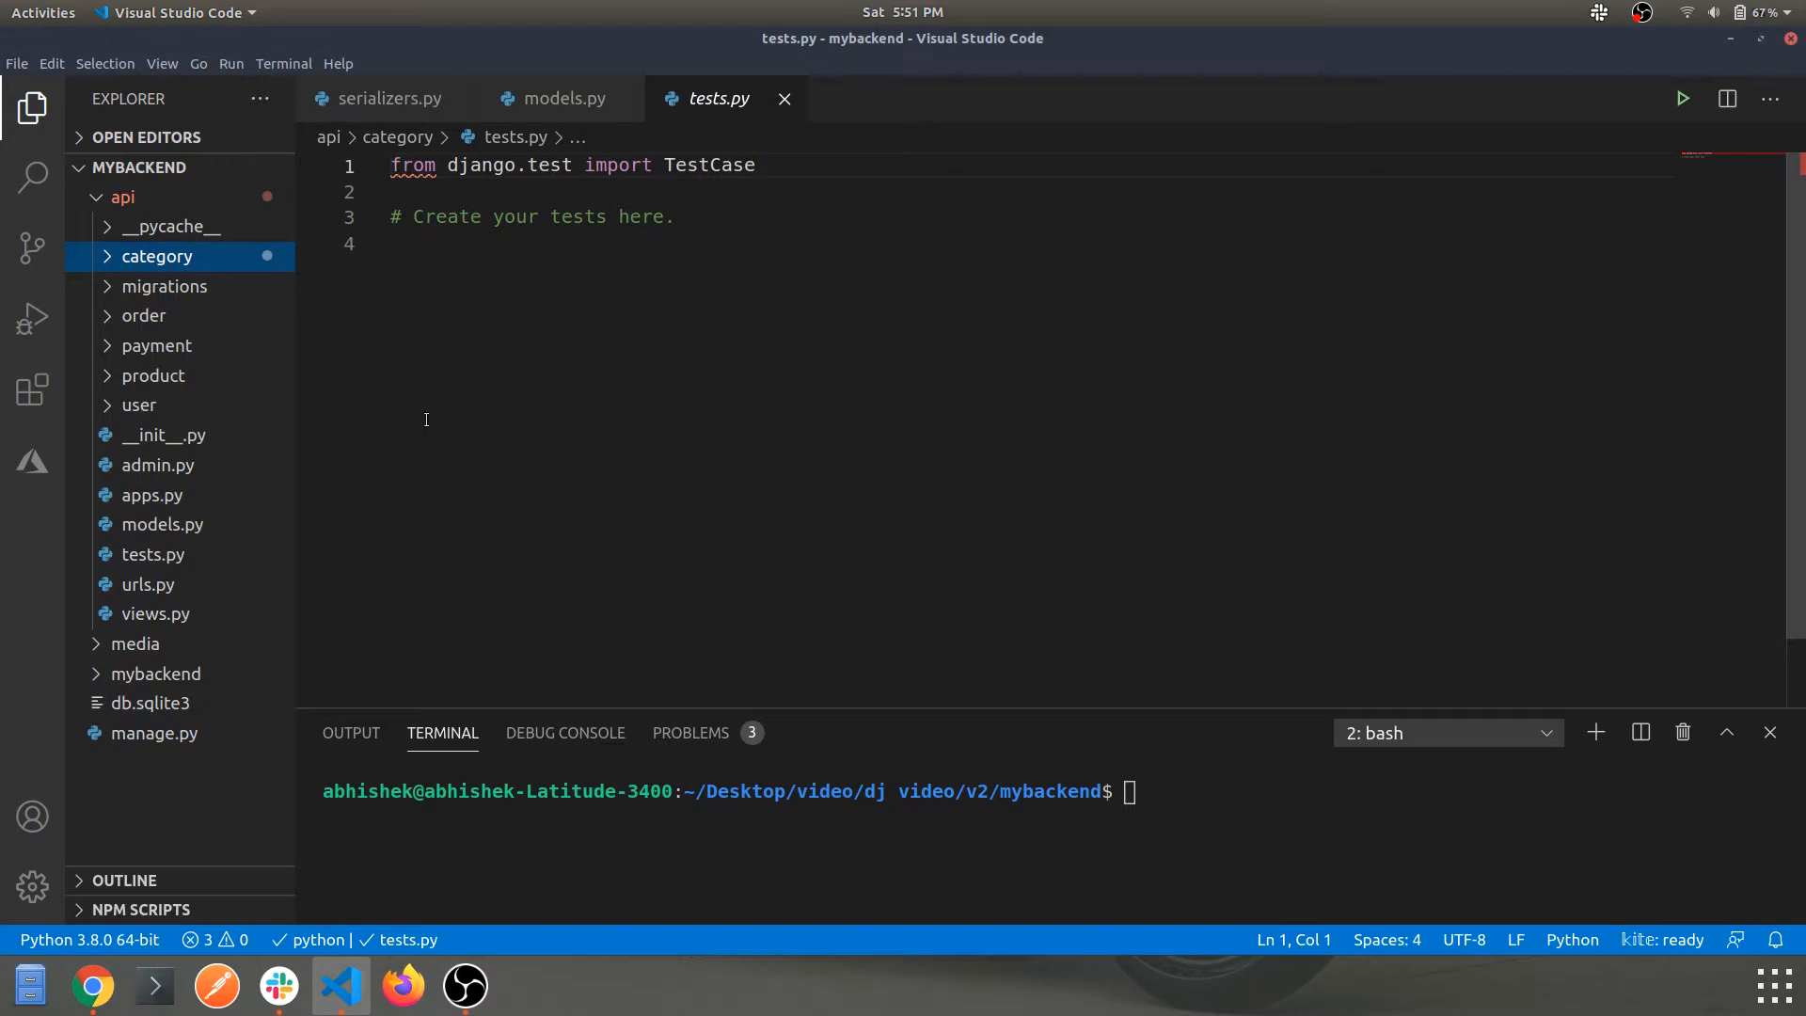
mouse_move(548, 356)
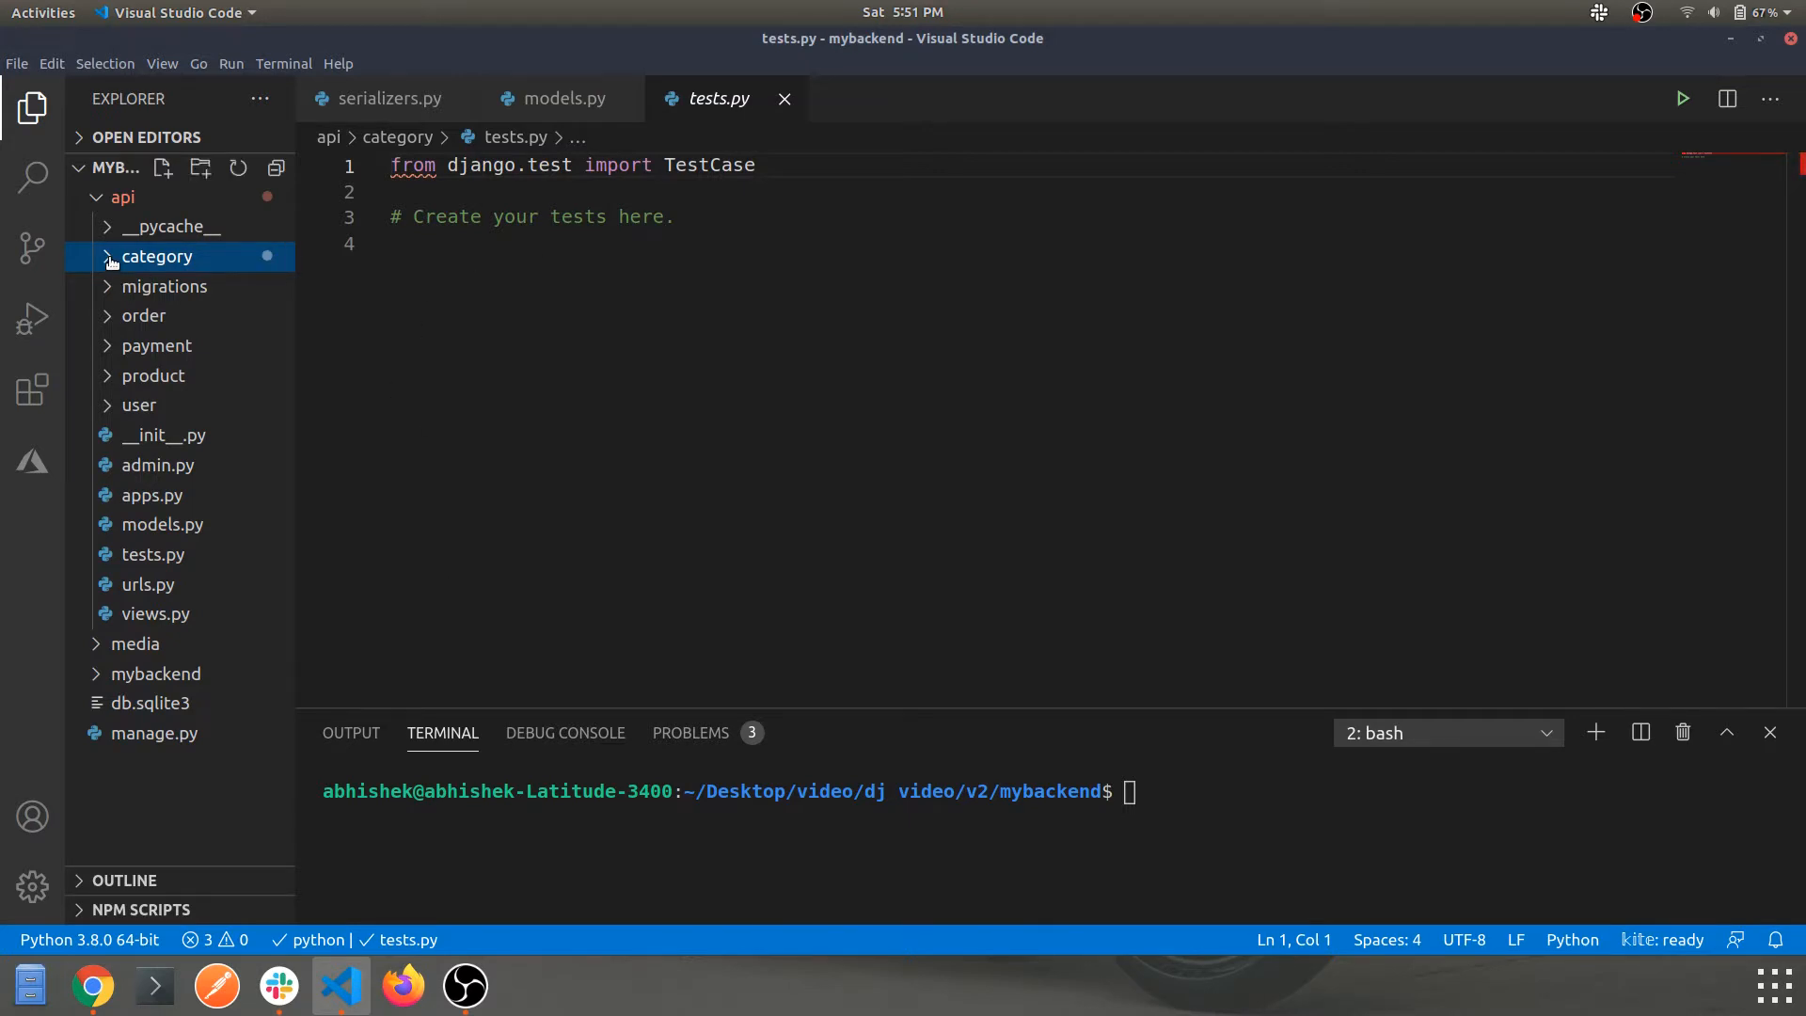
click(156, 256)
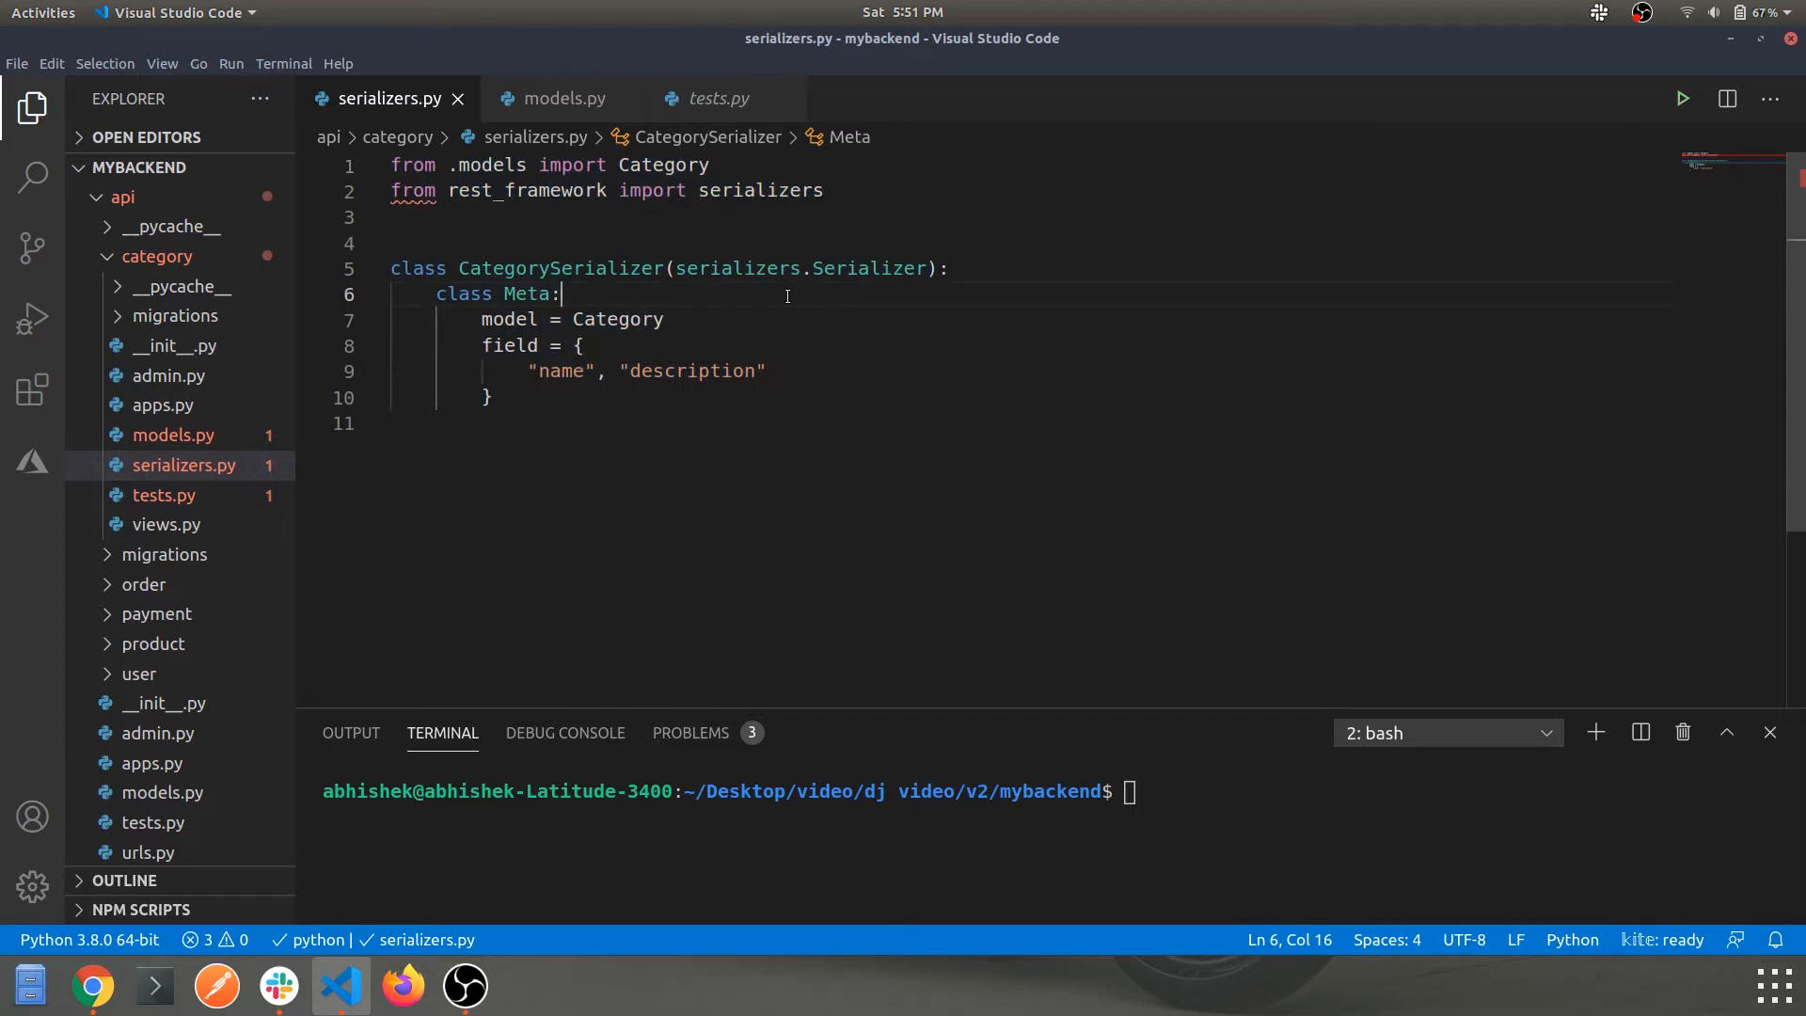
click(563, 98)
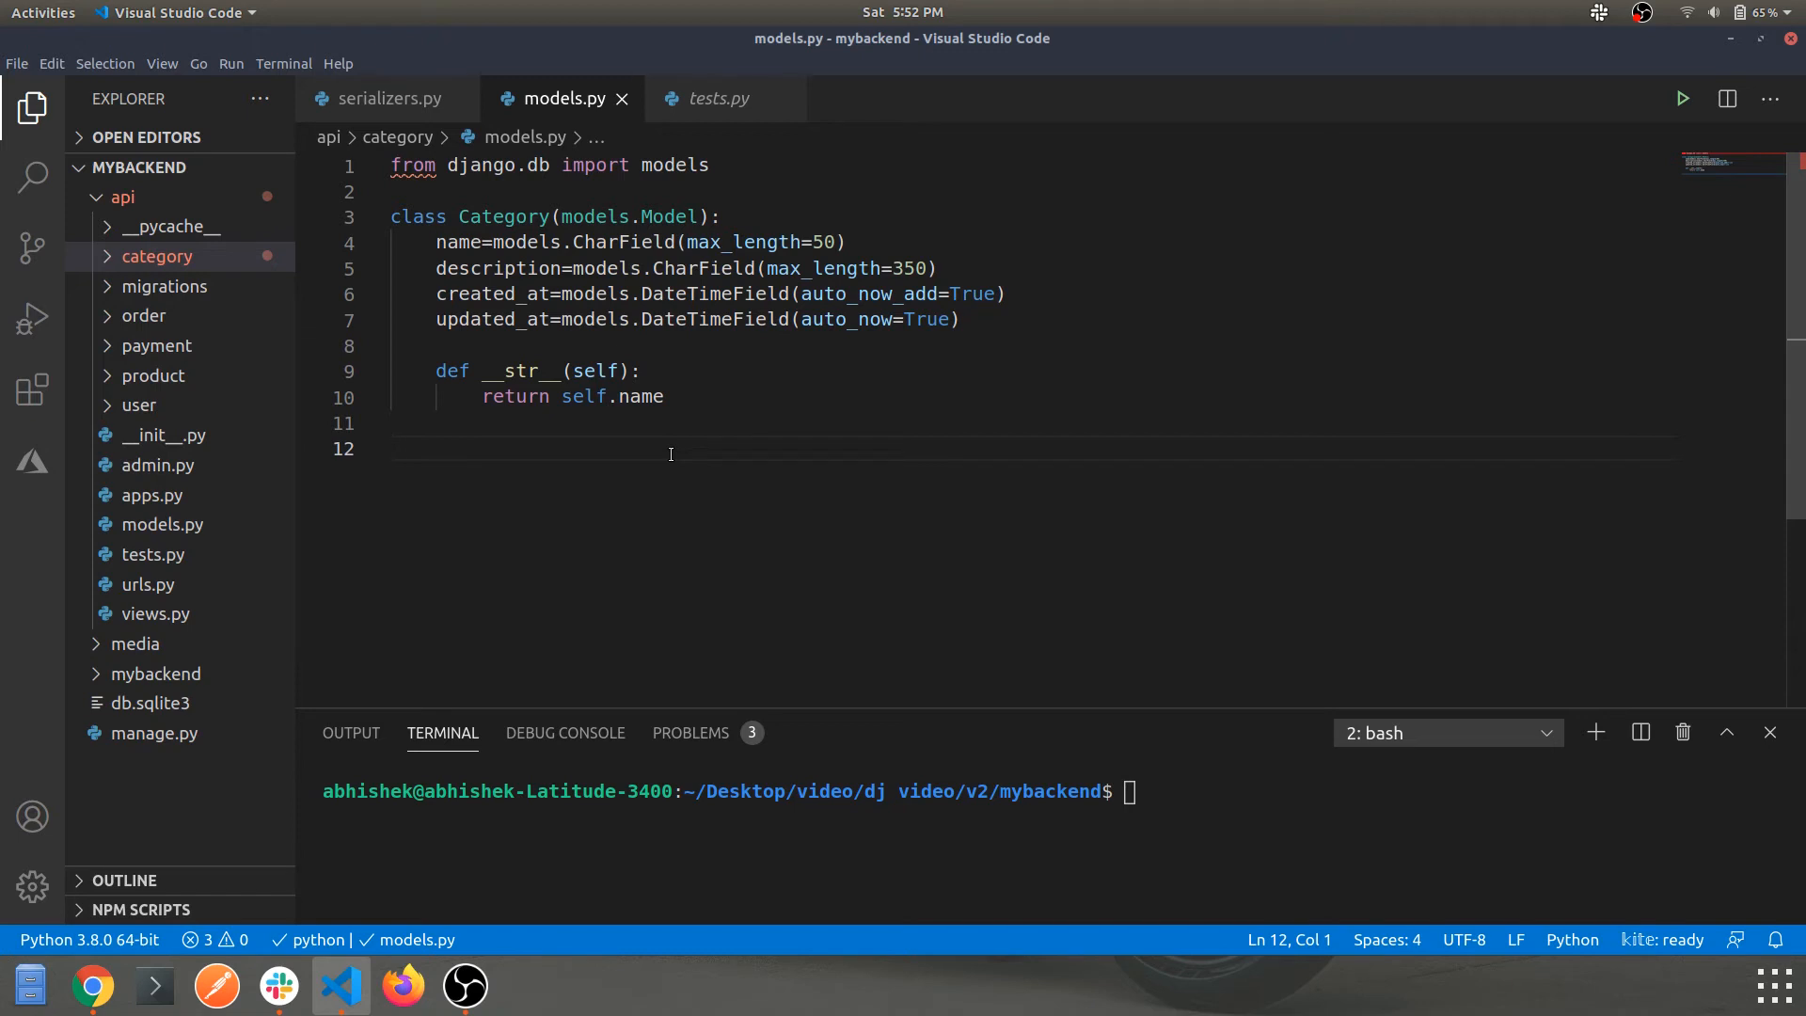
click(156, 256)
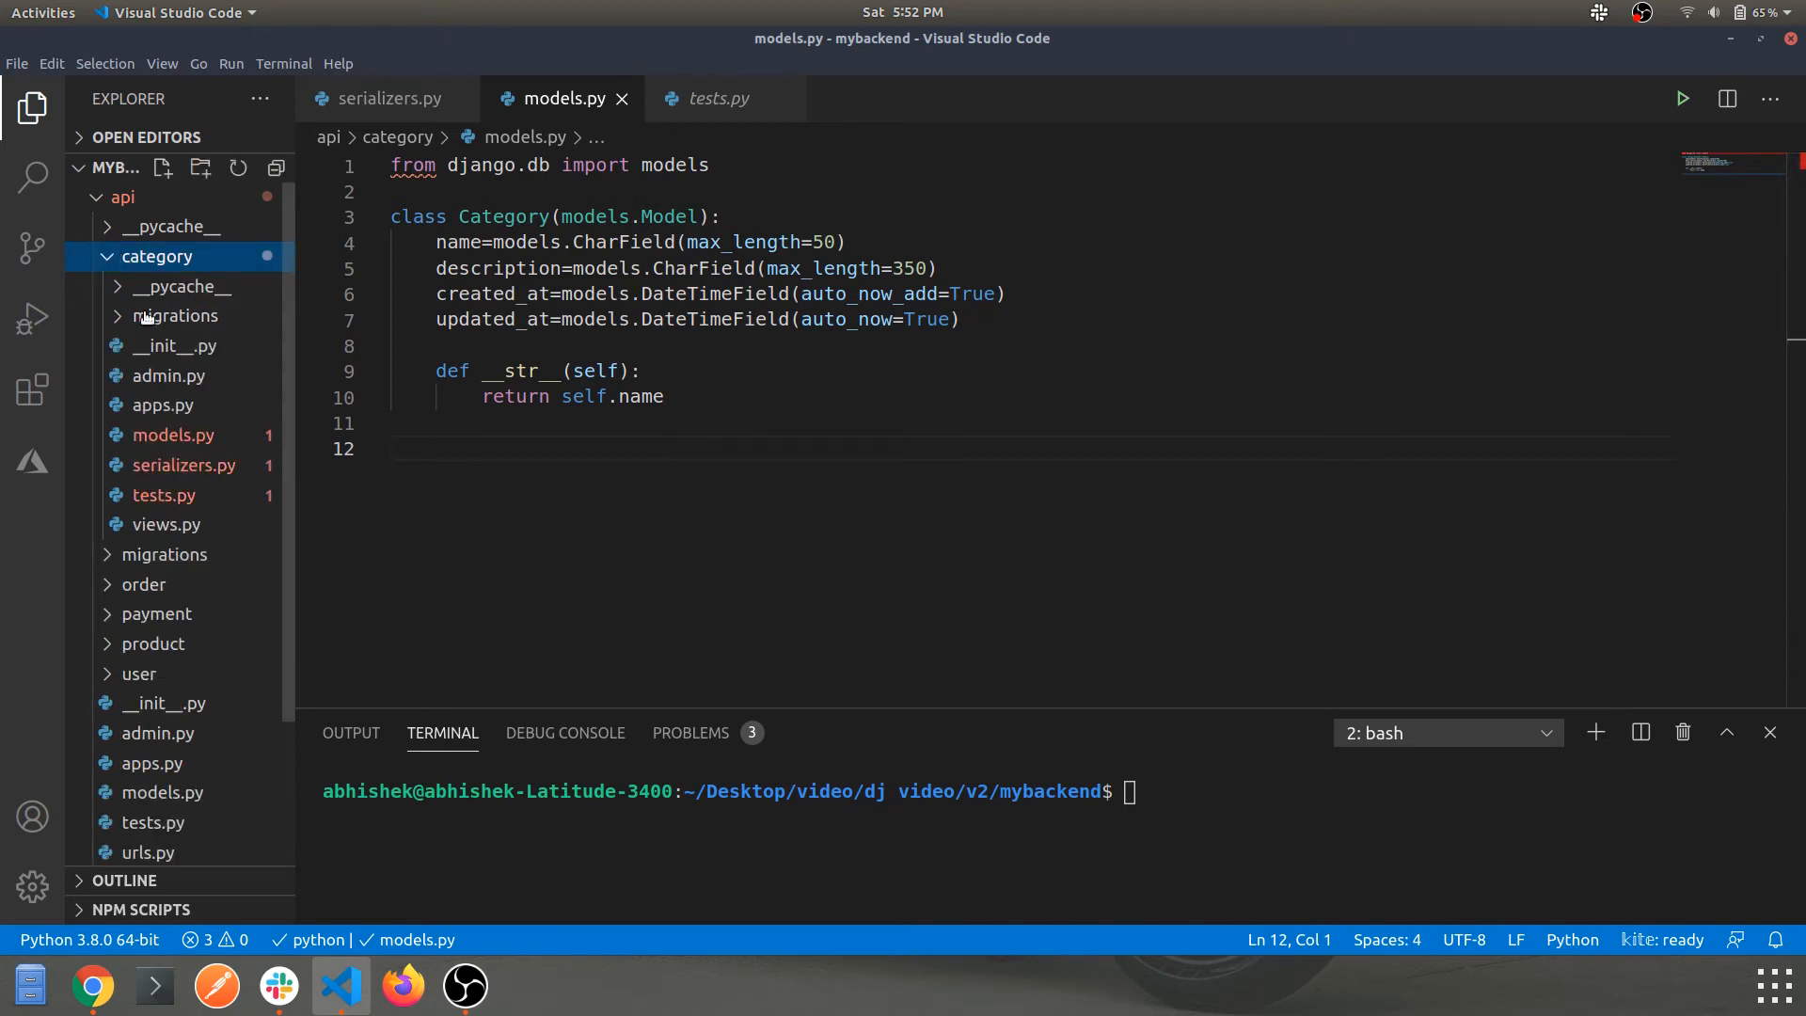
click(166, 525)
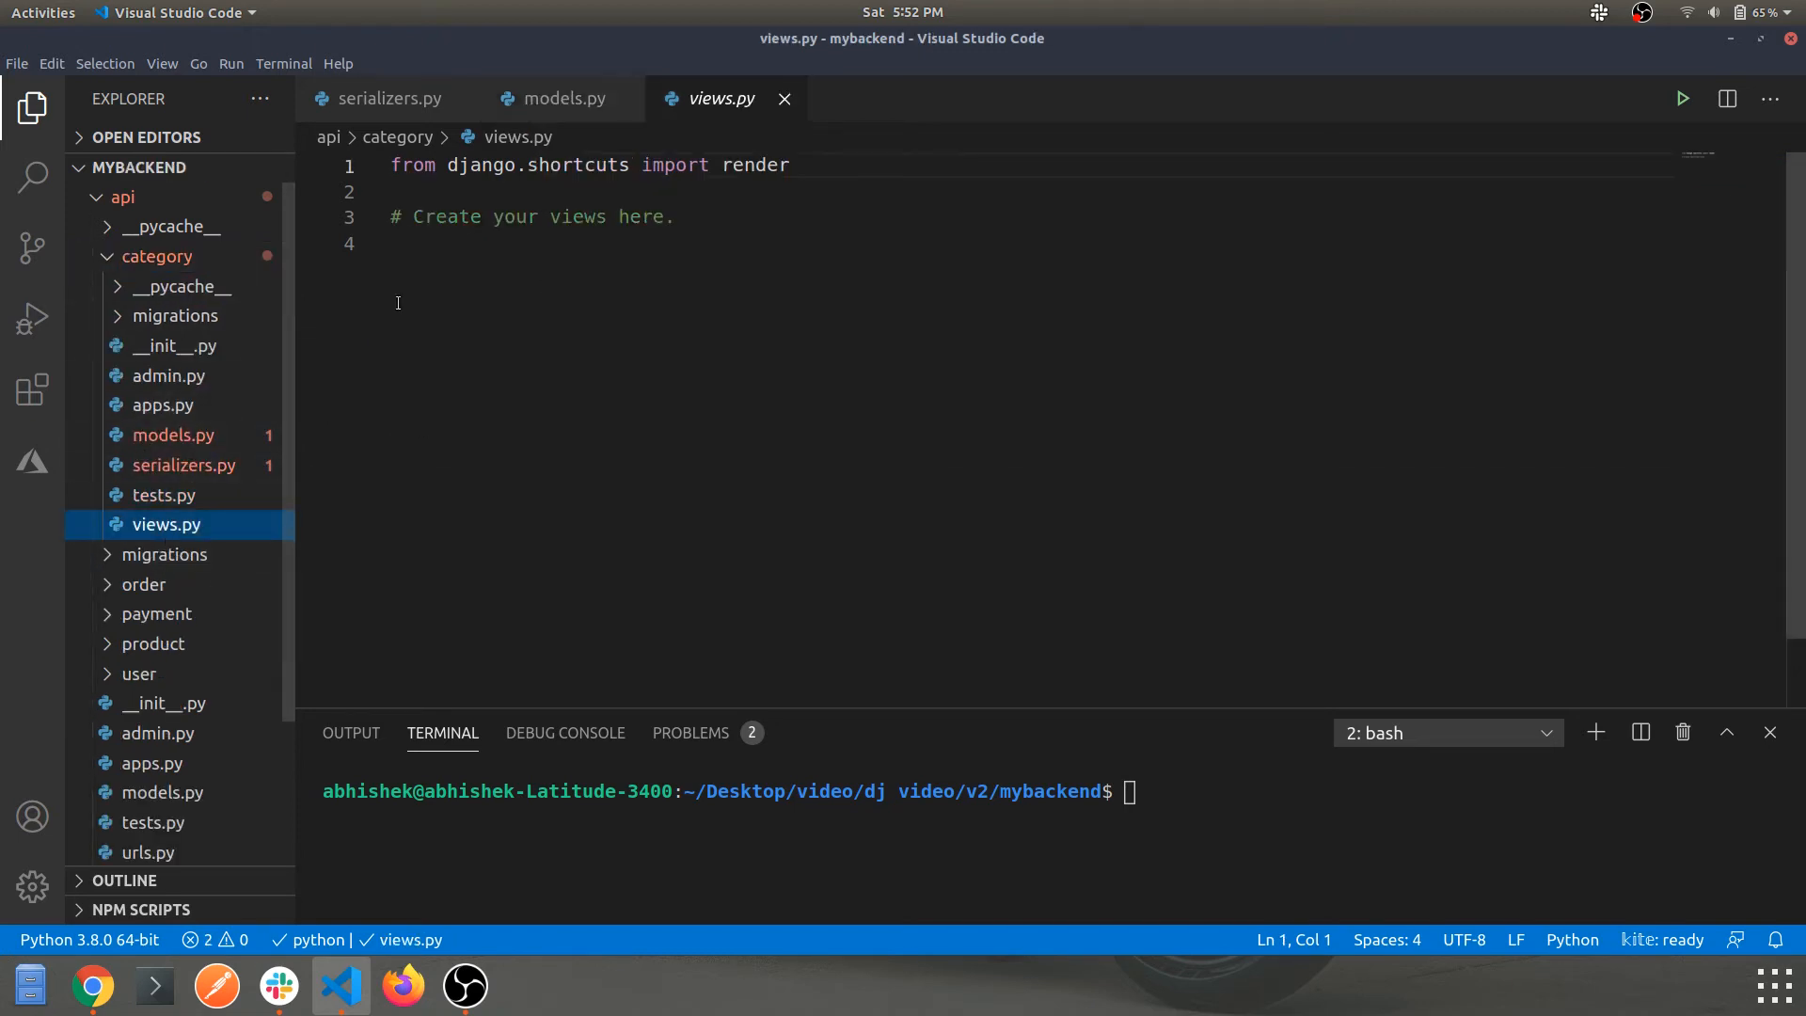